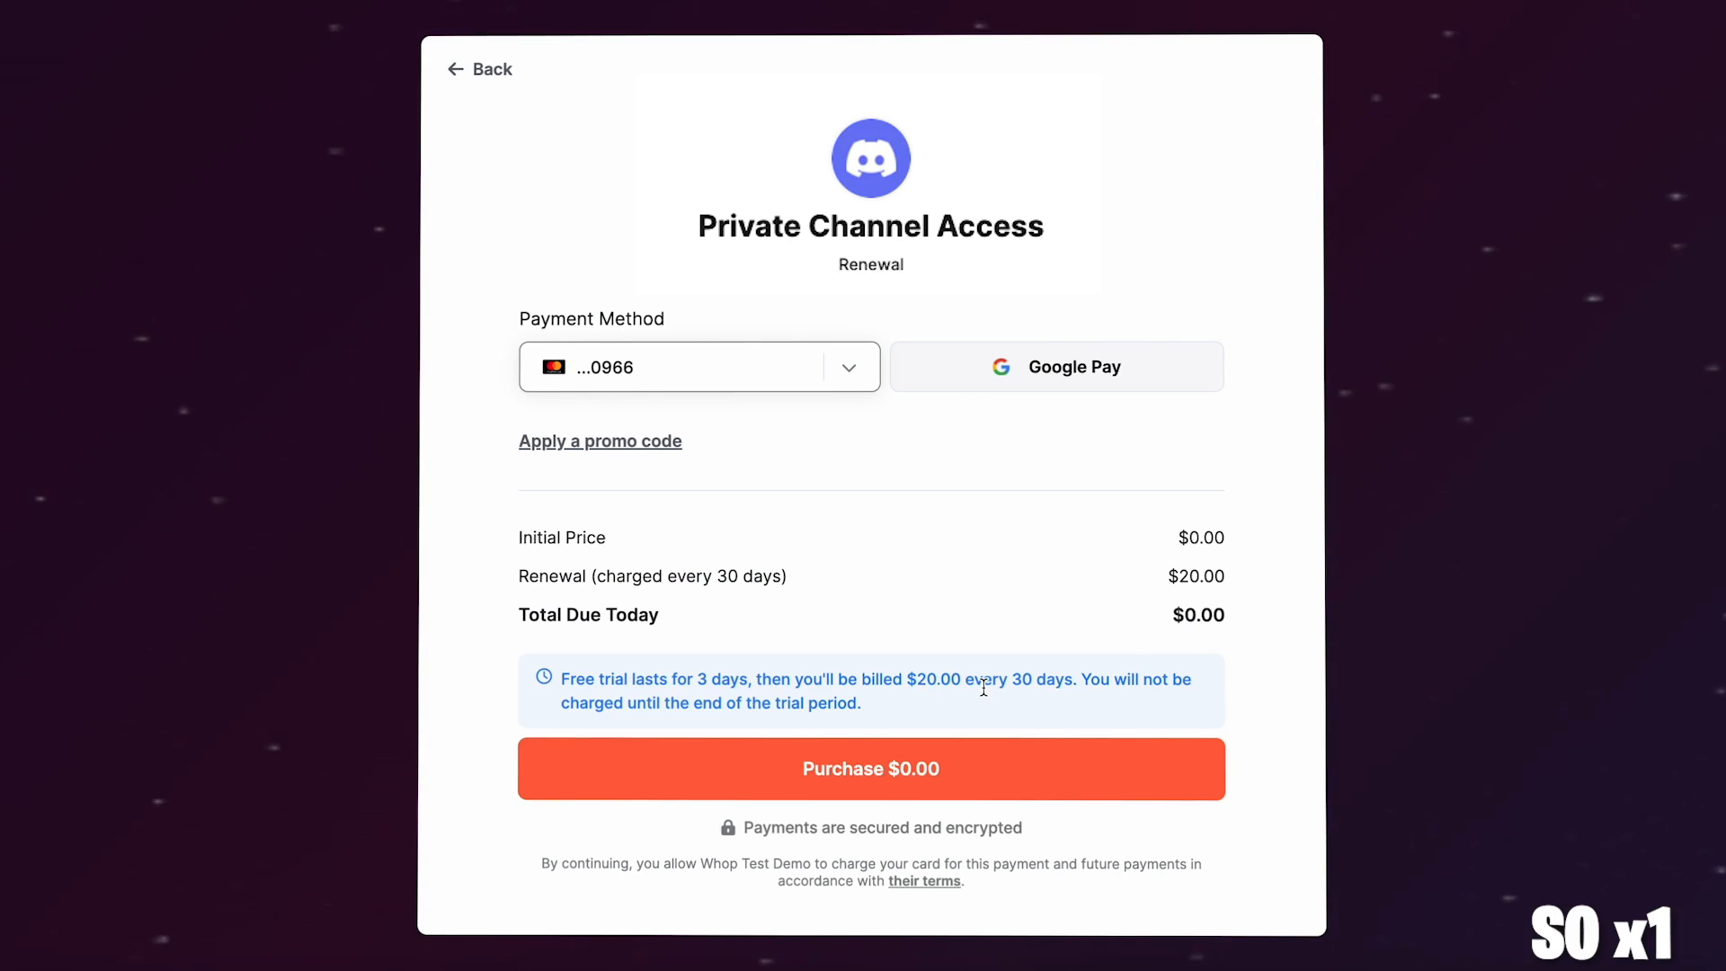
# Complete the $0.00 free-trial checkout for Private Channel Access.
pyautogui.click(871, 768)
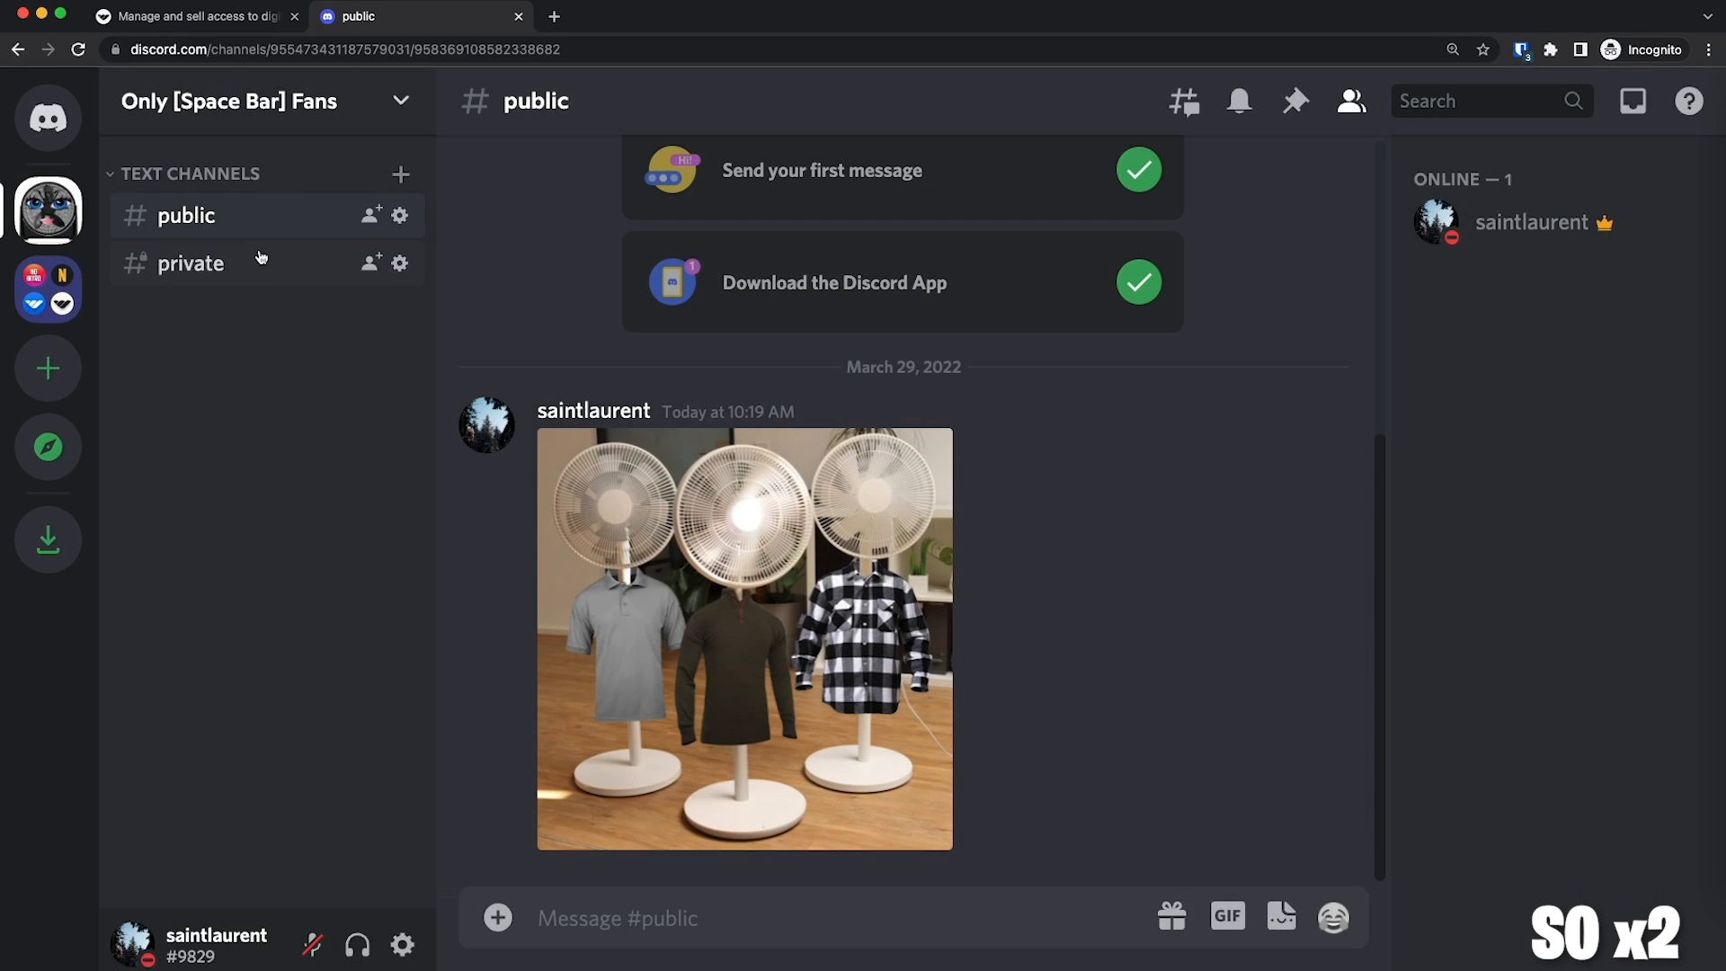
# Open the #private channel, then the Only [Space Bar] Fans server settings.
pyautogui.click(191, 262)
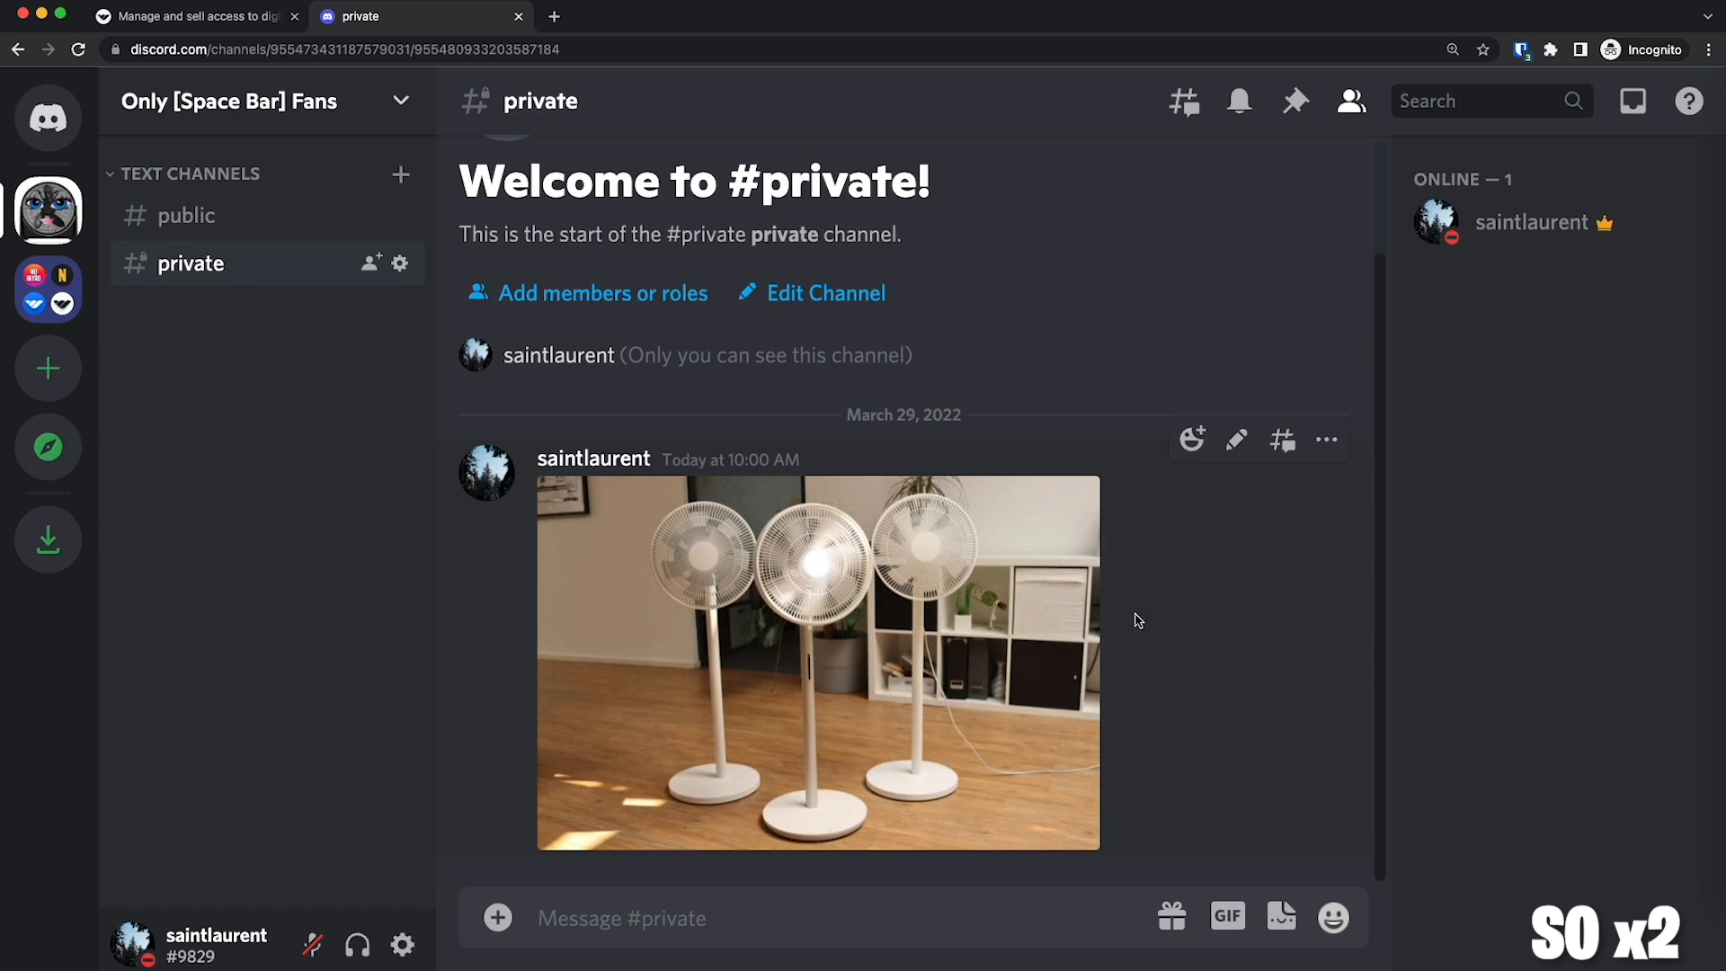
pyautogui.click(812, 659)
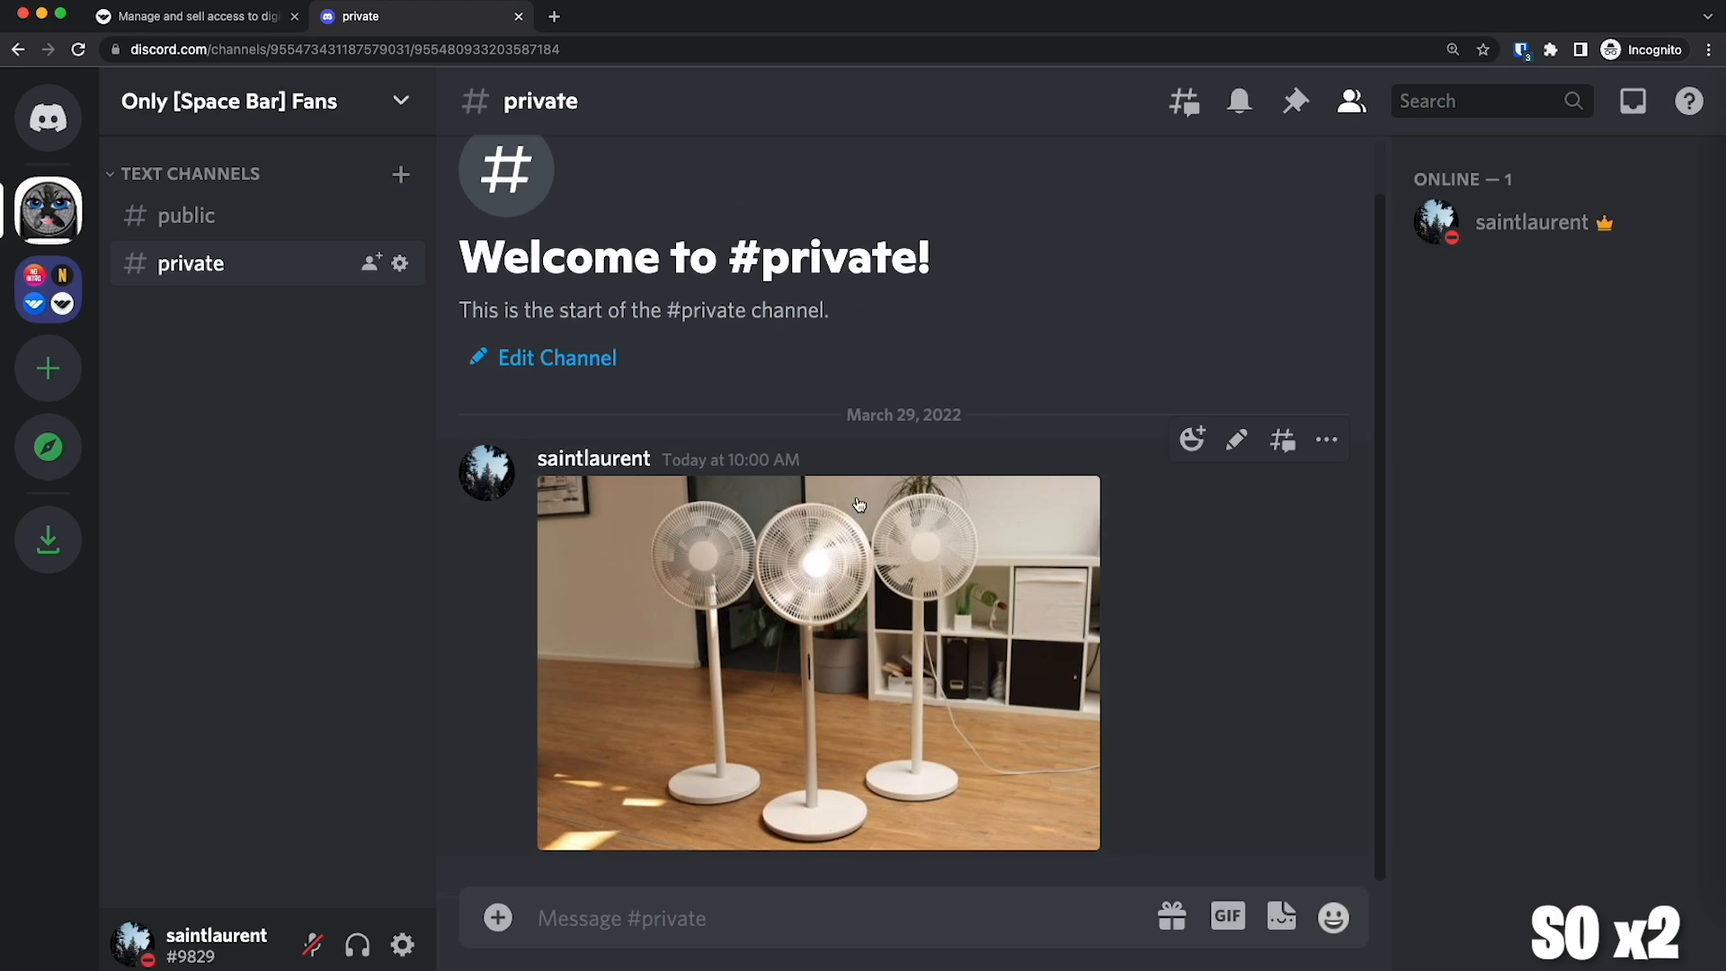
pyautogui.moveTo(1322, 565)
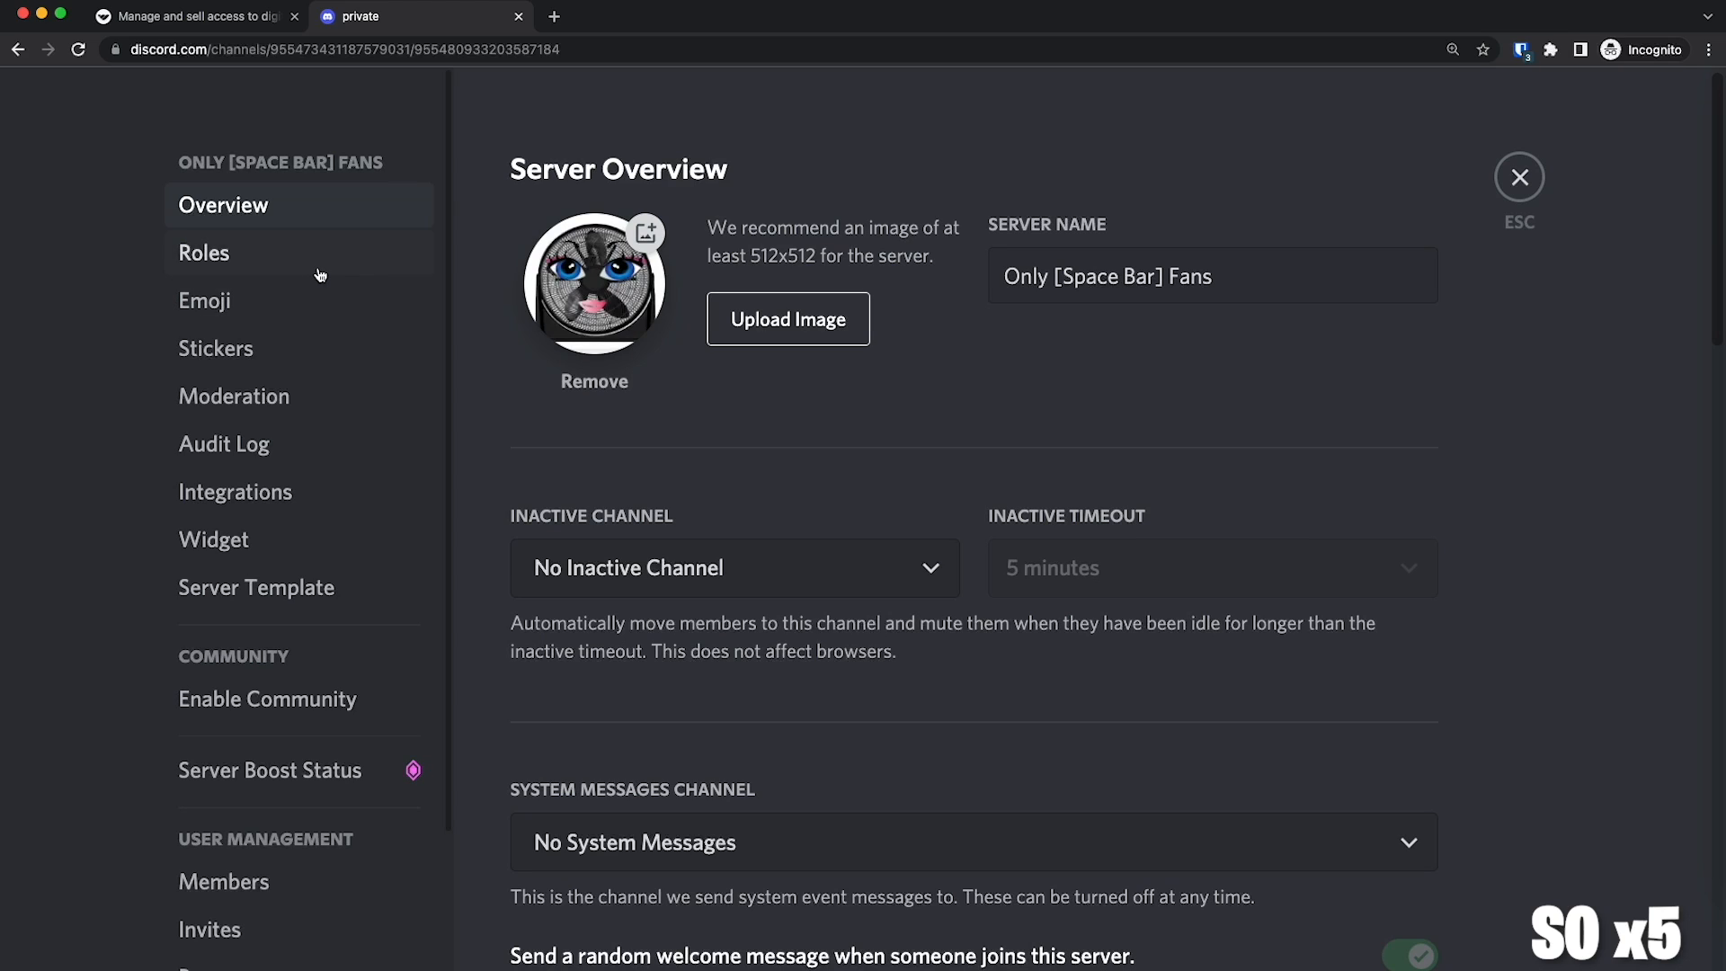
# Create a yellow role named VIP, save it, and close server settings.
pyautogui.click(204, 252)
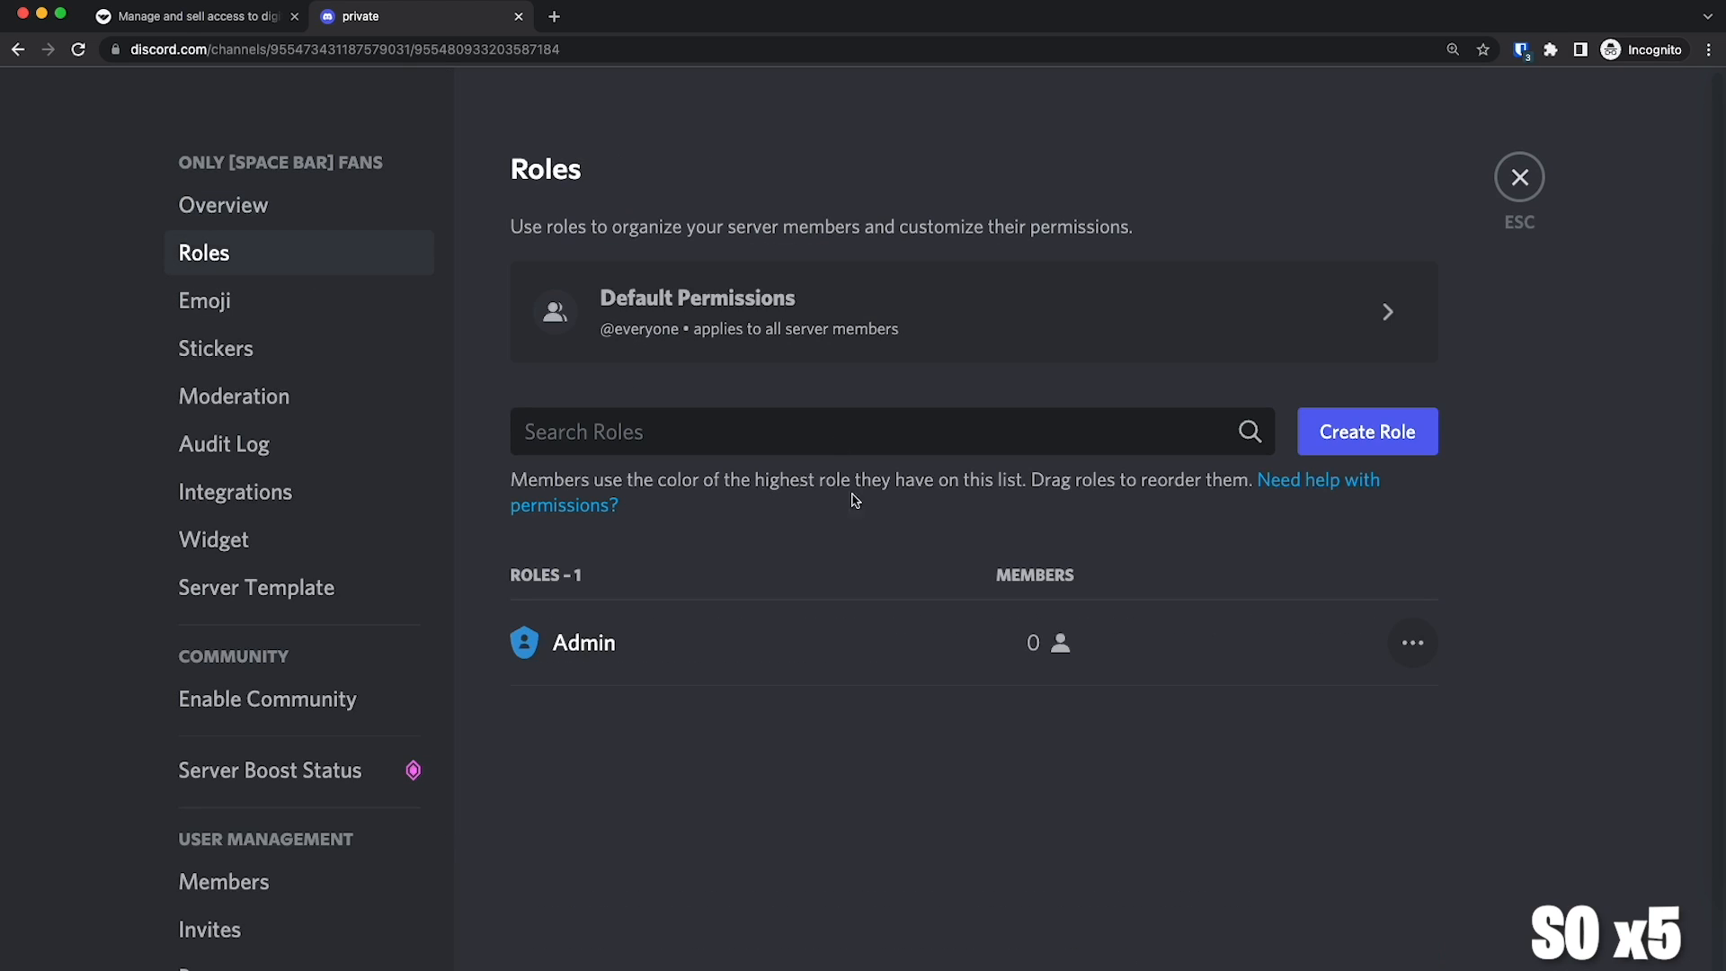
pyautogui.click(1367, 432)
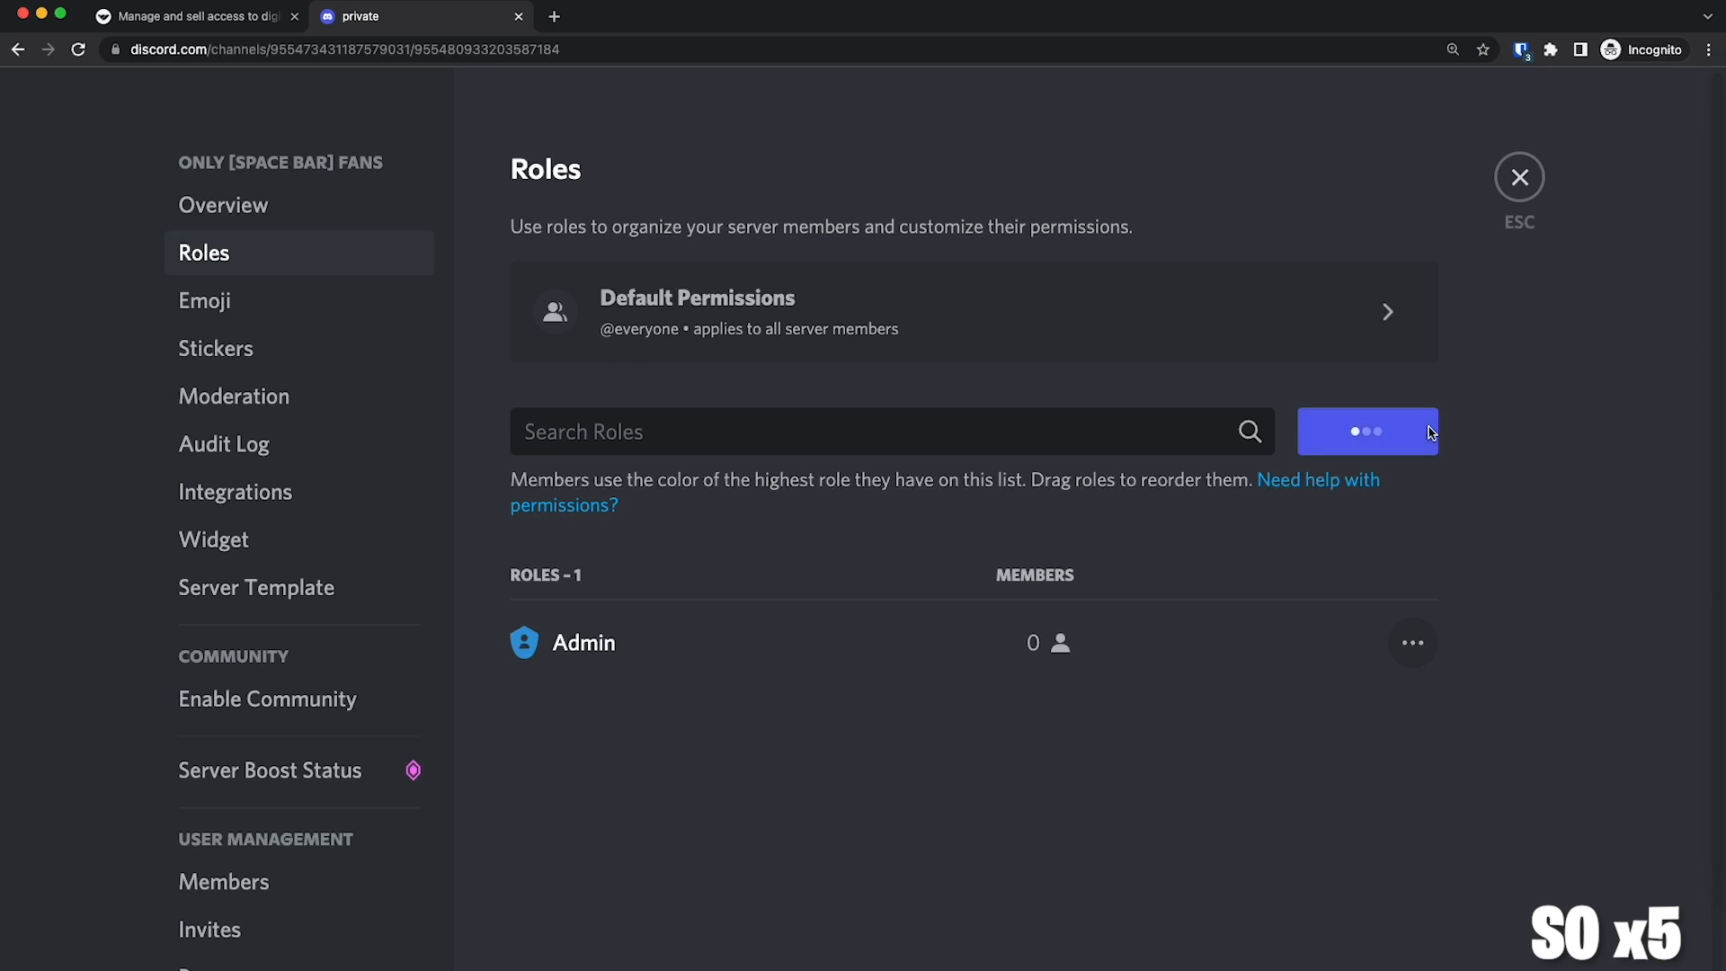
pyautogui.click(1367, 431)
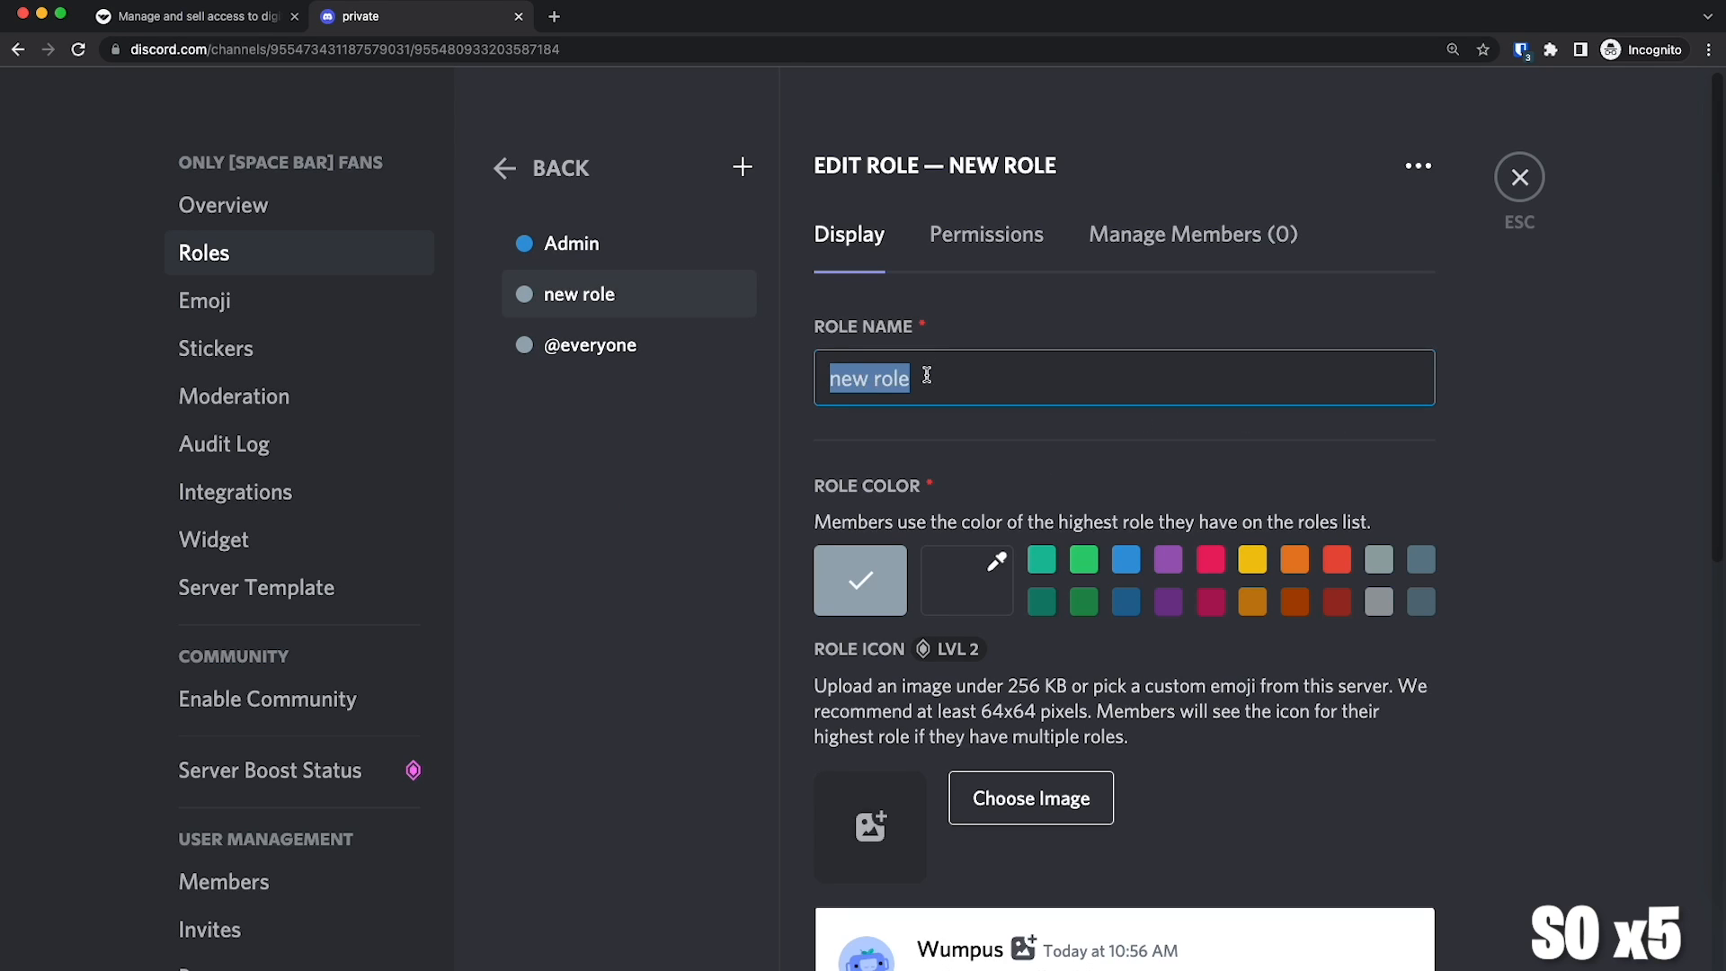
pyautogui.write('VIP')
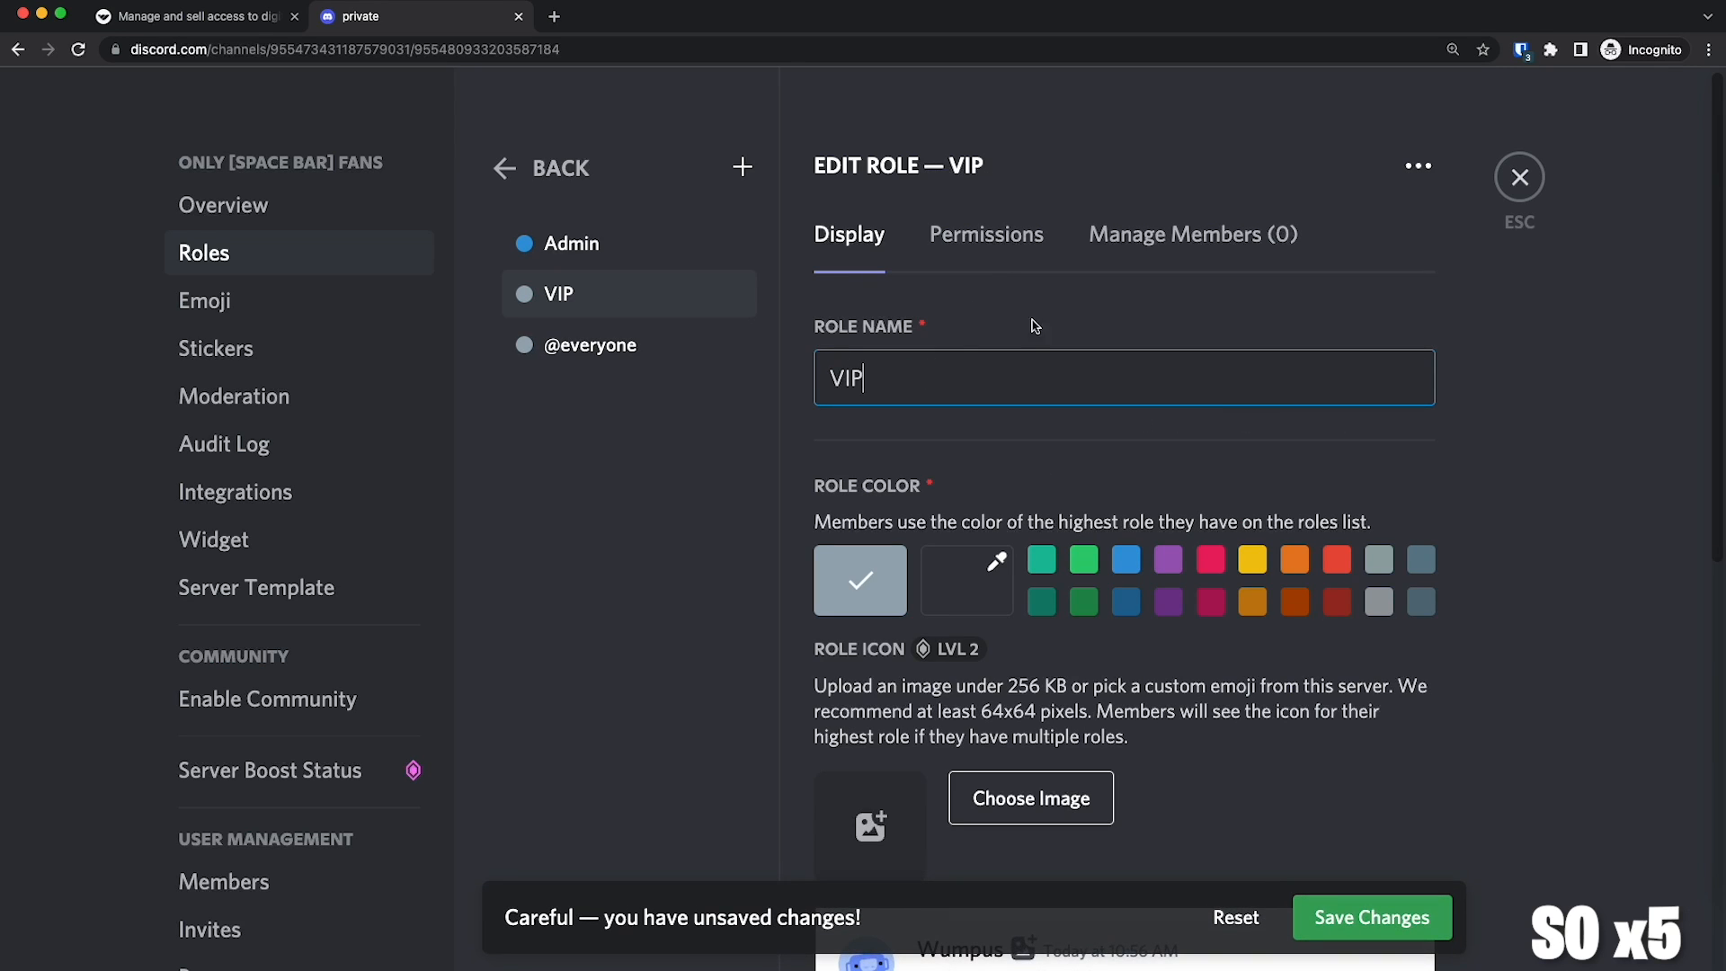
pyautogui.click(1252, 560)
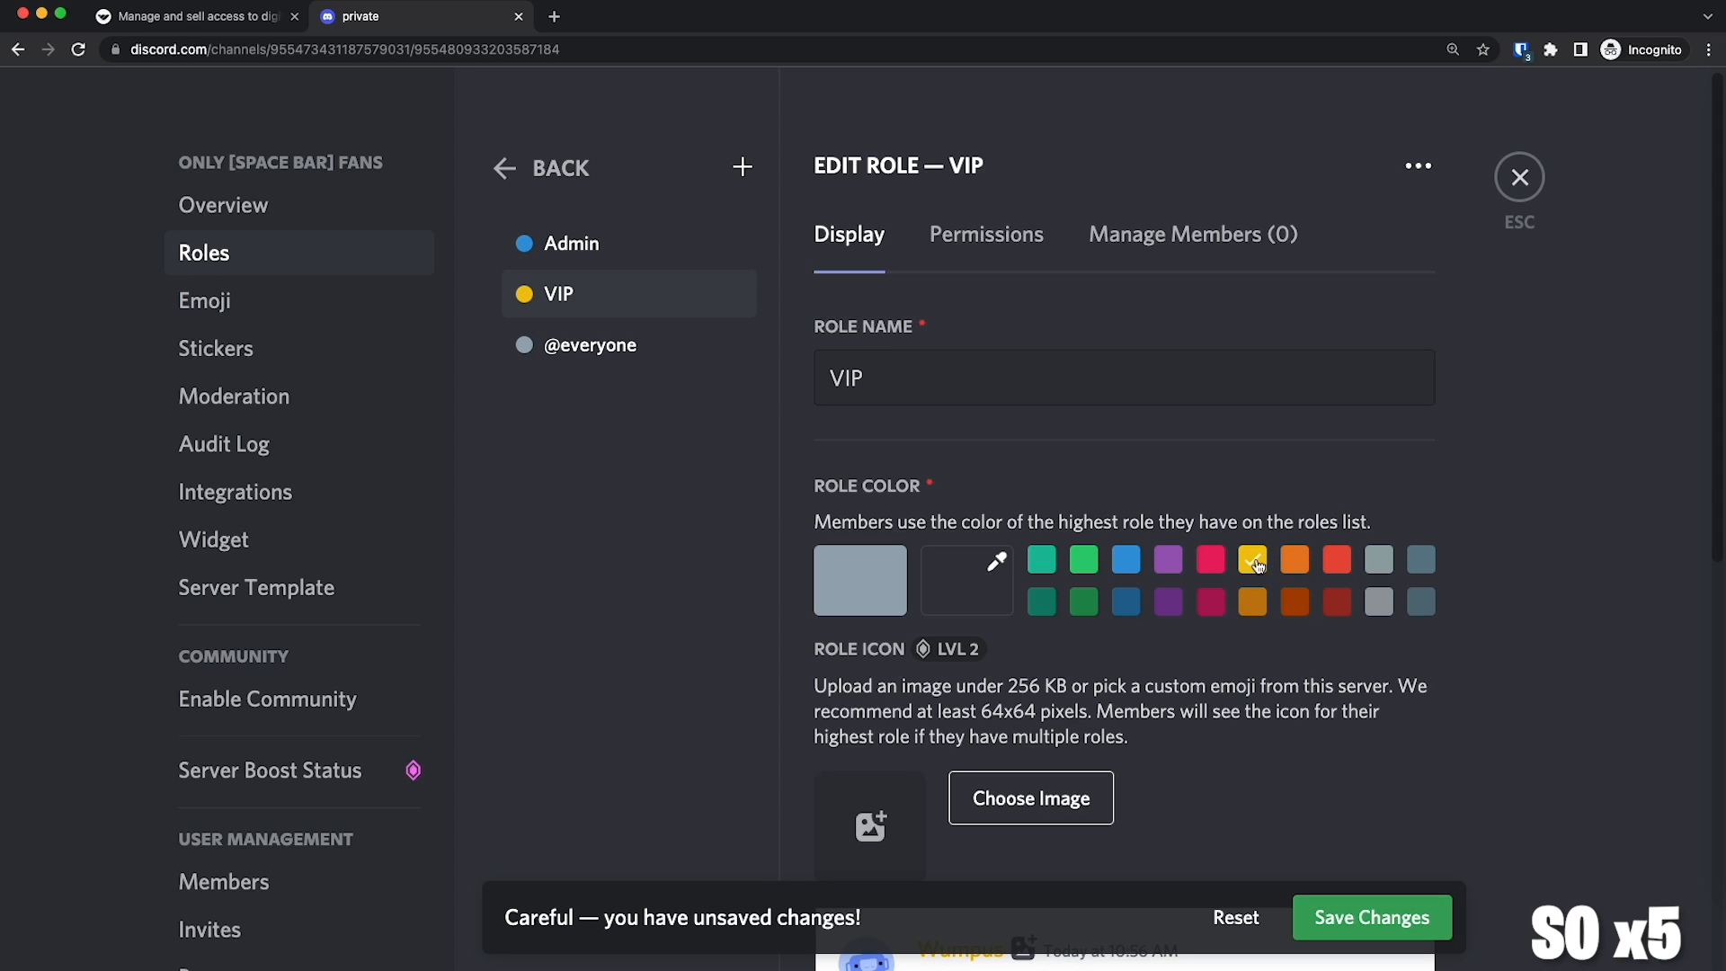
pyautogui.click(1252, 559)
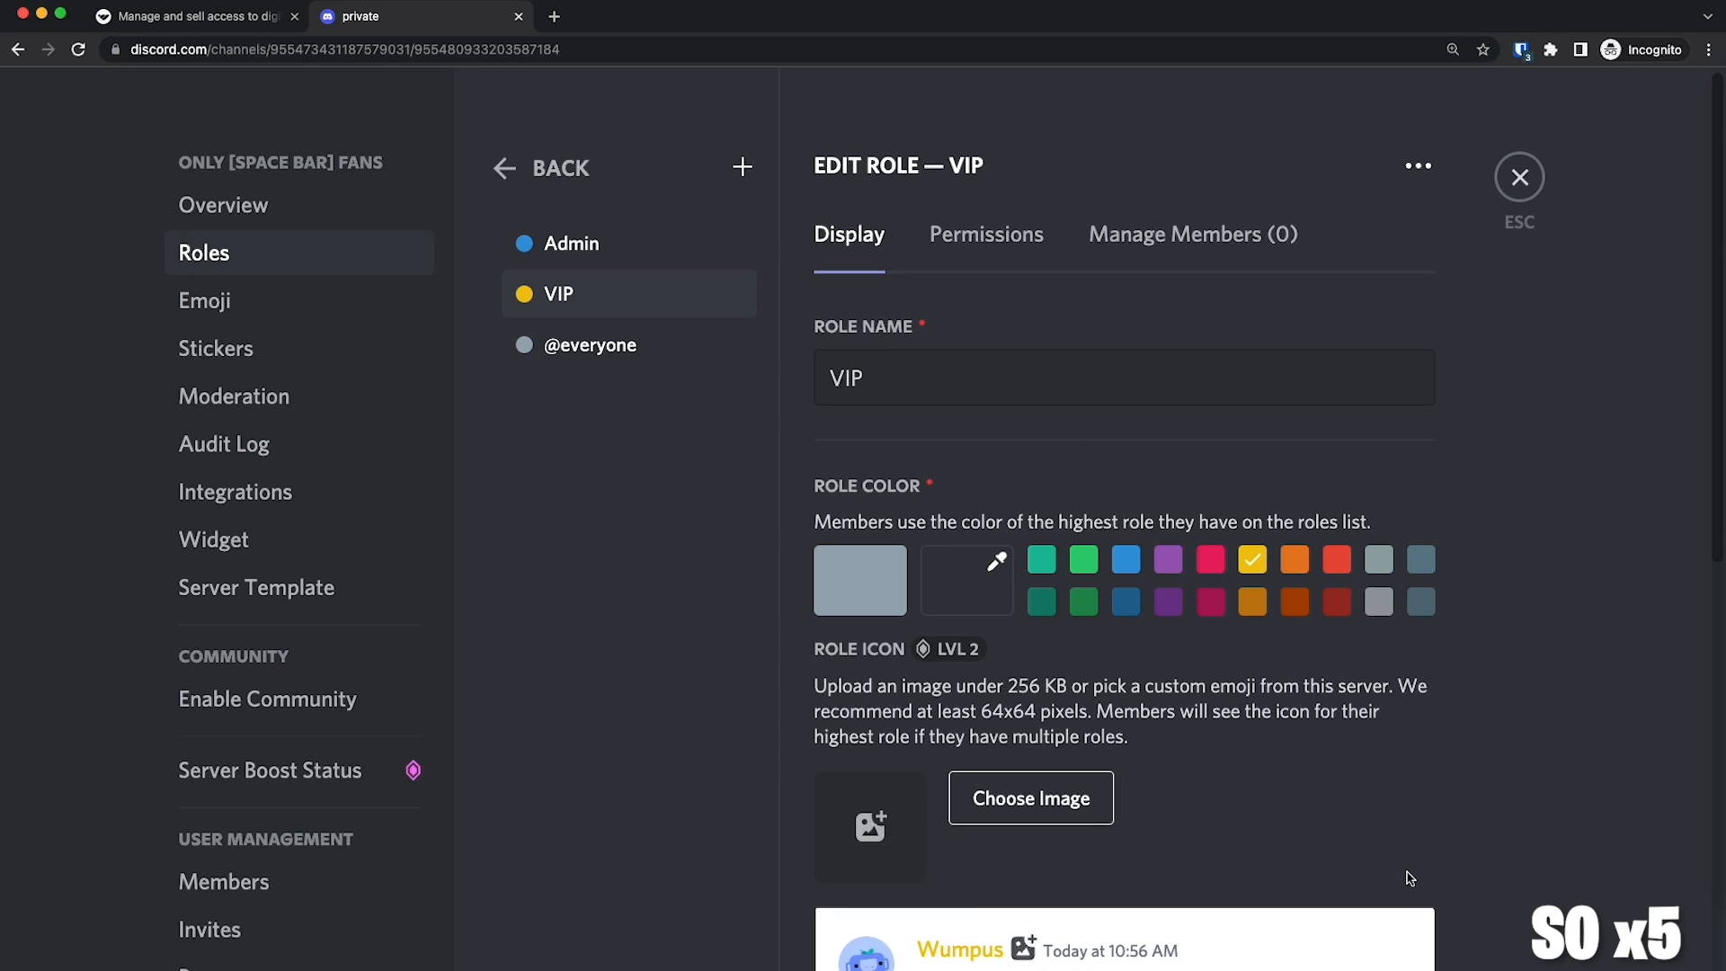
pyautogui.click(1153, 377)
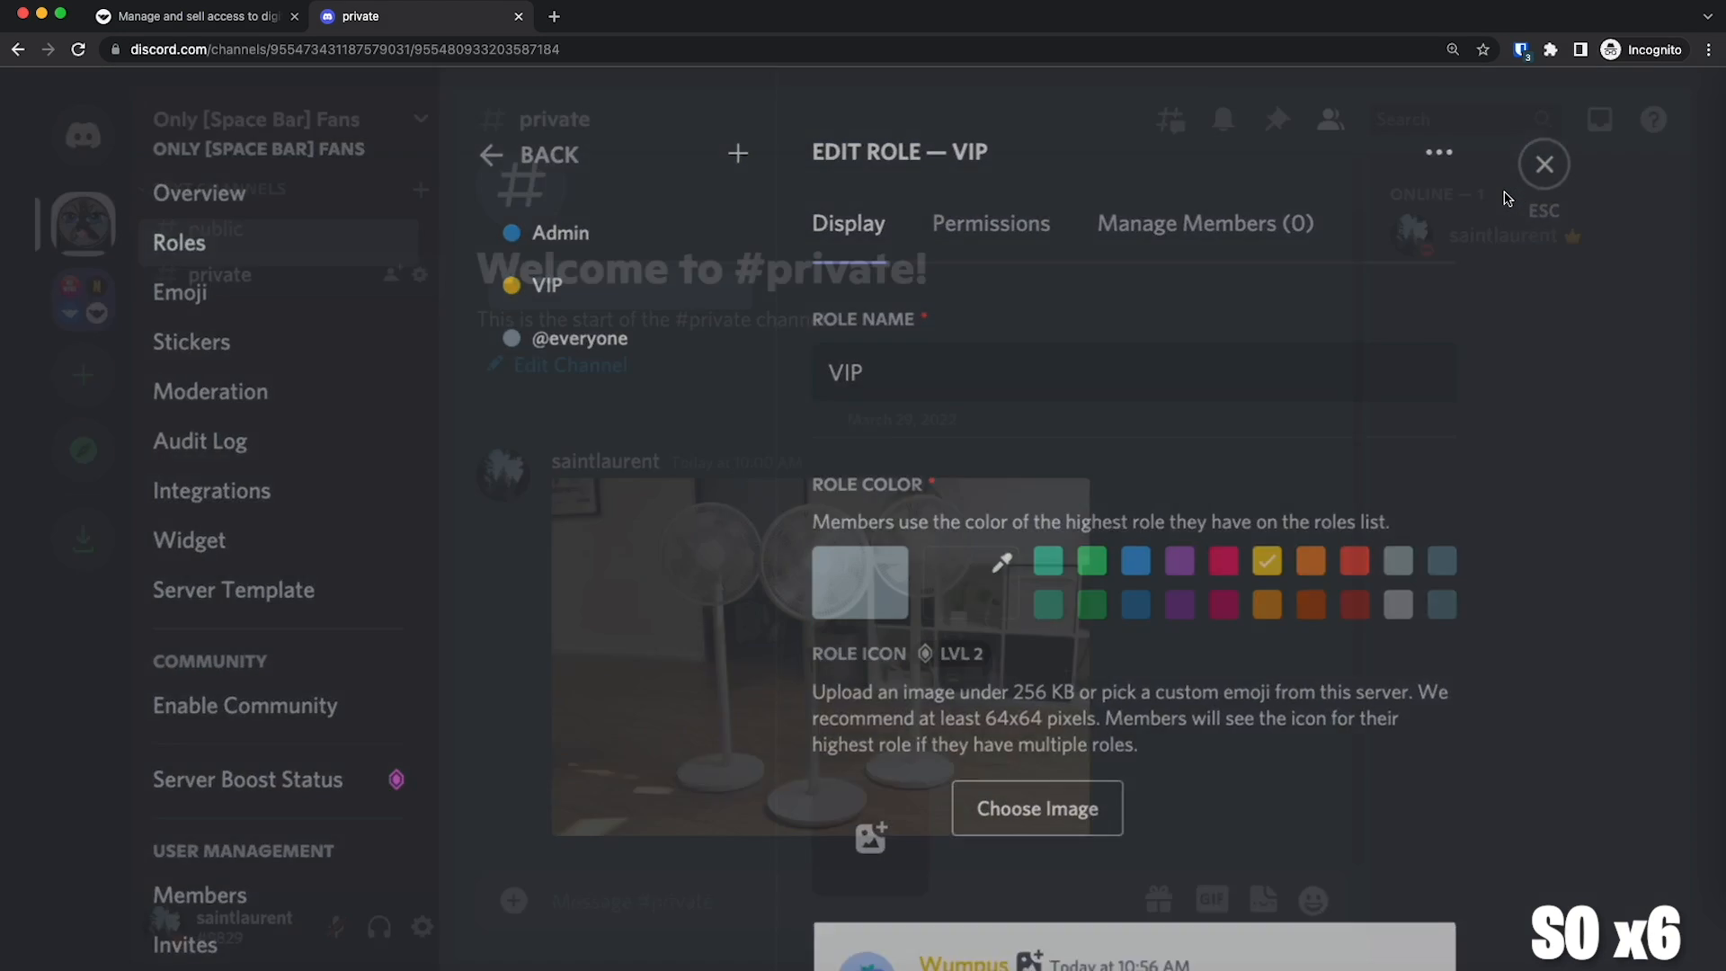
pyautogui.click(1543, 164)
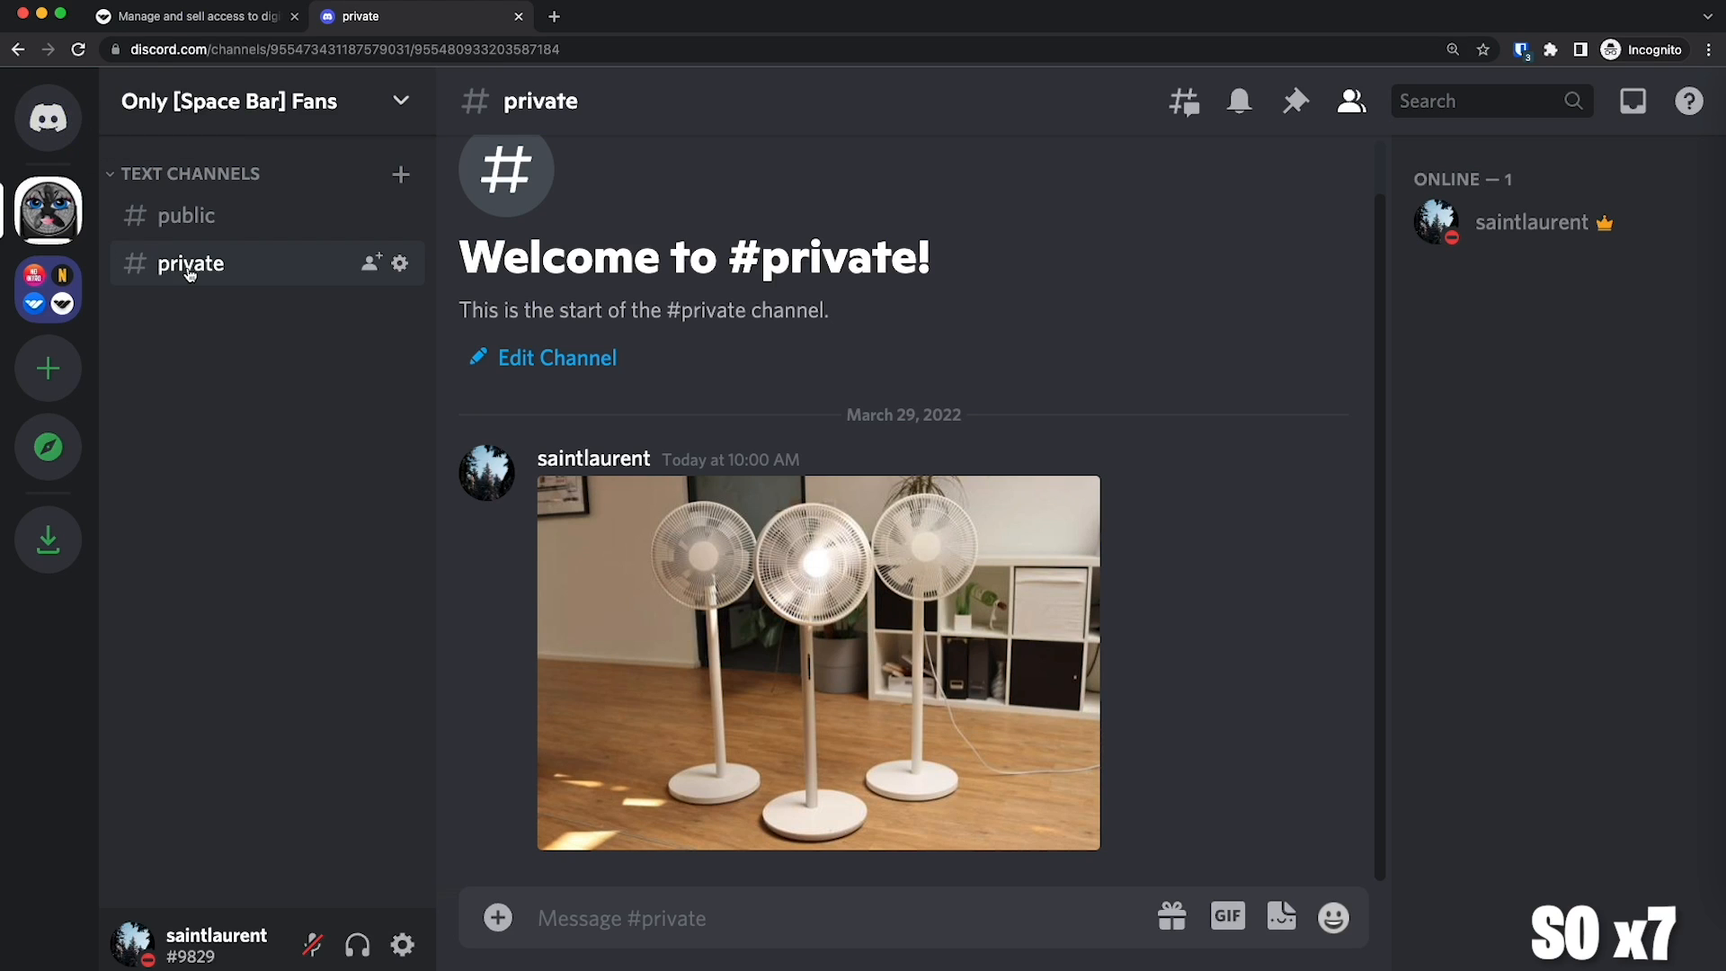
pyautogui.rightClick(190, 263)
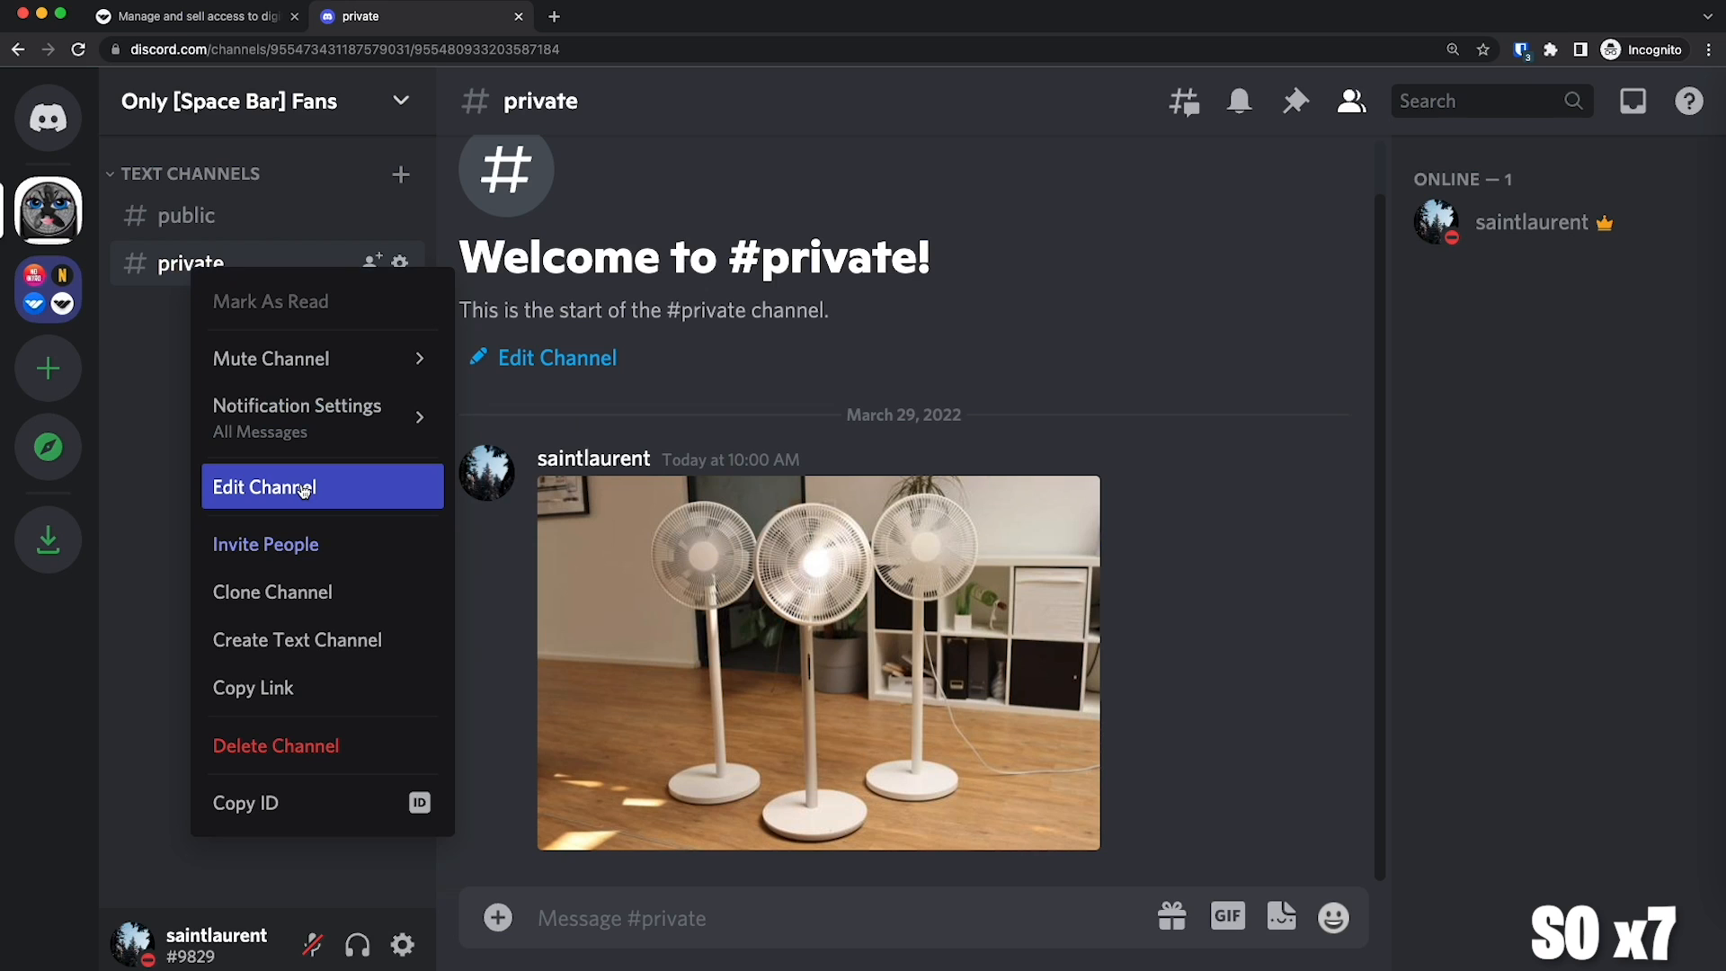
pyautogui.click(264, 486)
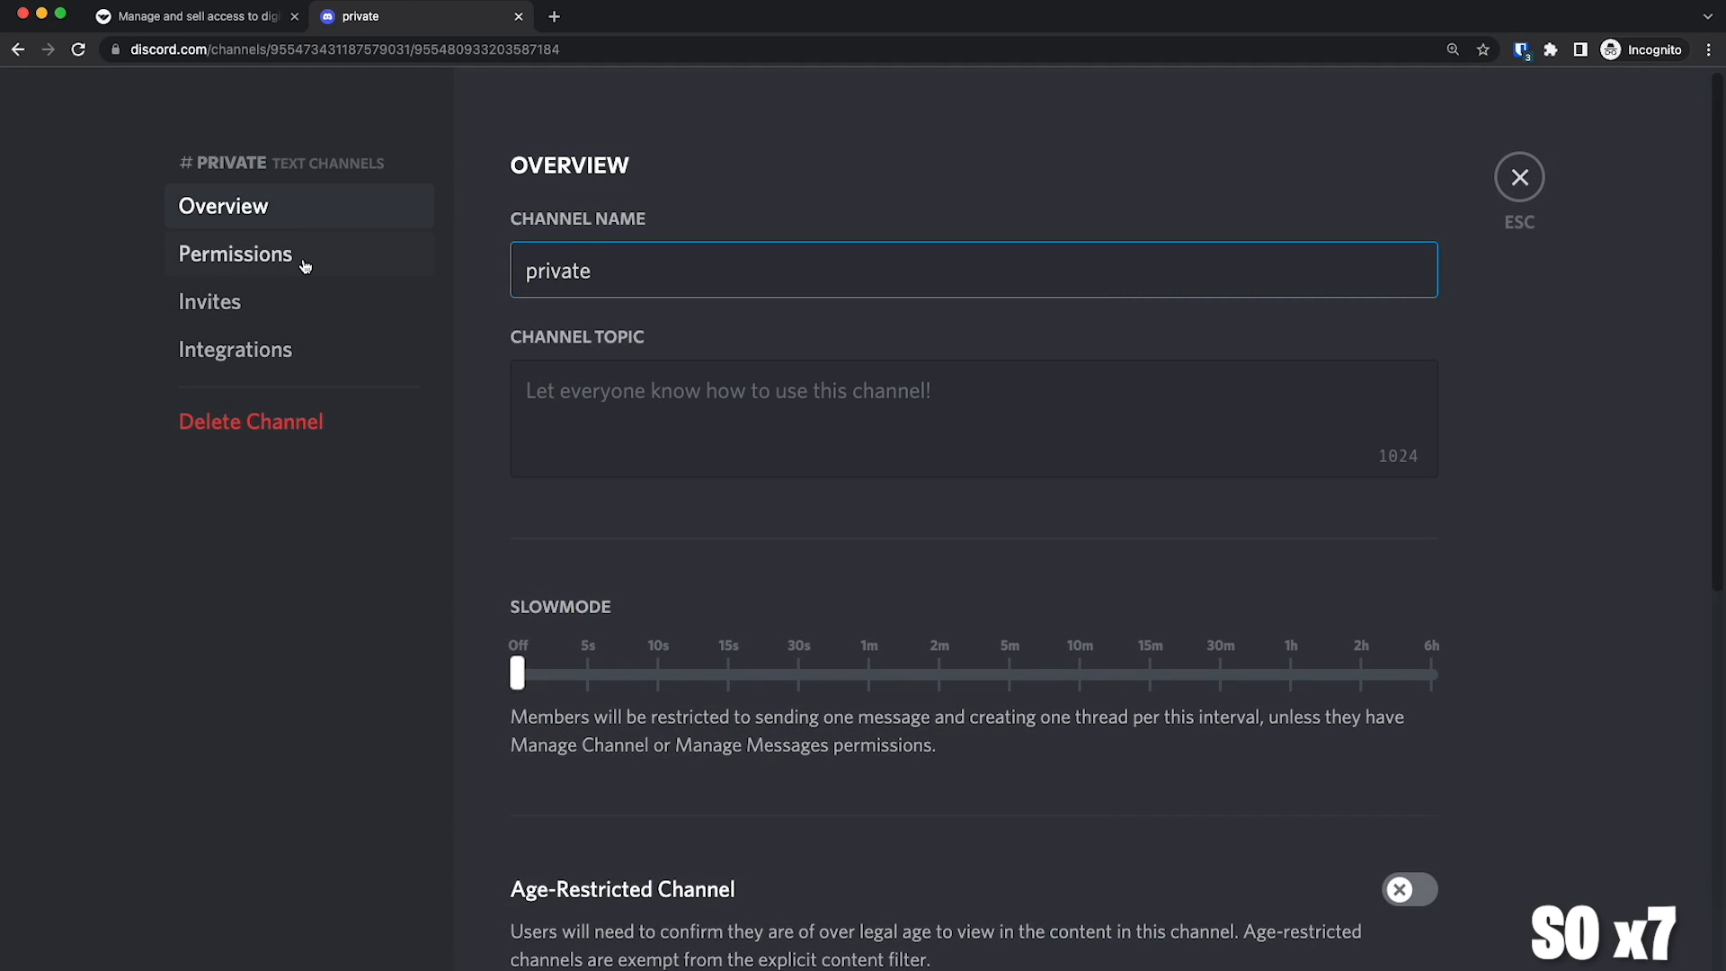
pyautogui.click(235, 255)
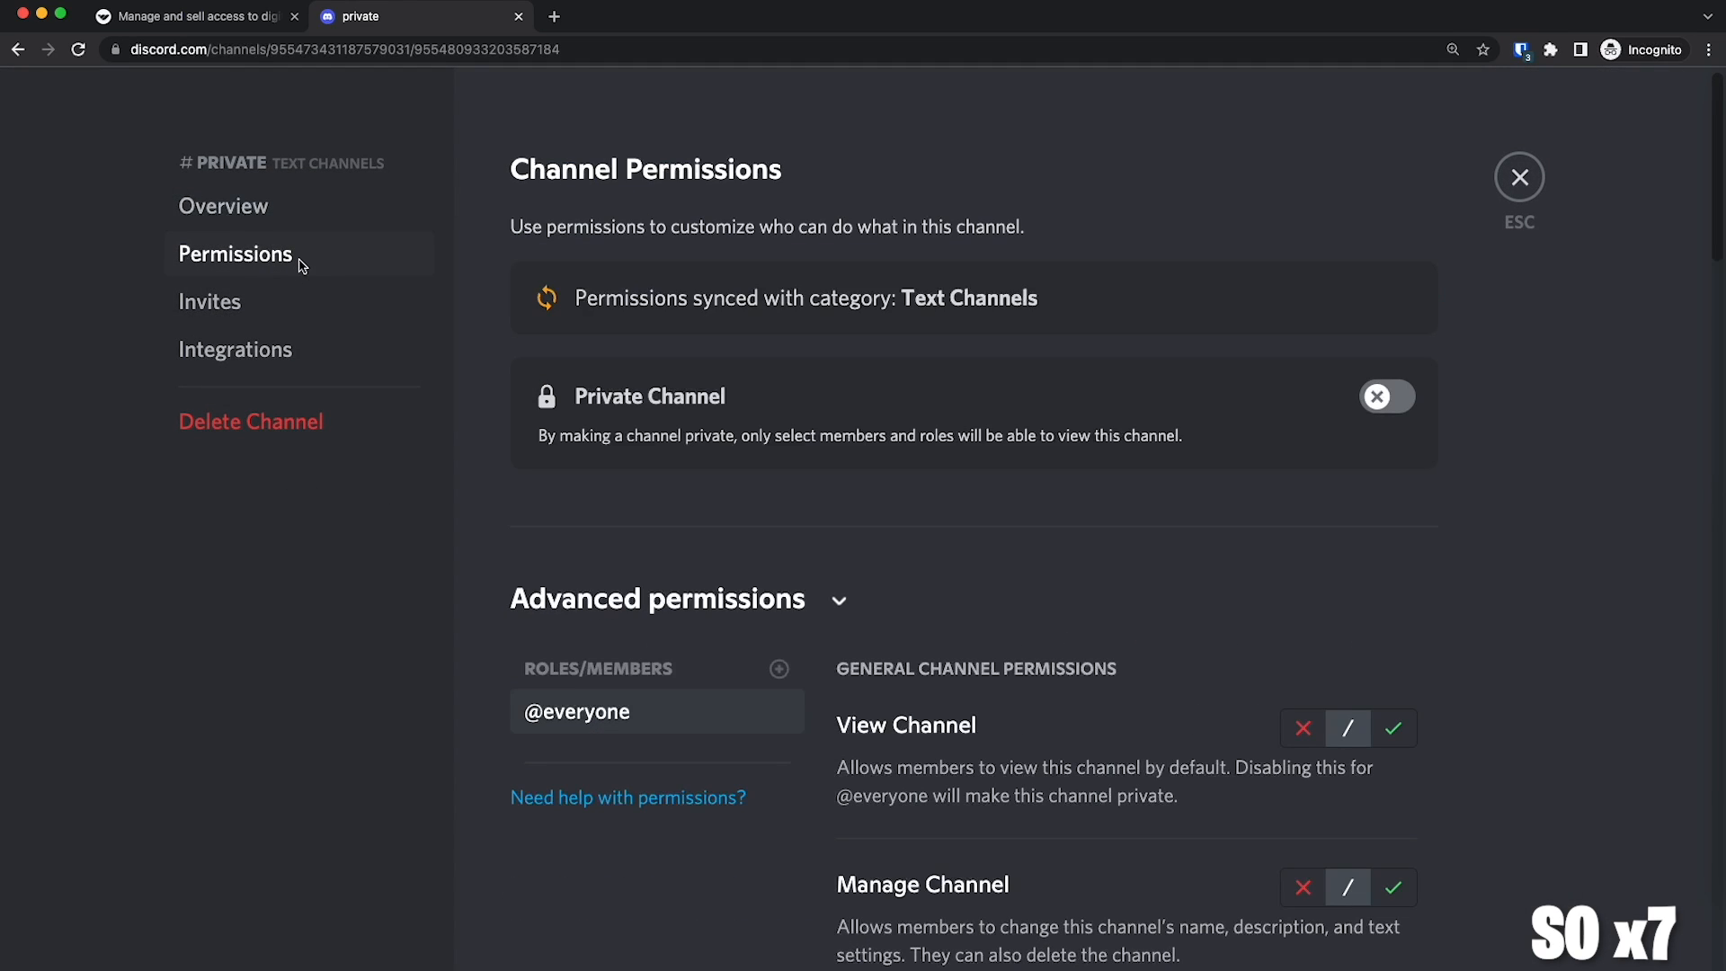
pyautogui.scroll(-3)
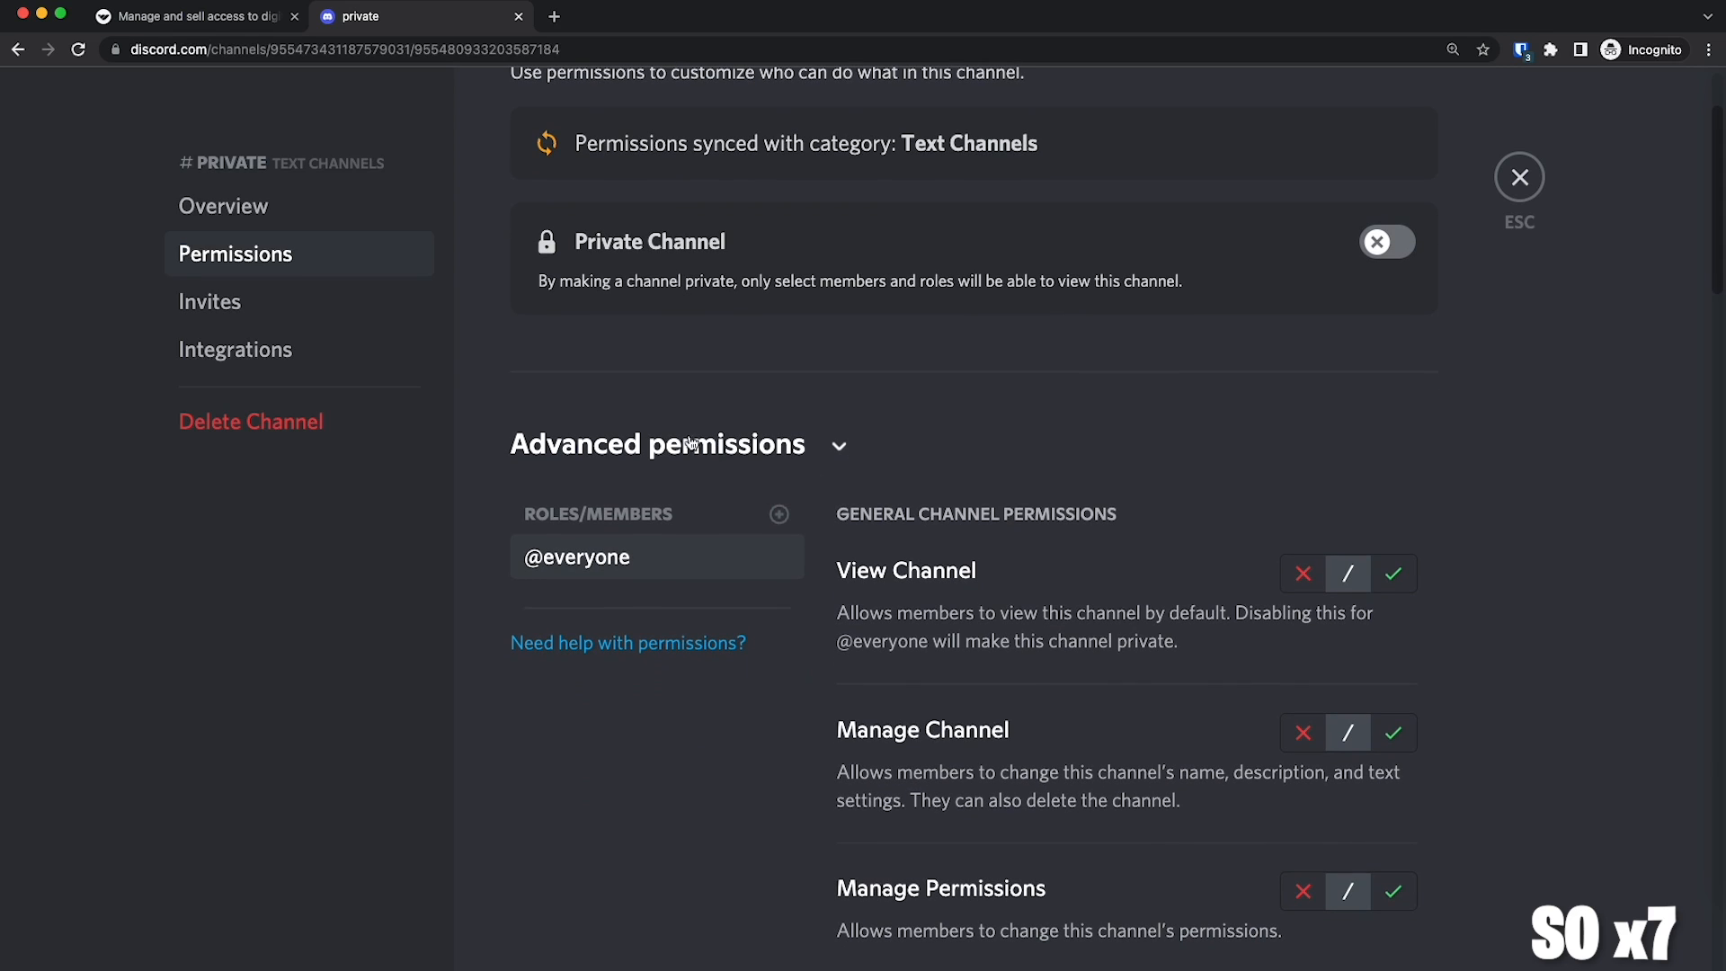
pyautogui.click(839, 446)
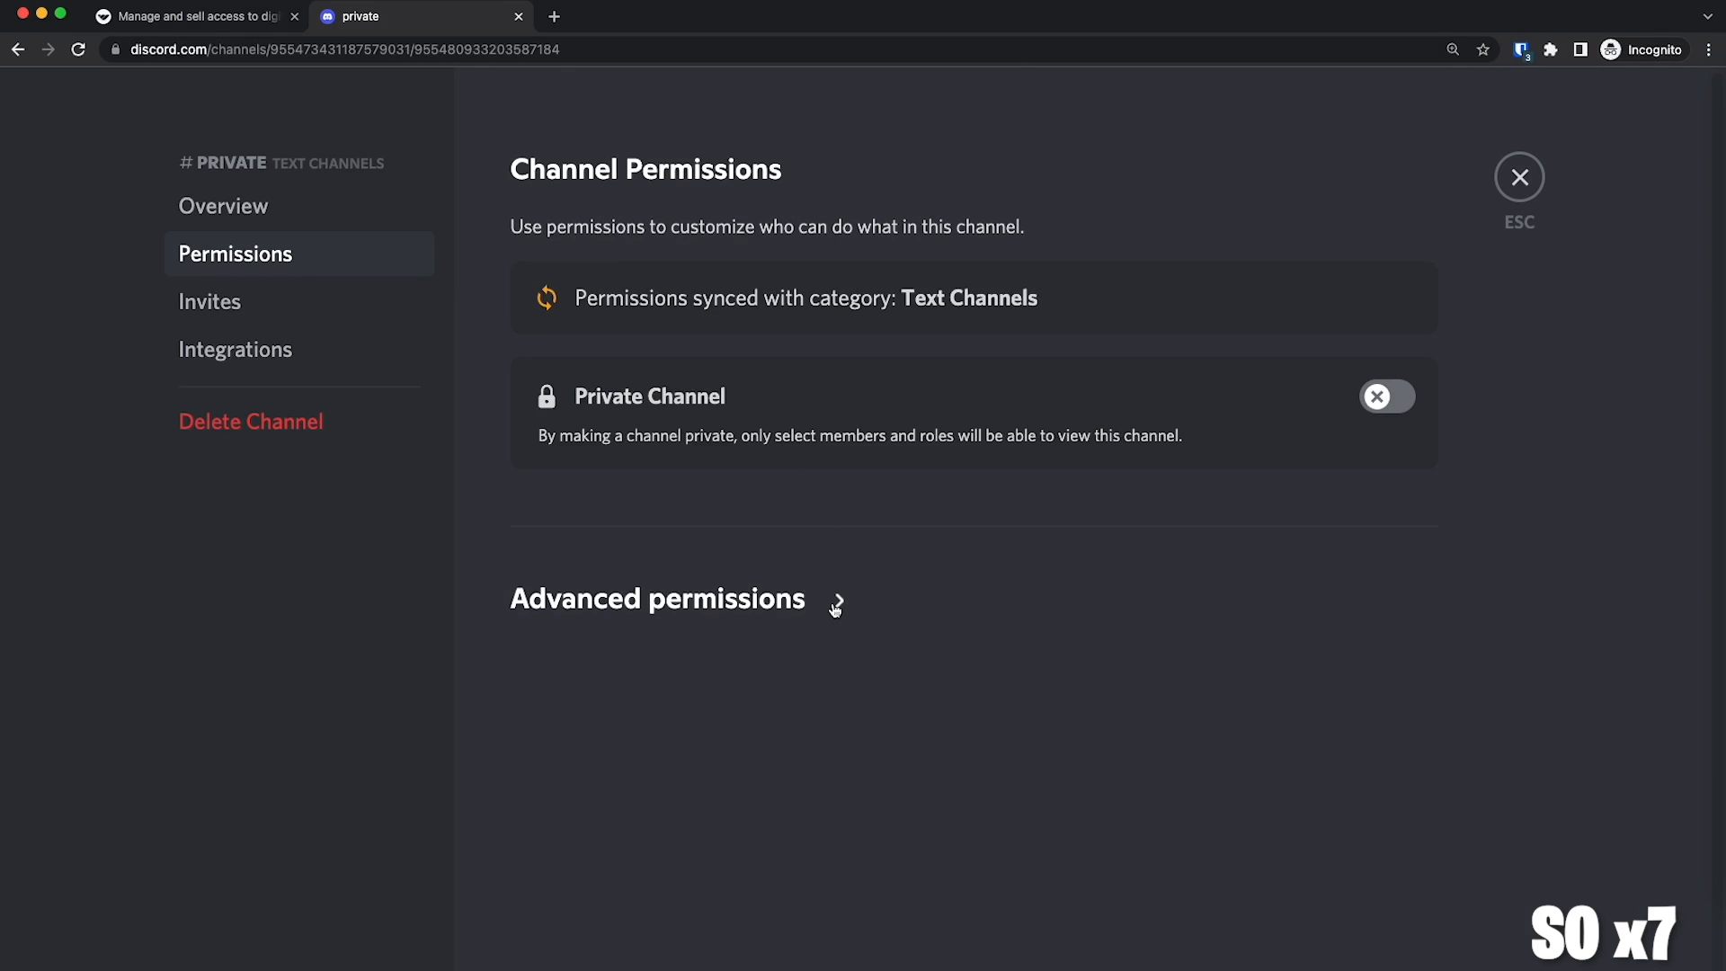
pyautogui.click(835, 603)
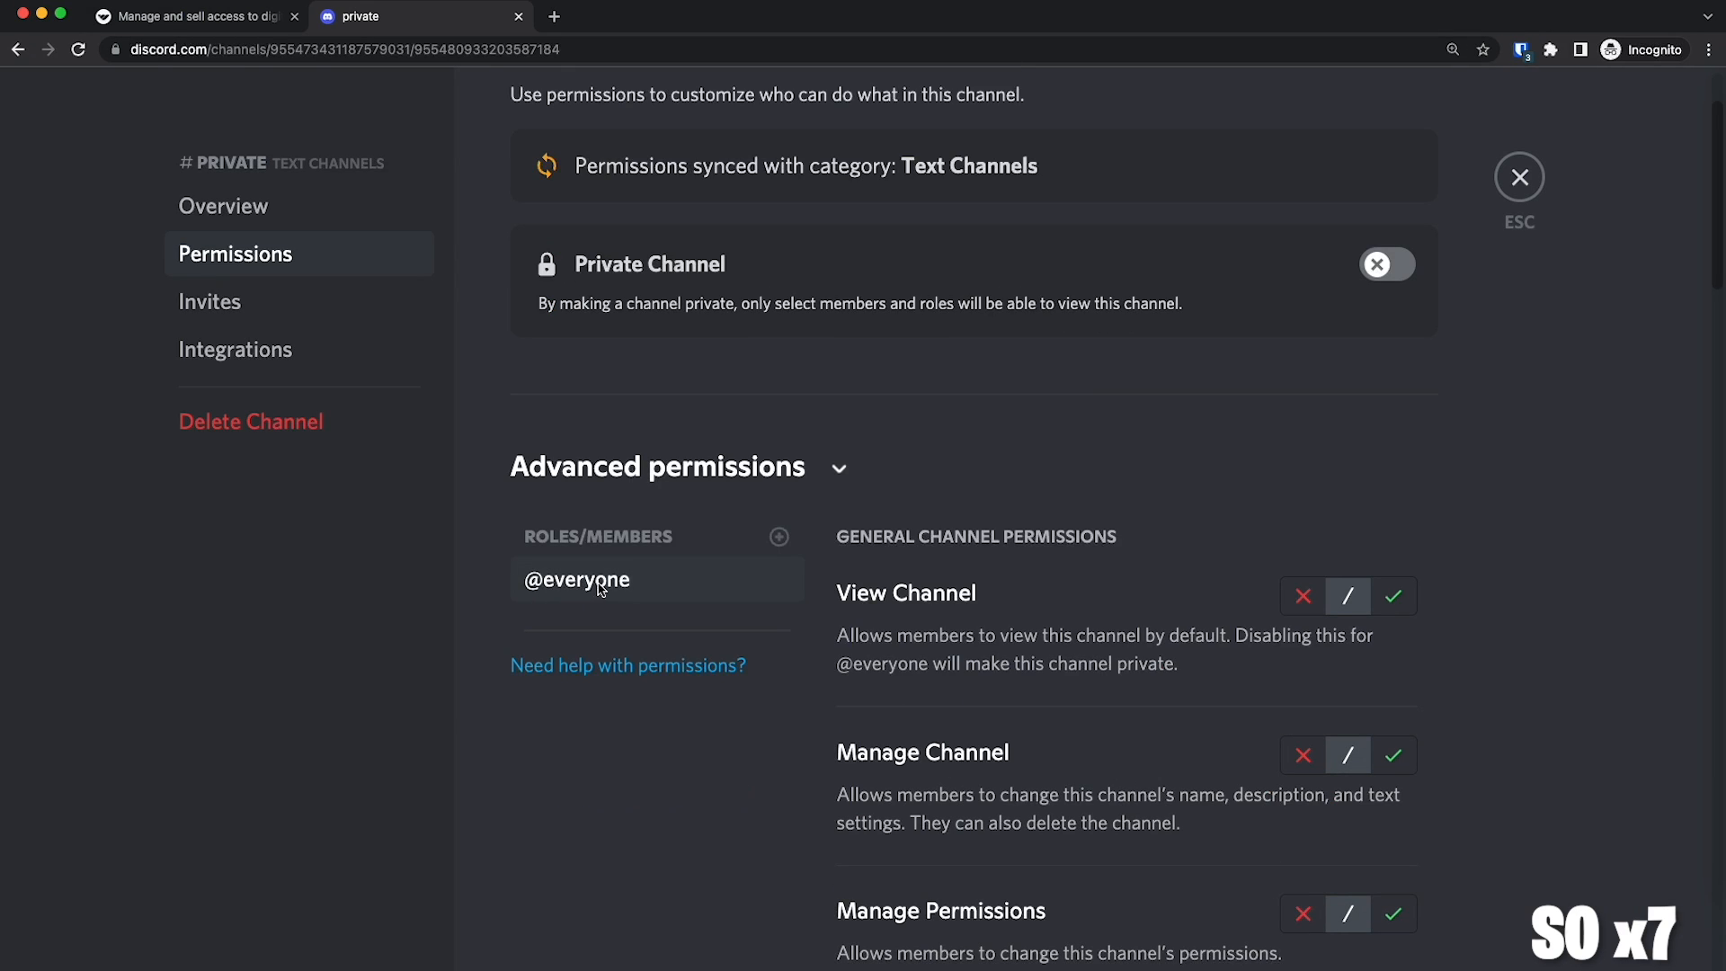
pyautogui.moveTo(1390, 636)
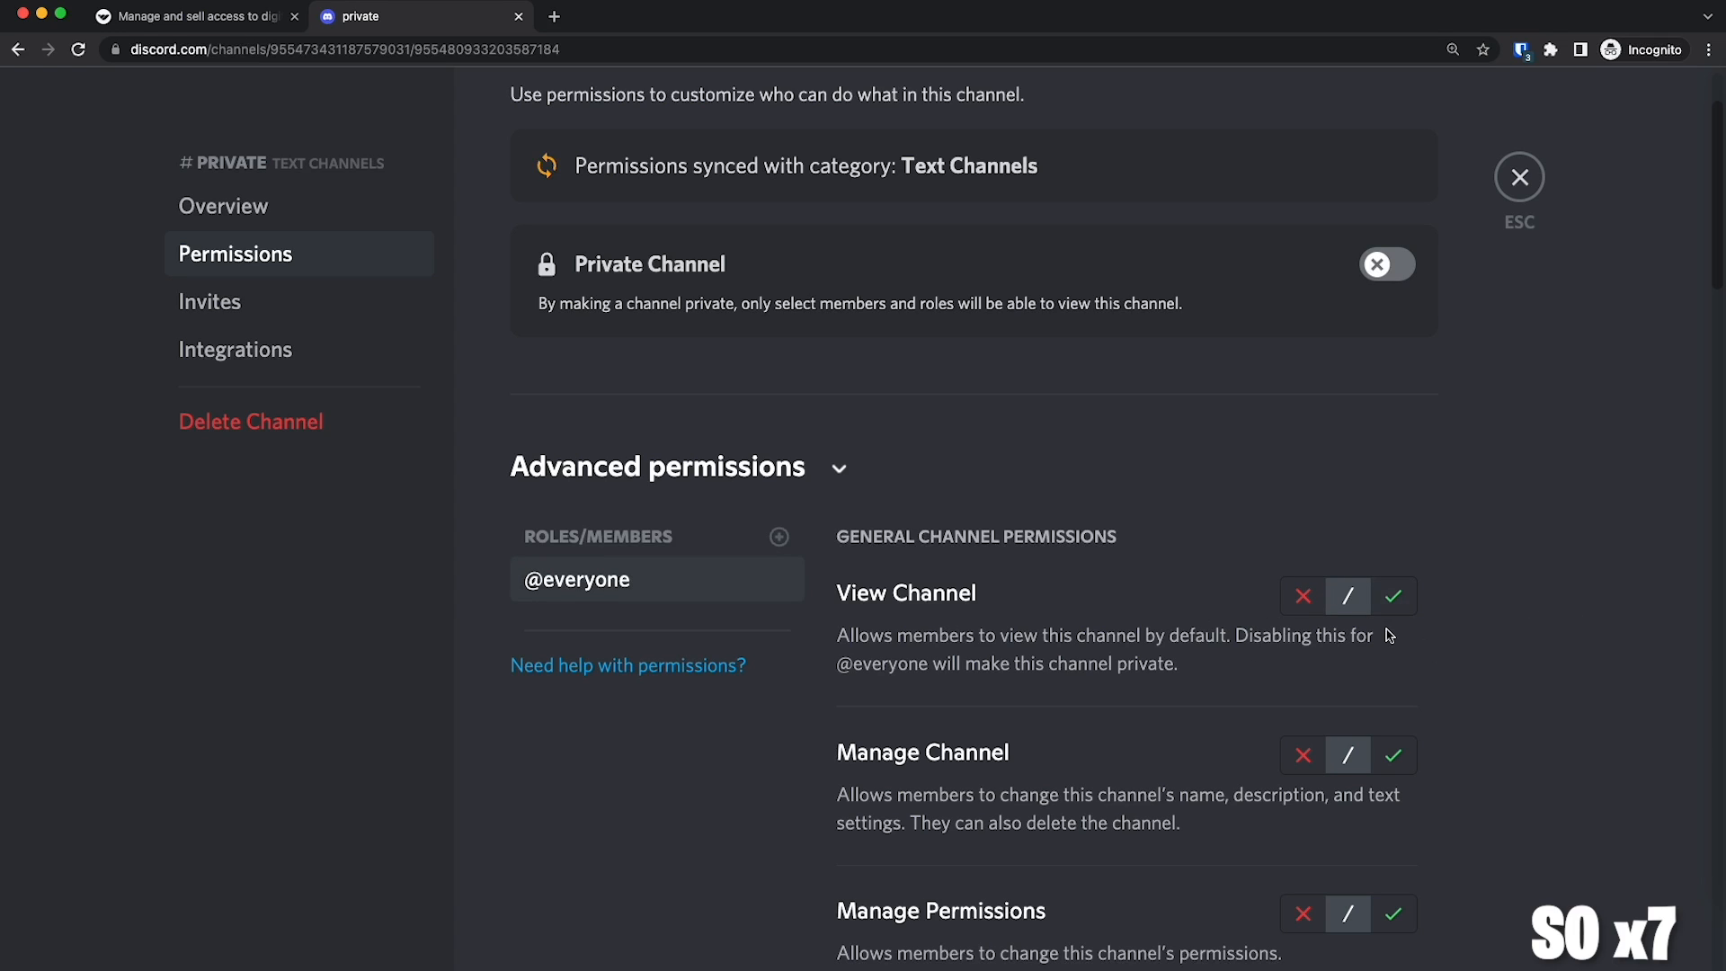
pyautogui.moveTo(1182, 581)
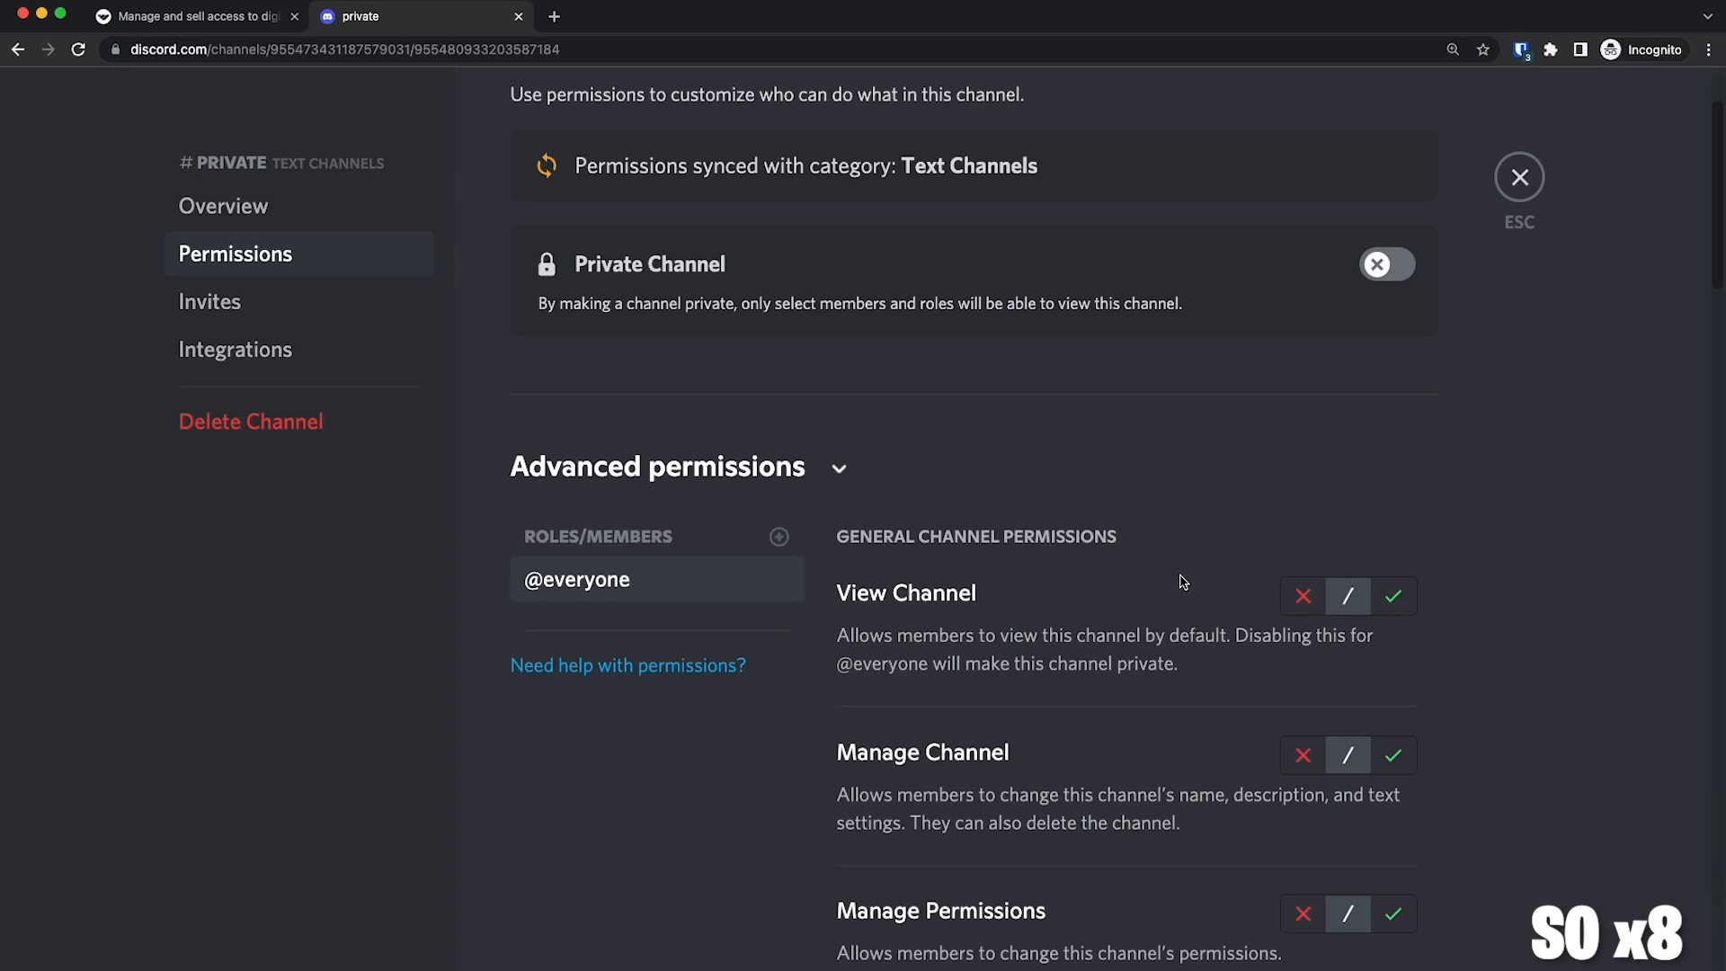
pyautogui.moveTo(700, 589)
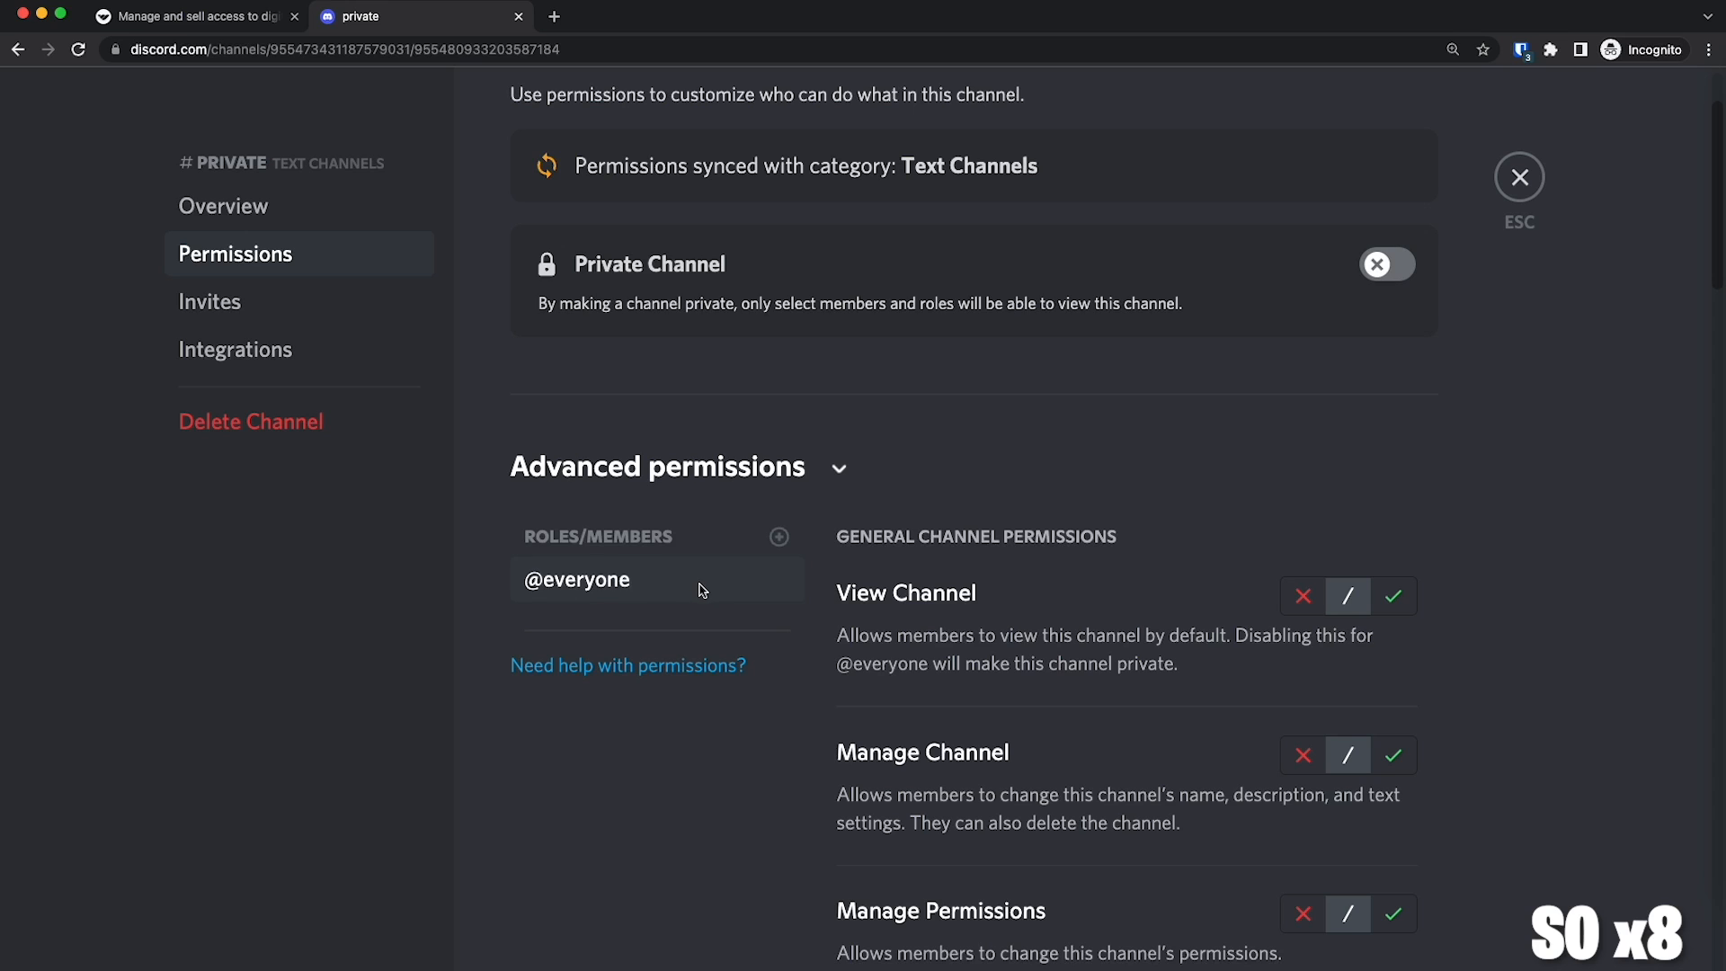
# Make #private a private channel and grant the VIP role View Channel access.
pyautogui.click(1387, 264)
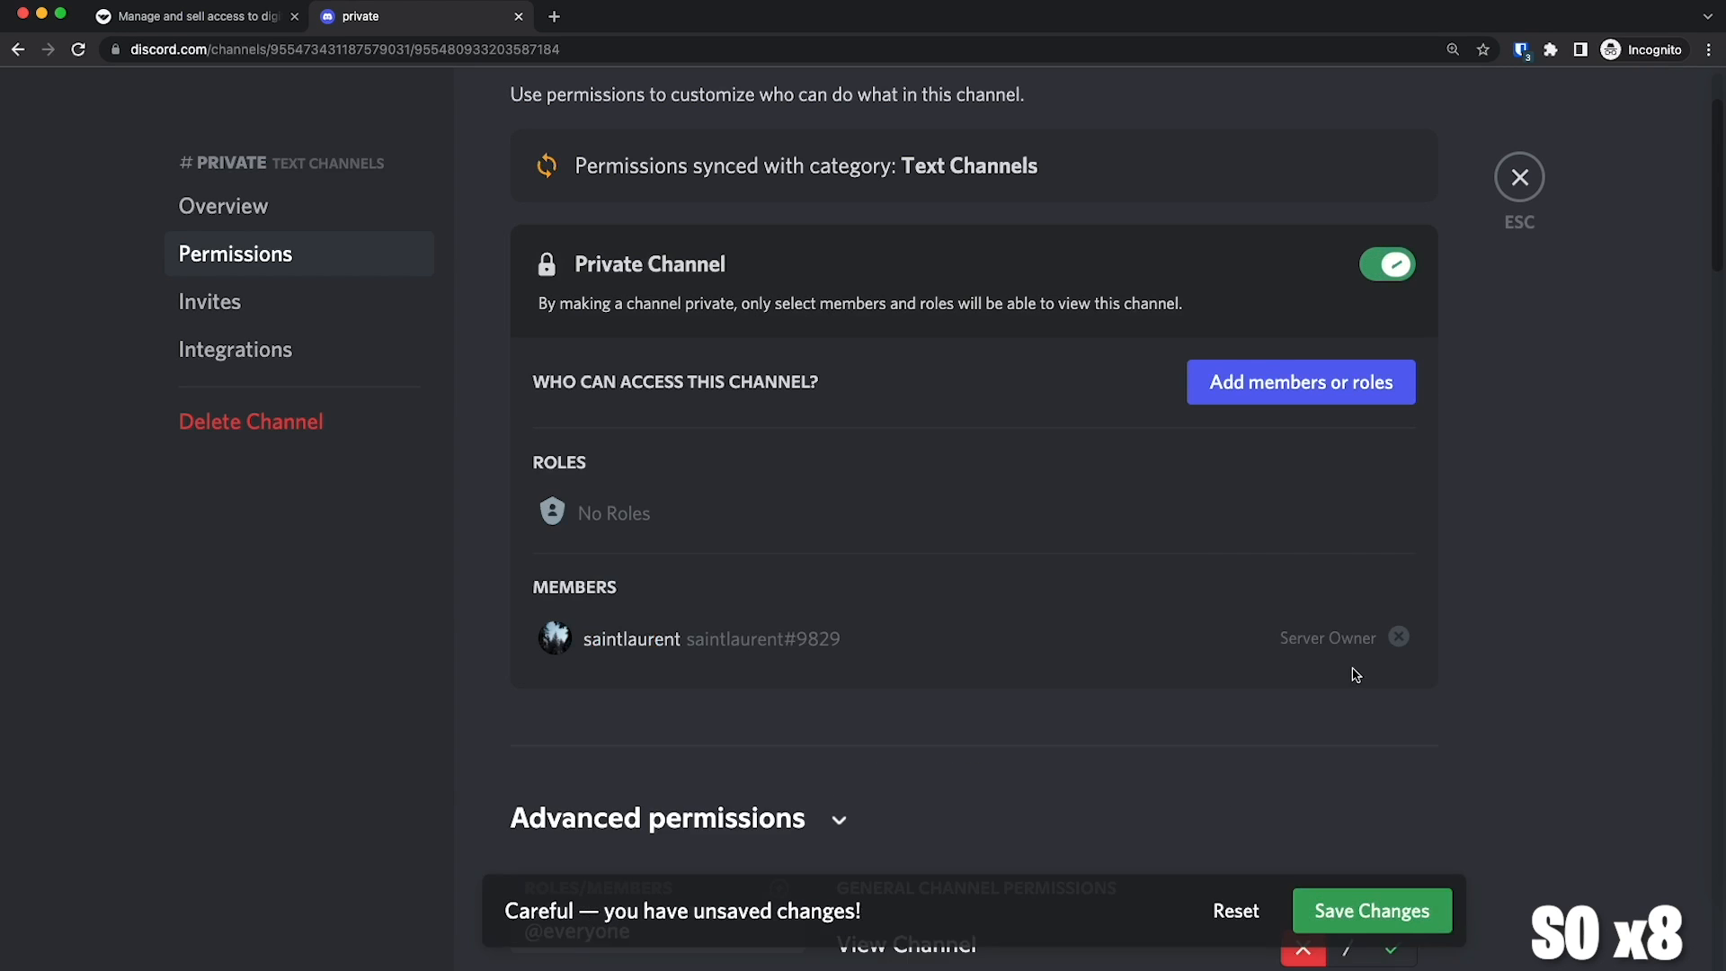
pyautogui.scroll(-3)
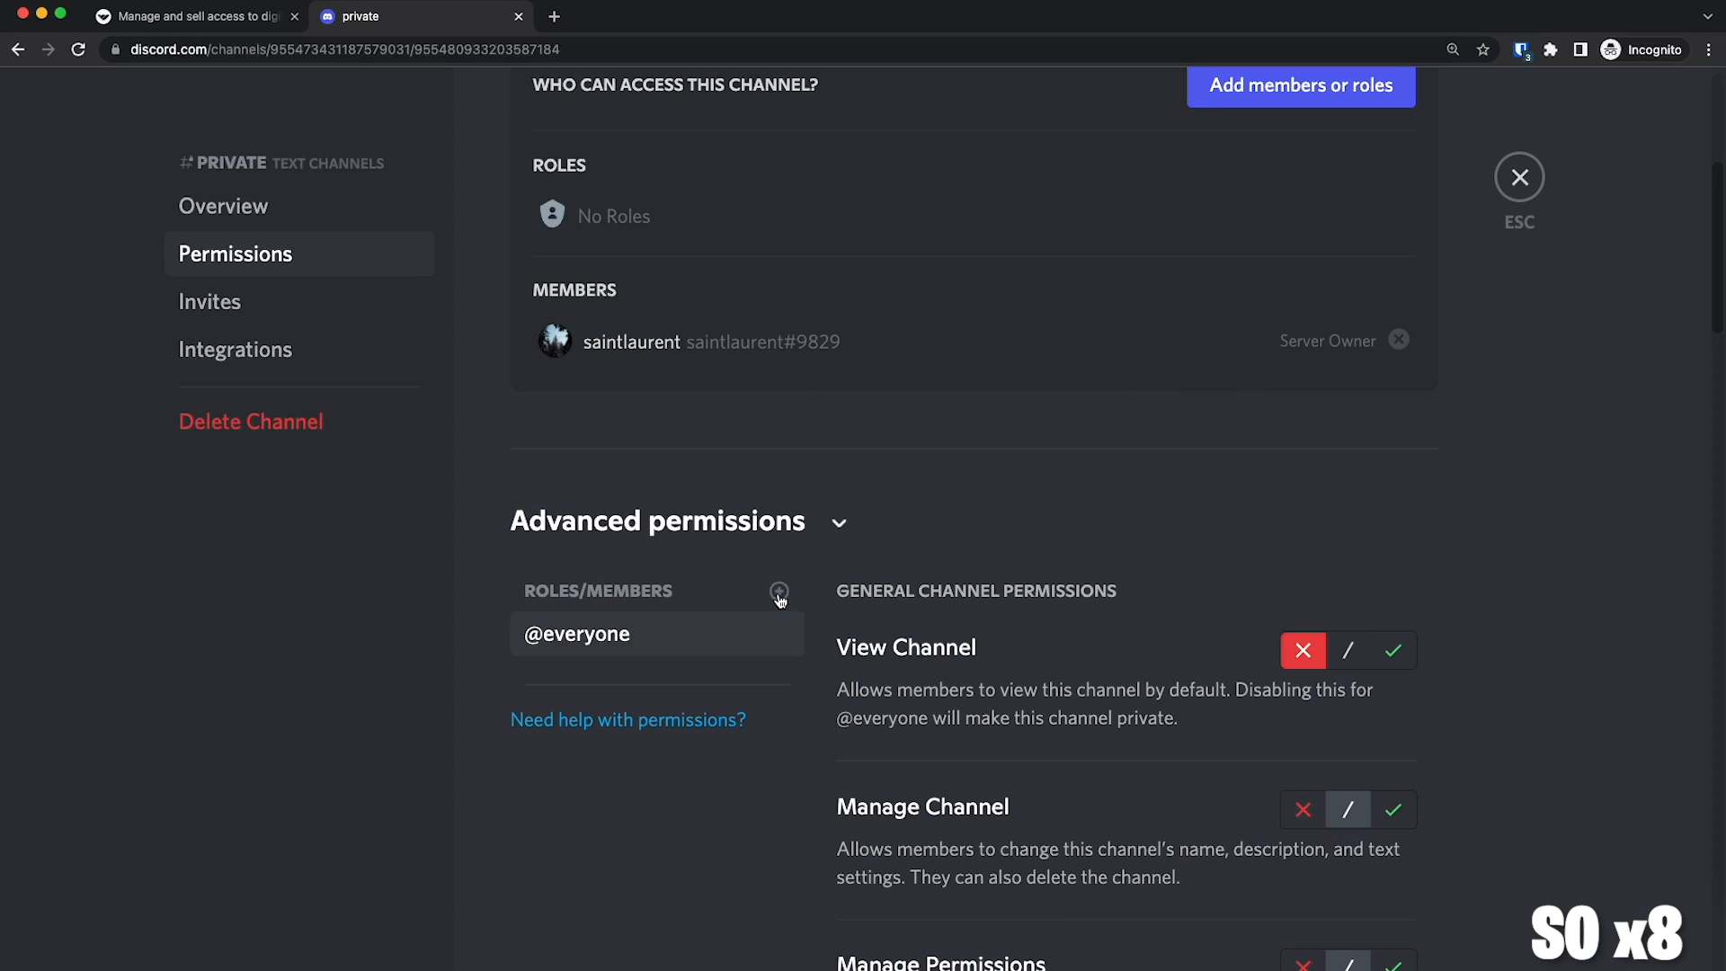
pyautogui.click(778, 592)
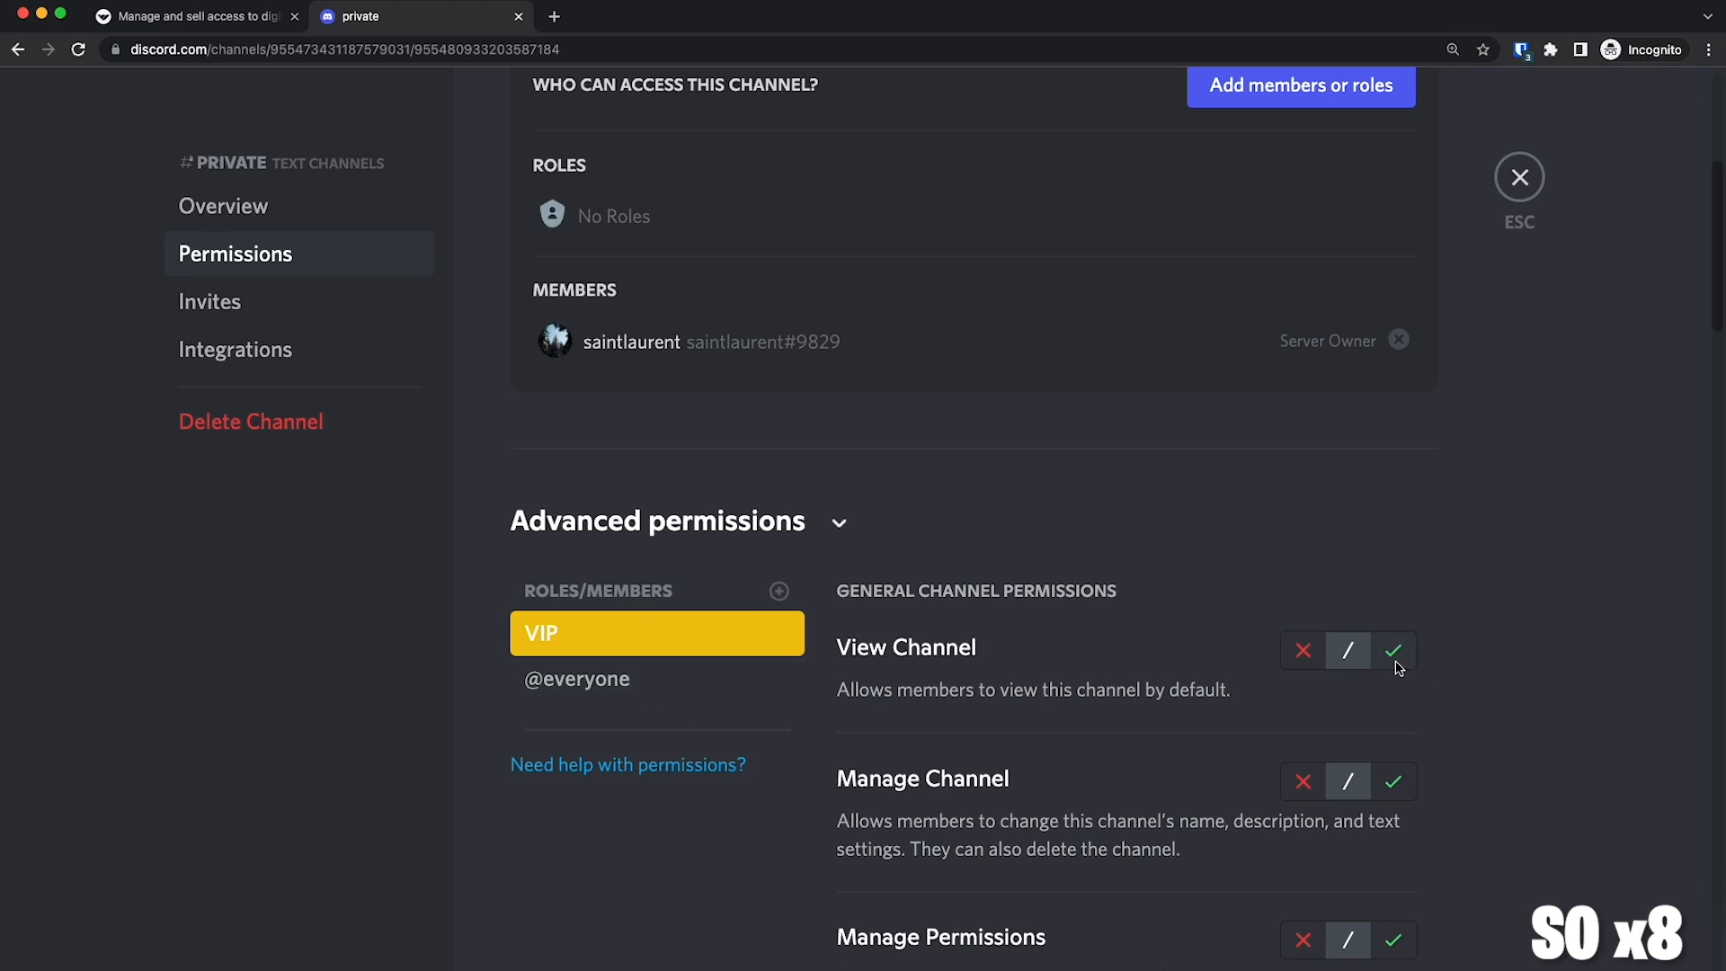
pyautogui.click(1393, 650)
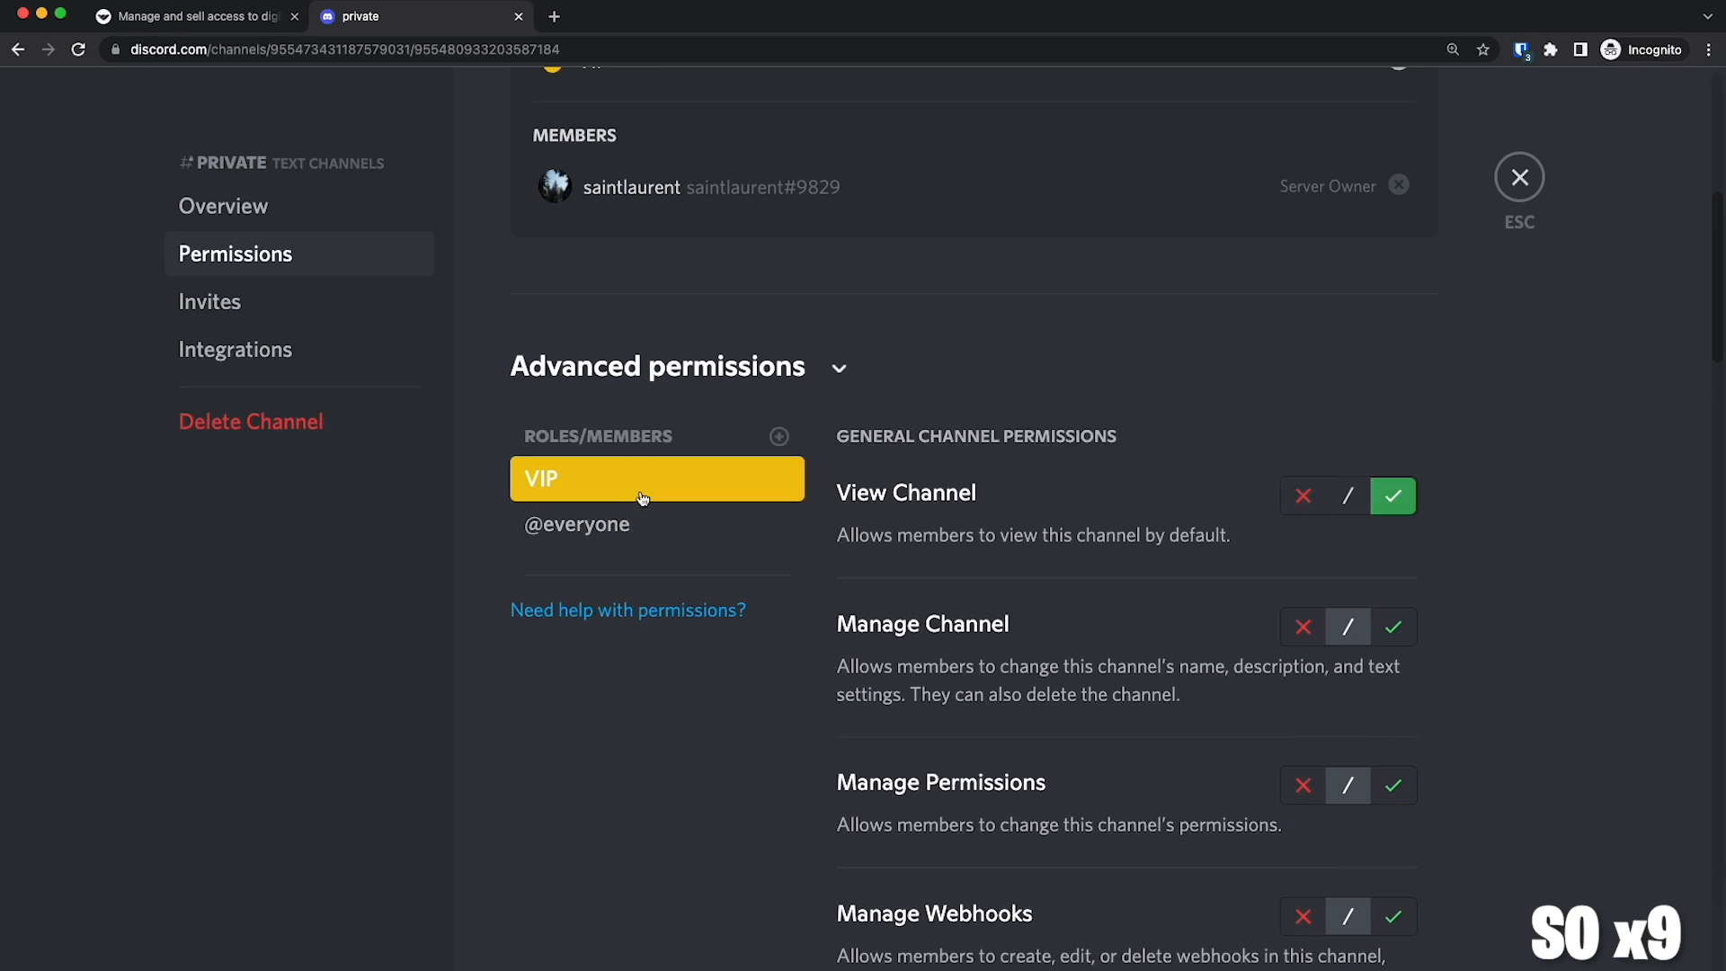
pyautogui.moveTo(1595, 223)
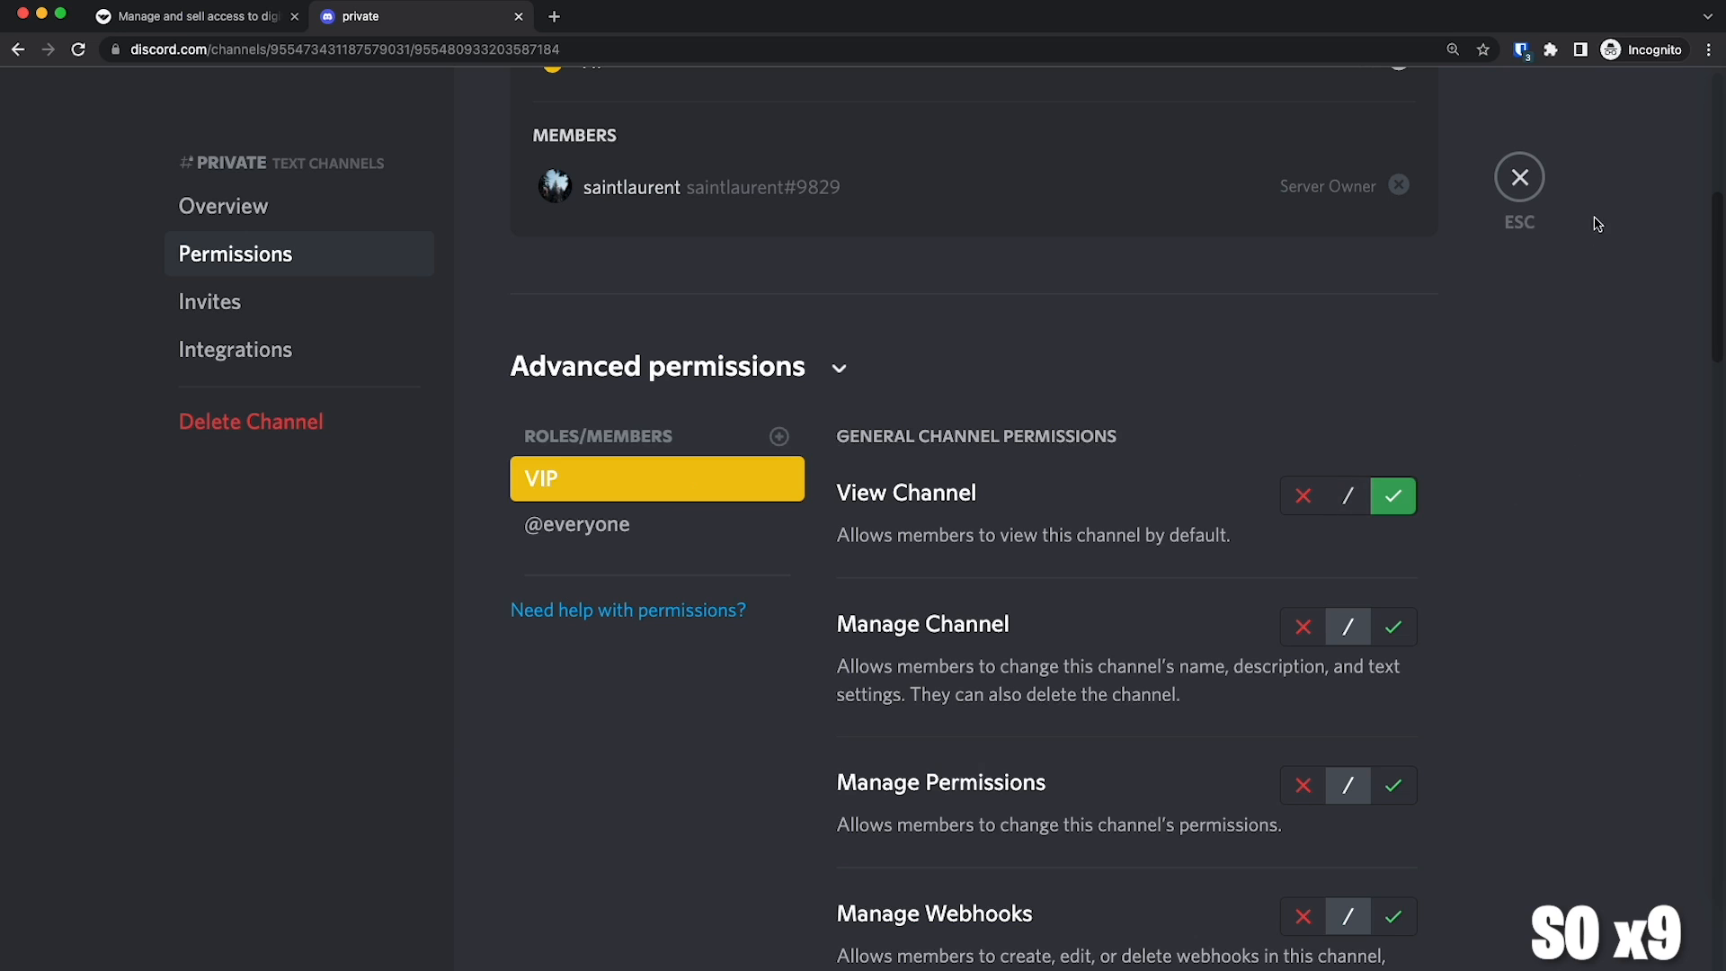
pyautogui.click(1520, 177)
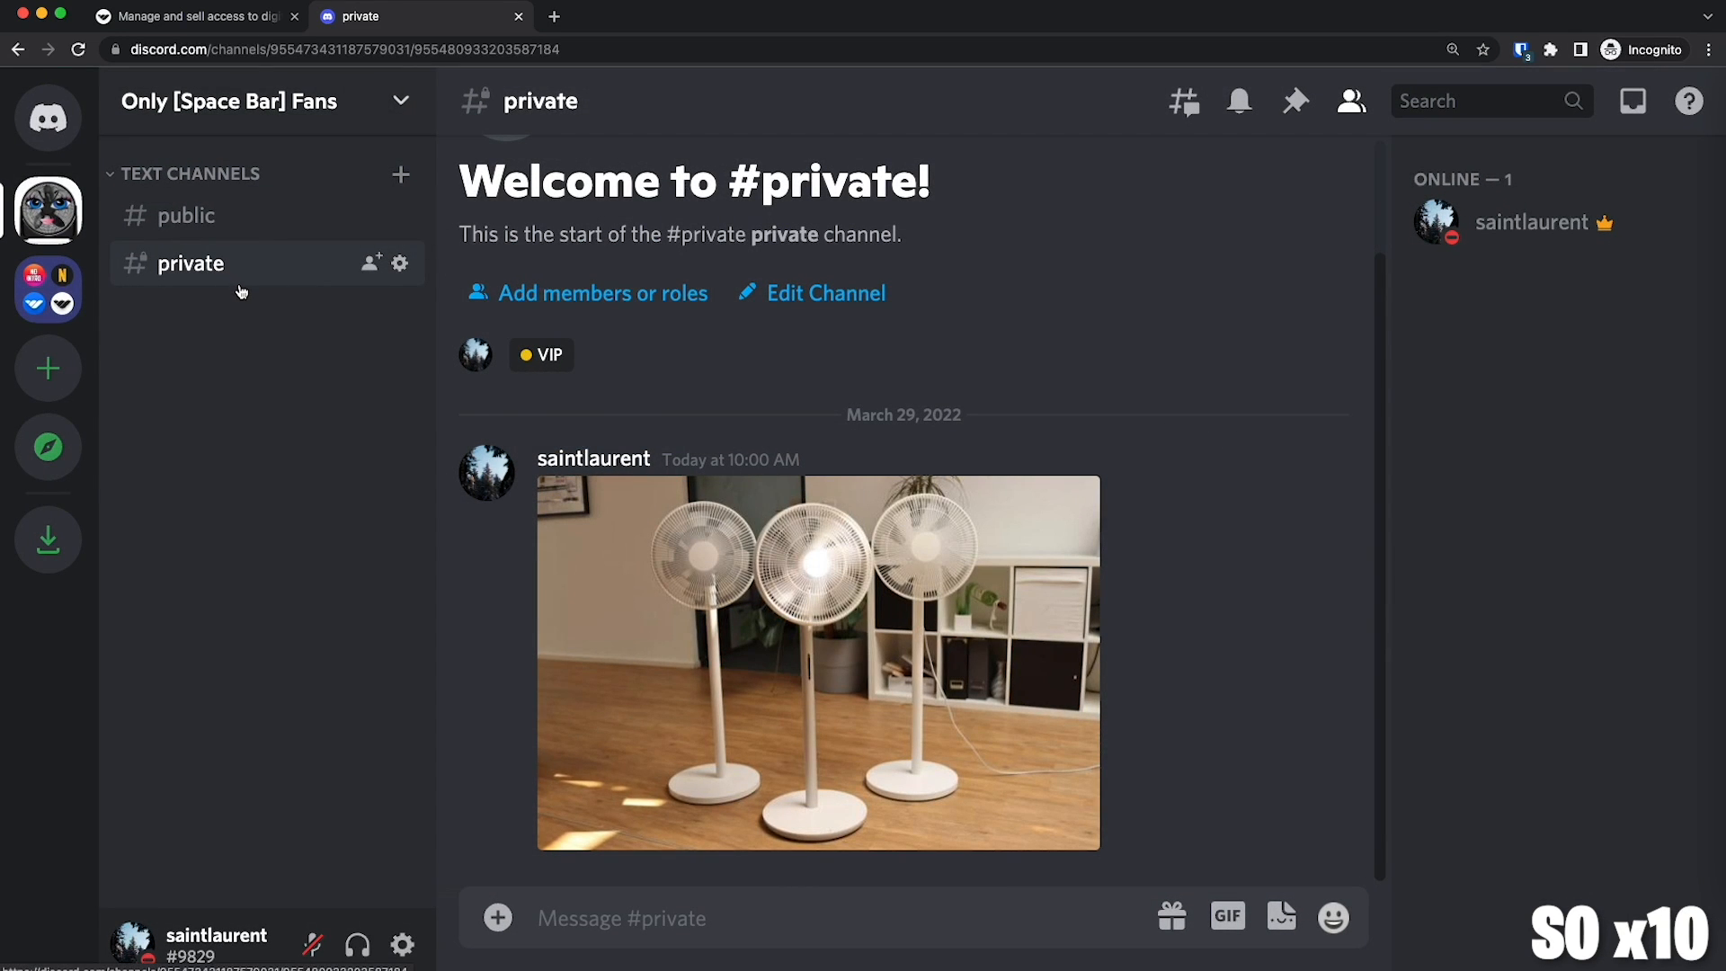
pyautogui.moveTo(1107, 583)
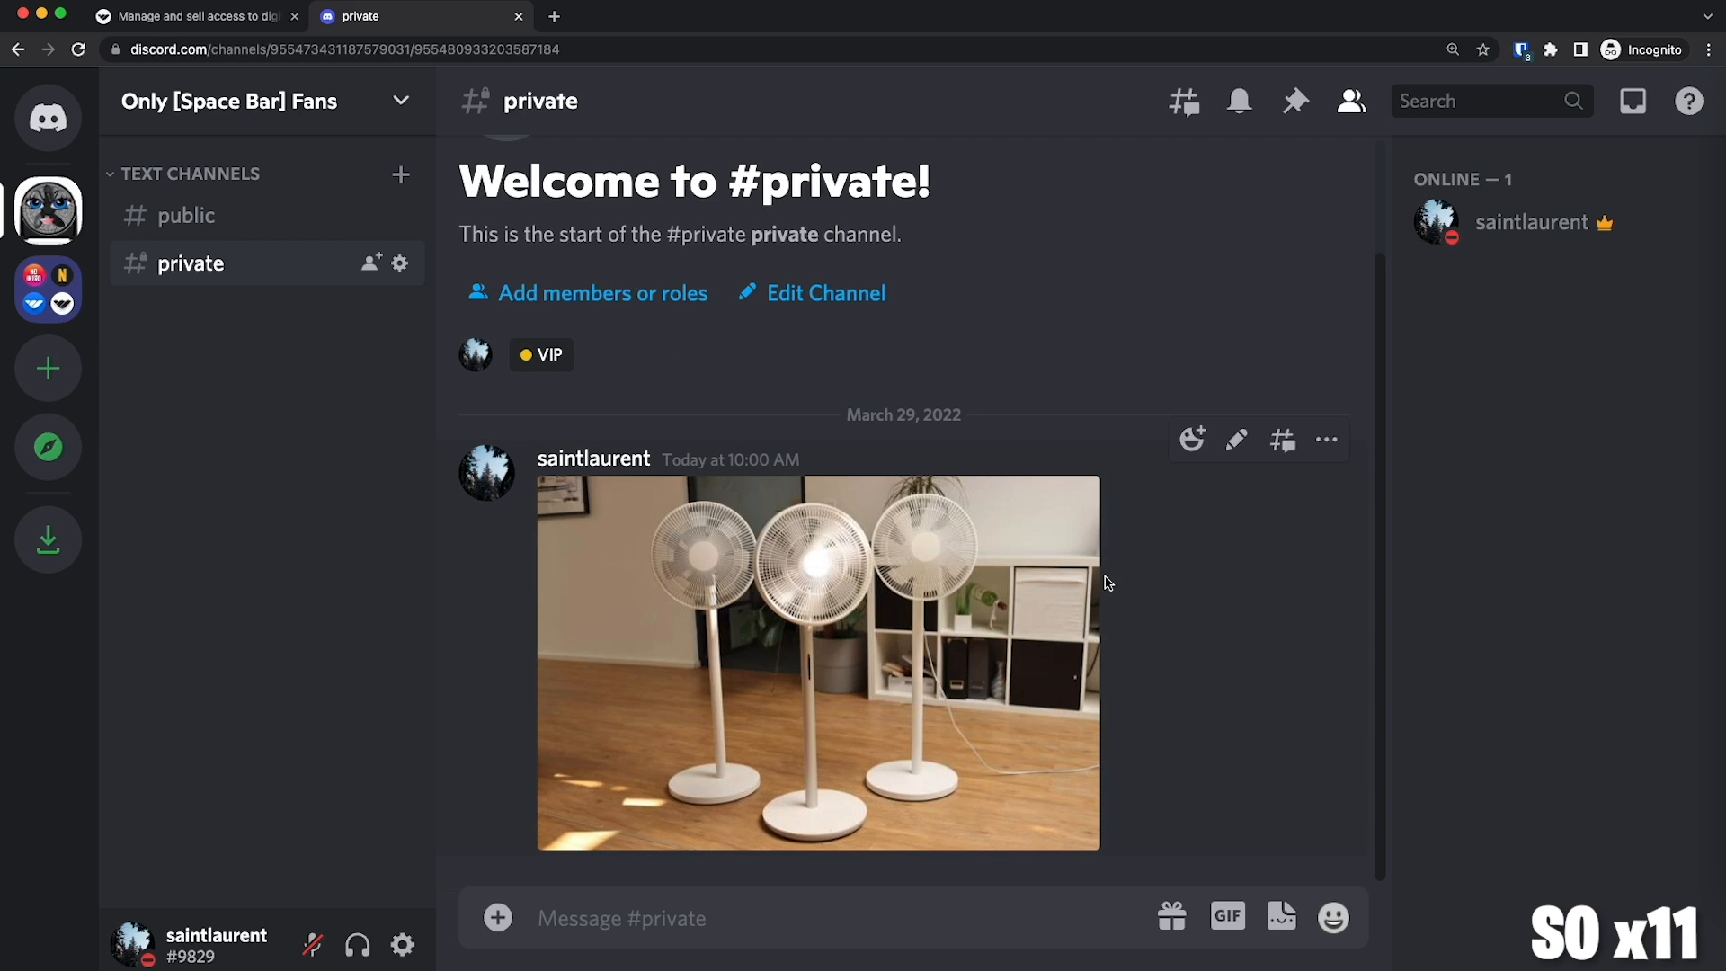
pyautogui.moveTo(1649, 708)
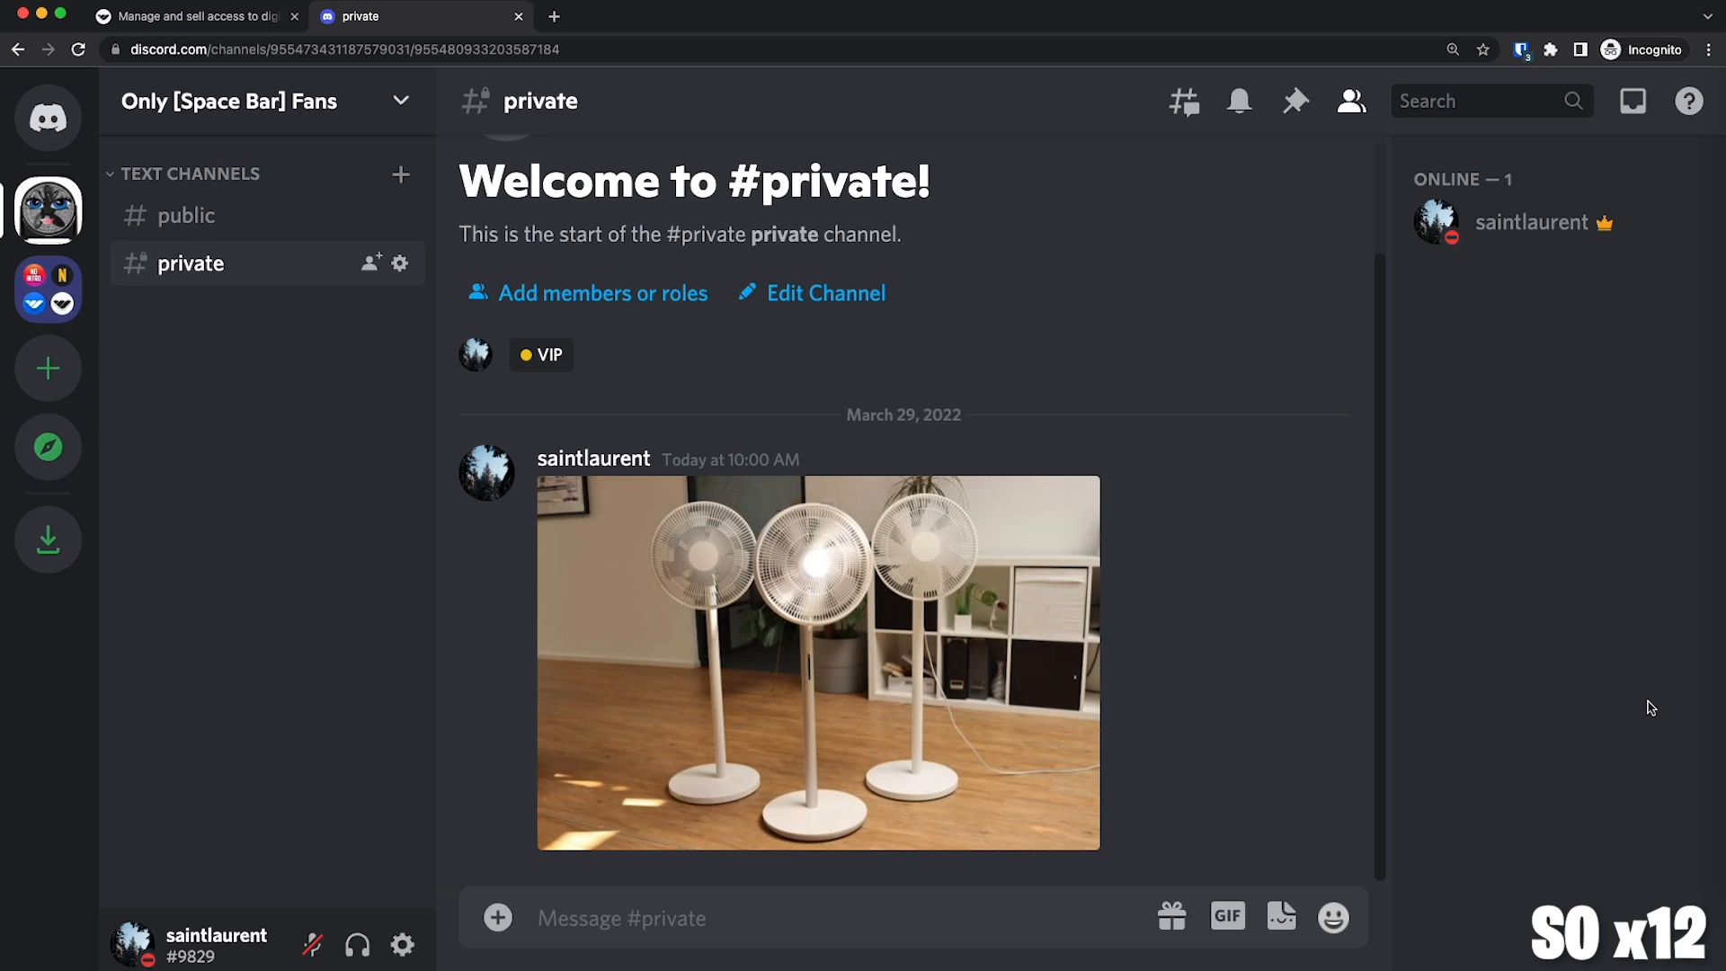
pyautogui.moveTo(994, 611)
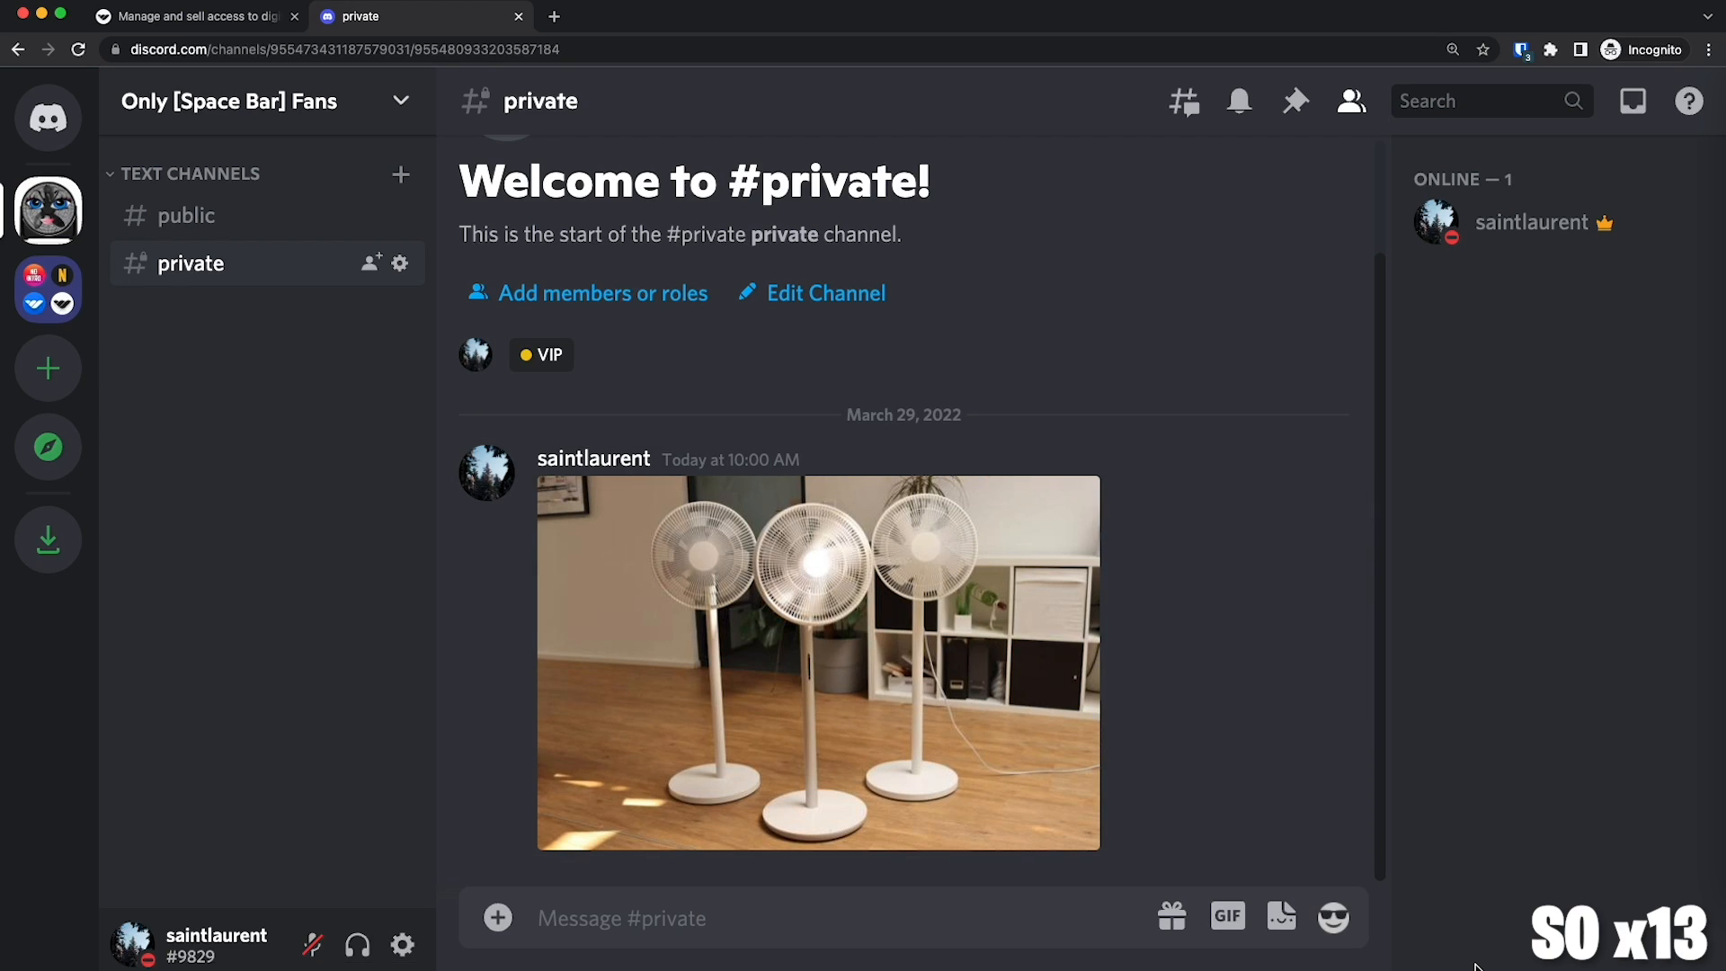
pyautogui.moveTo(815, 531)
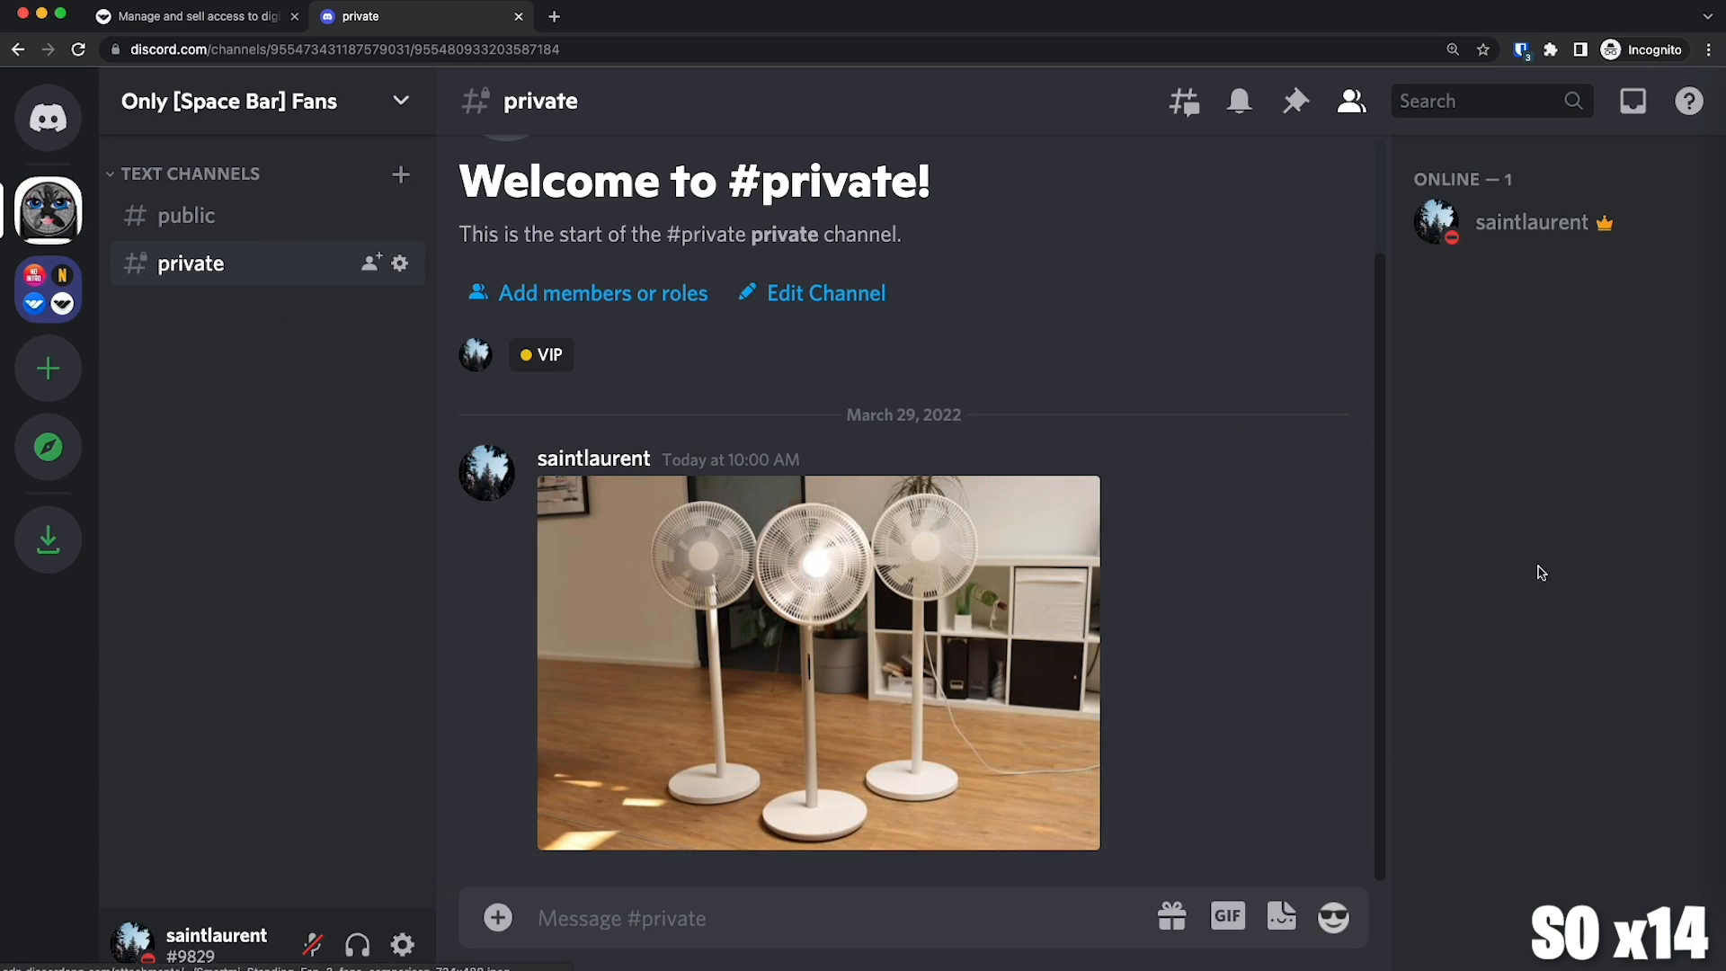
pyautogui.moveTo(1316, 565)
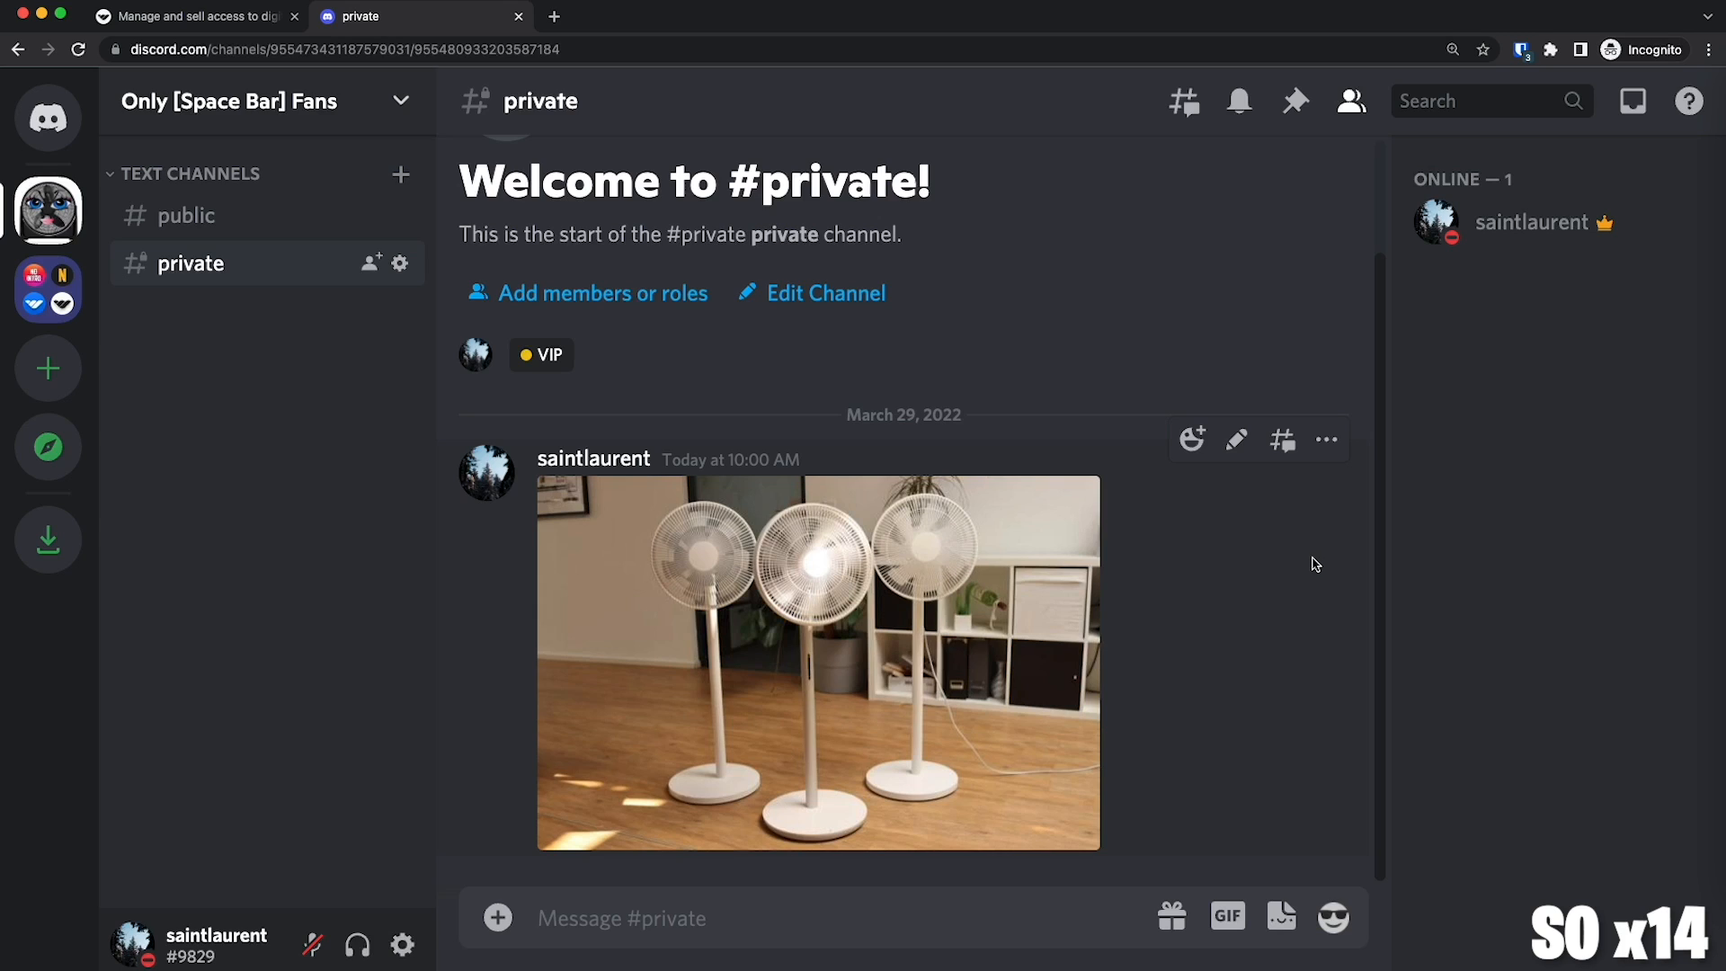
pyautogui.moveTo(369, 218)
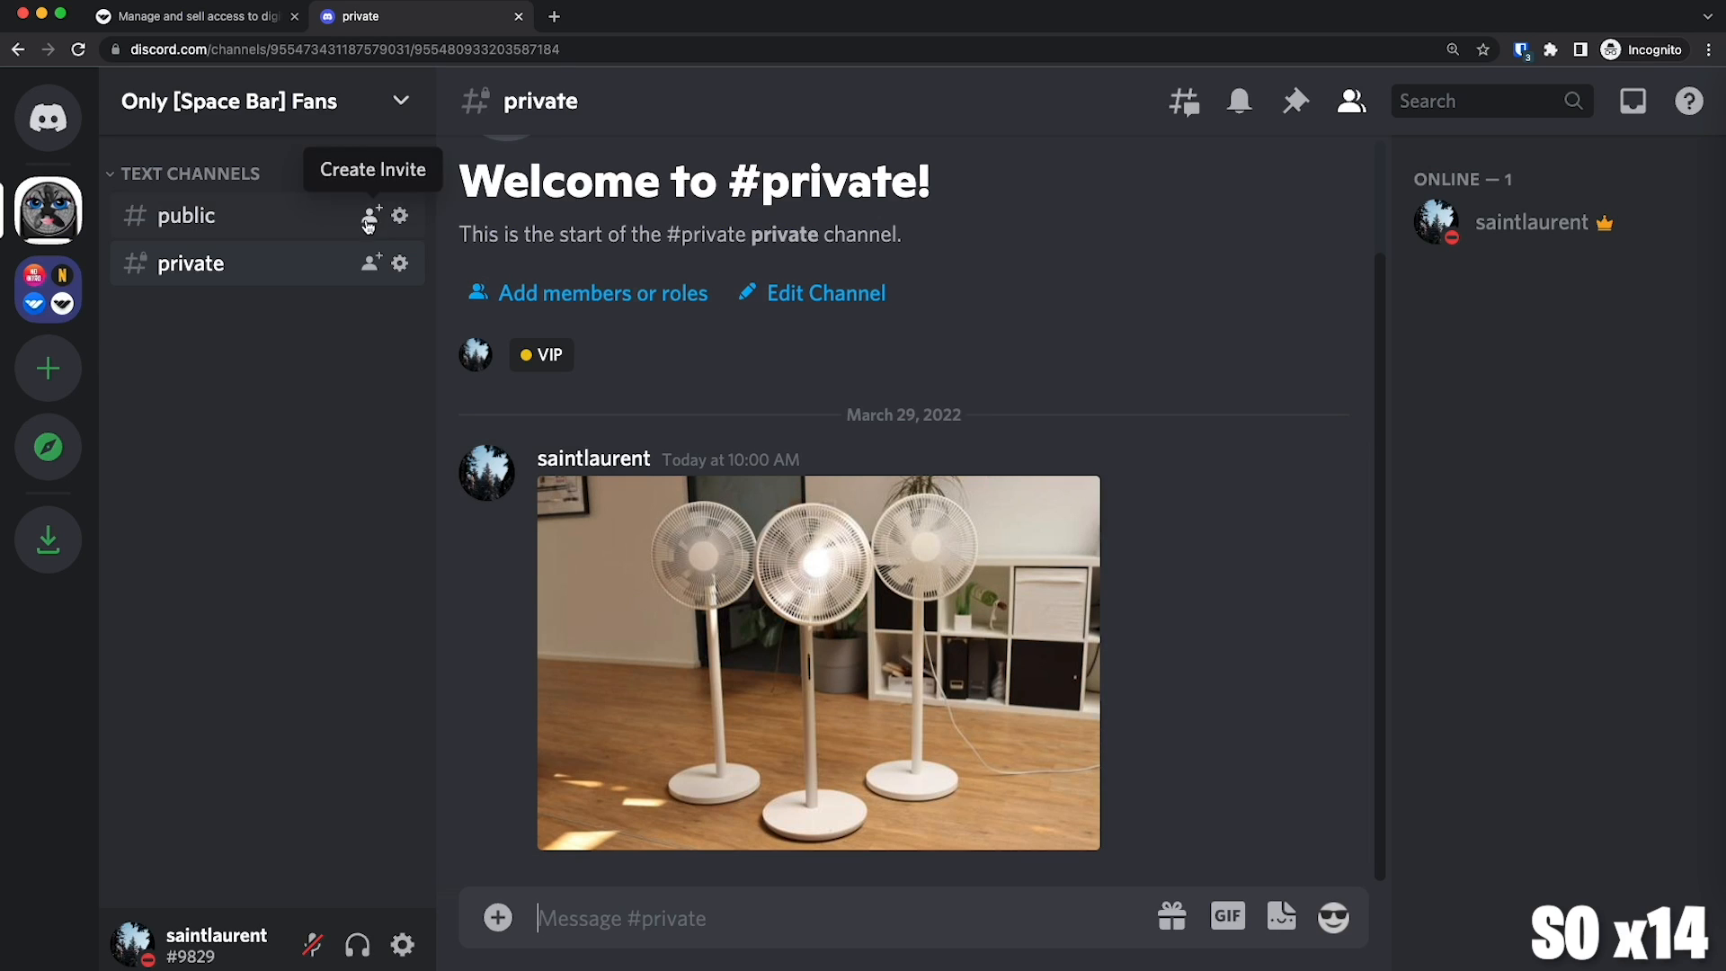
# View the #public channel, then return to Whop's demo dashboard.
pyautogui.click(186, 216)
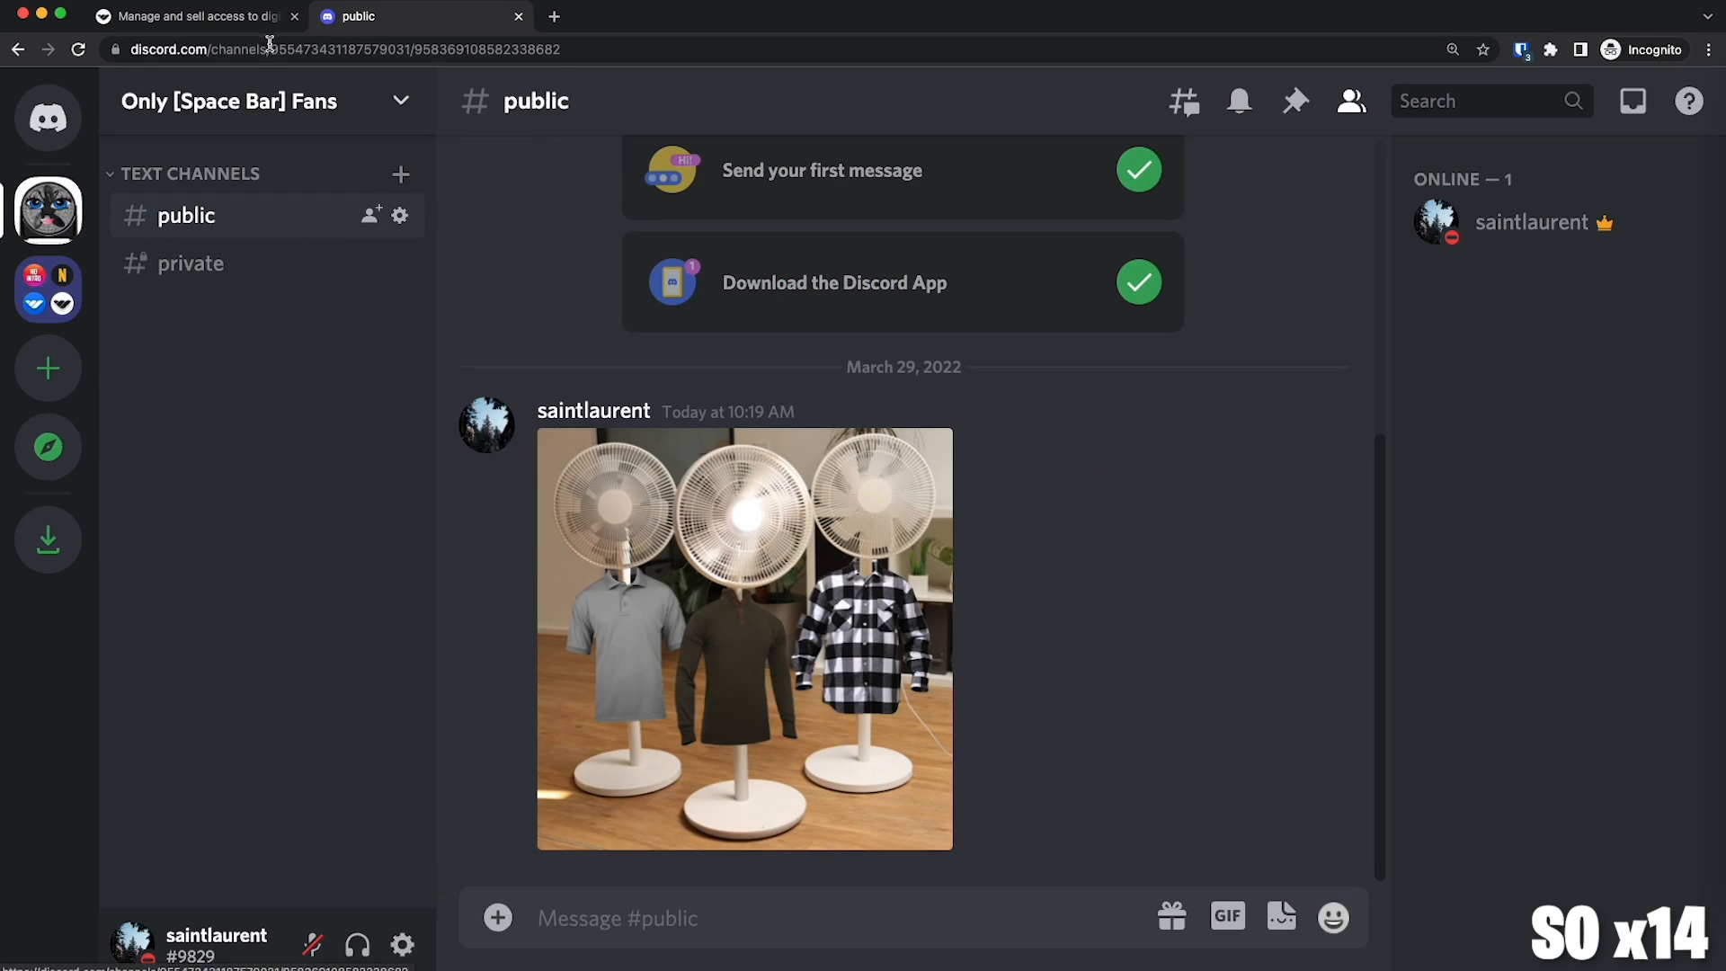
pyautogui.click(198, 16)
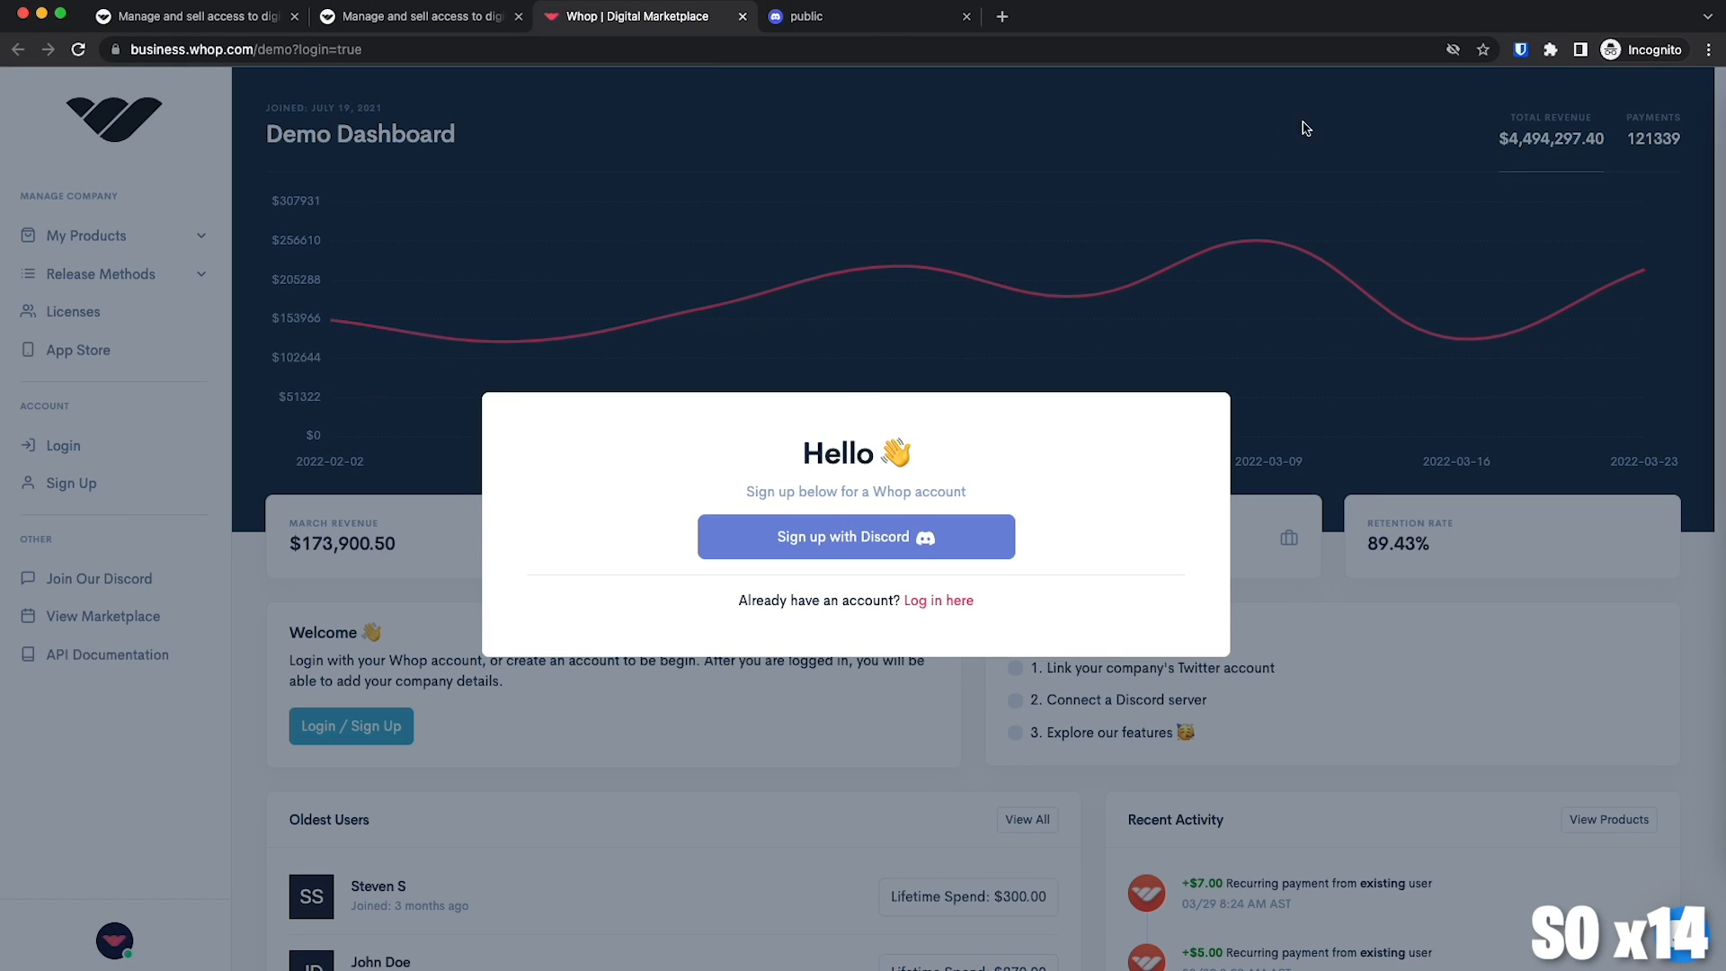
pyautogui.moveTo(841, 546)
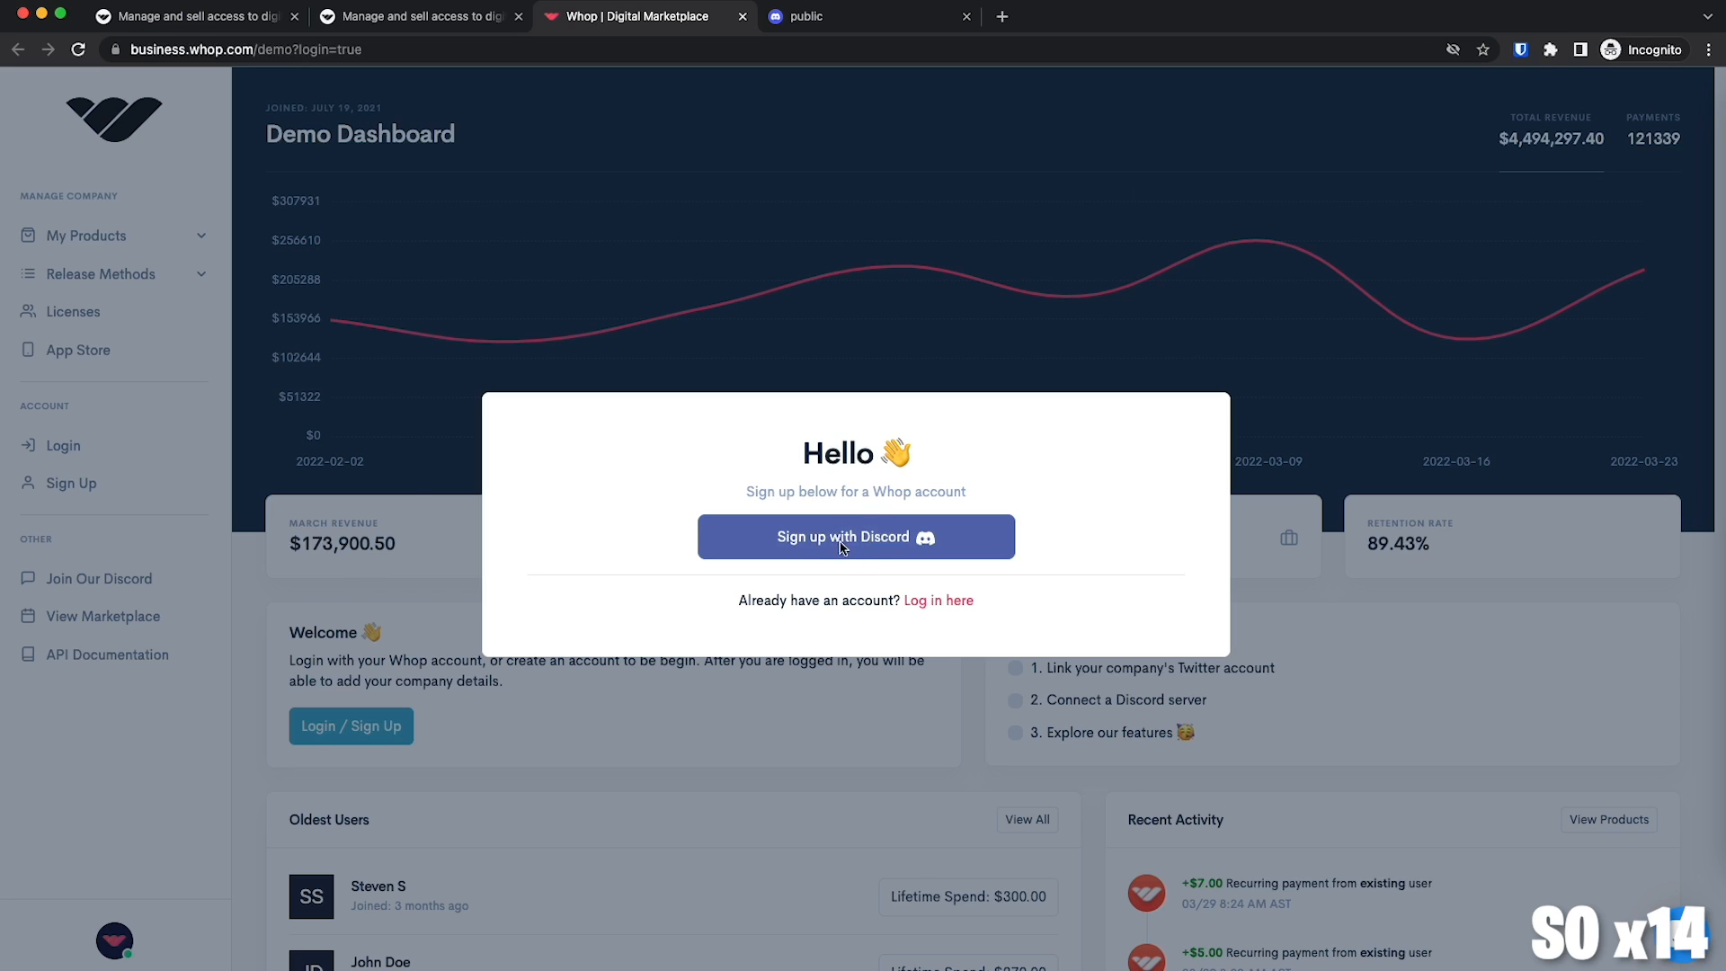
# Sign up for Whop with the Discord account and authorize Whop Bot.
pyautogui.click(855, 537)
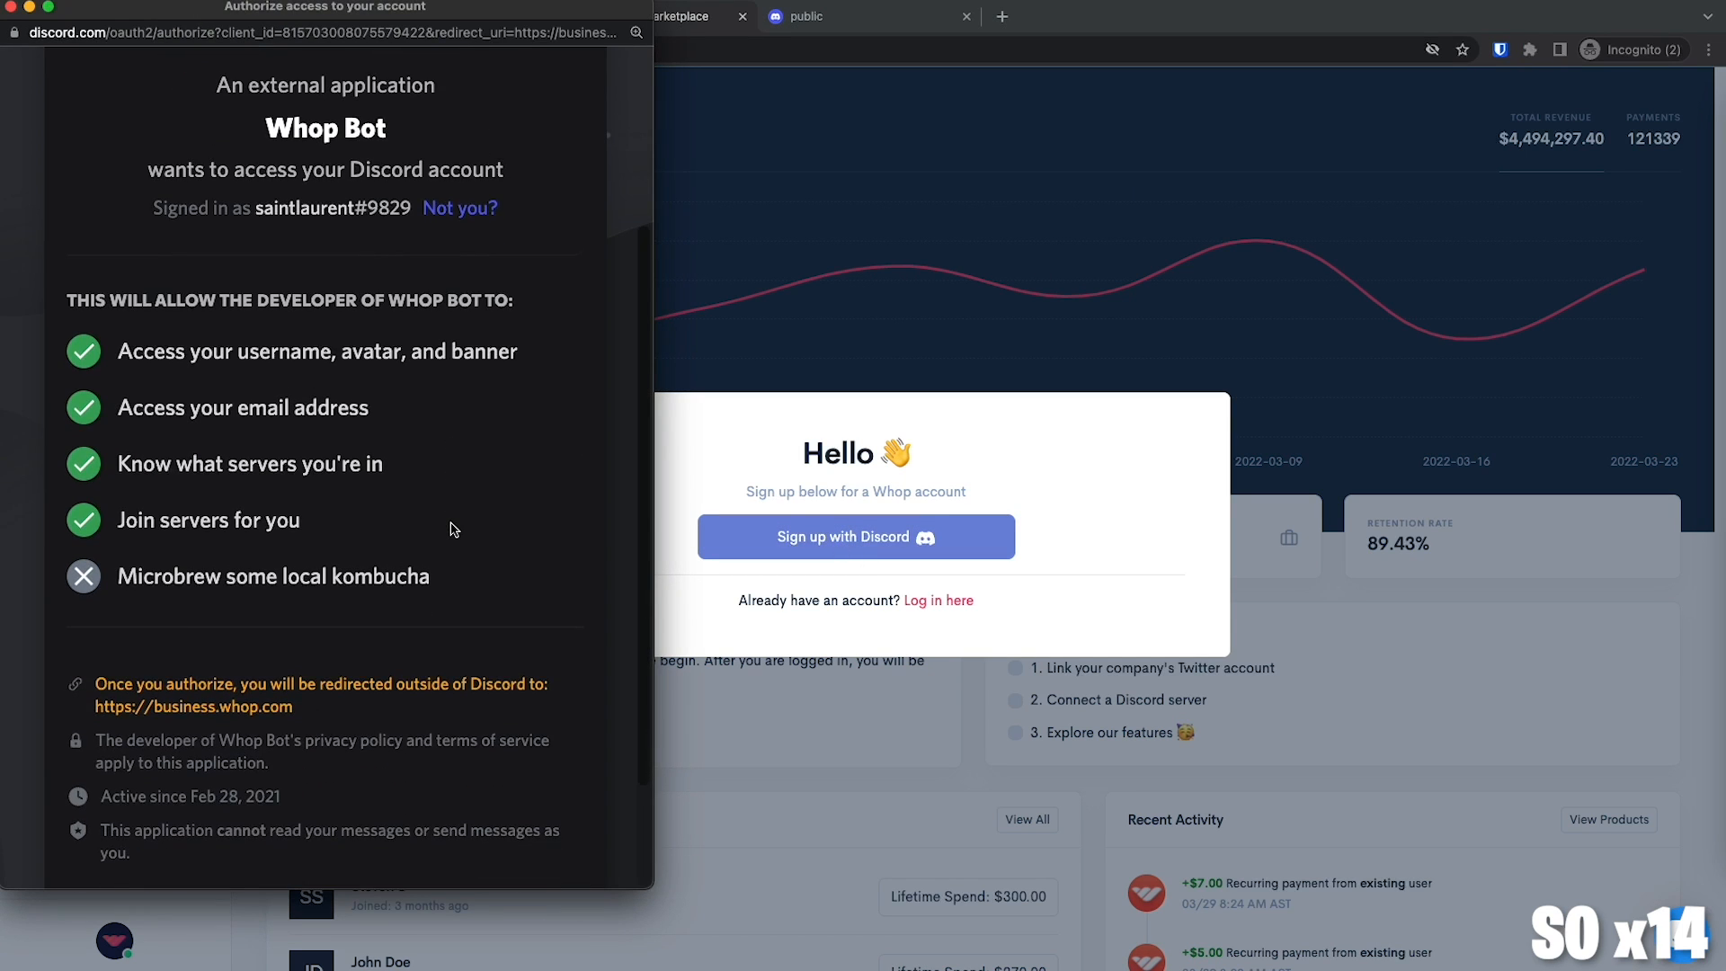
pyautogui.click(855, 537)
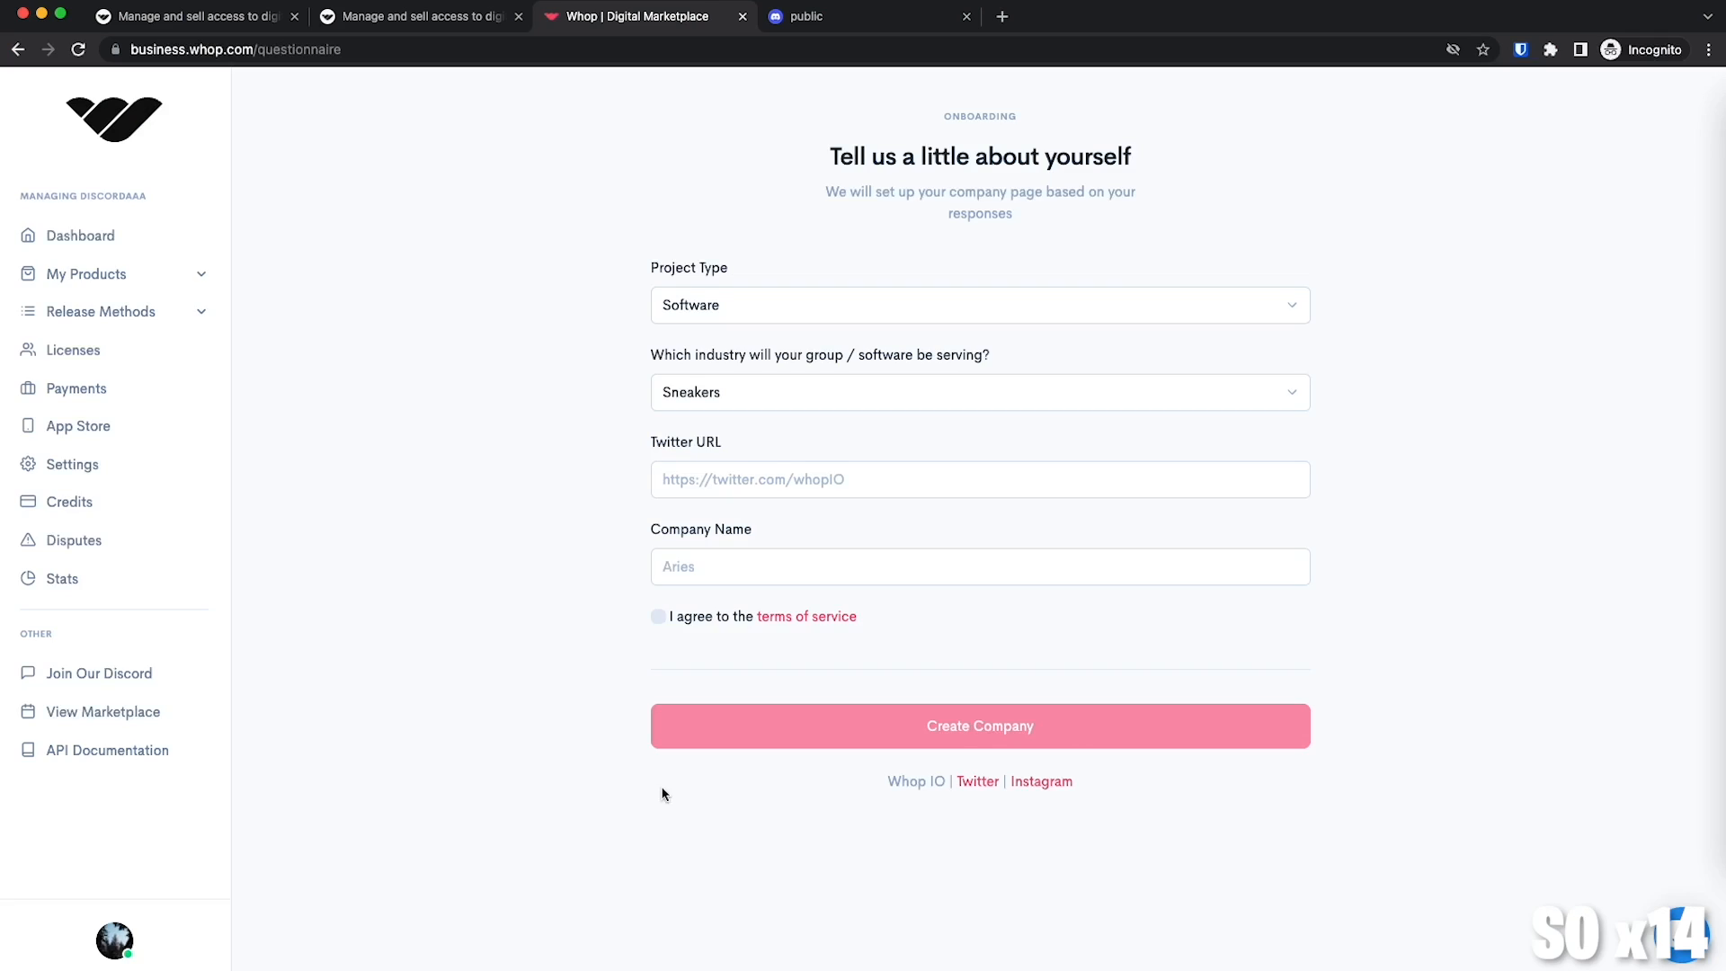
pyautogui.moveTo(612, 808)
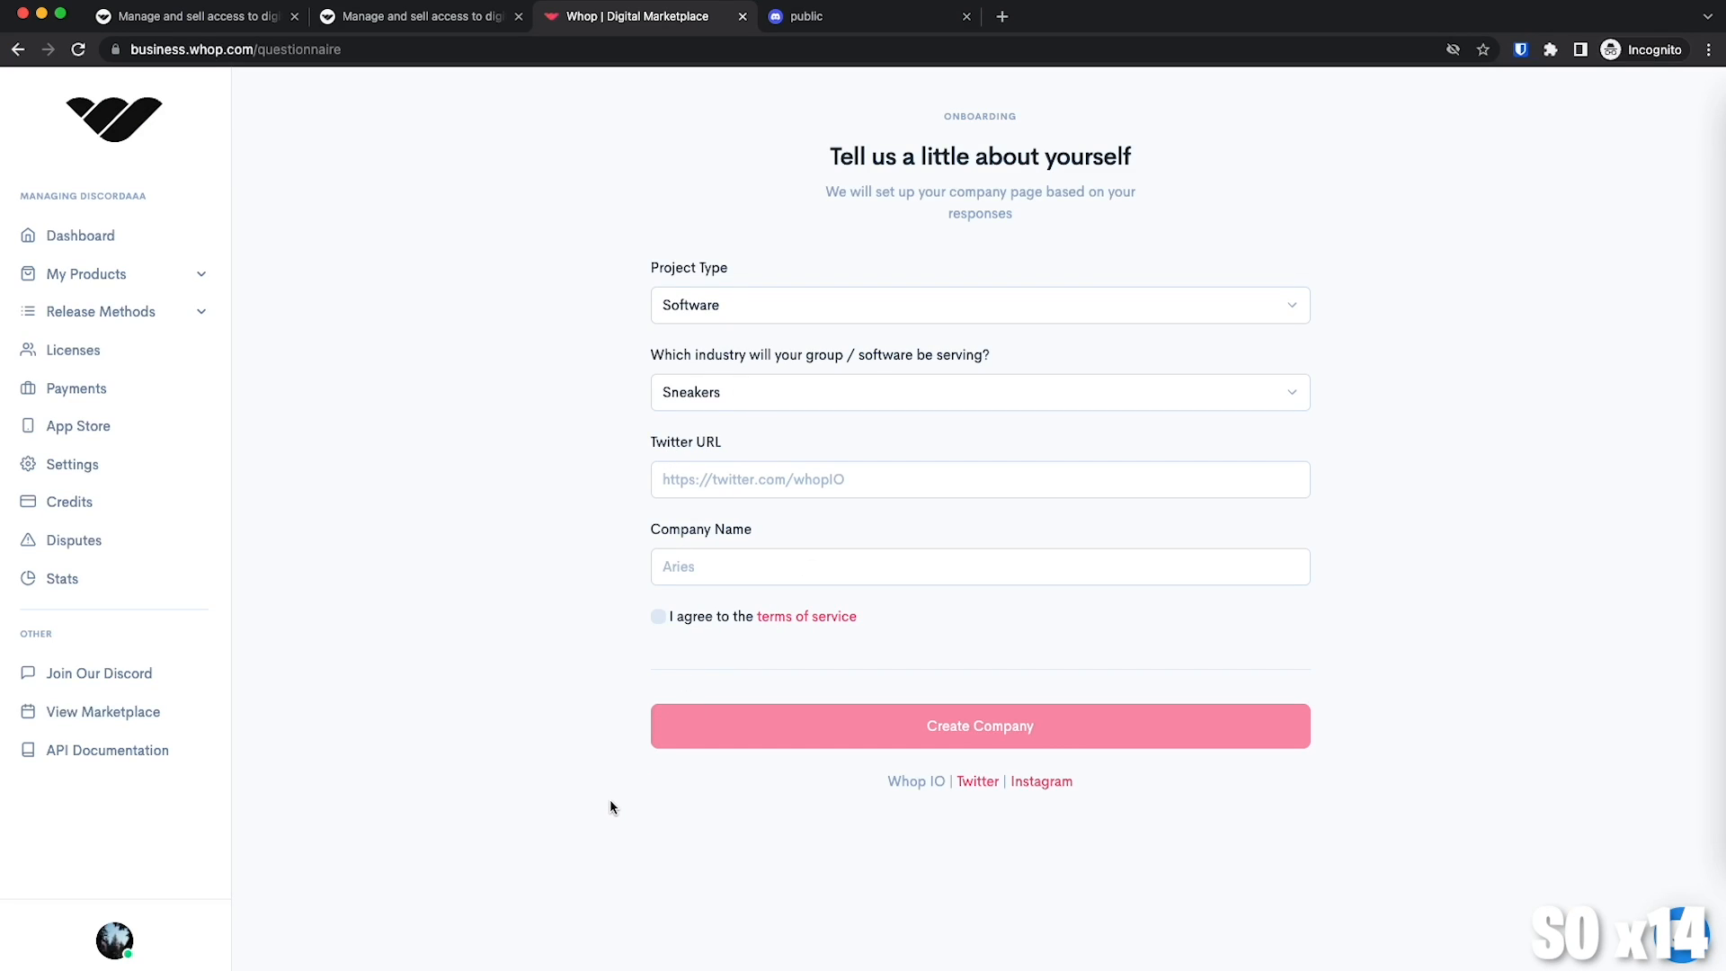
pyautogui.moveTo(621, 622)
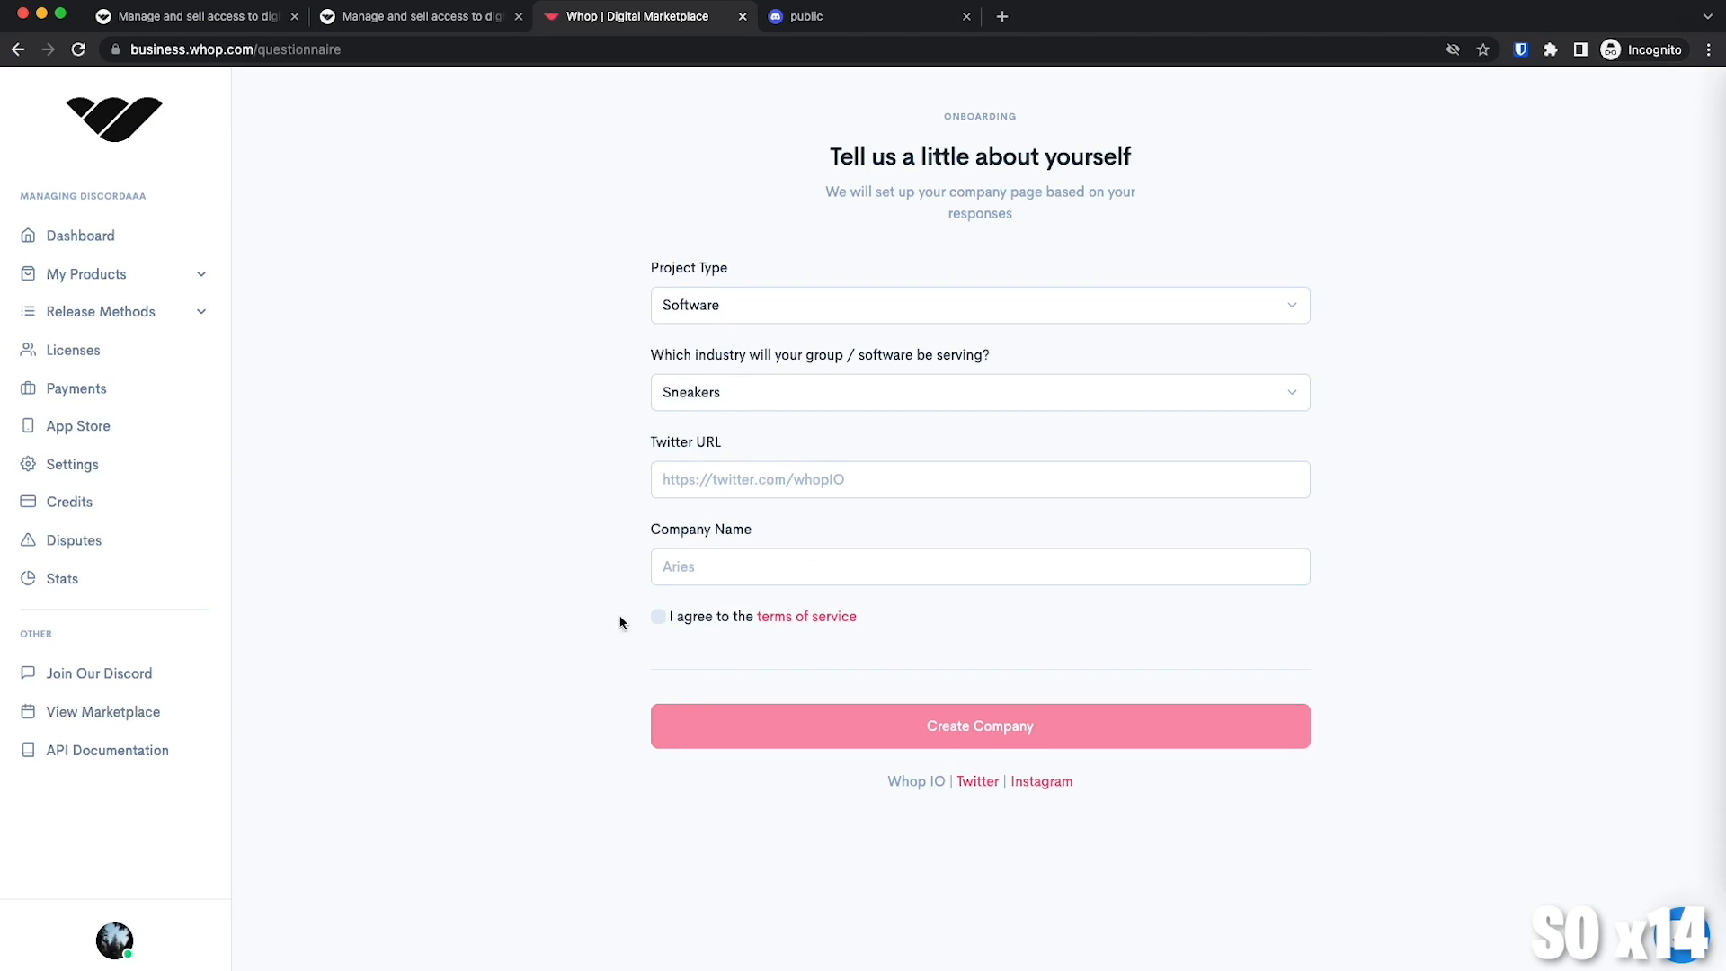
# Fill the company form: Discord Group, A Mix of All, 'Only [Space Bar] Fans', terms accepted.
pyautogui.click(977, 305)
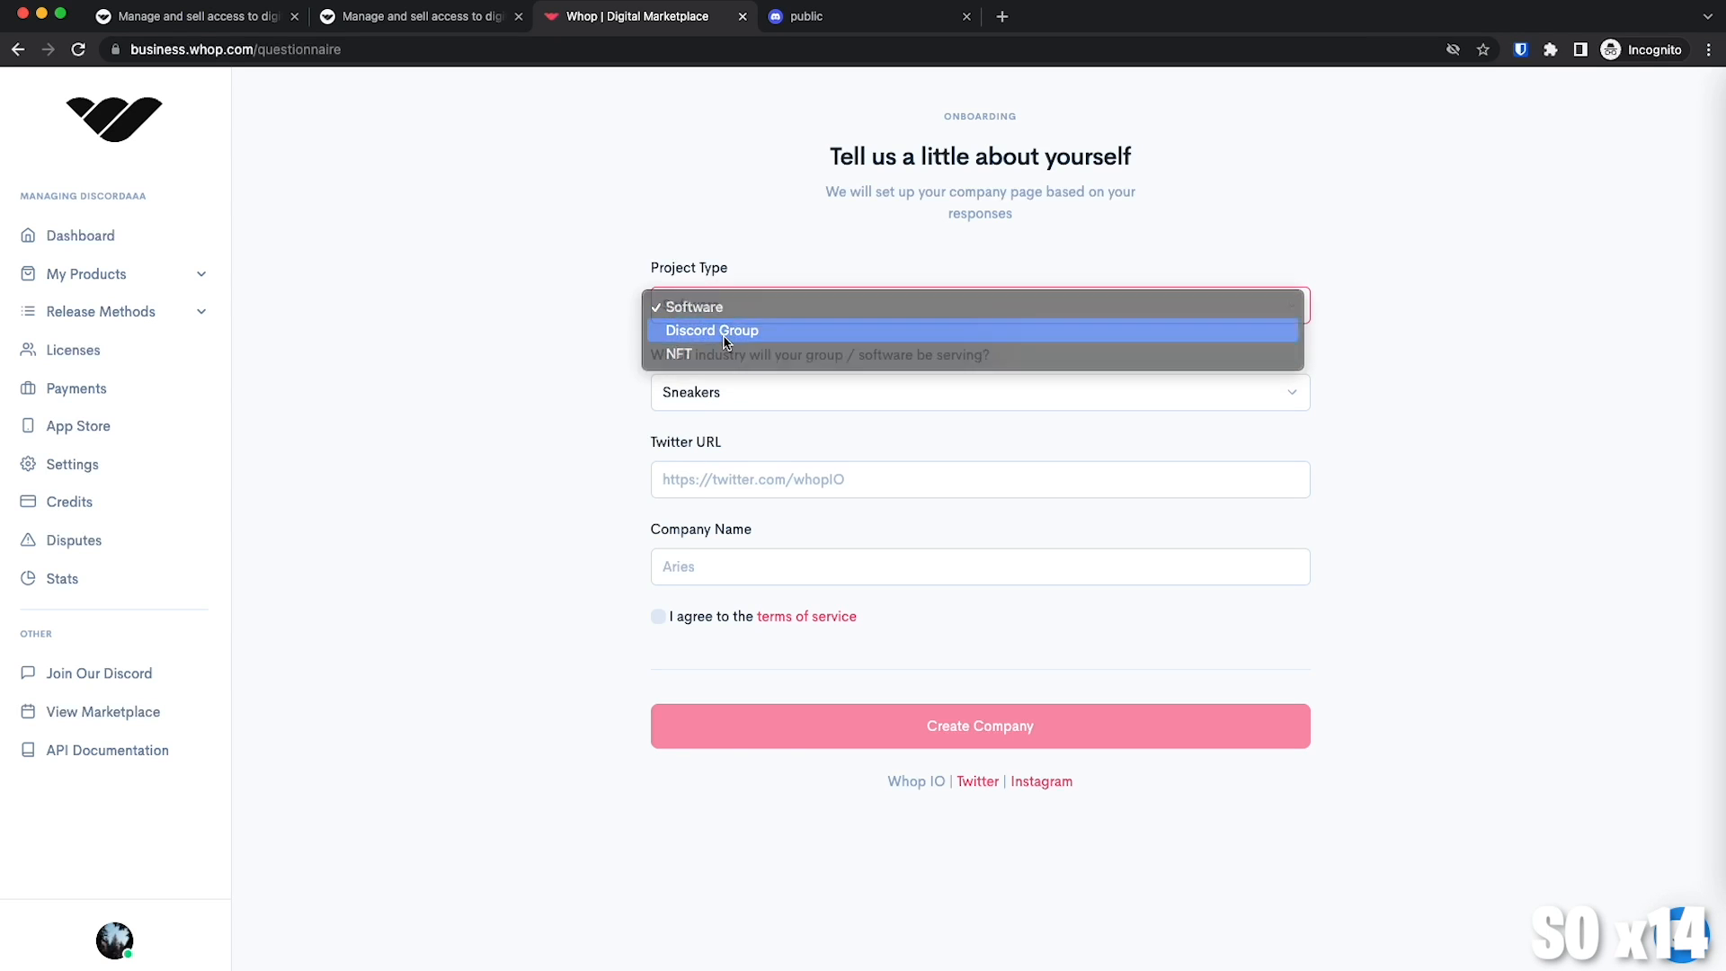
pyautogui.click(711, 330)
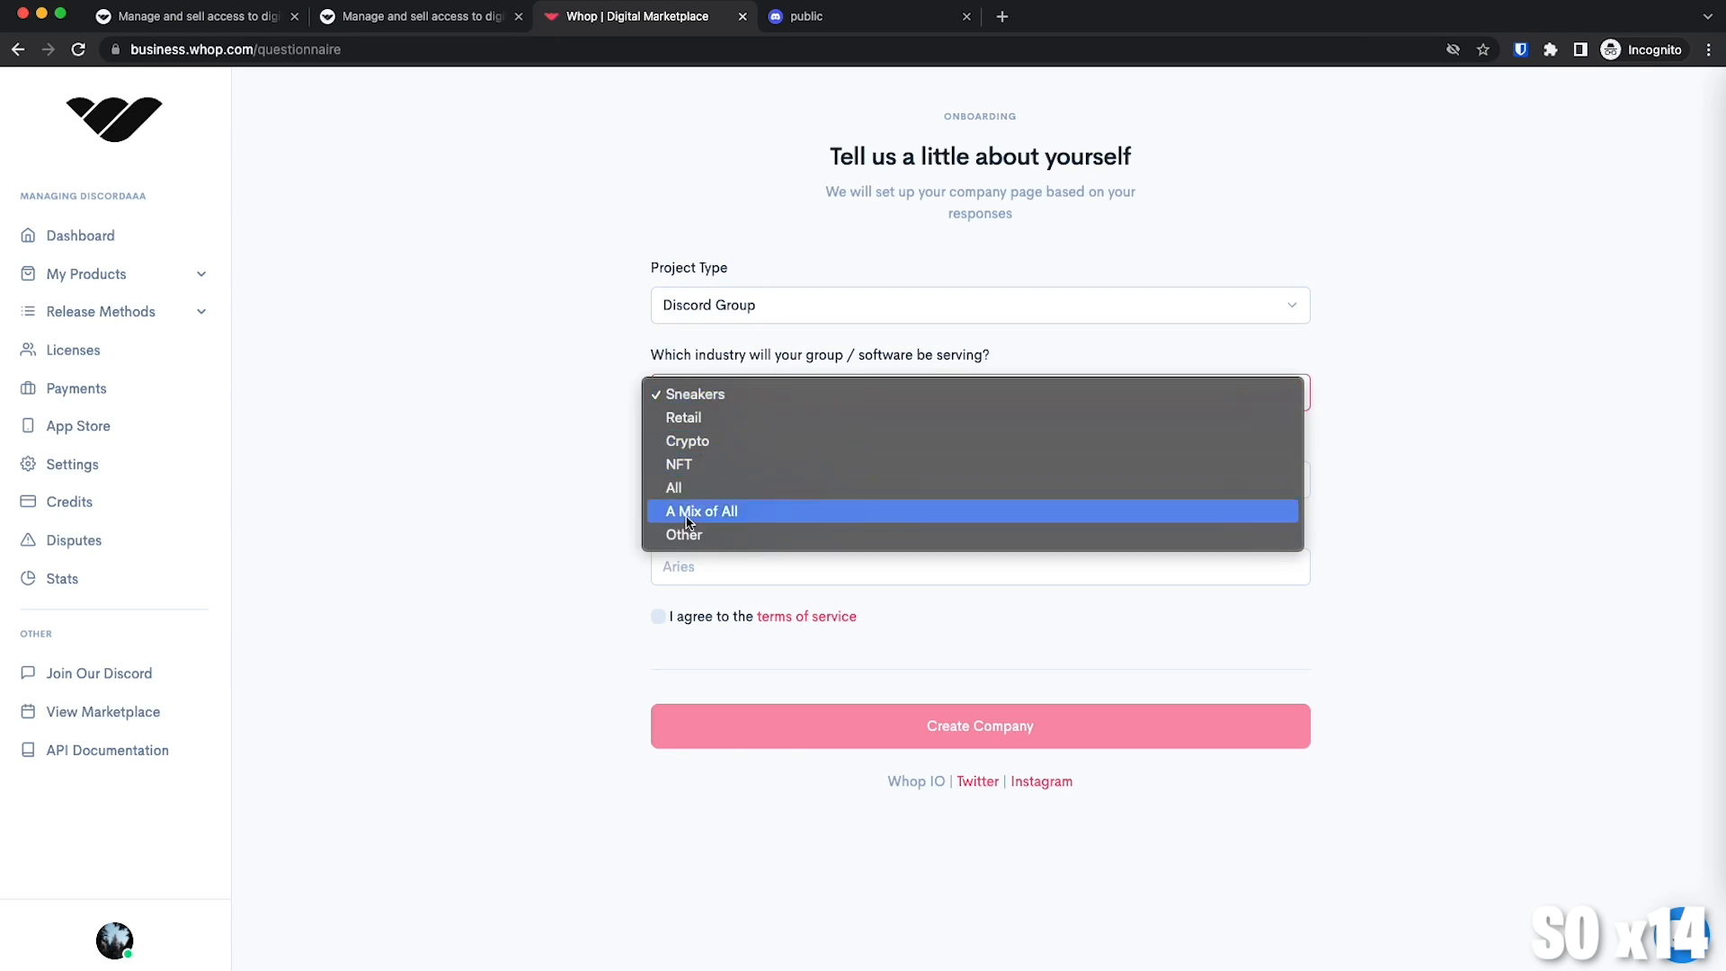
pyautogui.click(702, 511)
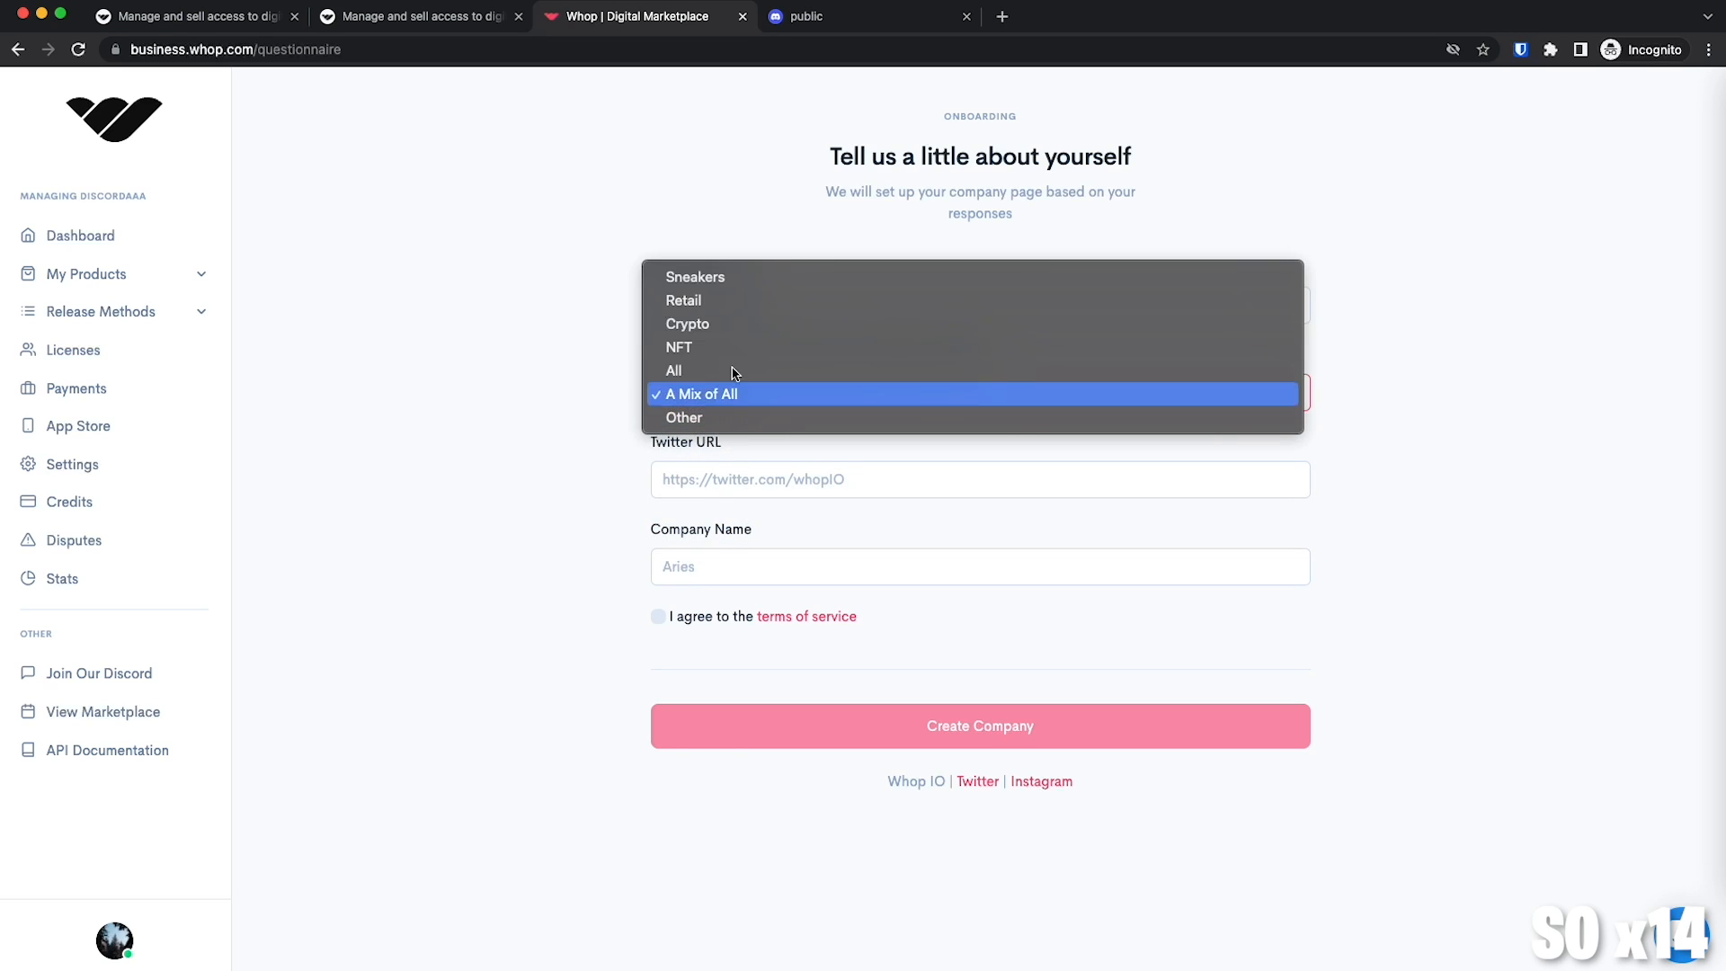
pyautogui.moveTo(615, 447)
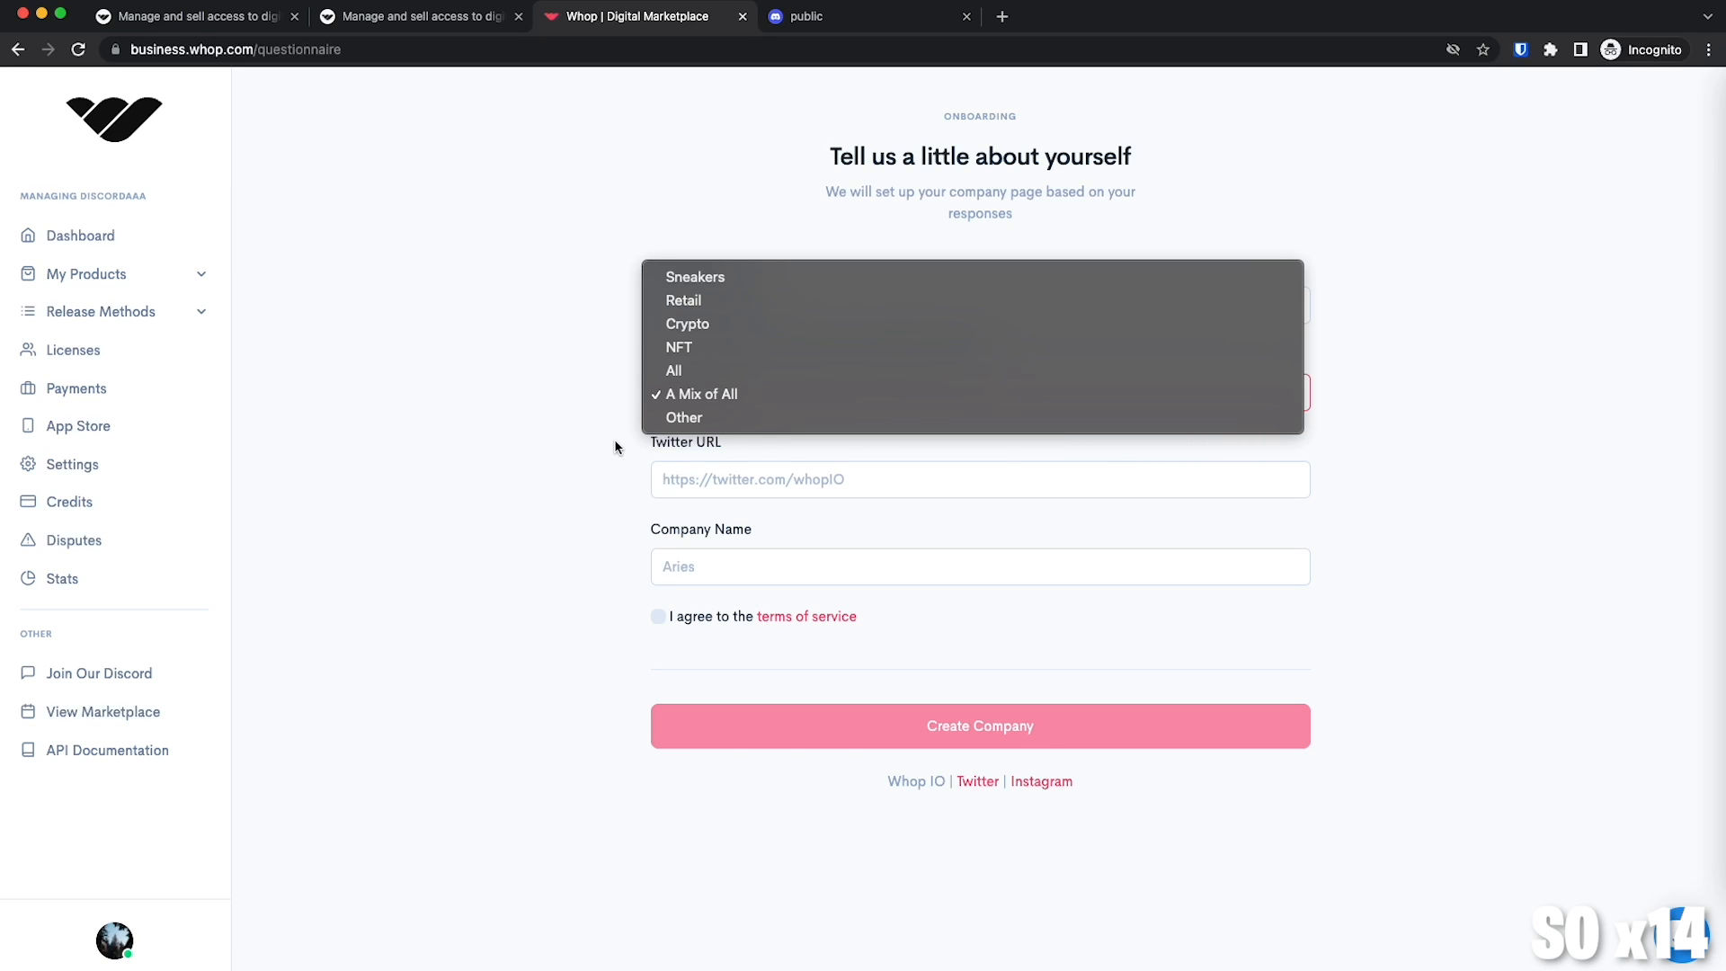
pyautogui.moveTo(660, 419)
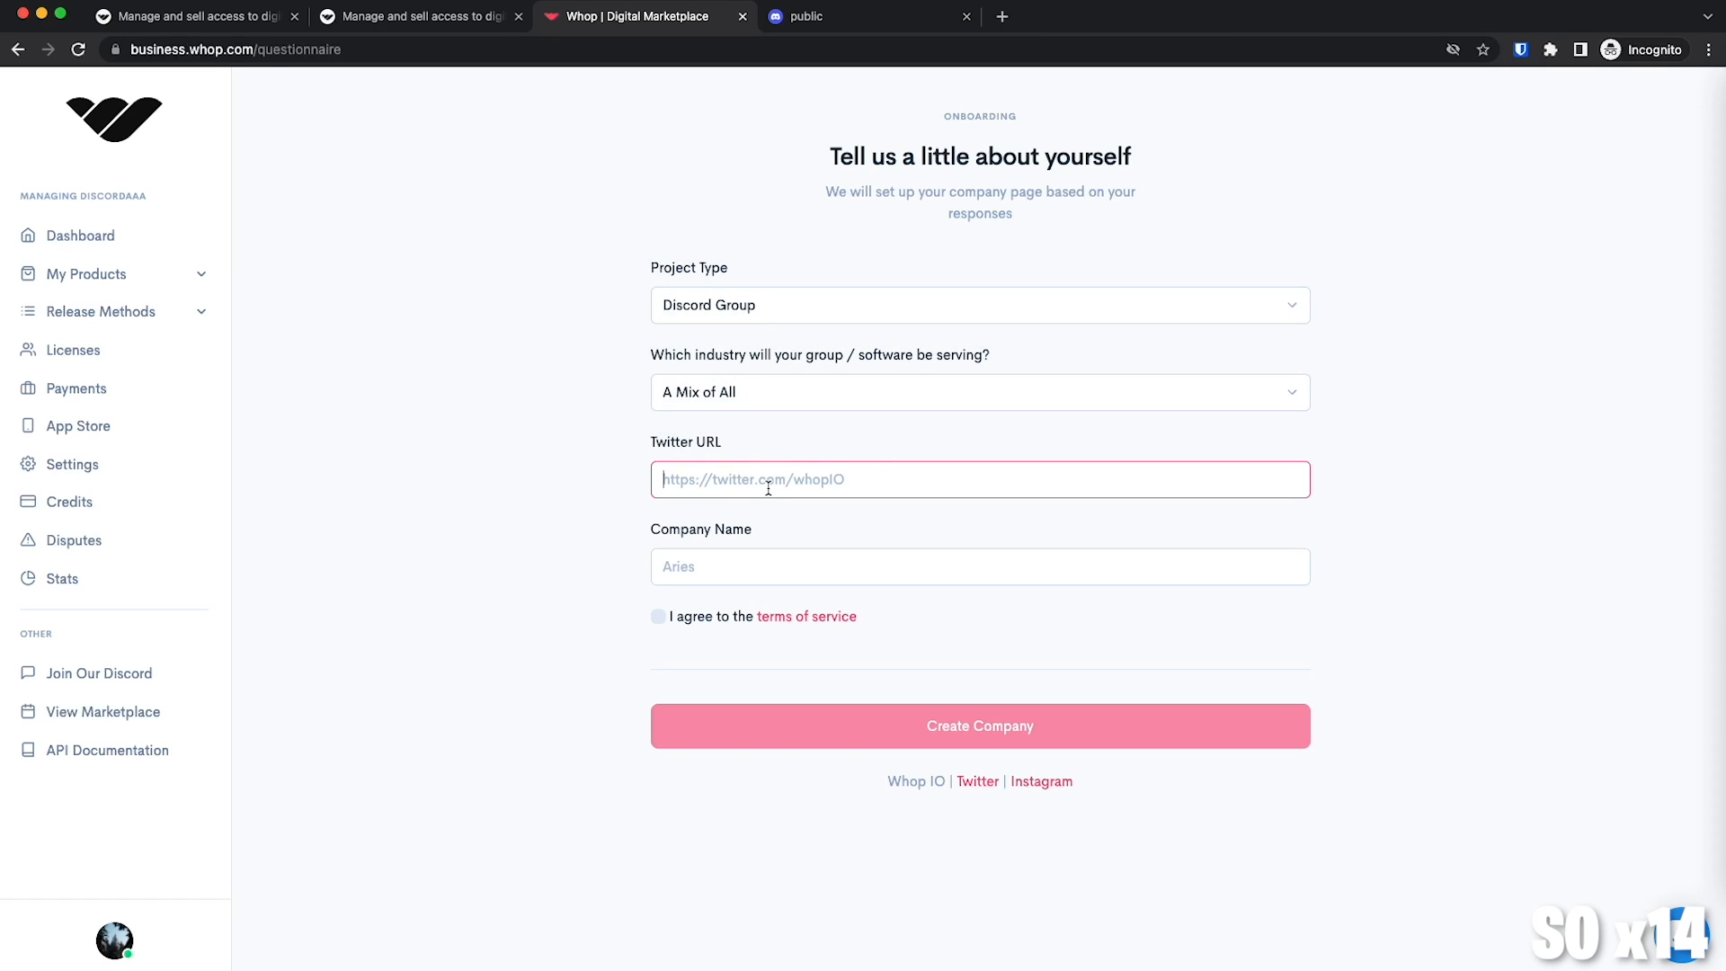
pyautogui.moveTo(875, 463)
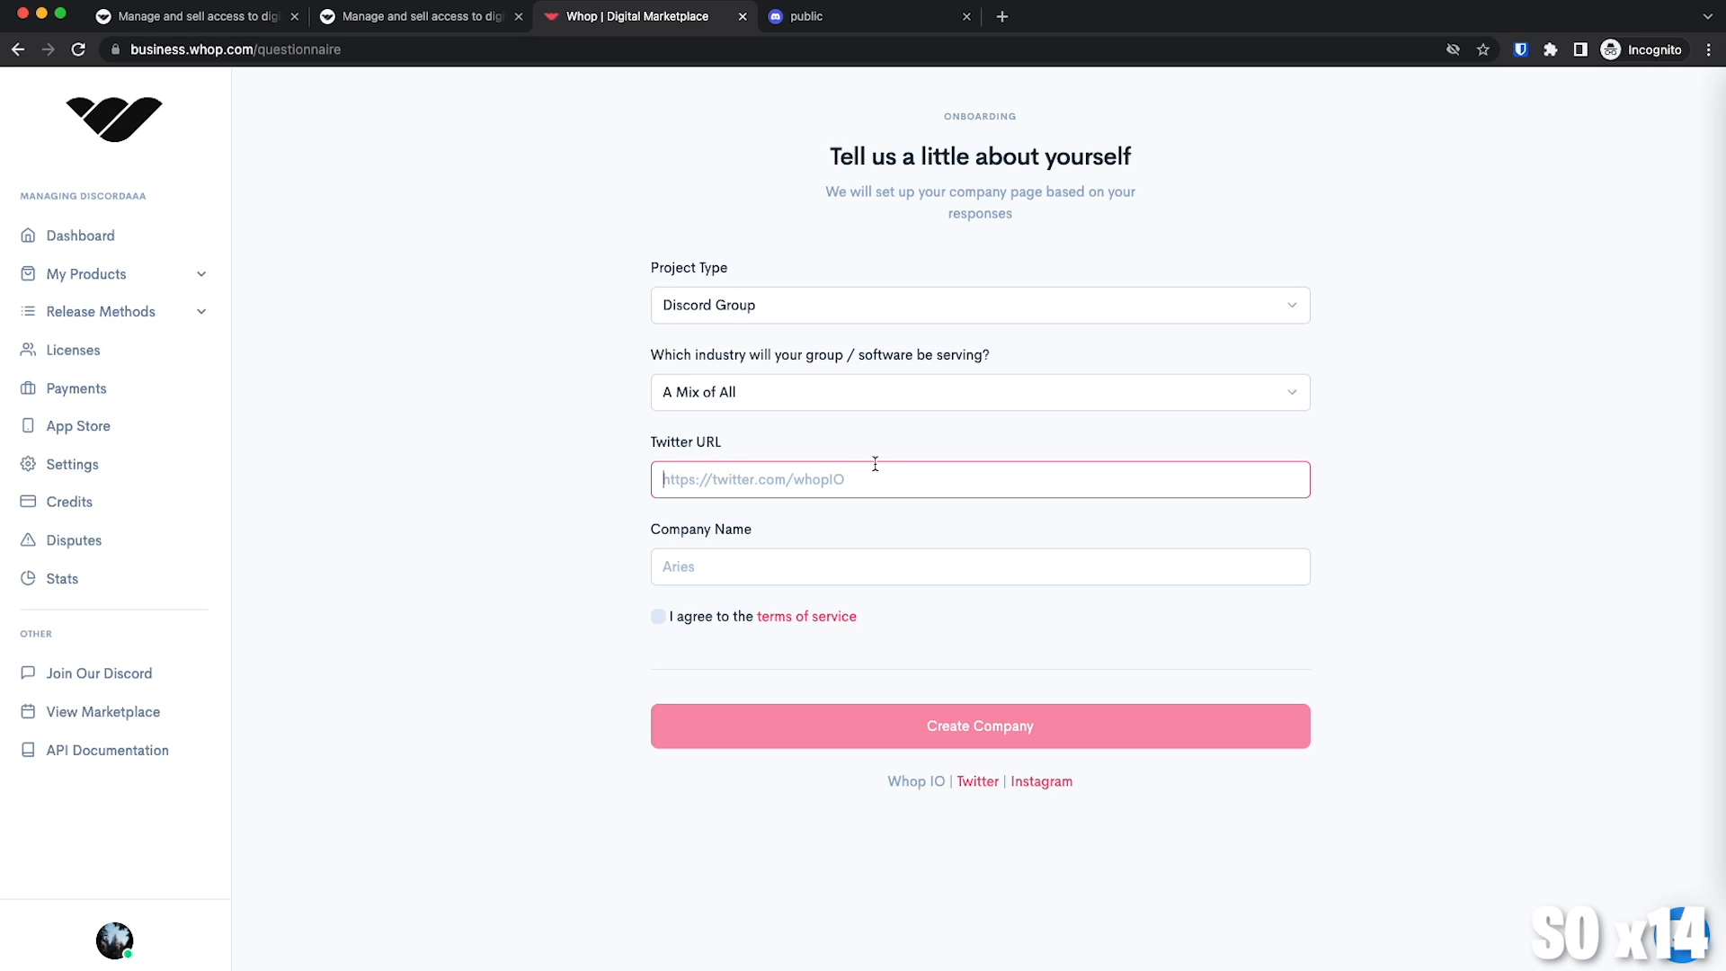
pyautogui.moveTo(868, 478)
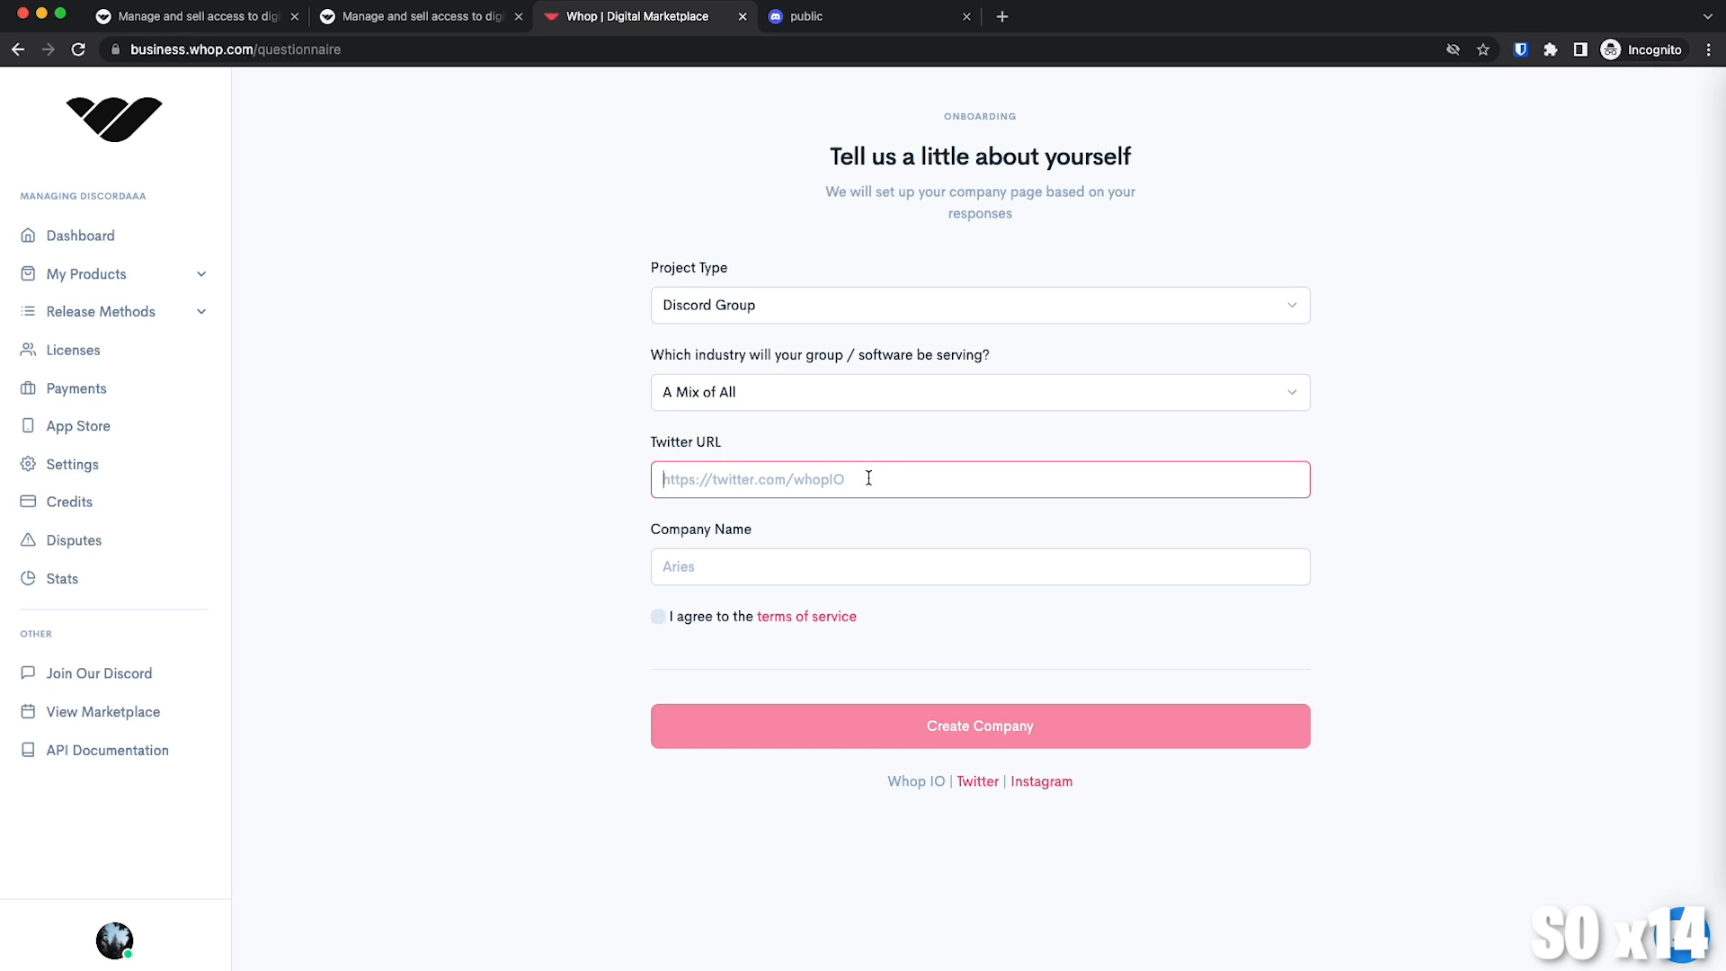
pyautogui.click(977, 567)
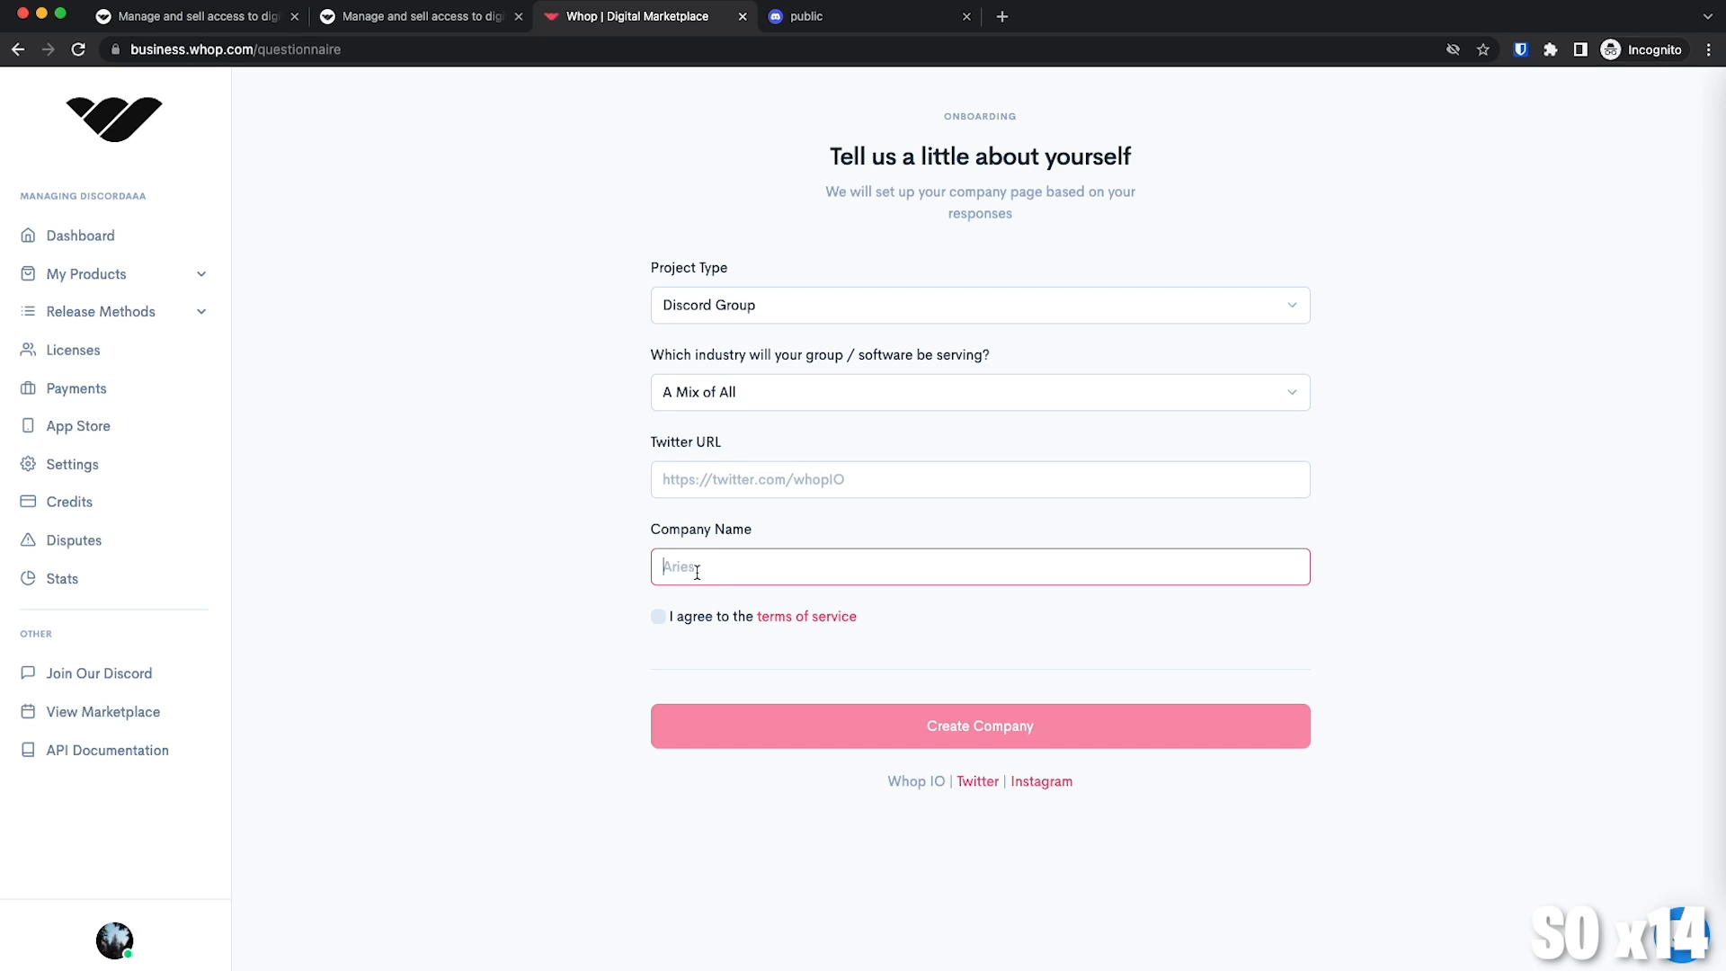
pyautogui.write('Only [Space Bar] Fans')
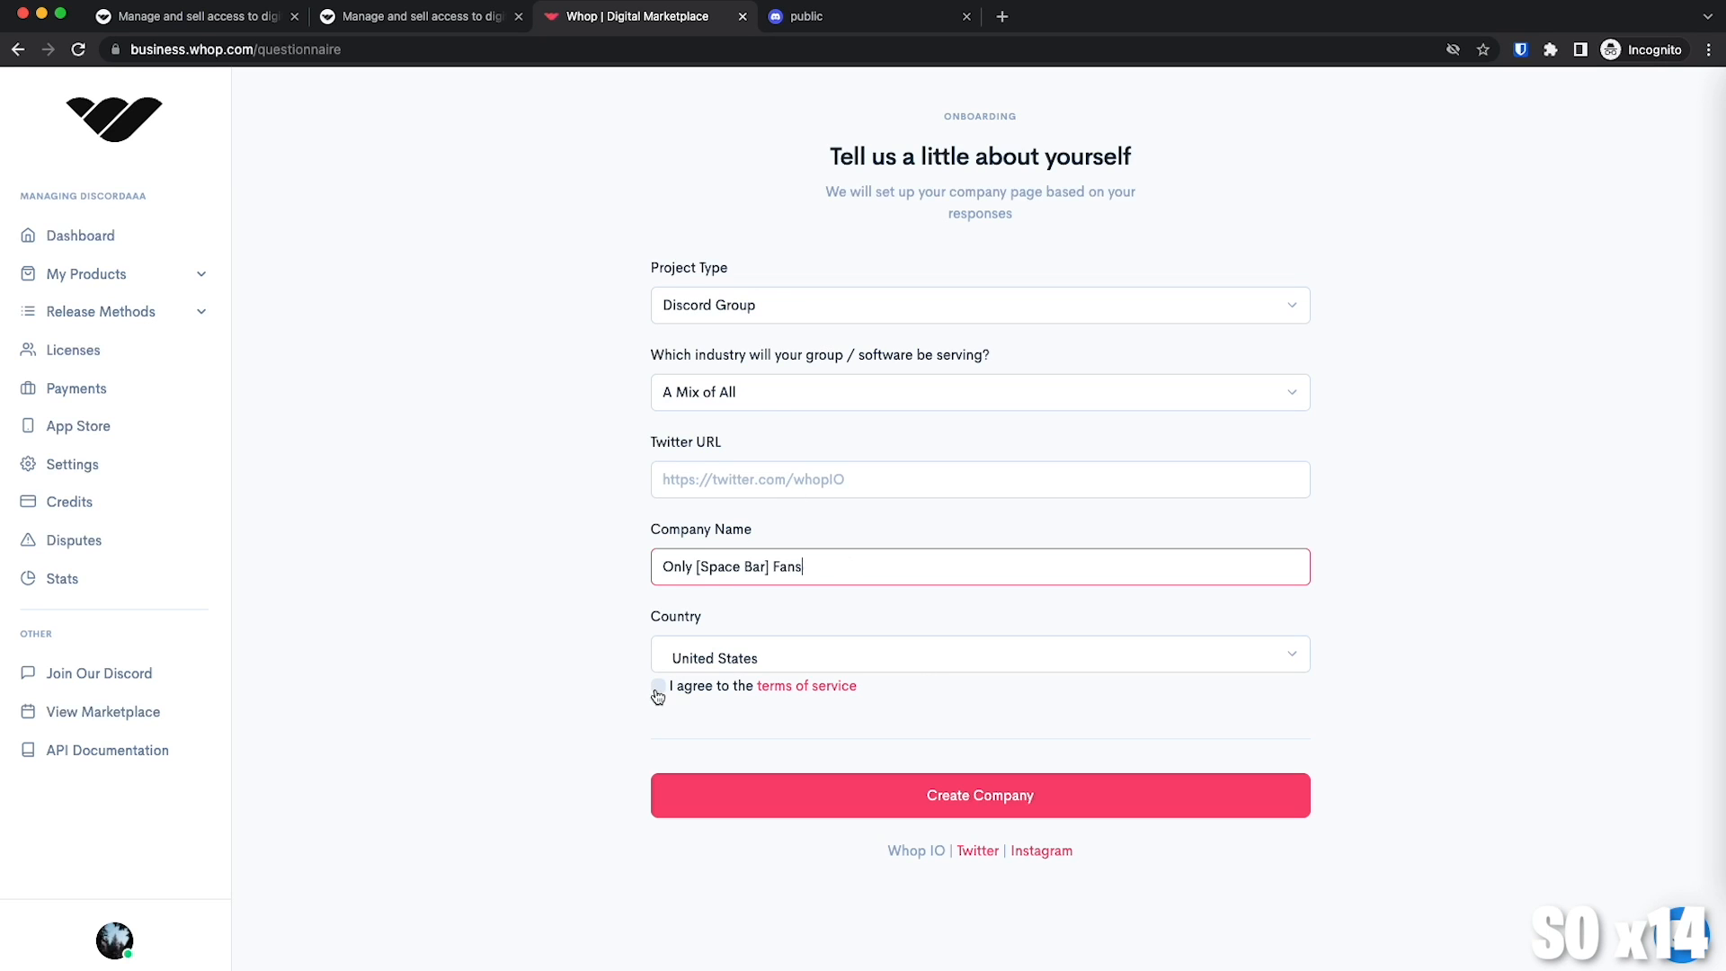
pyautogui.click(659, 686)
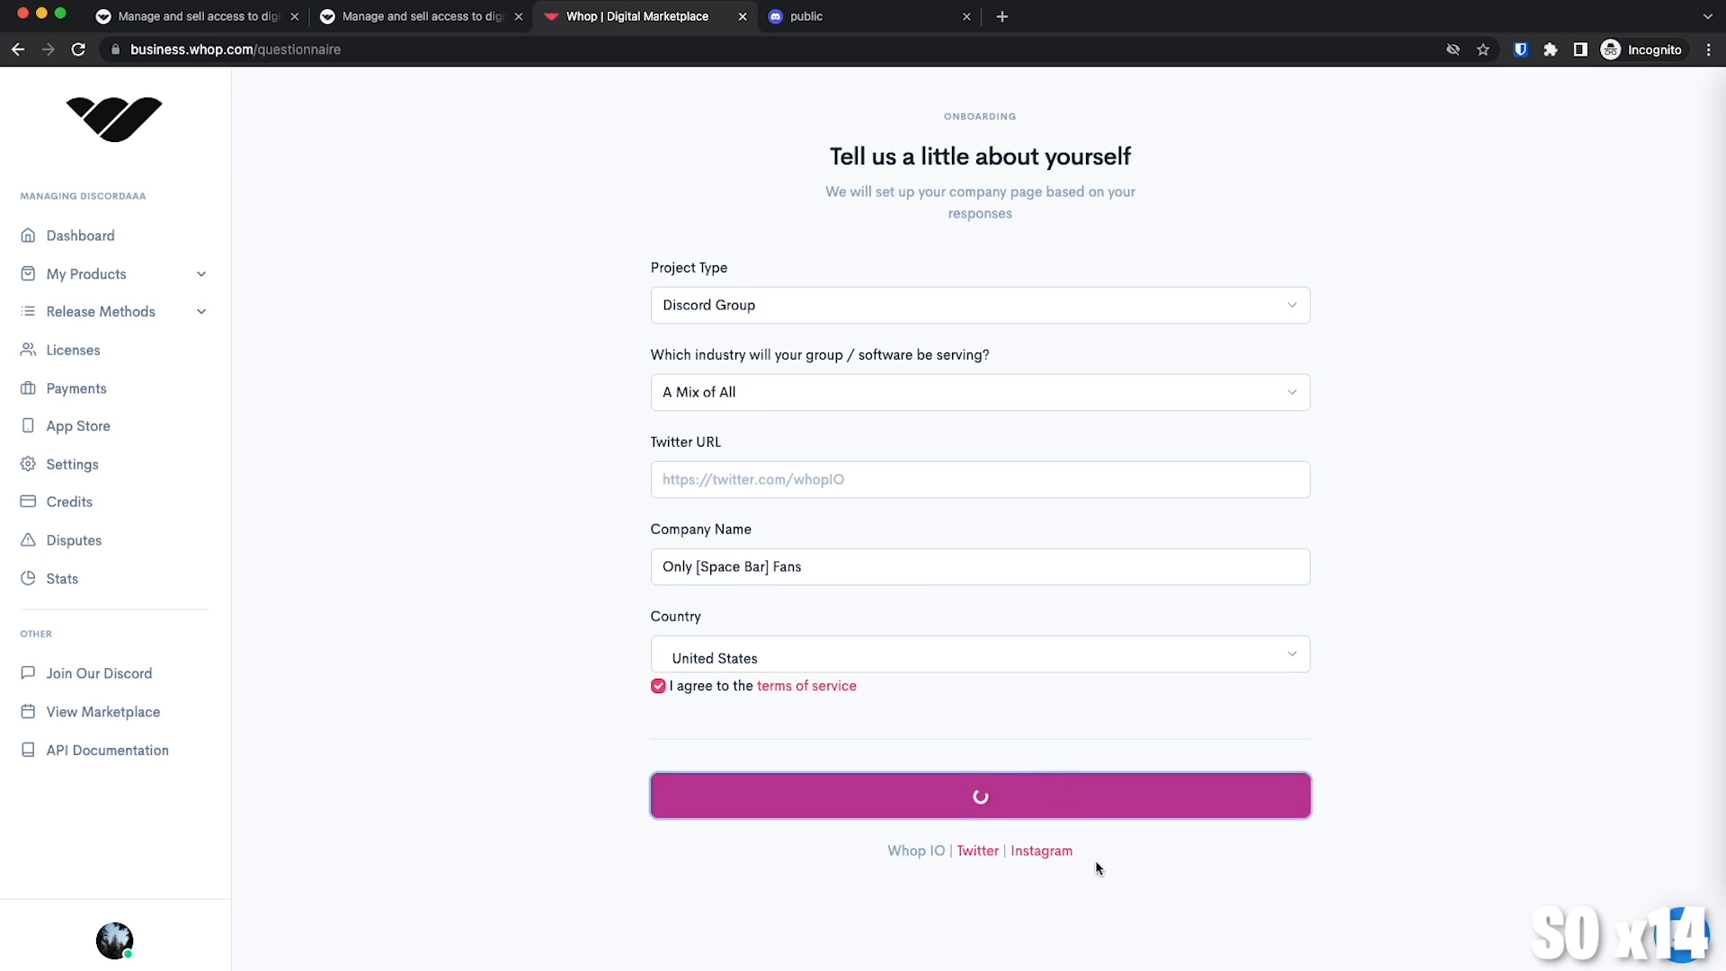
# Create the company and add Whop Bot with Administrator to Only [Space Bar] Fans.
pyautogui.click(980, 795)
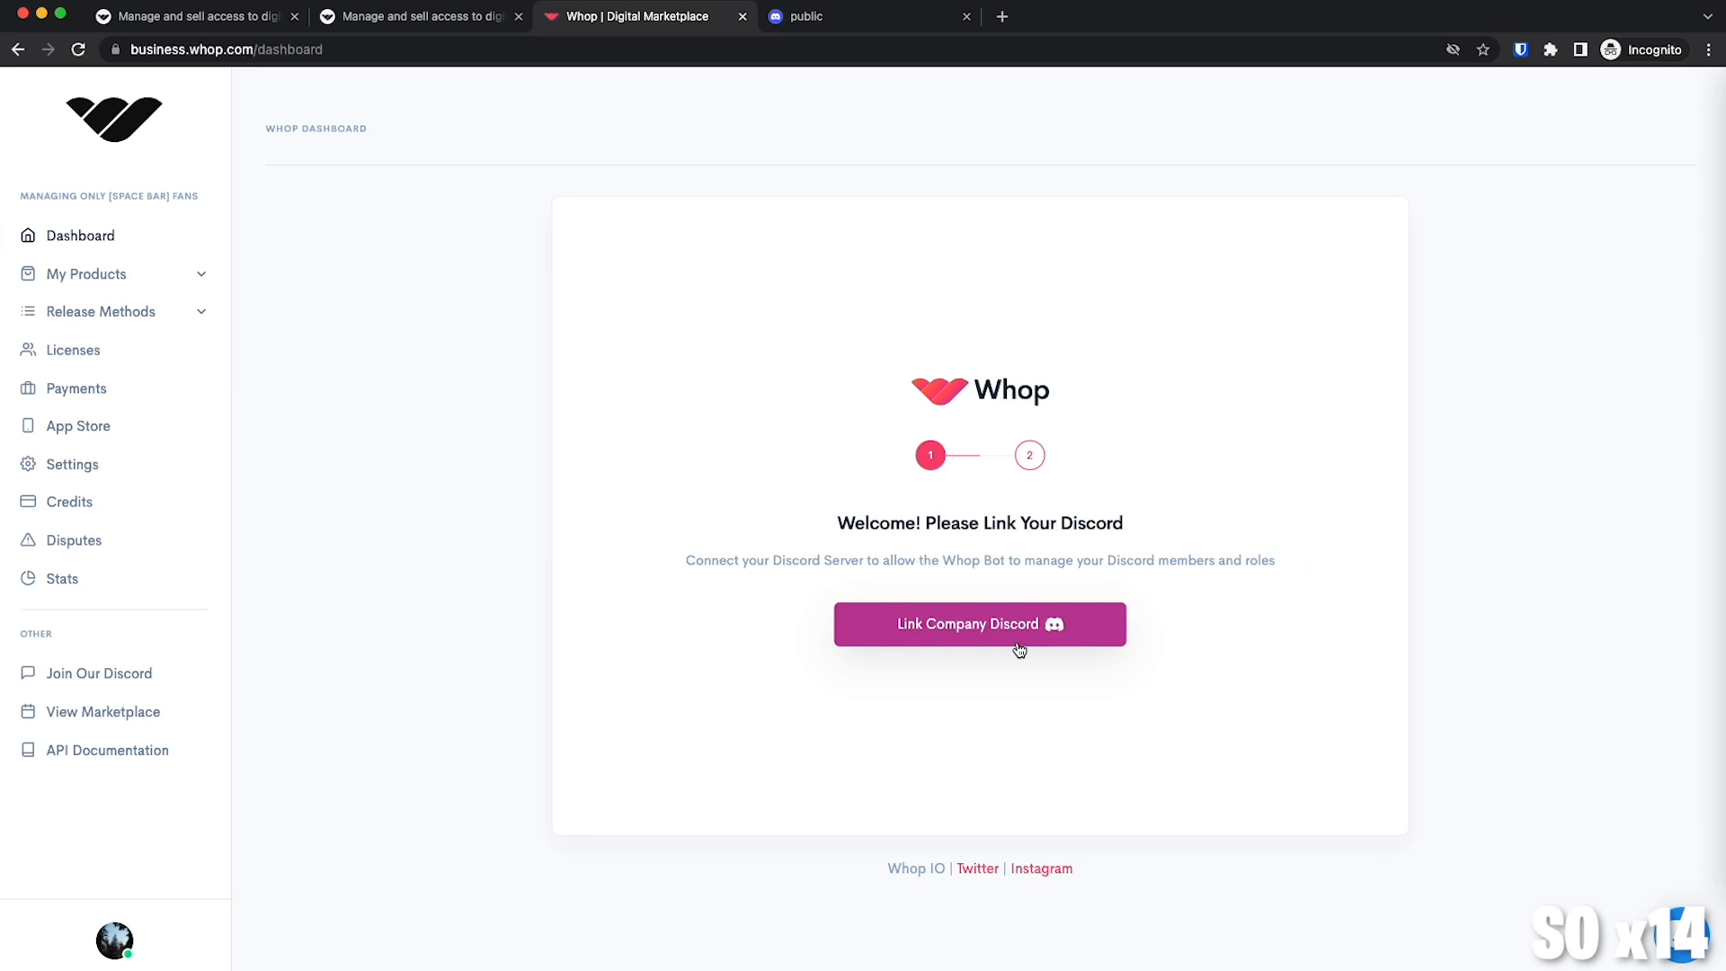
pyautogui.click(980, 624)
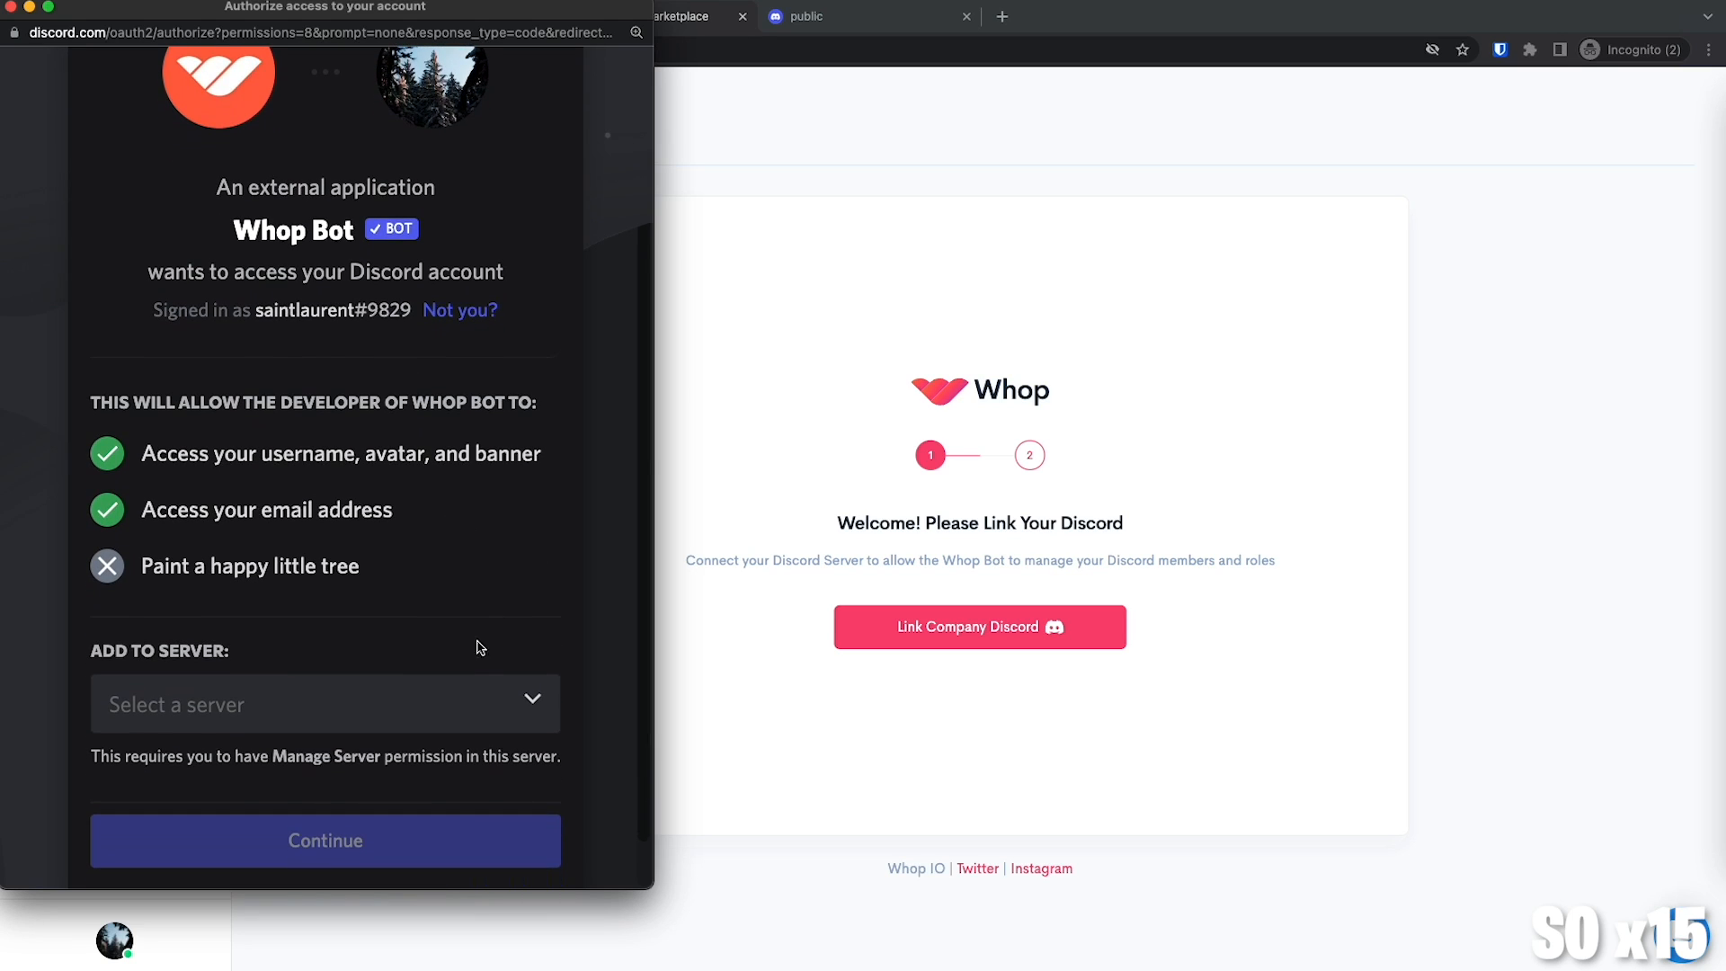
pyautogui.click(325, 704)
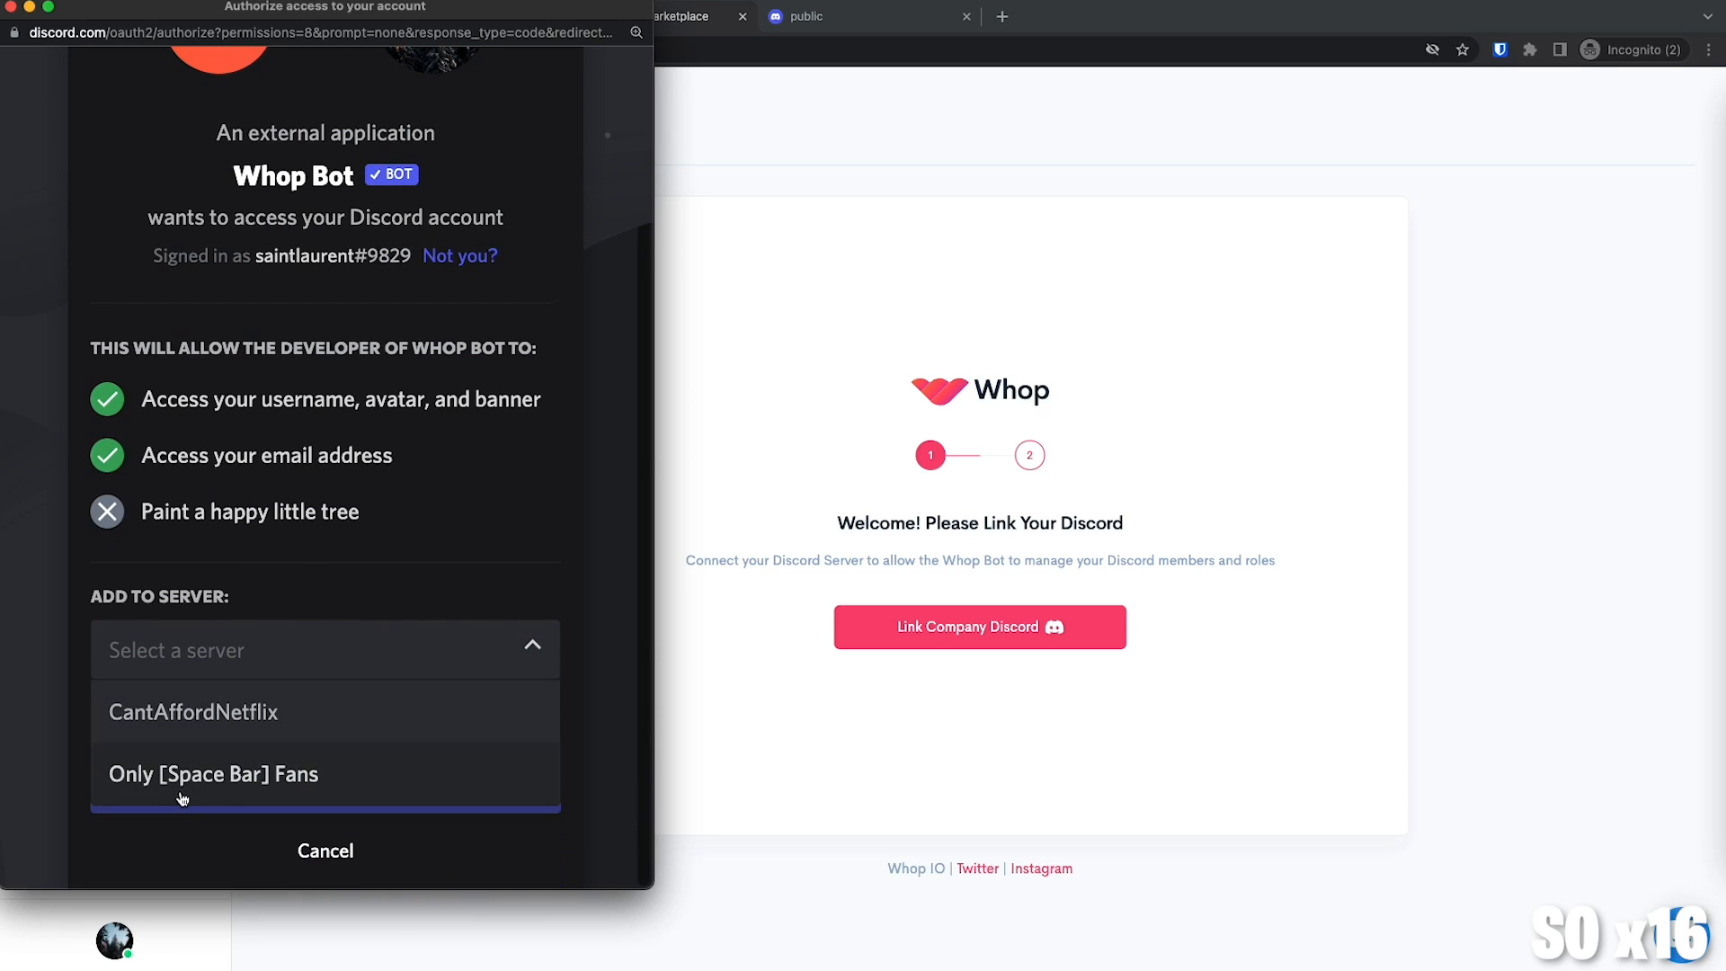
pyautogui.click(213, 774)
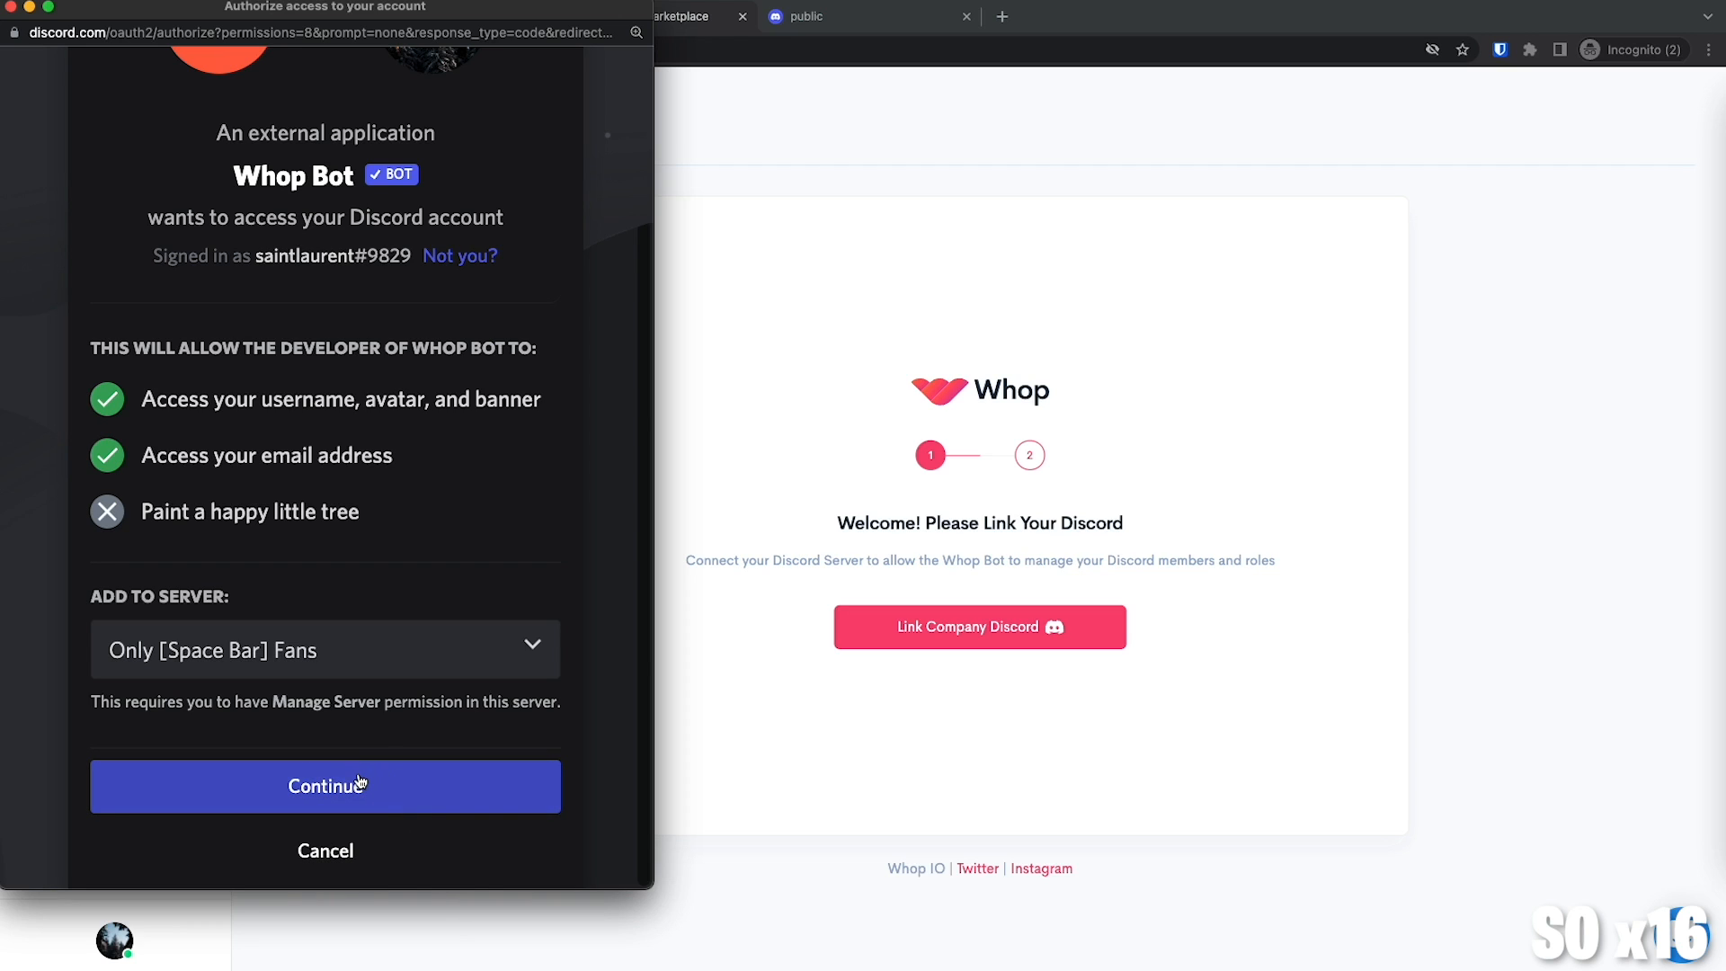
pyautogui.click(325, 786)
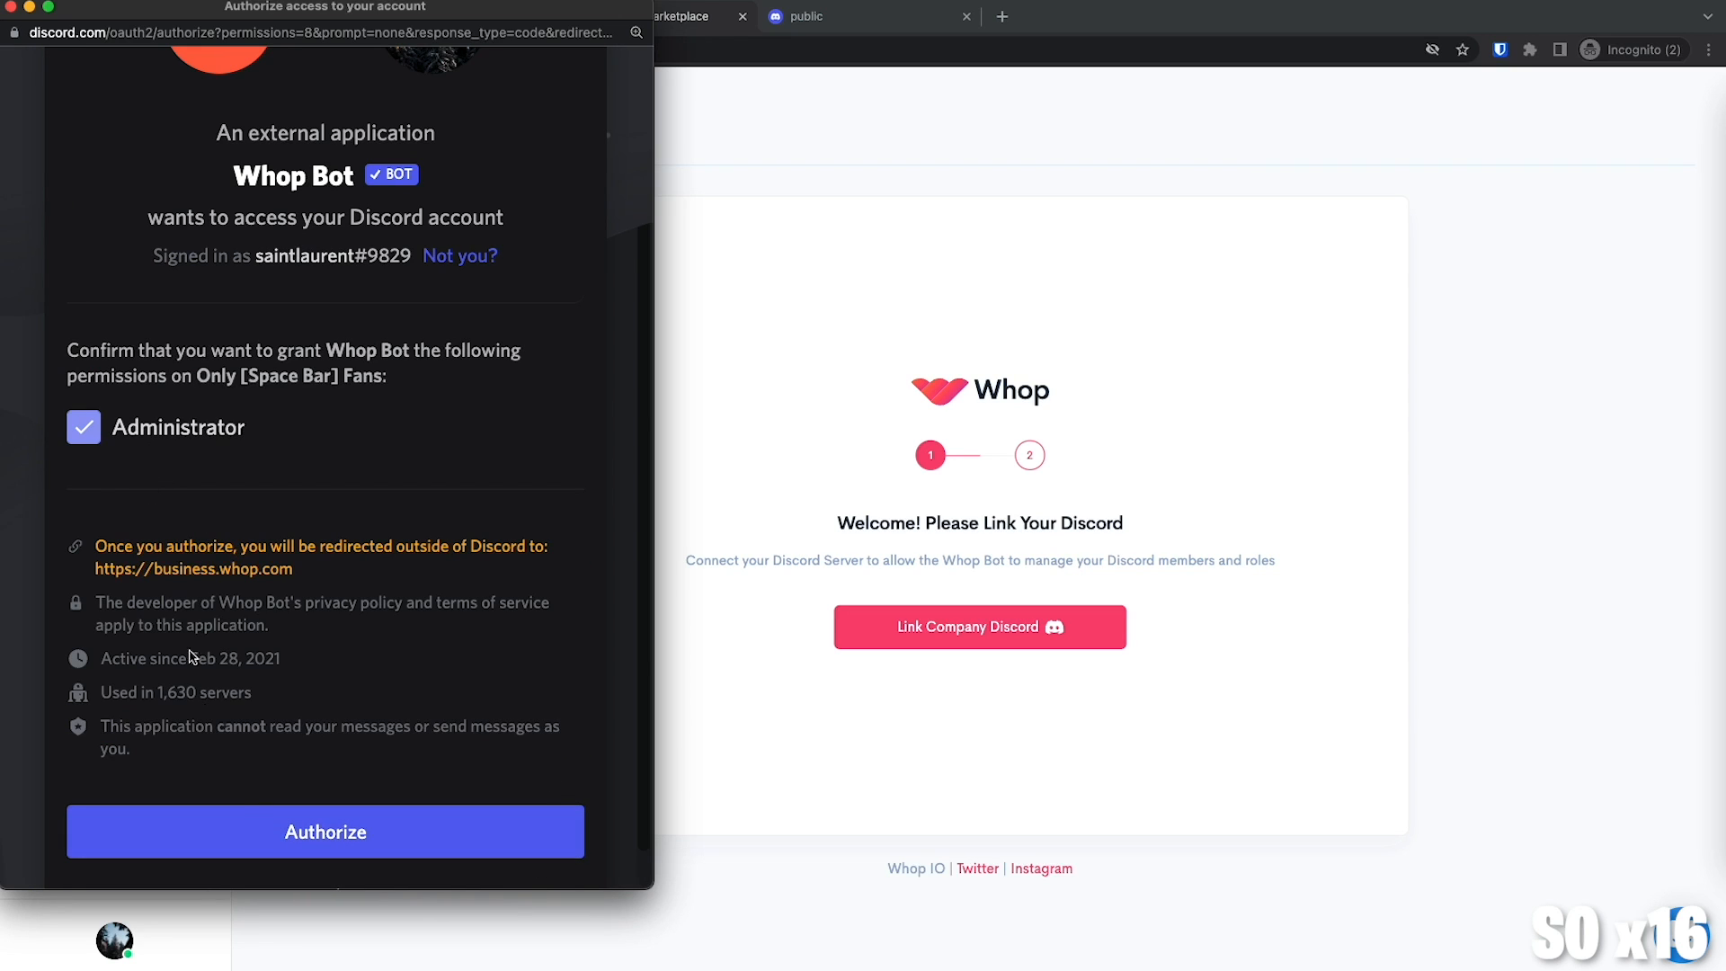
pyautogui.click(325, 831)
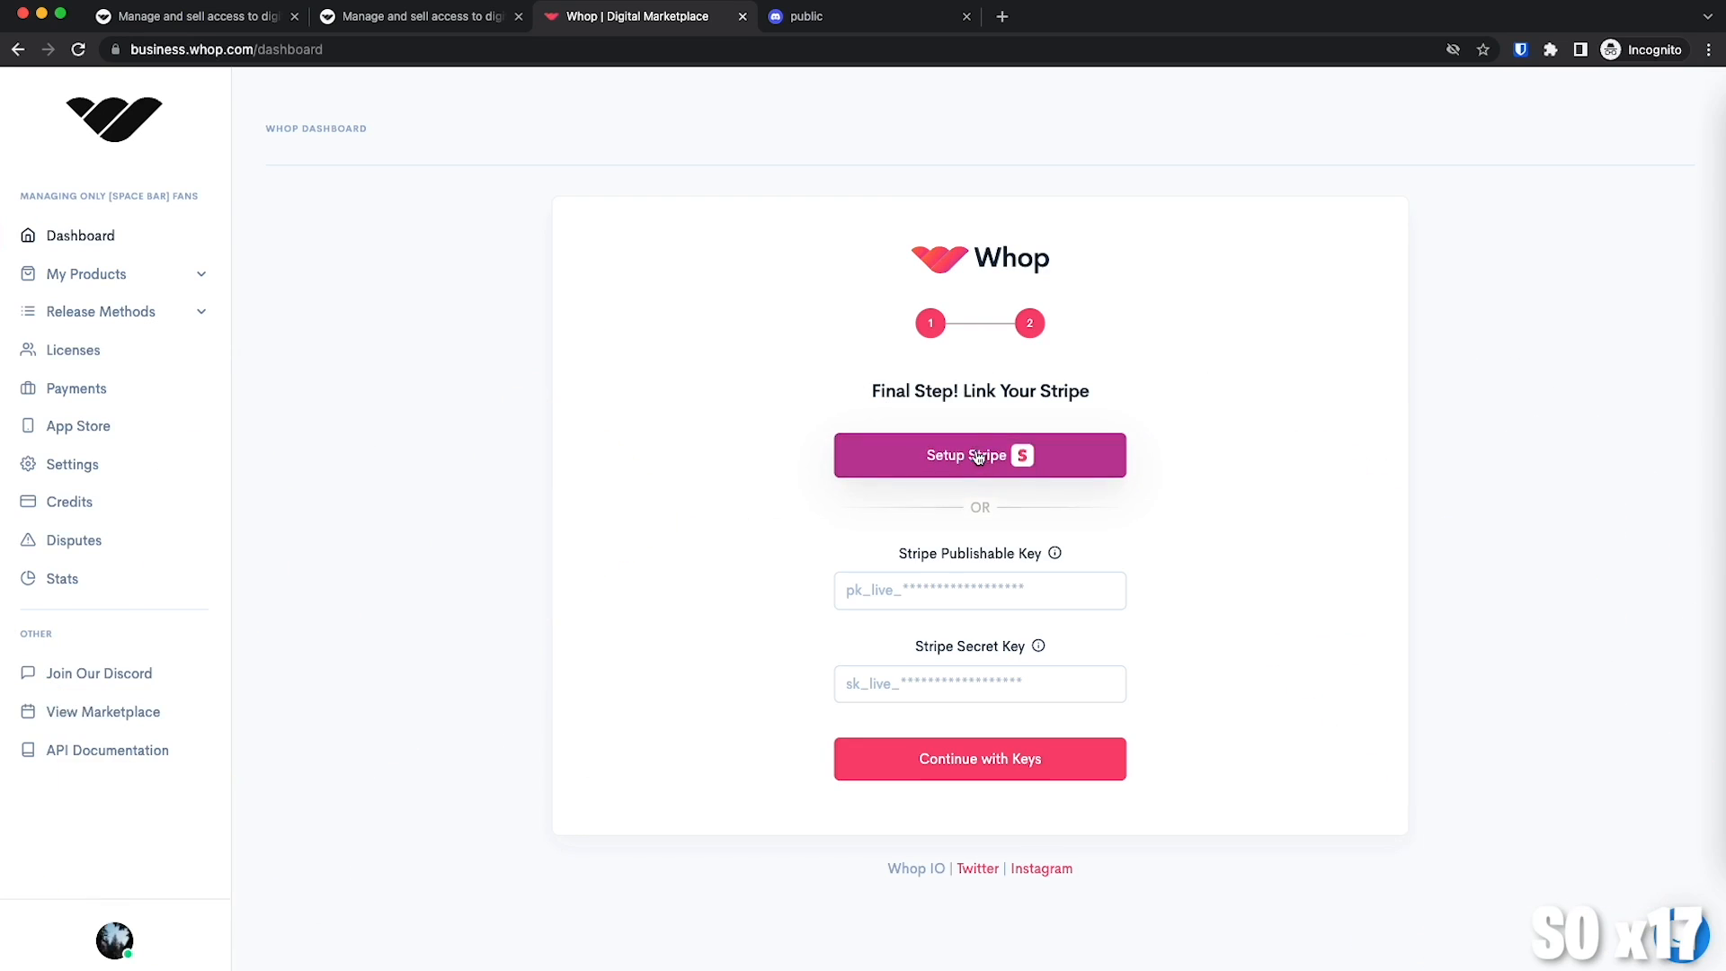
pyautogui.moveTo(959, 466)
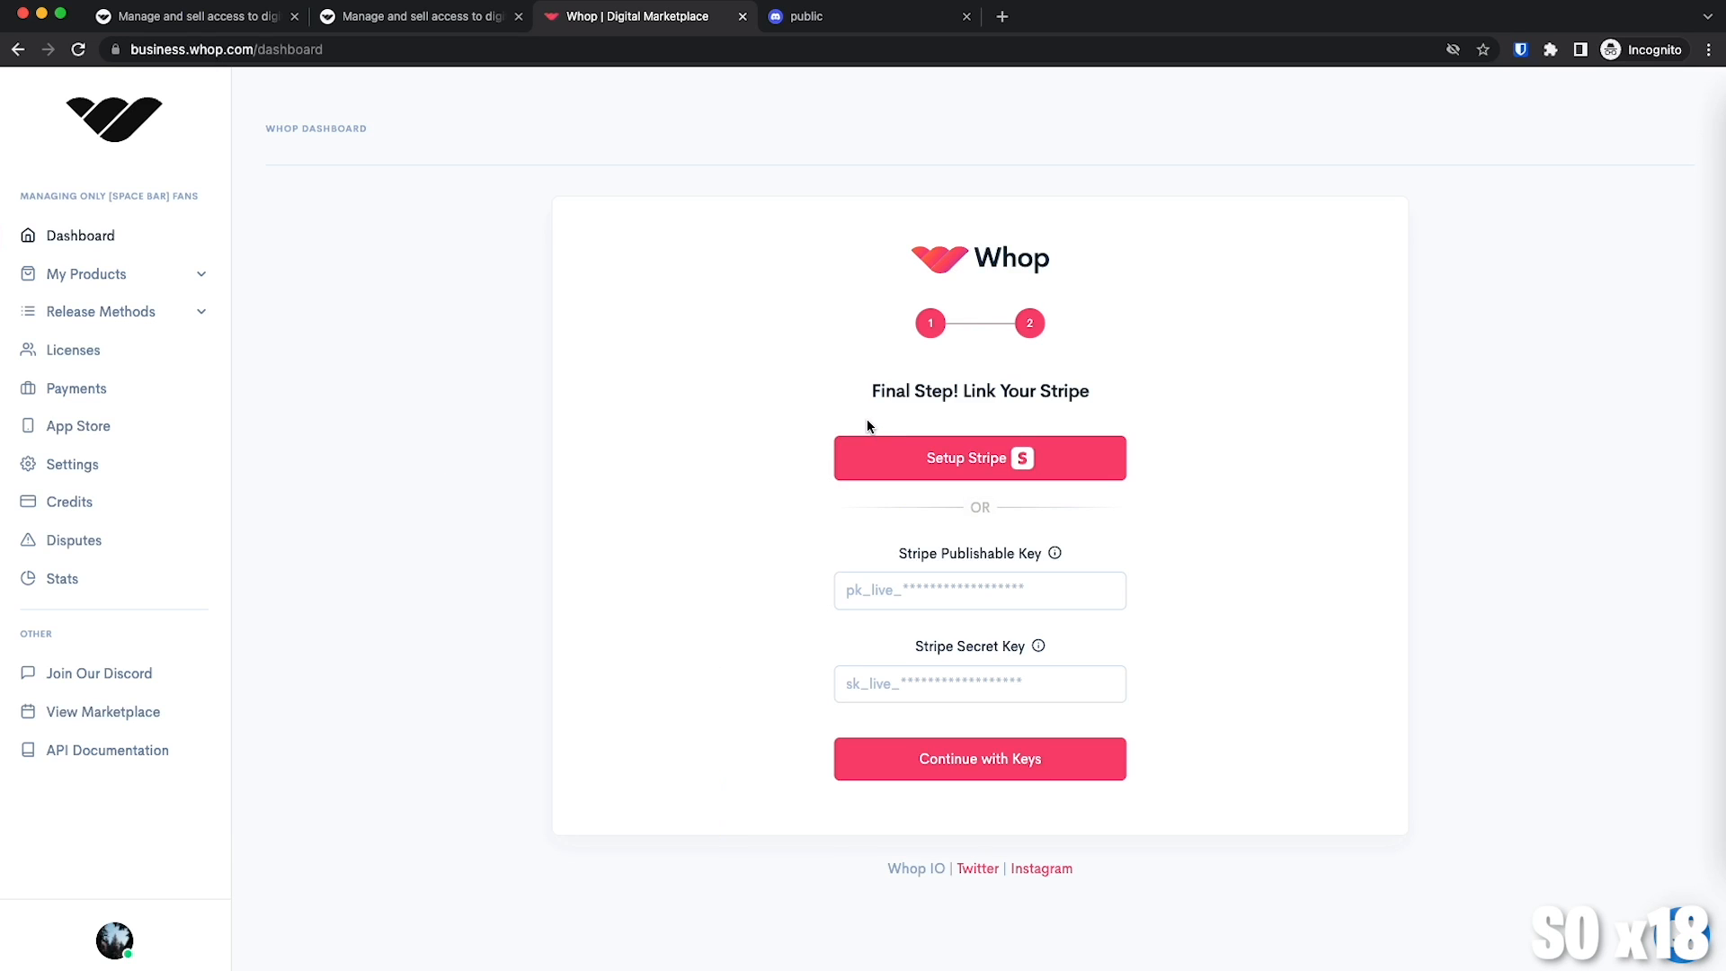
pyautogui.moveTo(856, 433)
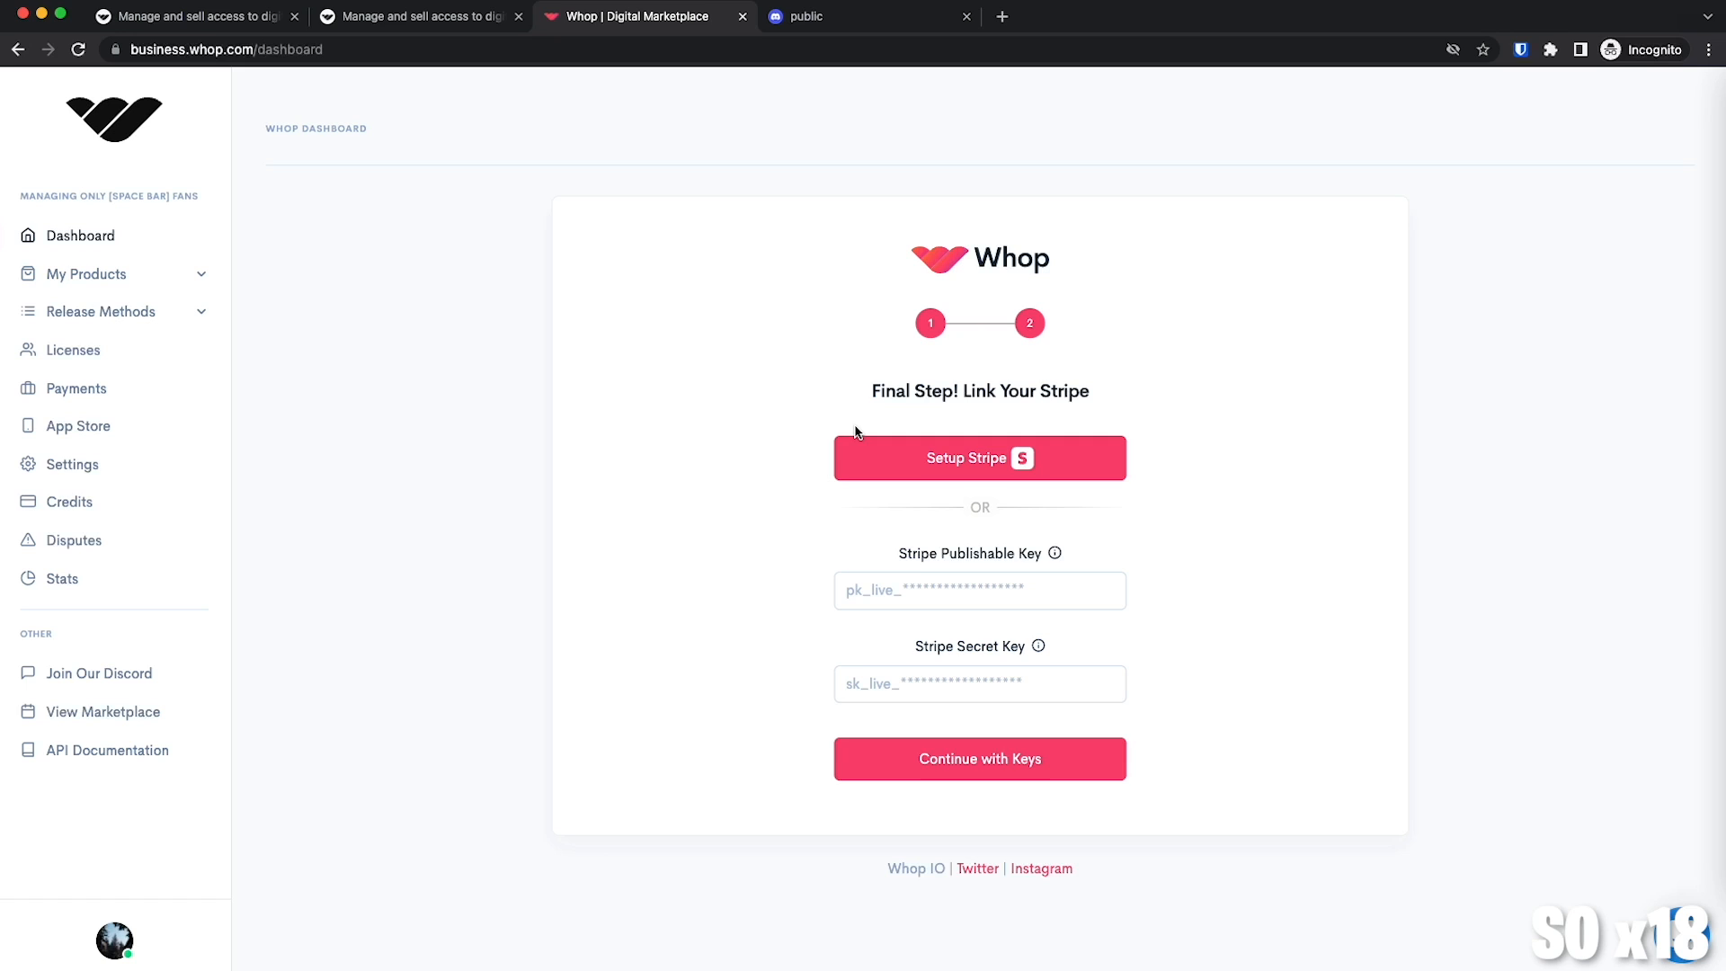
# Start a new product from My Products and find no Discord roles available.
pyautogui.click(85, 274)
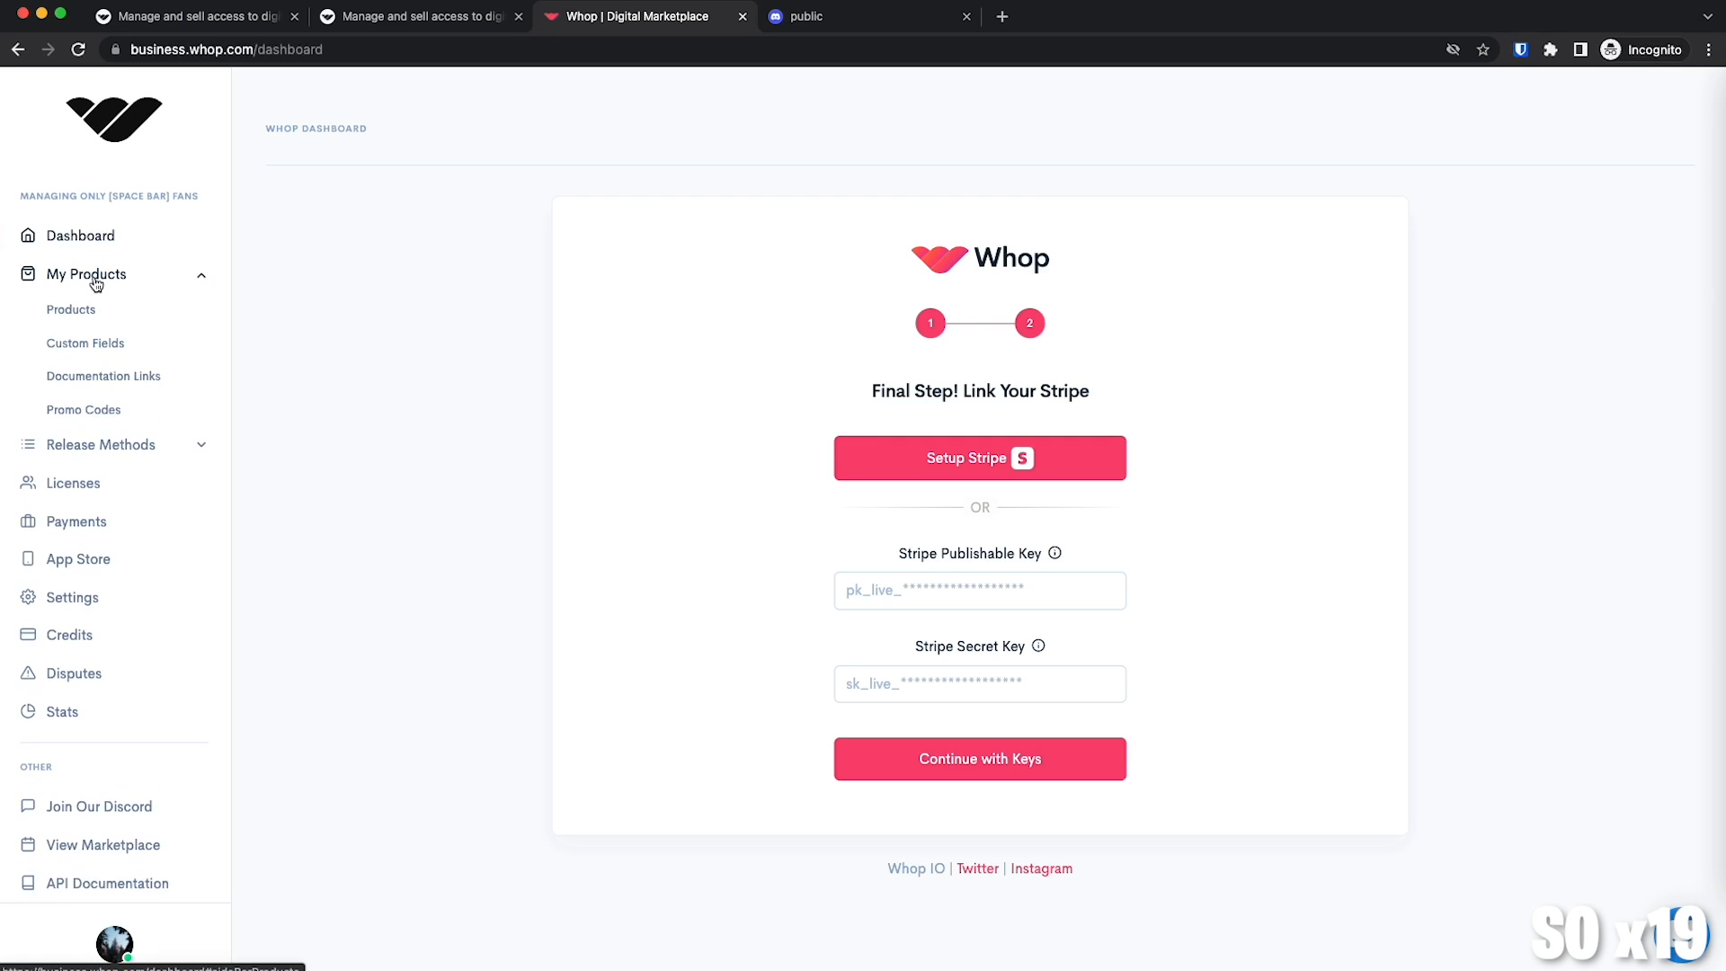
pyautogui.click(71, 309)
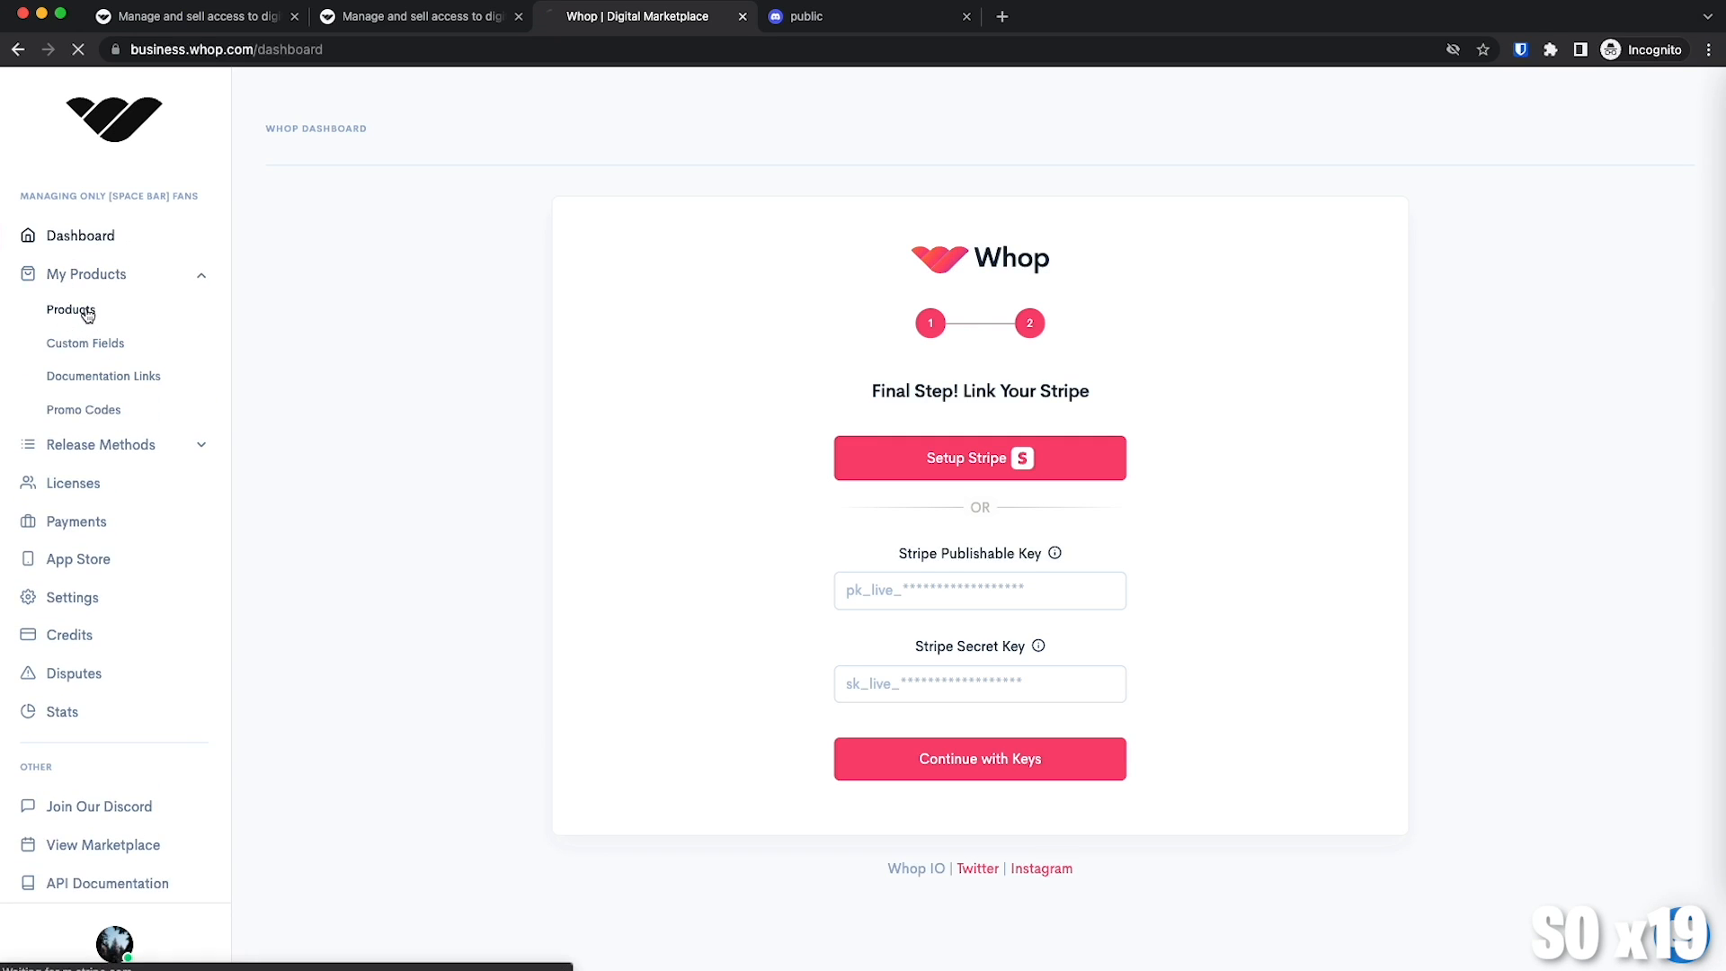
pyautogui.click(69, 309)
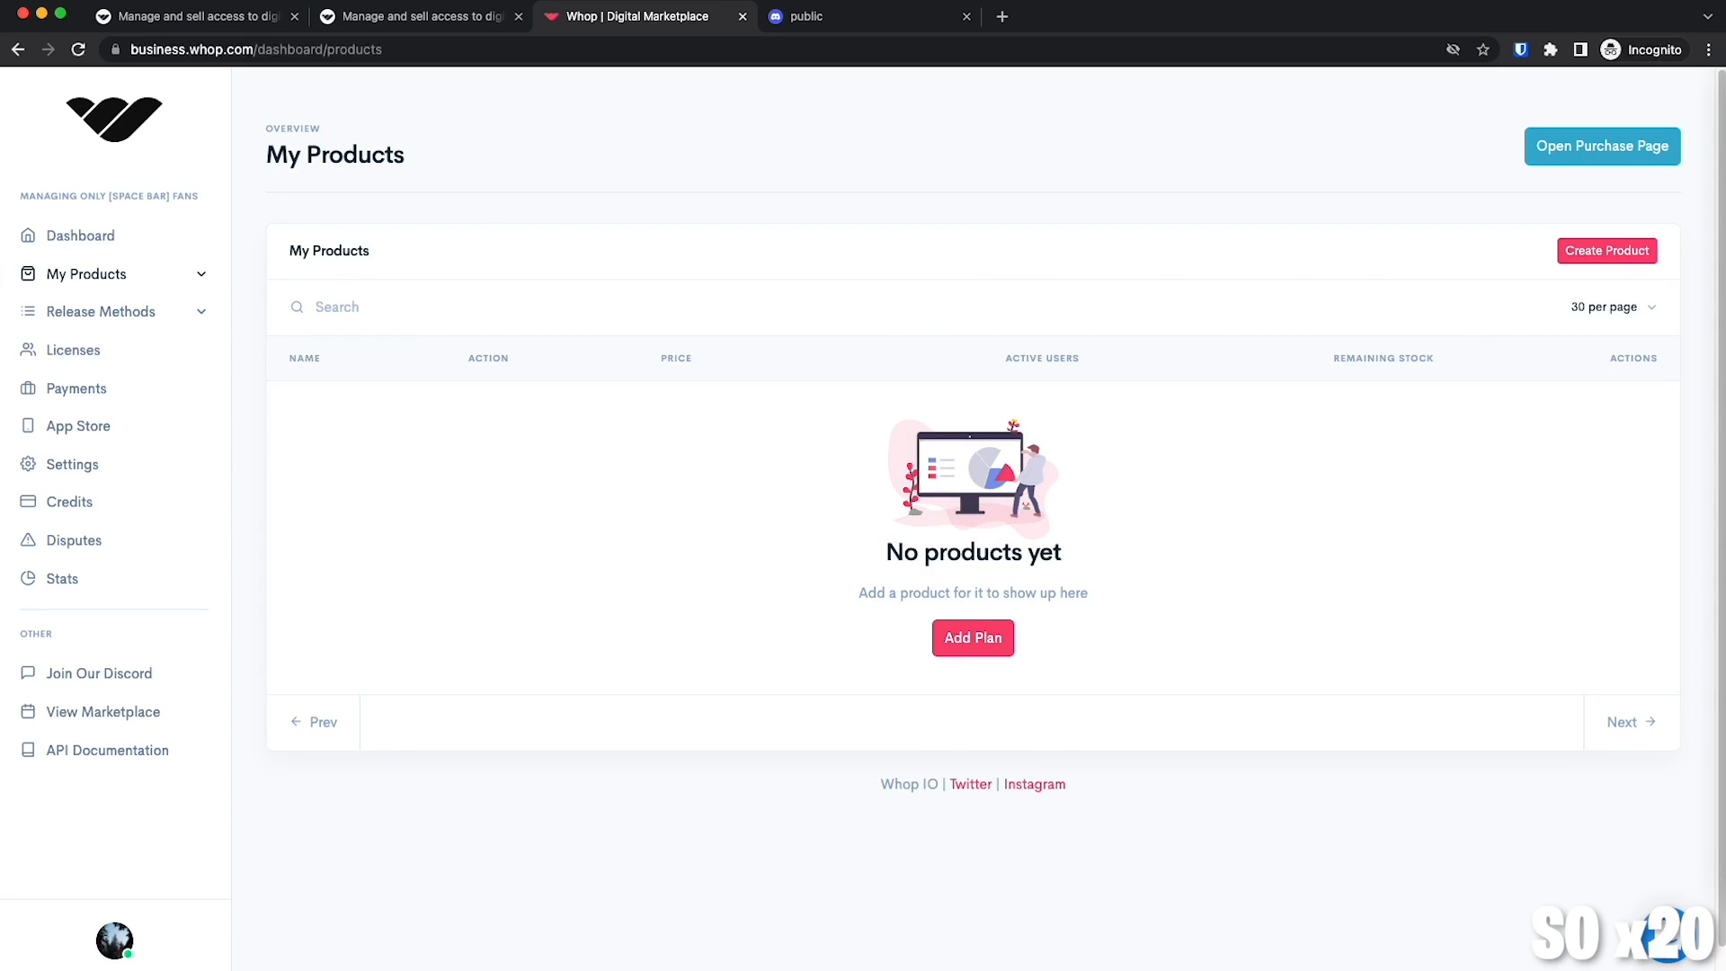
pyautogui.click(1607, 250)
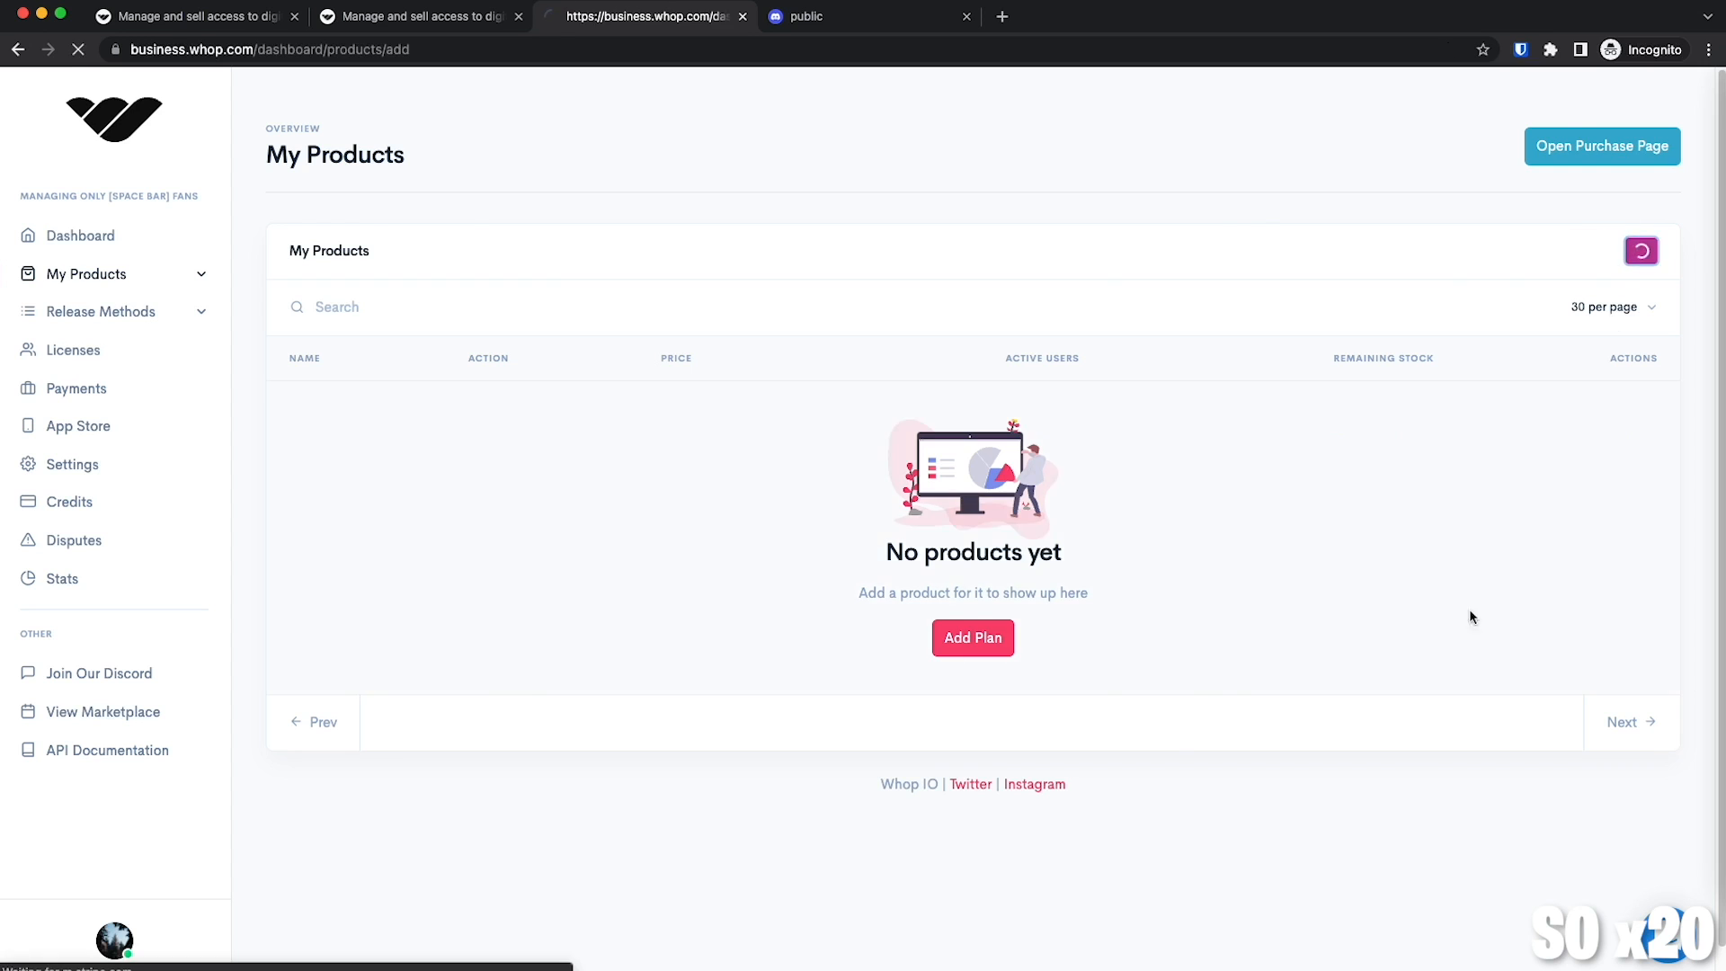
pyautogui.click(973, 637)
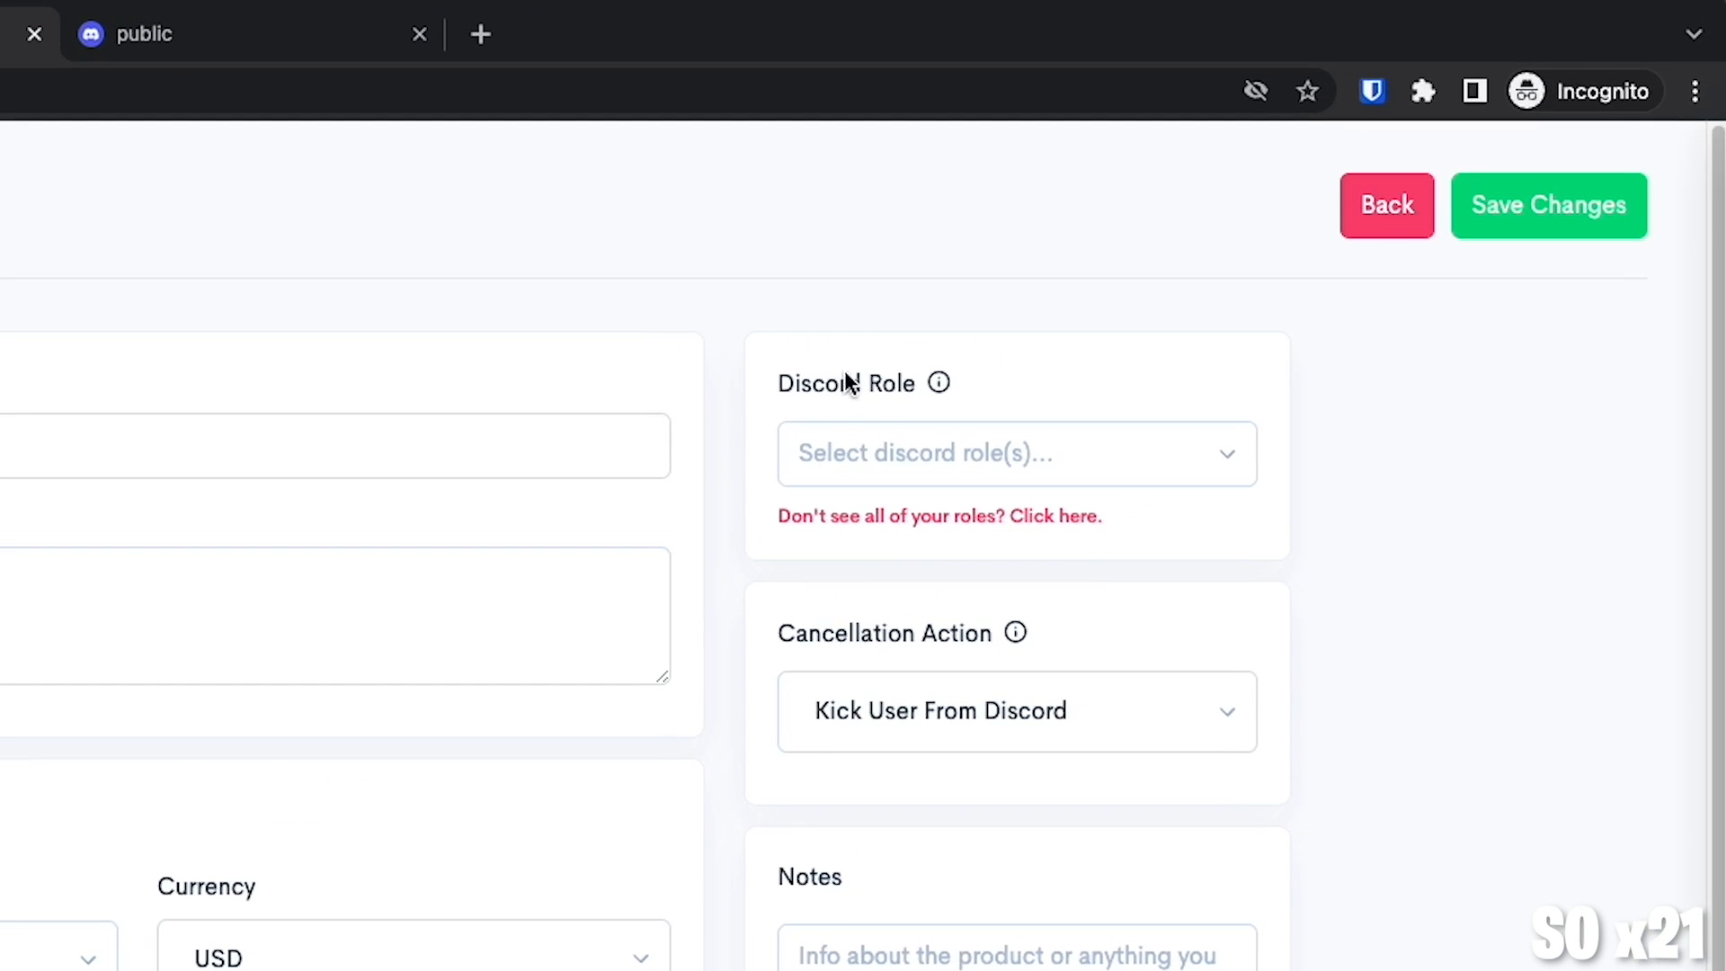
pyautogui.click(1018, 454)
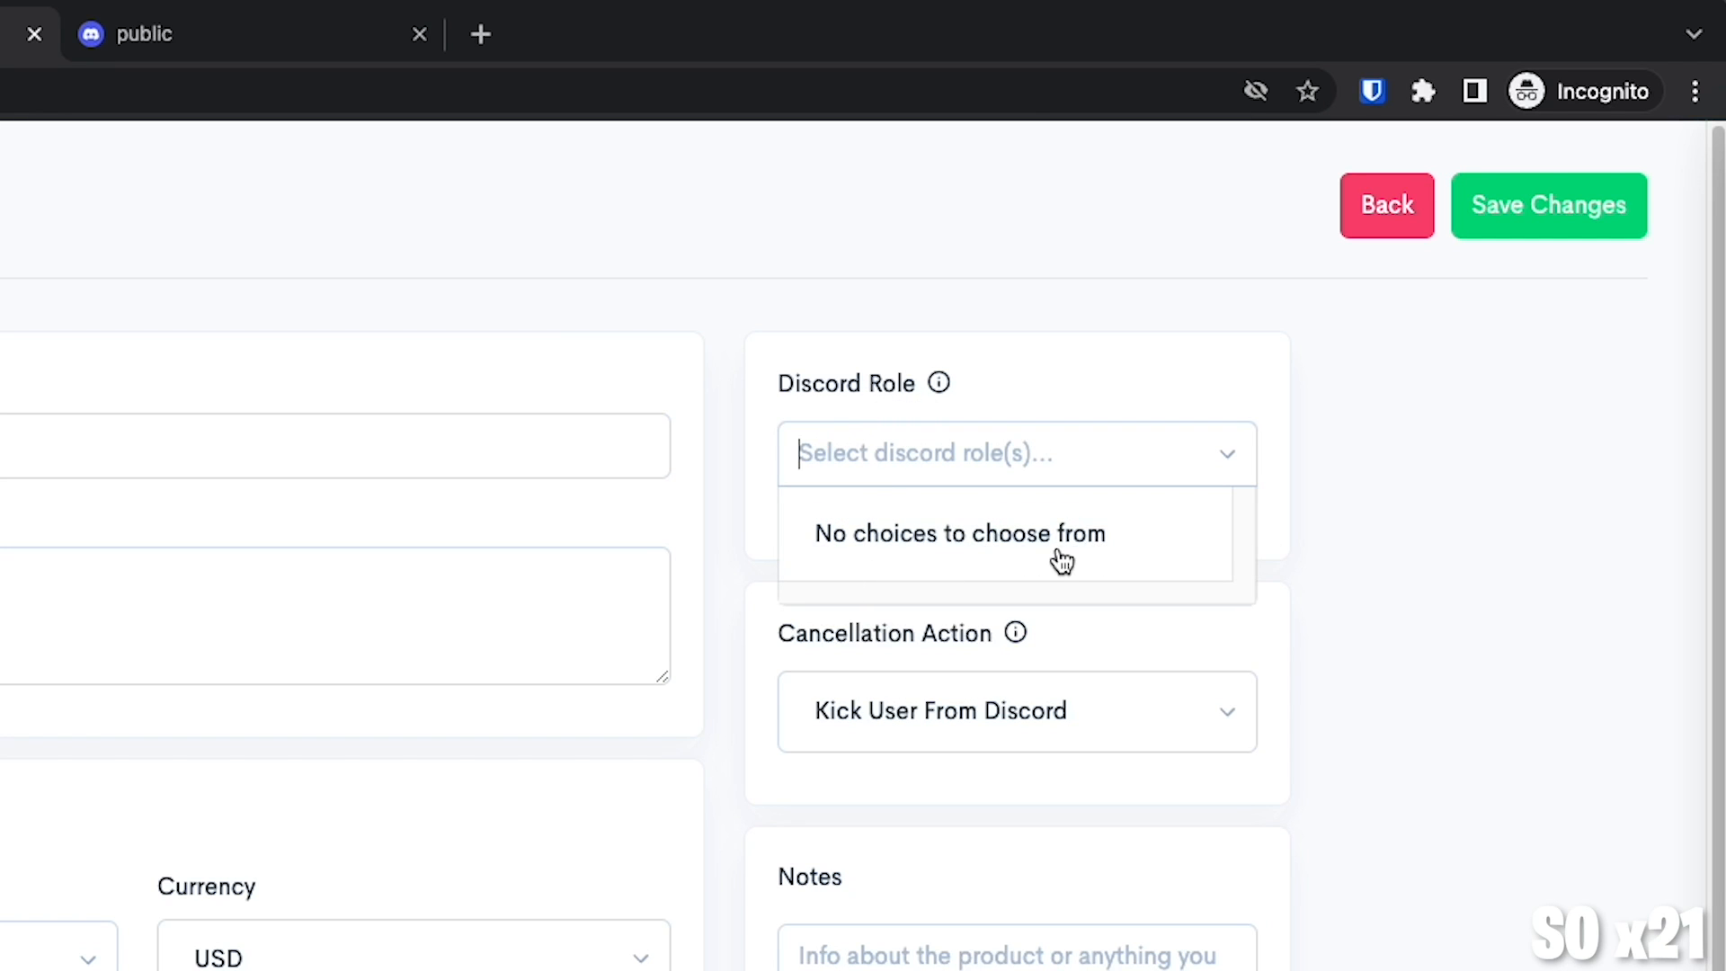
pyautogui.moveTo(1092, 558)
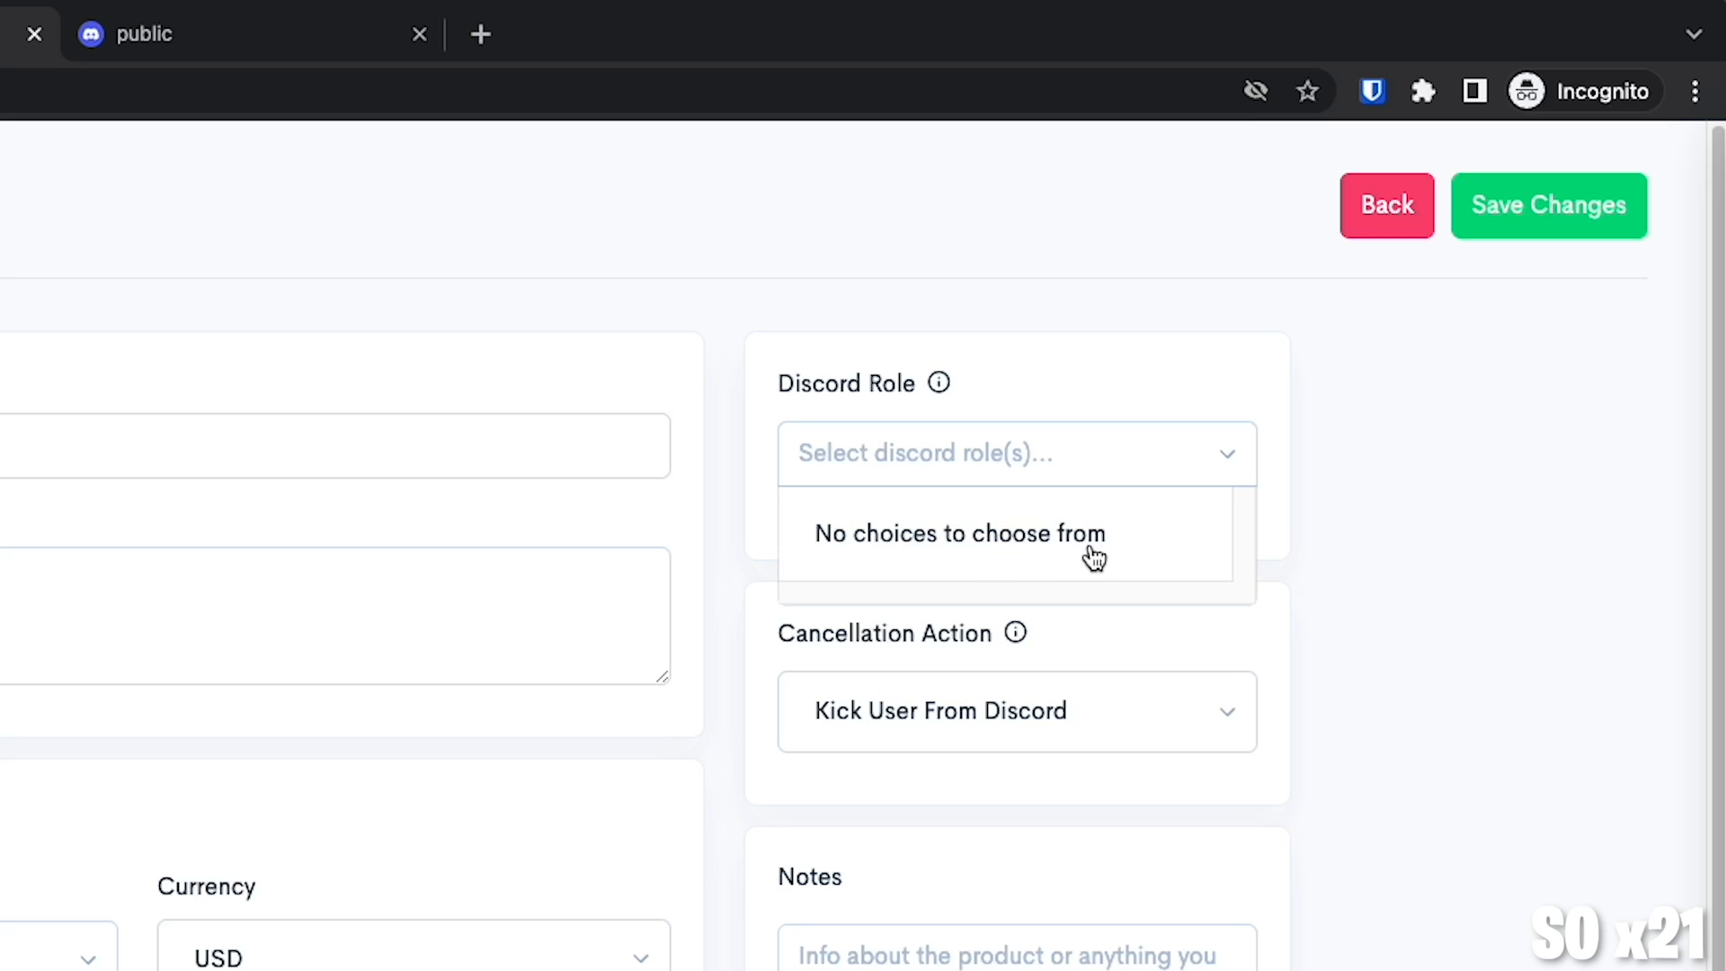
pyautogui.moveTo(1108, 466)
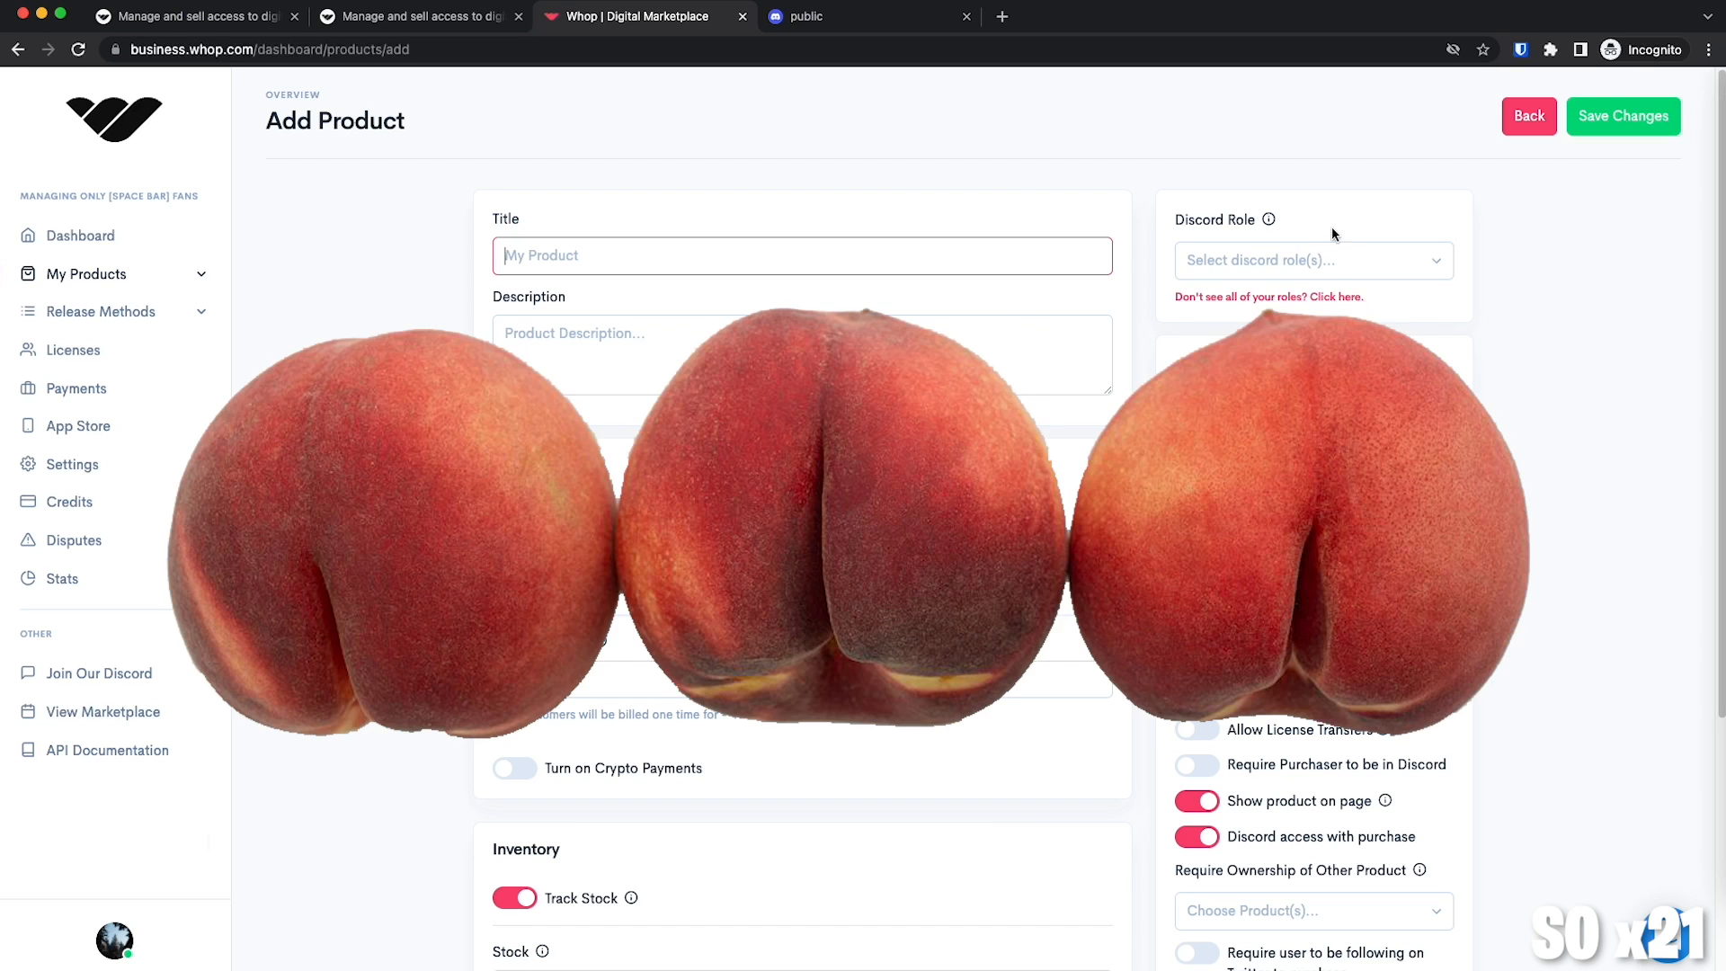
pyautogui.click(1313, 260)
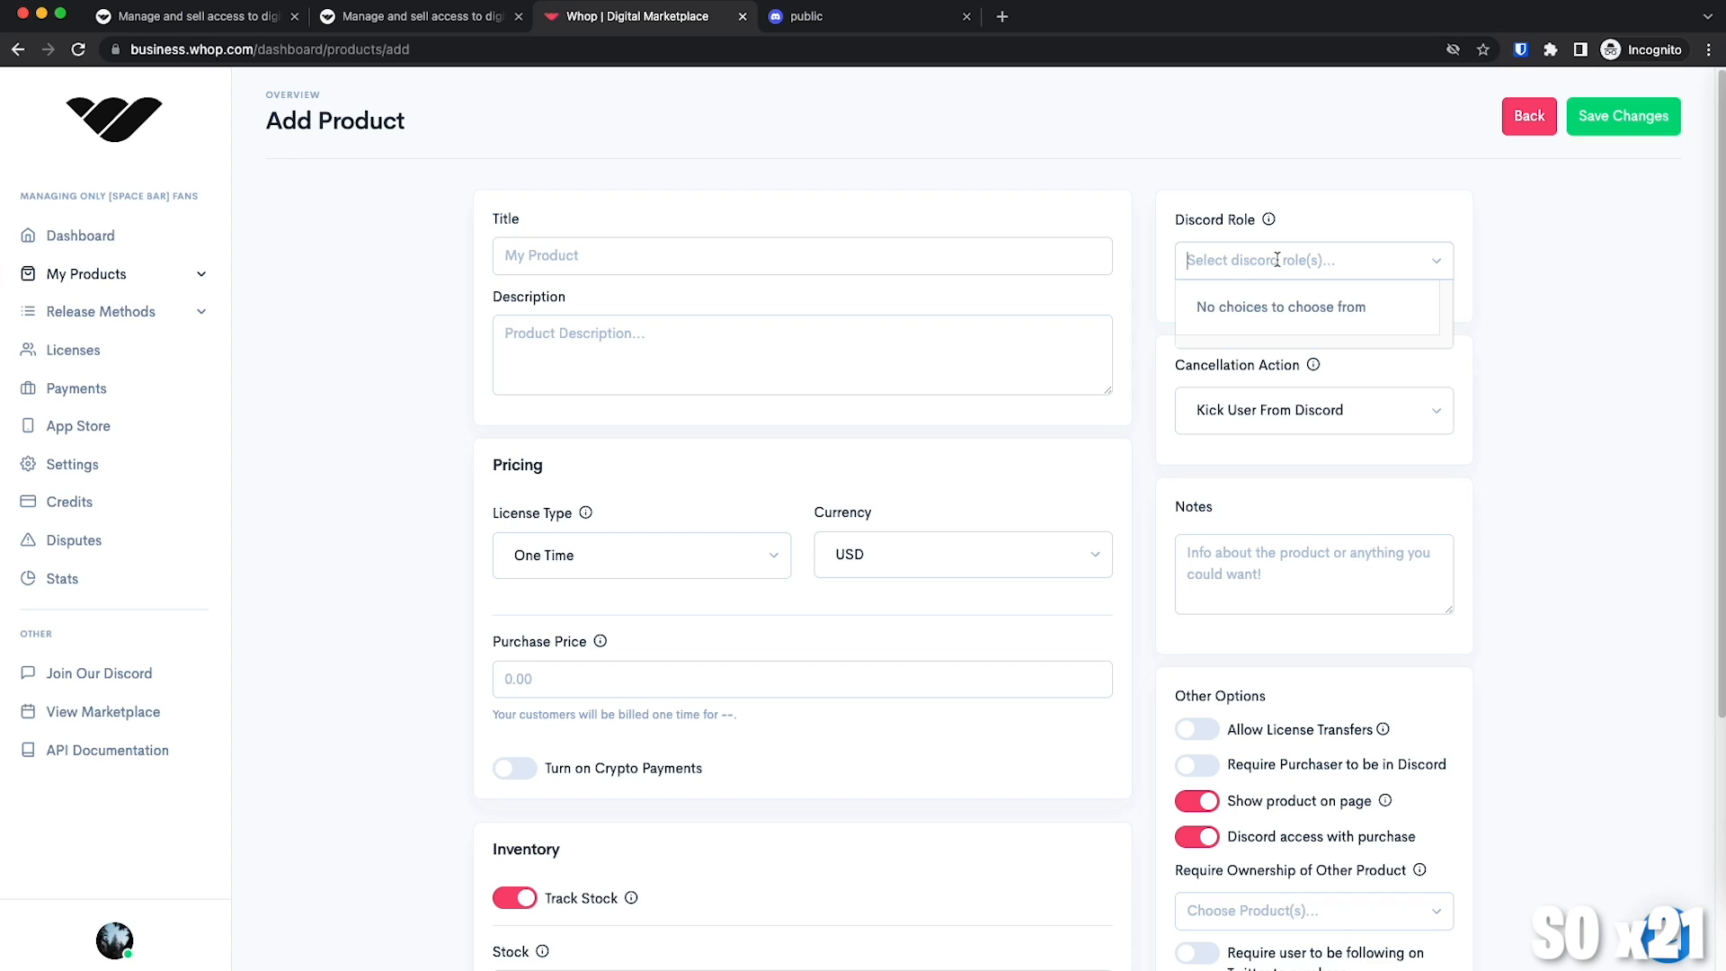
# Drag the Whop Bot role above VIP in the Discord server's Roles settings and save.
pyautogui.click(839, 16)
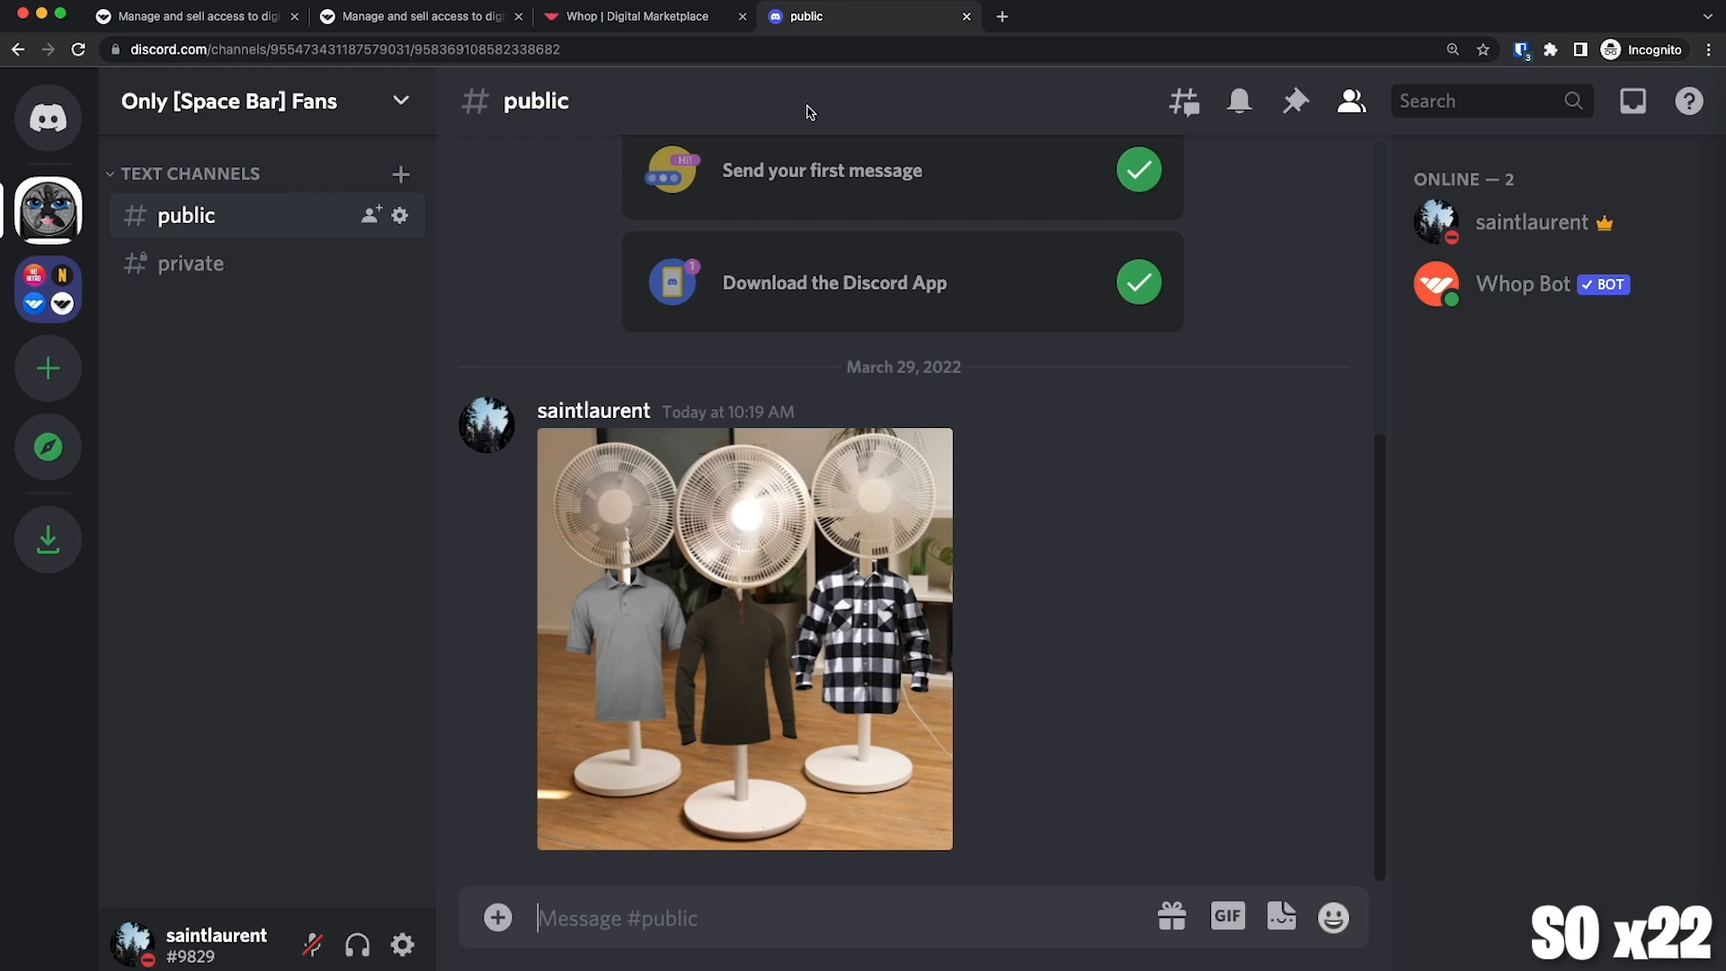
pyautogui.click(261, 100)
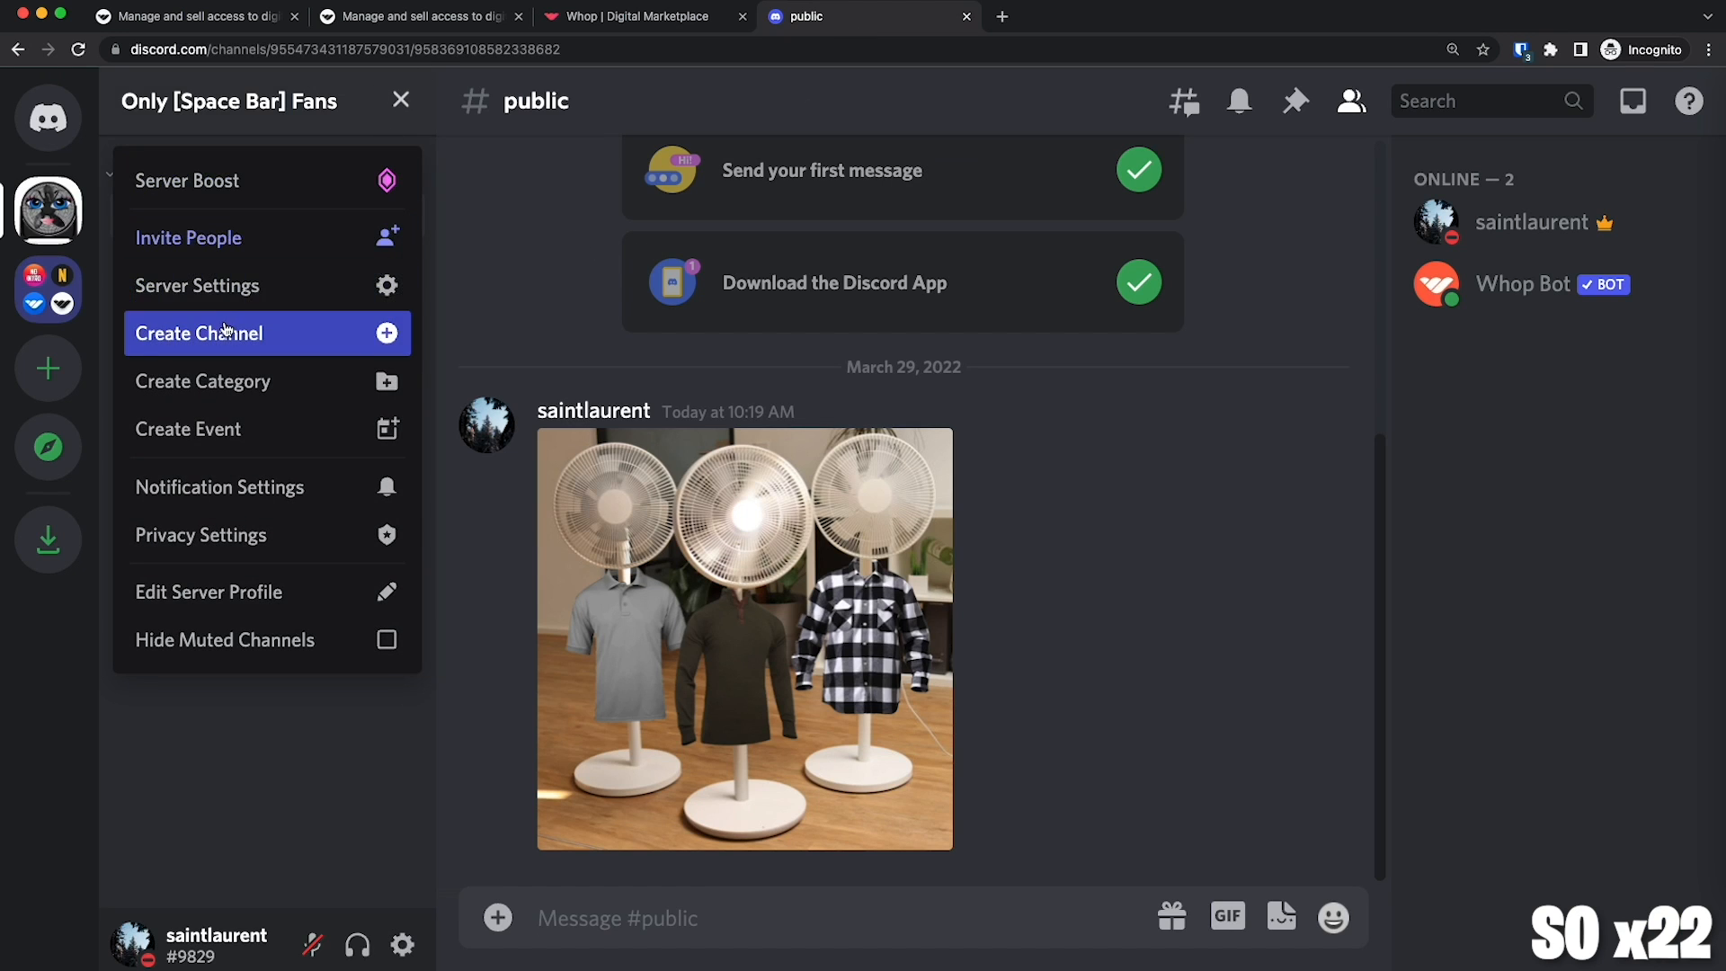
pyautogui.click(197, 285)
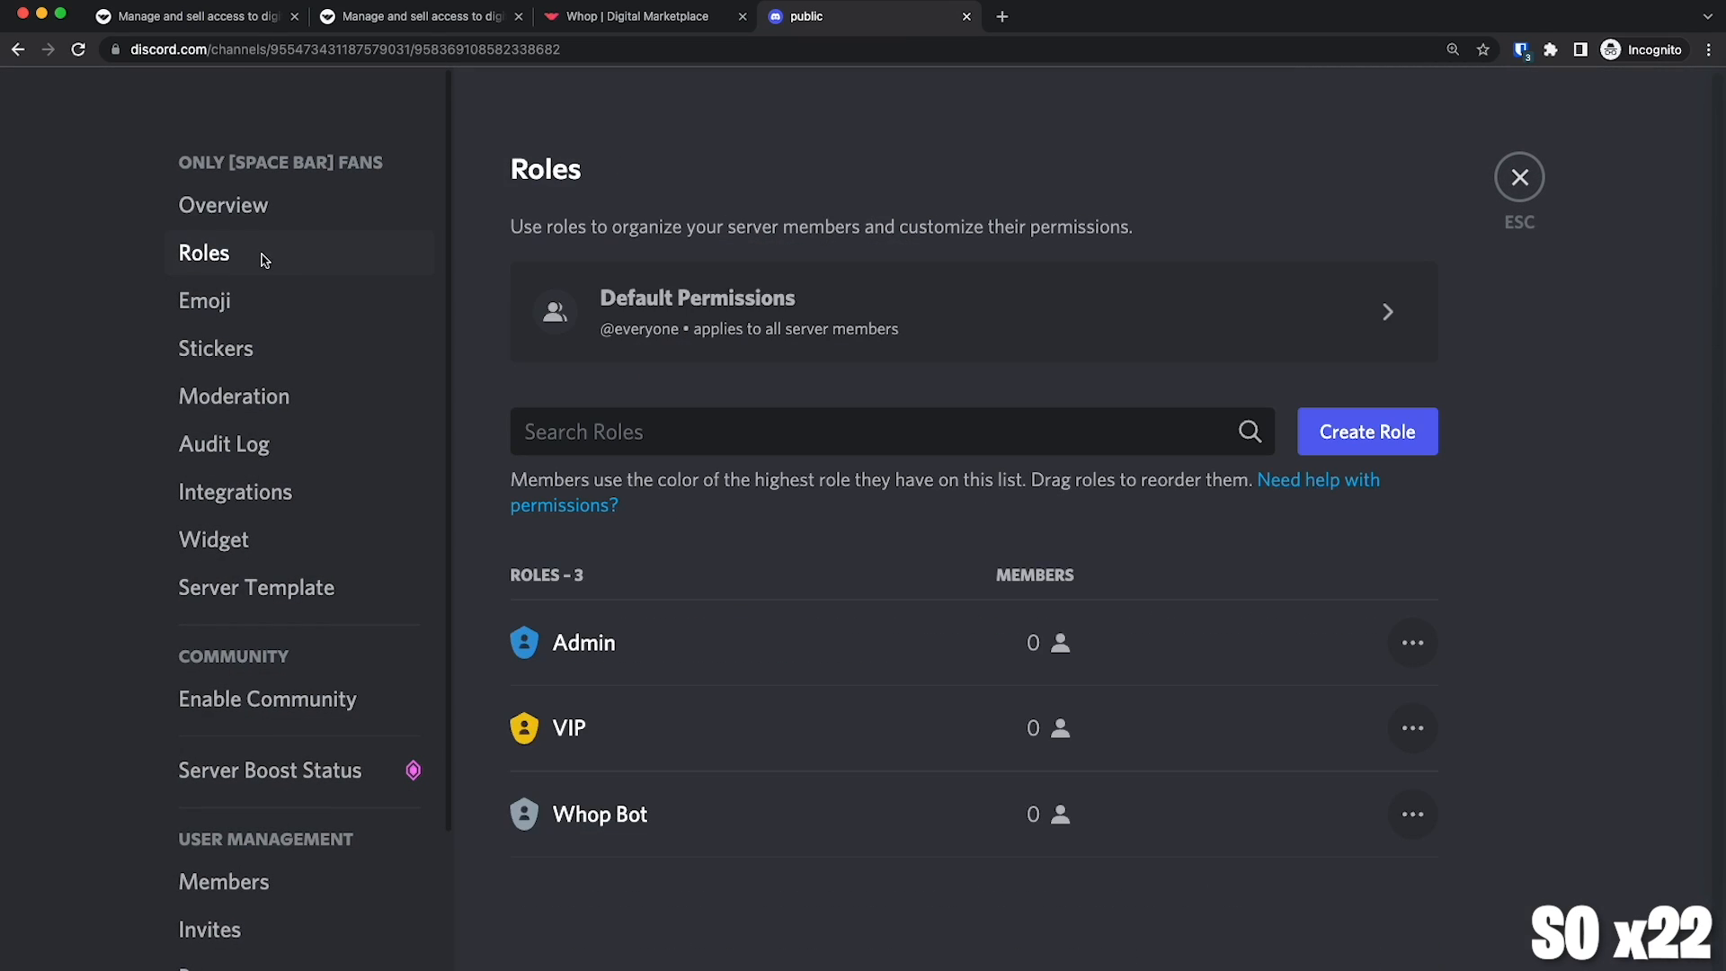
pyautogui.moveTo(974, 772)
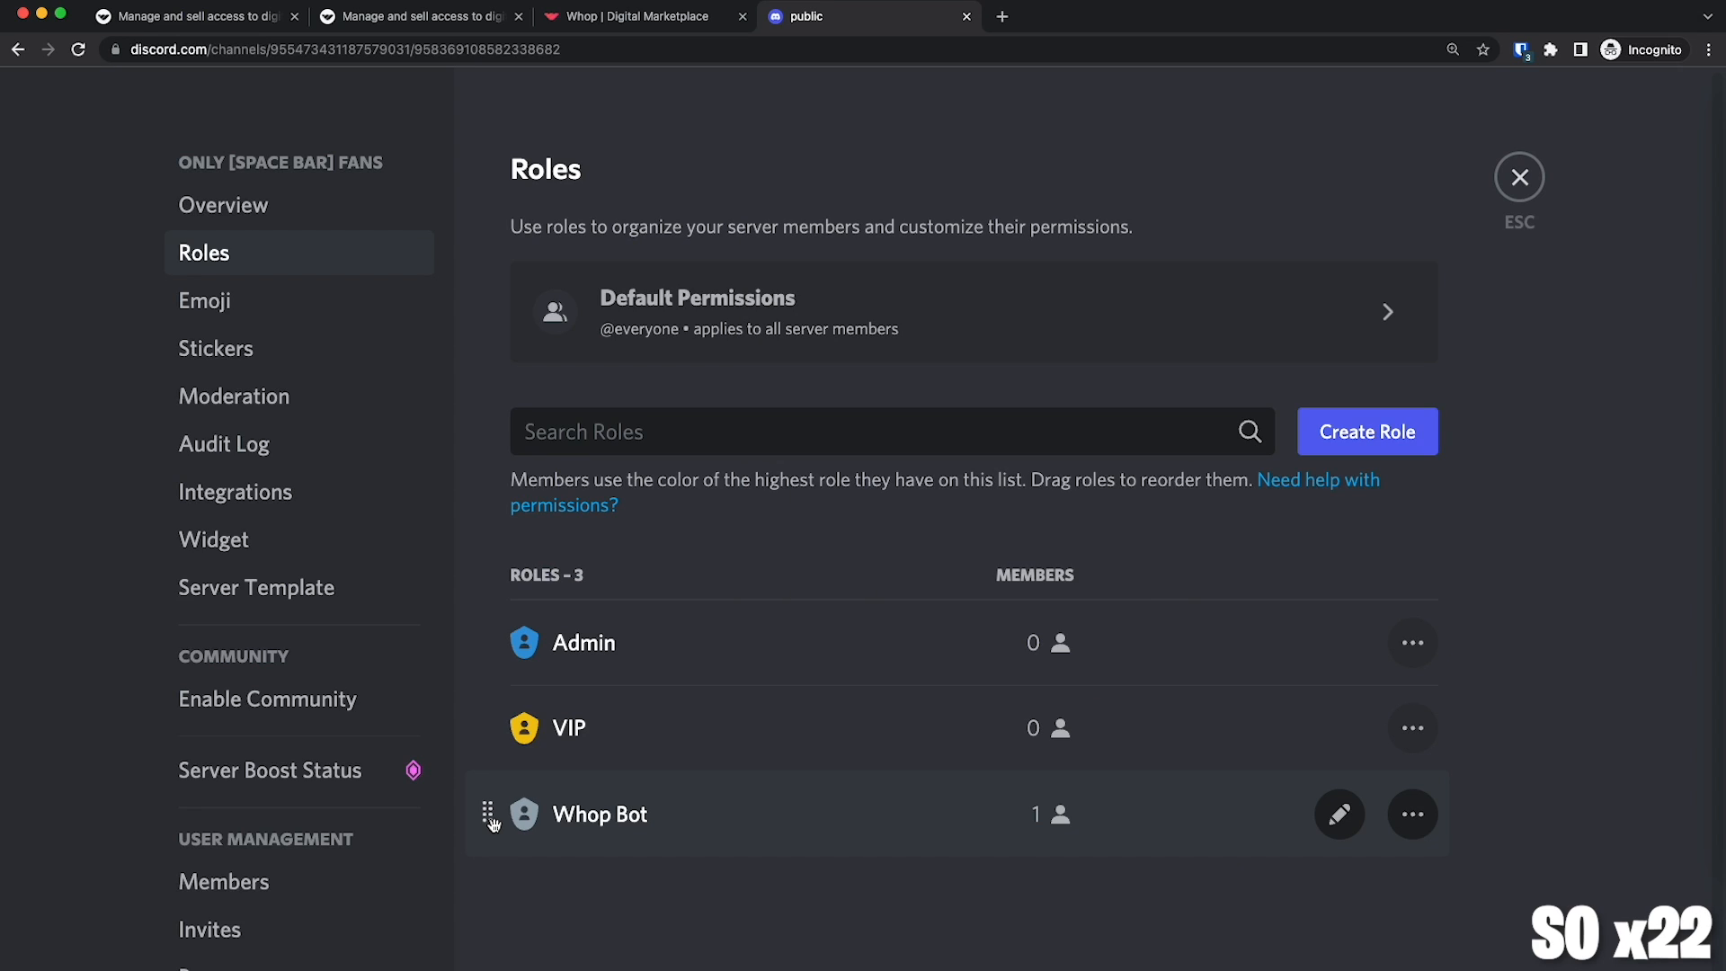
pyautogui.click(491, 821)
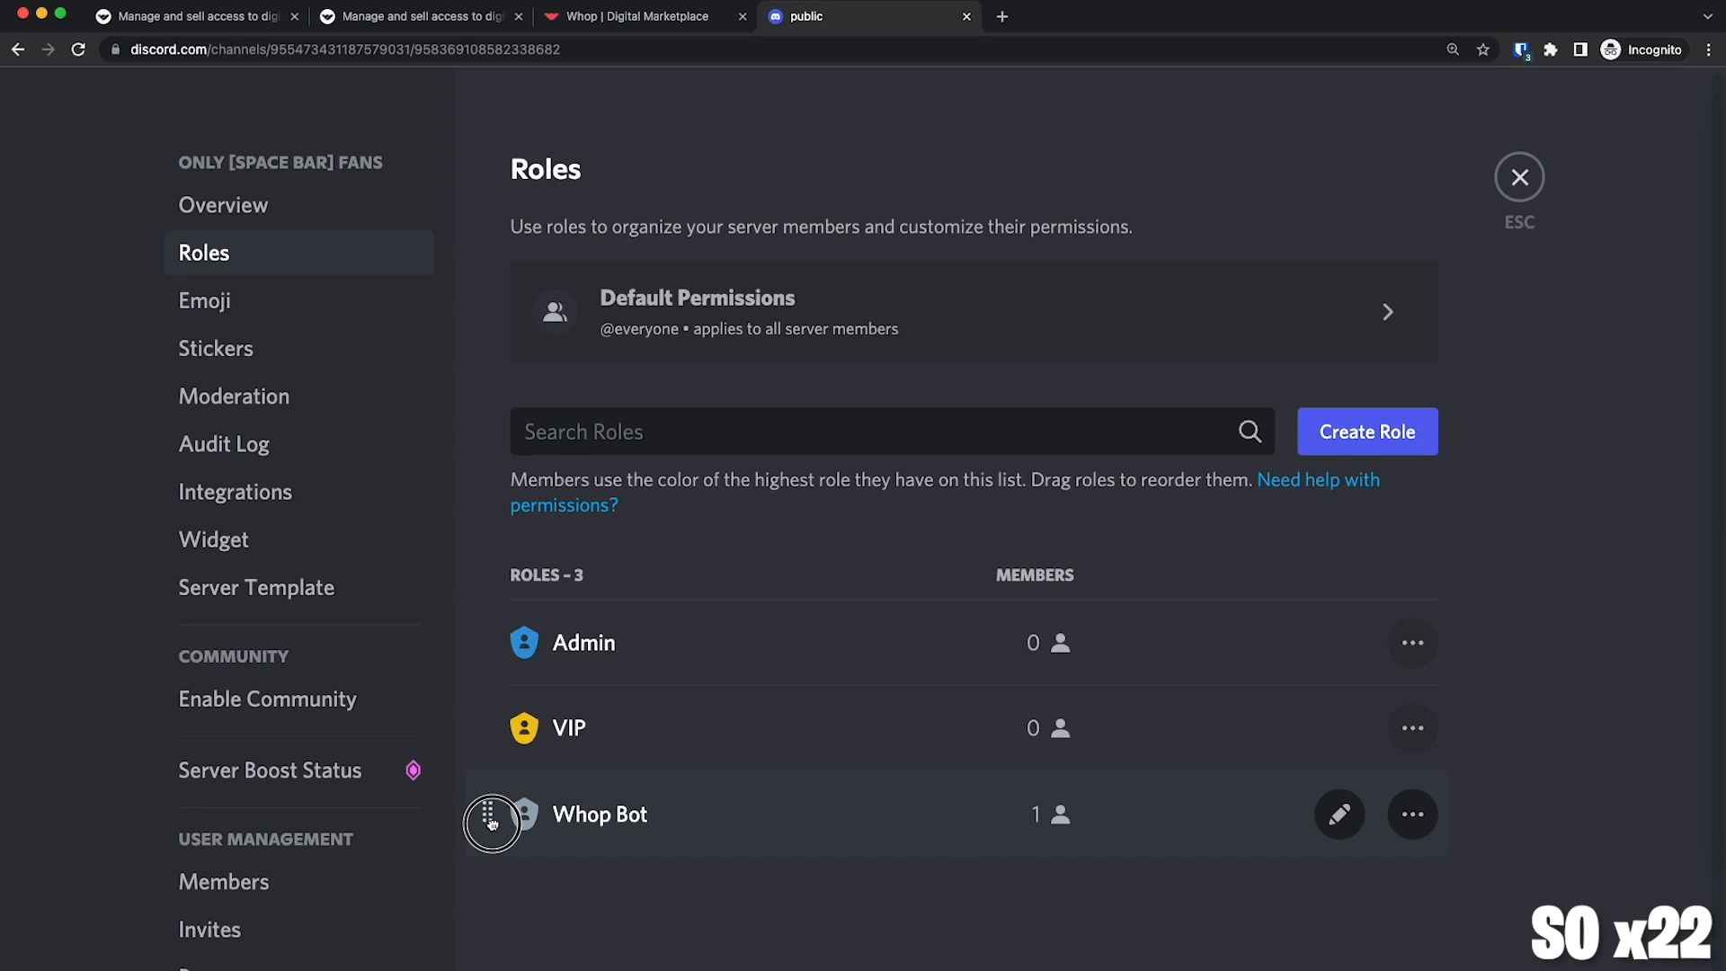
pyautogui.moveTo(490, 823); pyautogui.dragTo(504, 707)
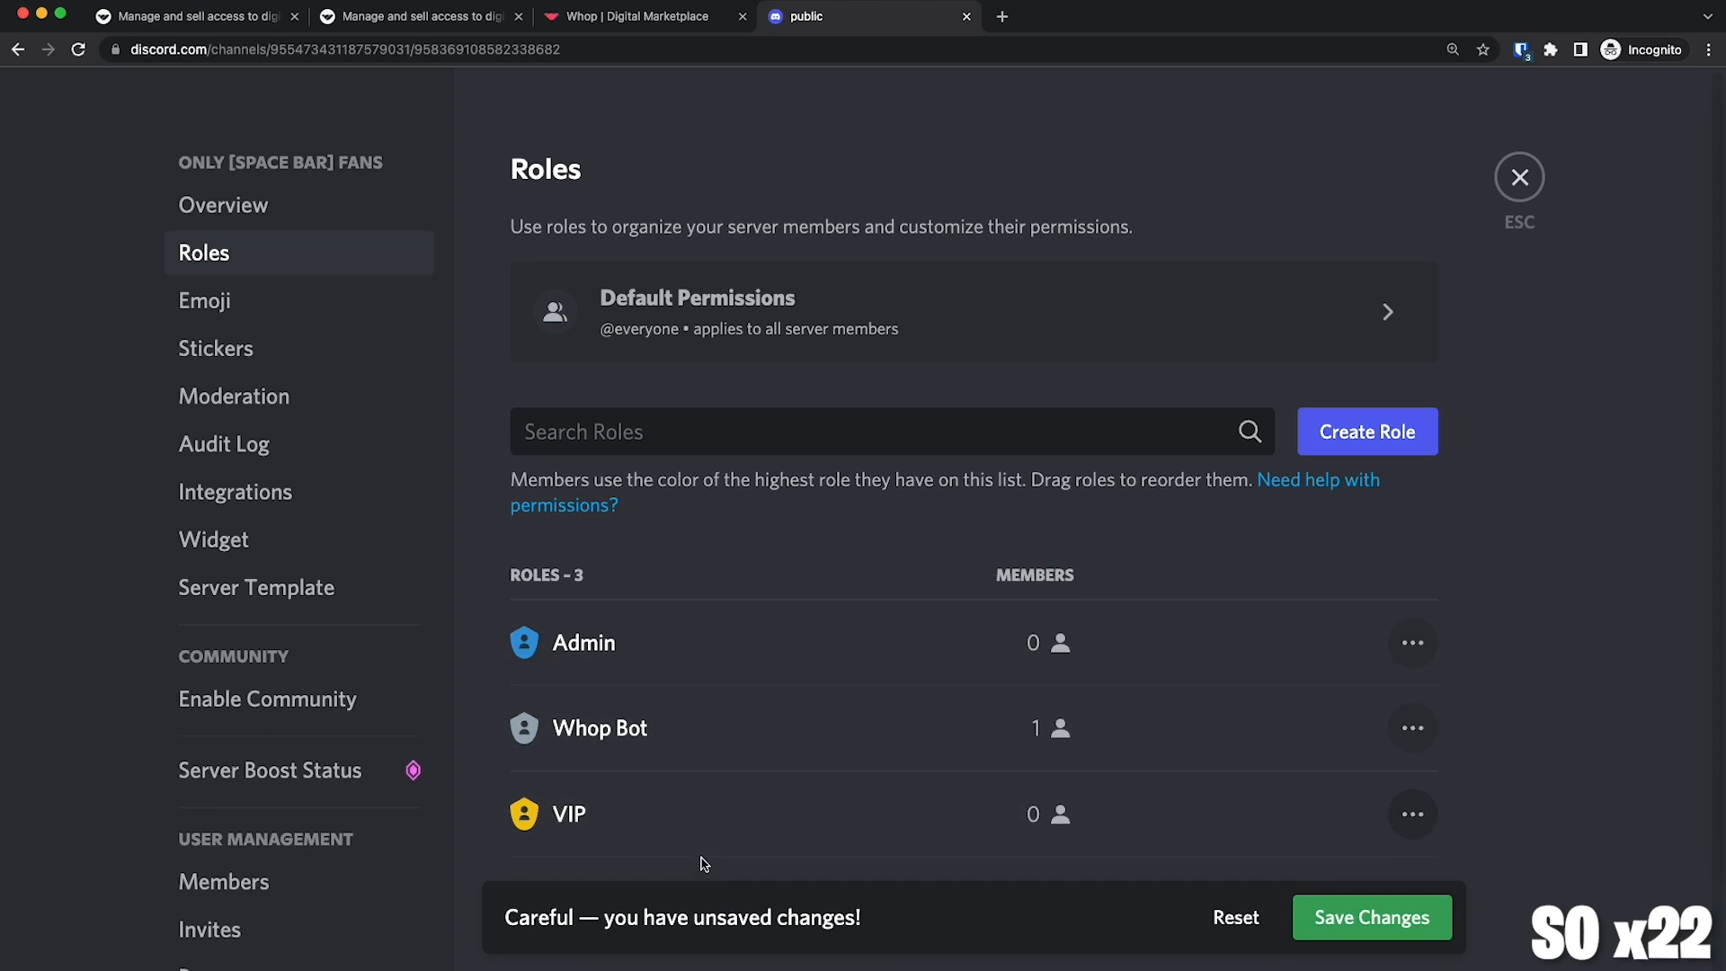
pyautogui.click(1372, 917)
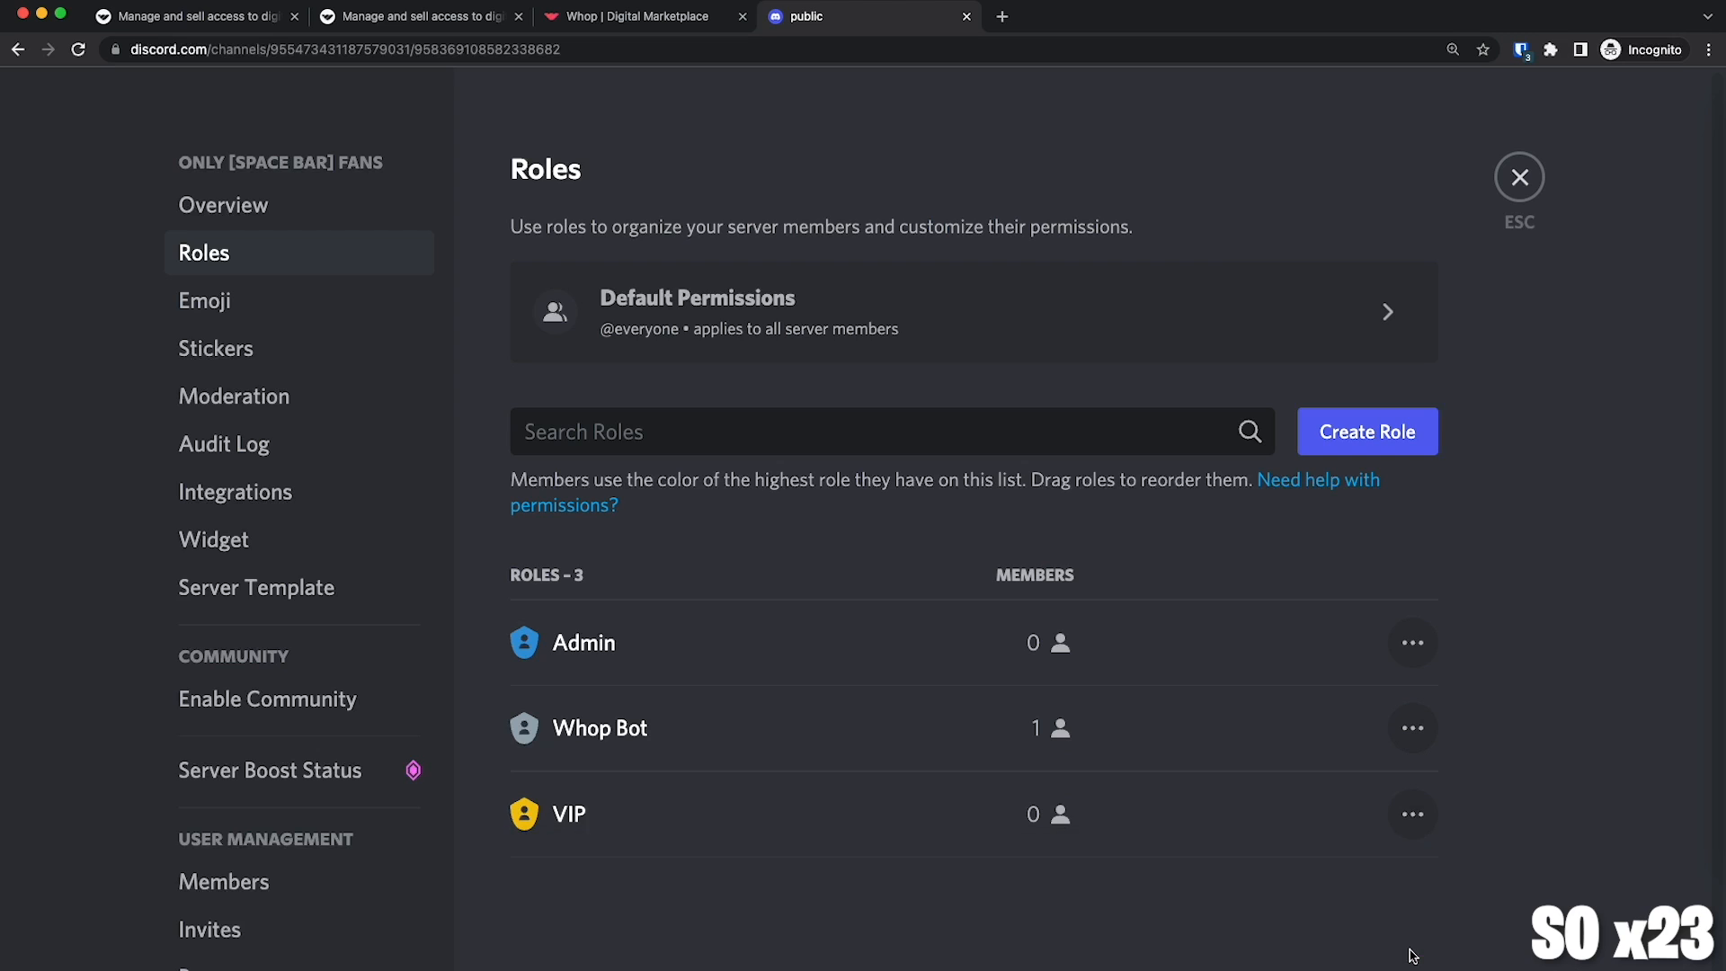
pyautogui.click(644, 16)
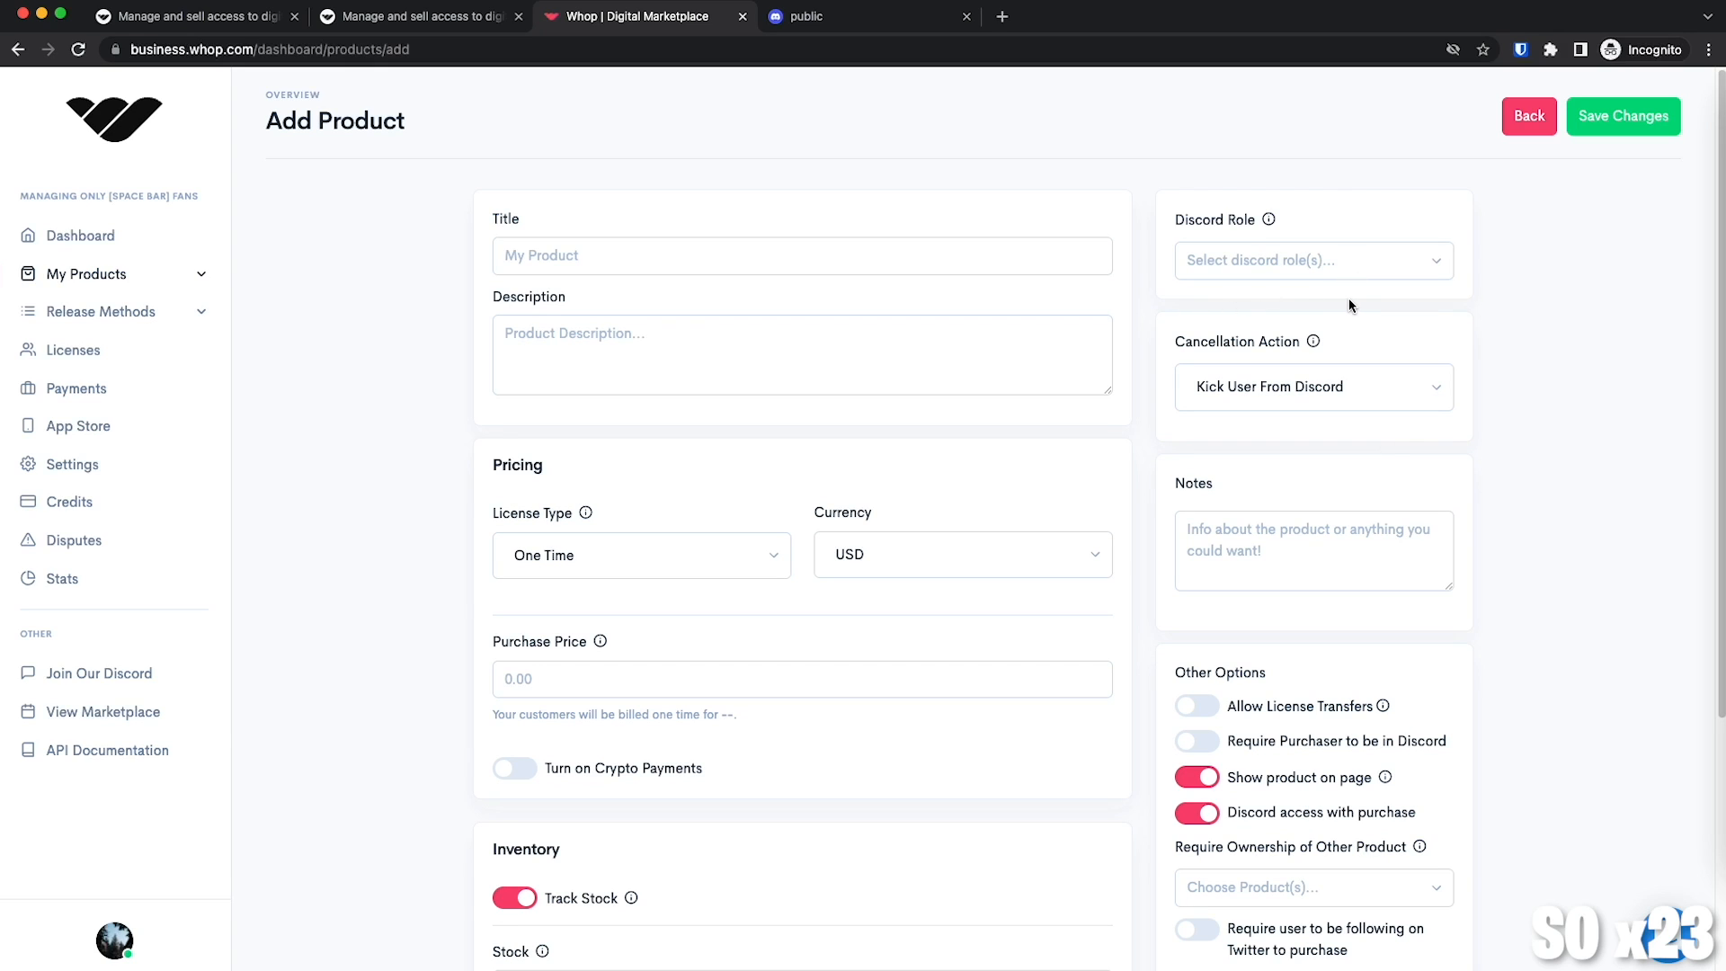
# Choose VIP from the Discord Role dropdown on the Add Product form.
pyautogui.click(1313, 260)
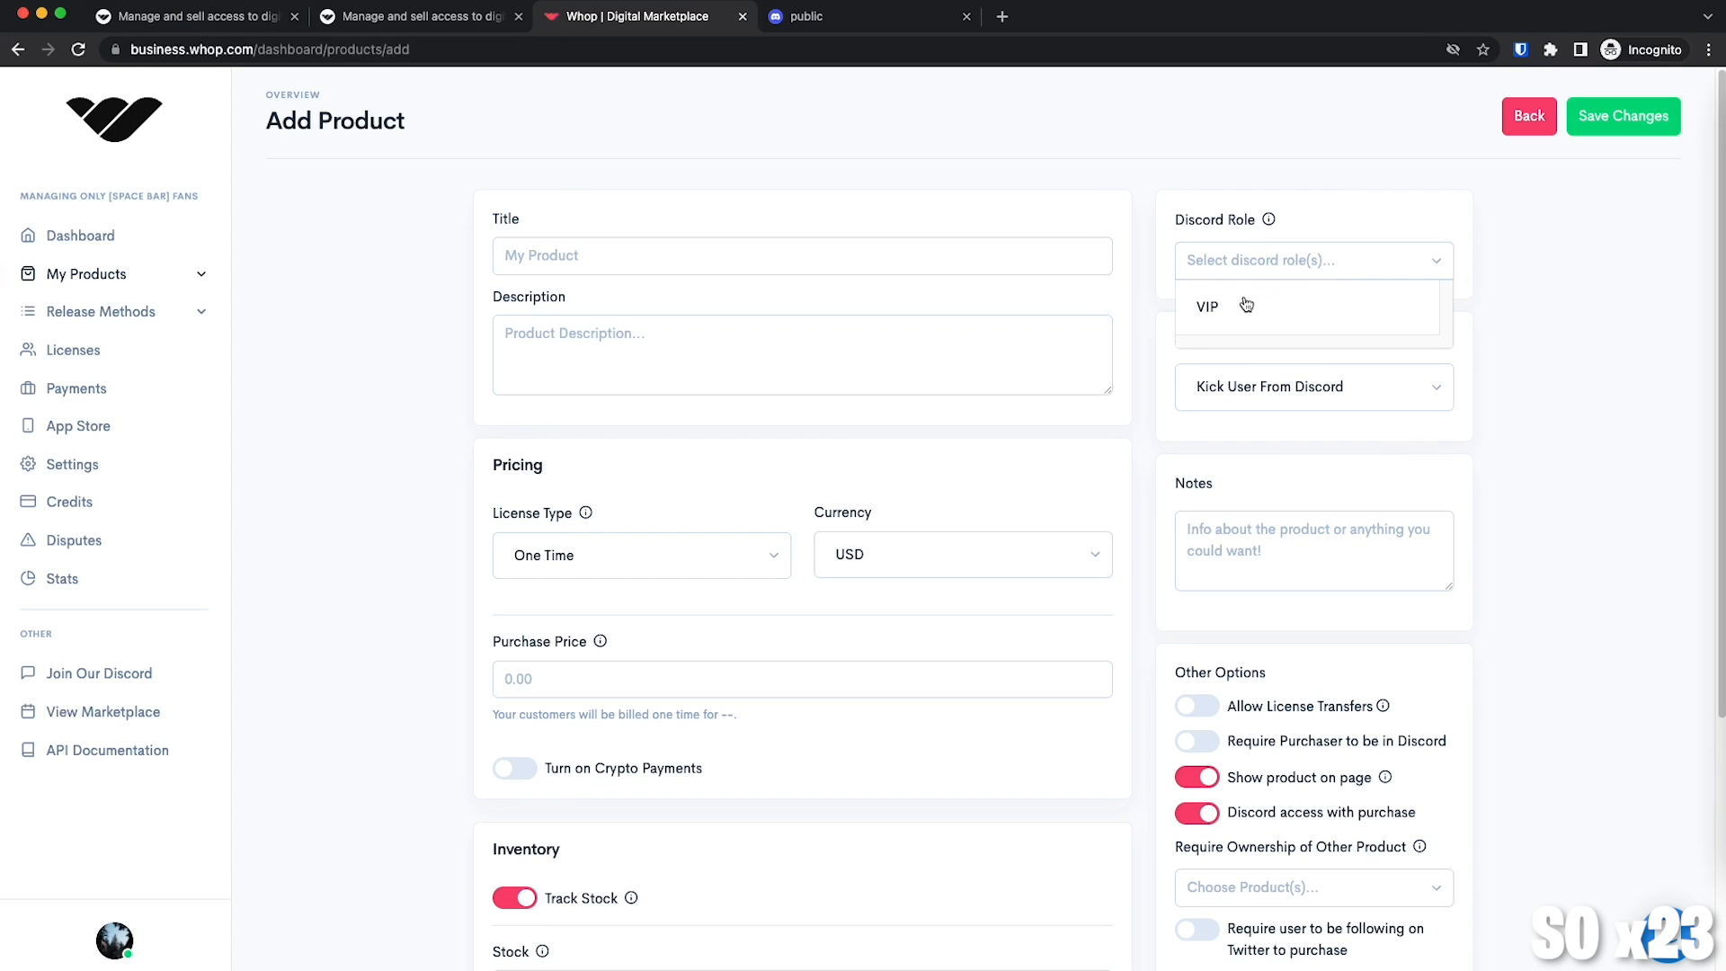
pyautogui.moveTo(1228, 312)
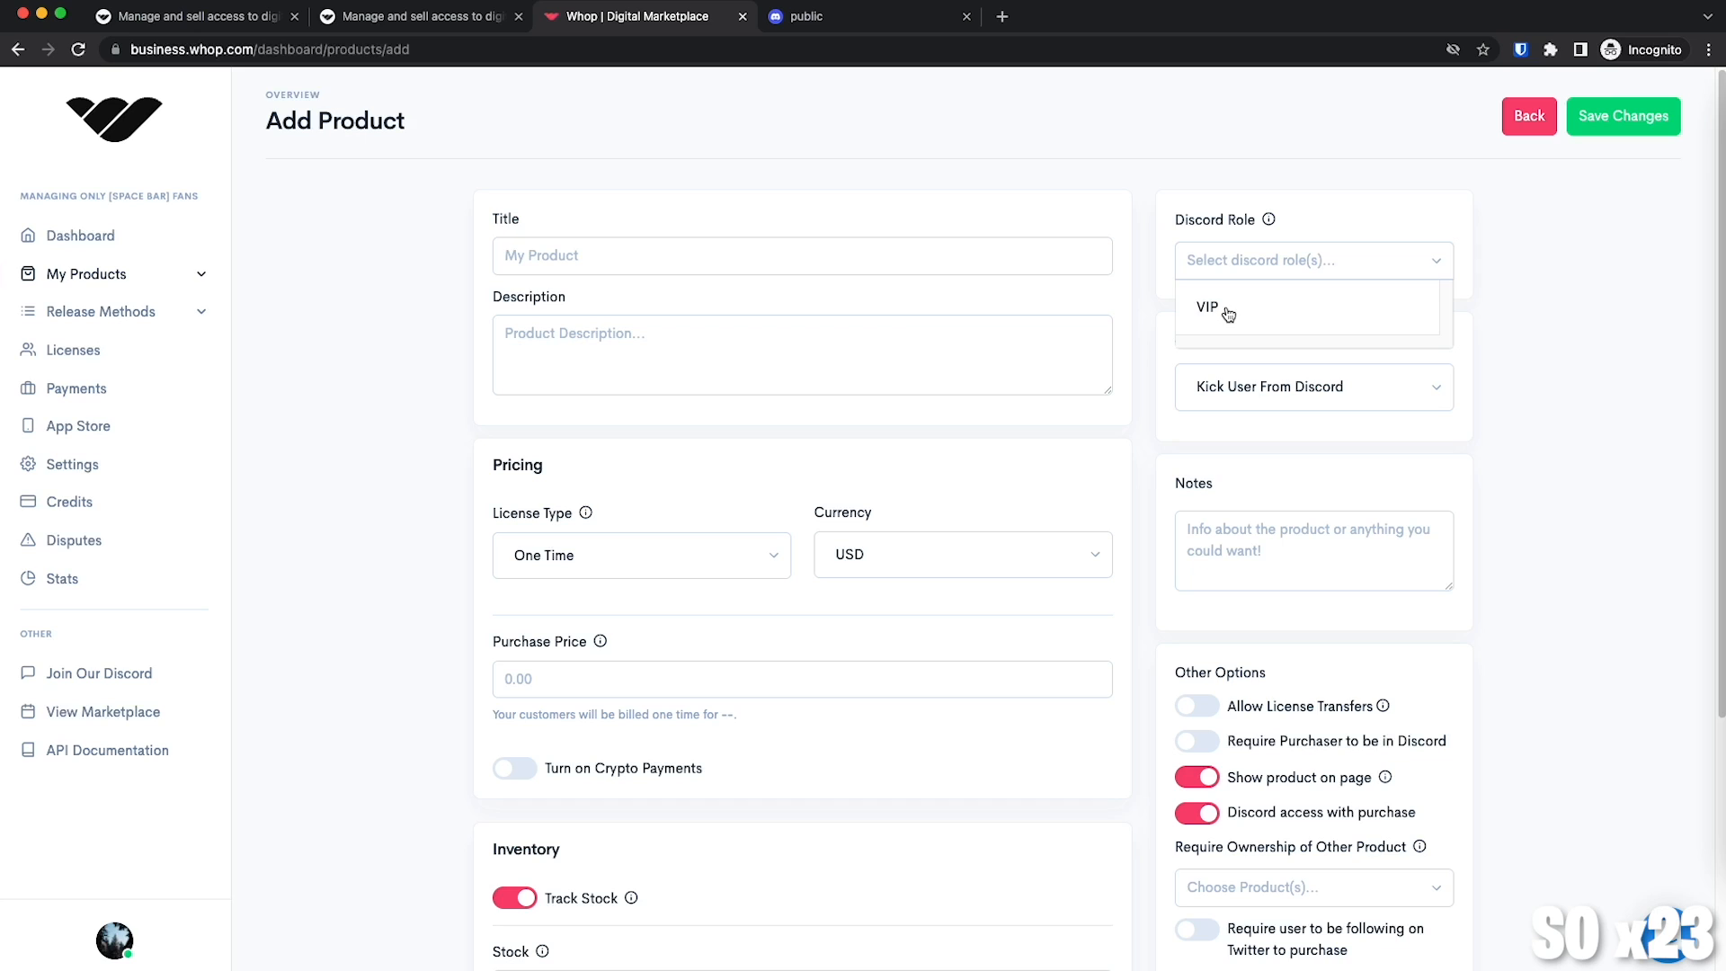
pyautogui.click(1209, 309)
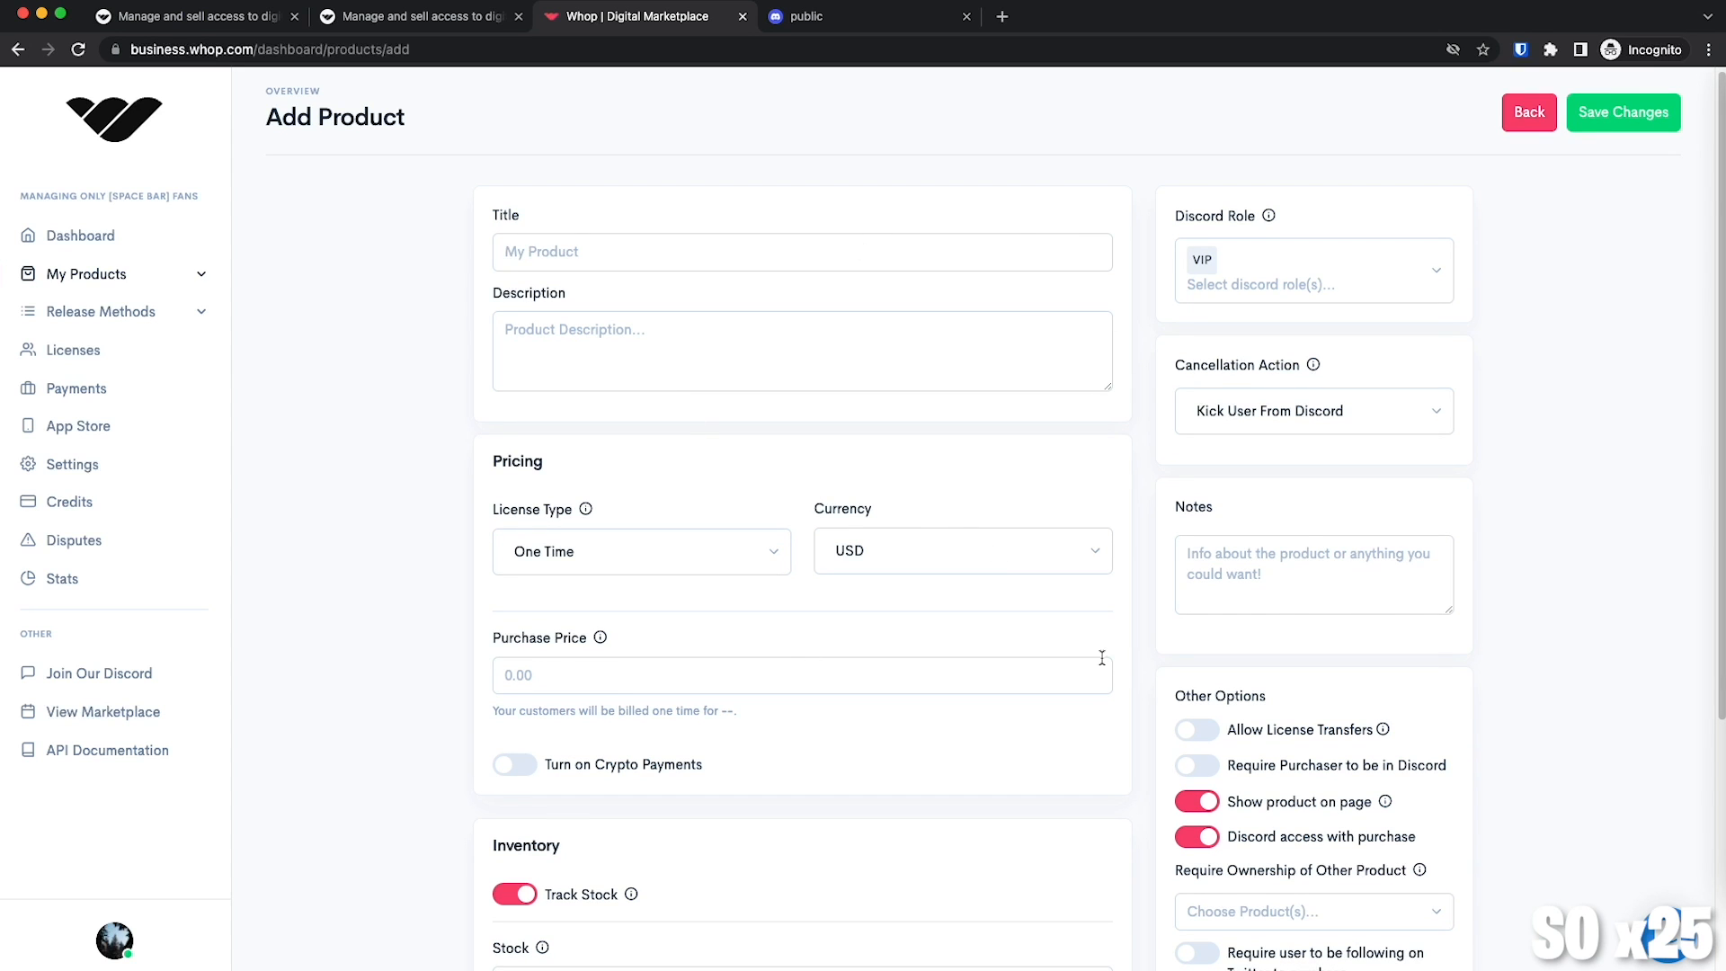
pyautogui.scroll(-3)
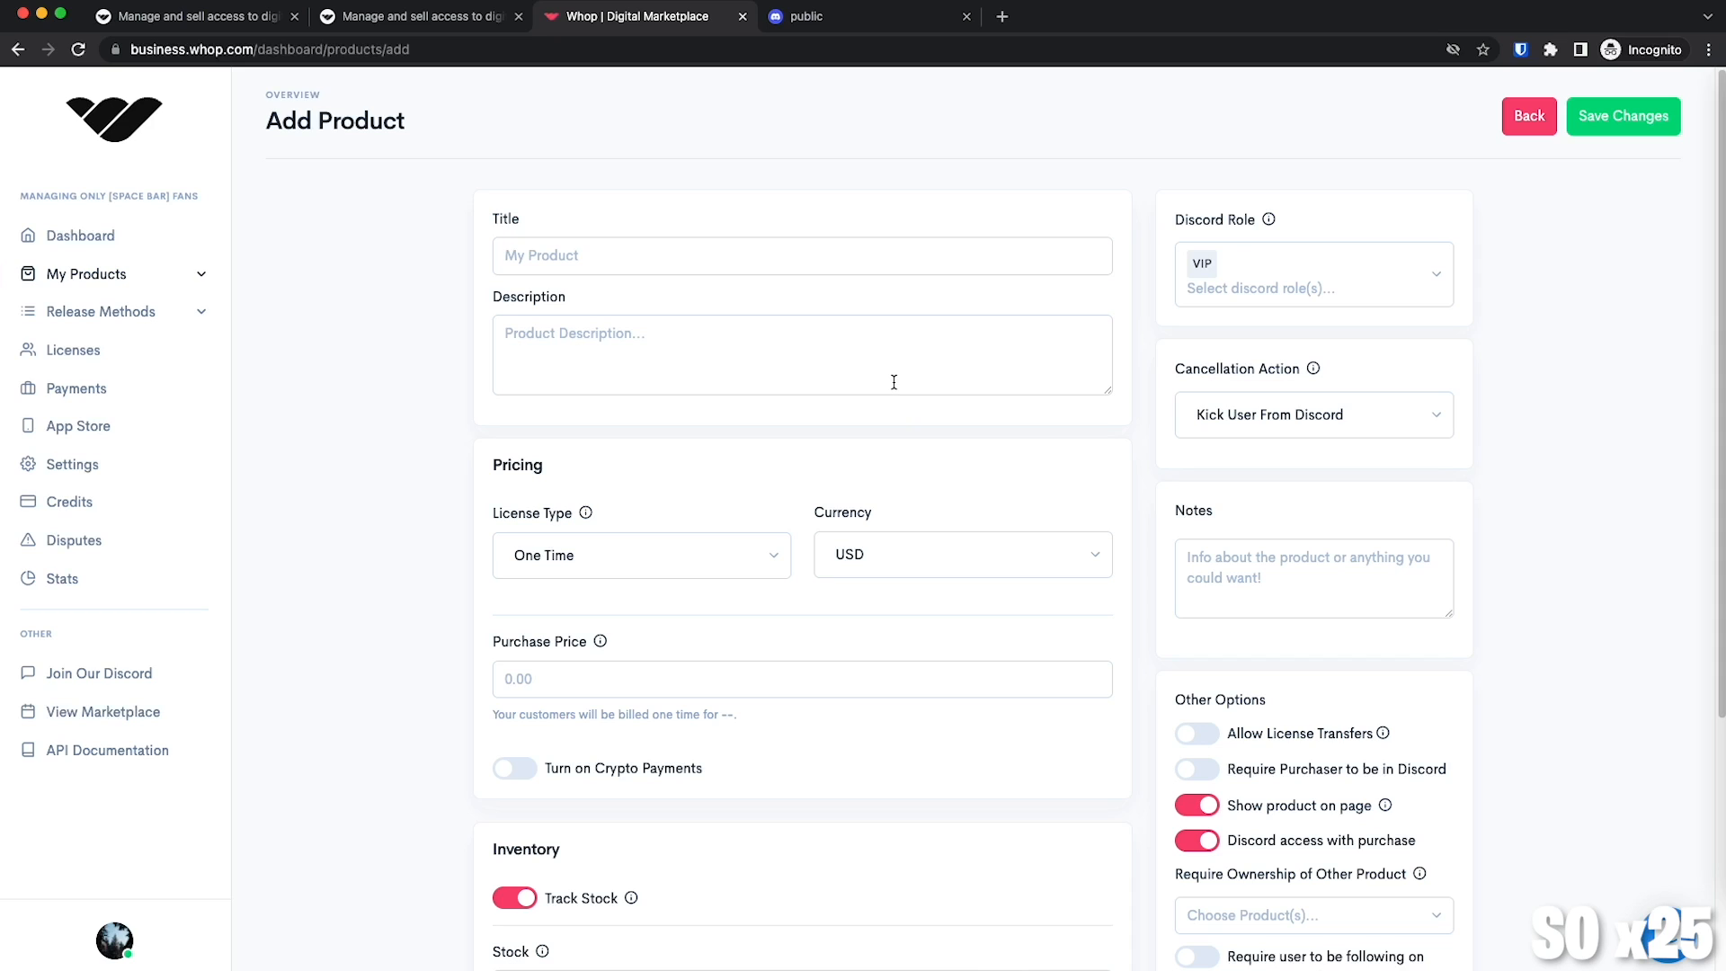
# Enter the product title and switch on crypto payments after checking the license type list.
pyautogui.click(824, 256)
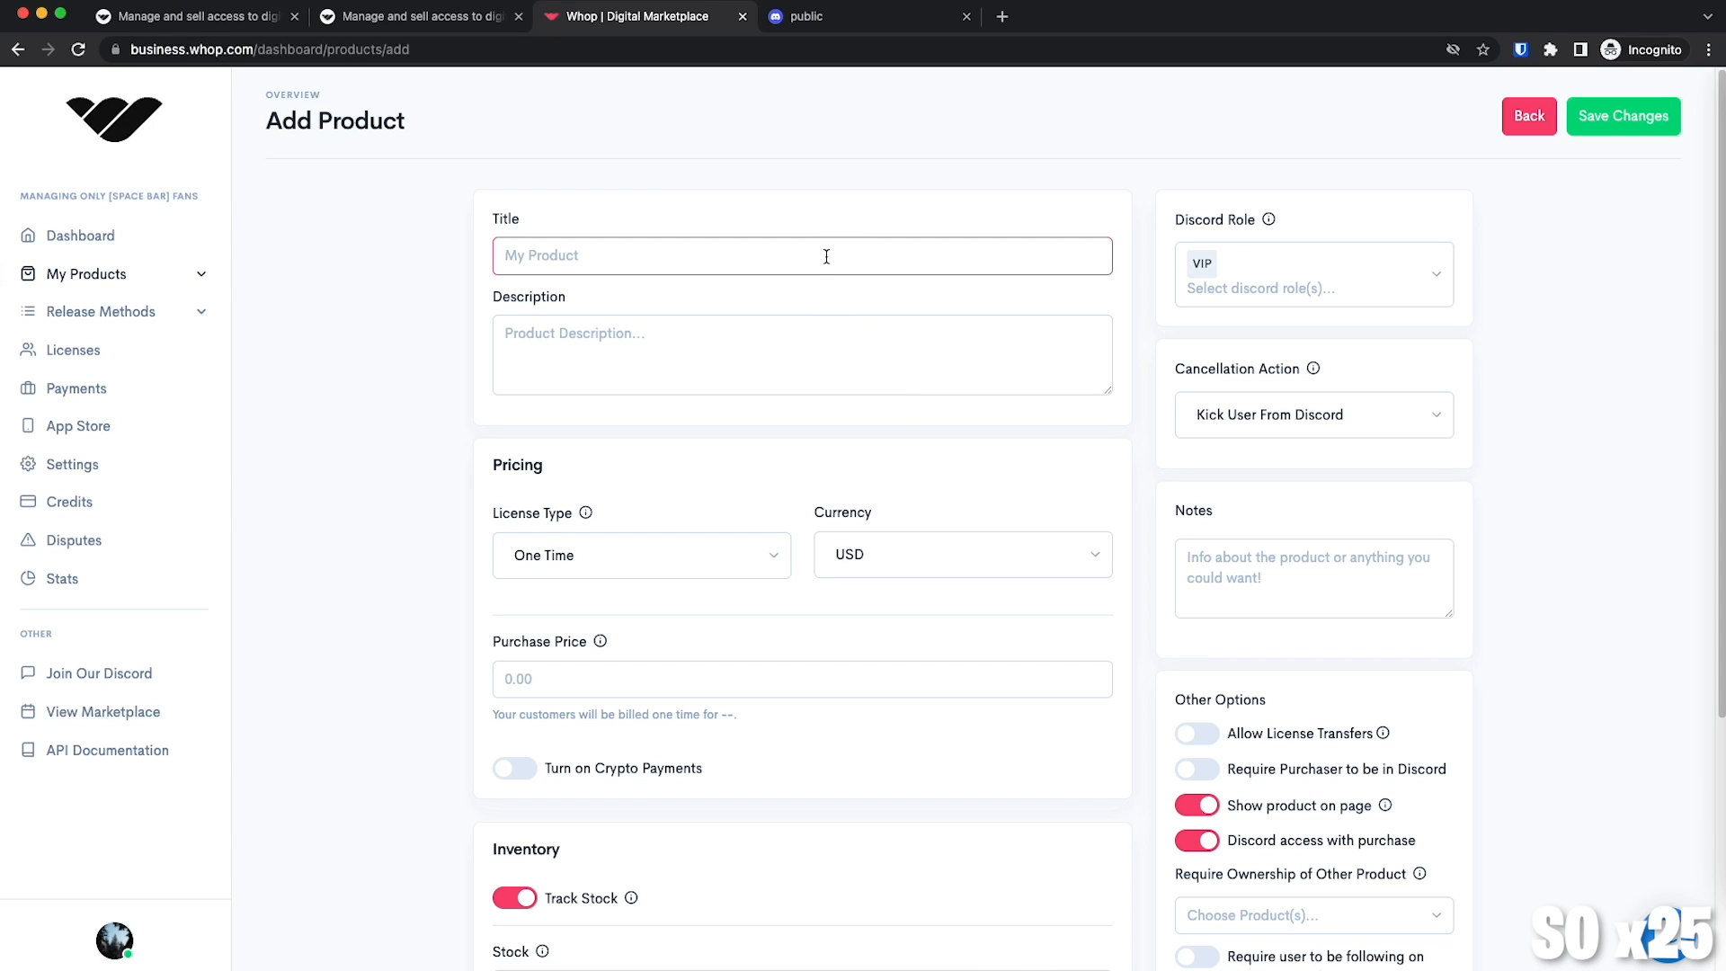
pyautogui.moveTo(825, 284)
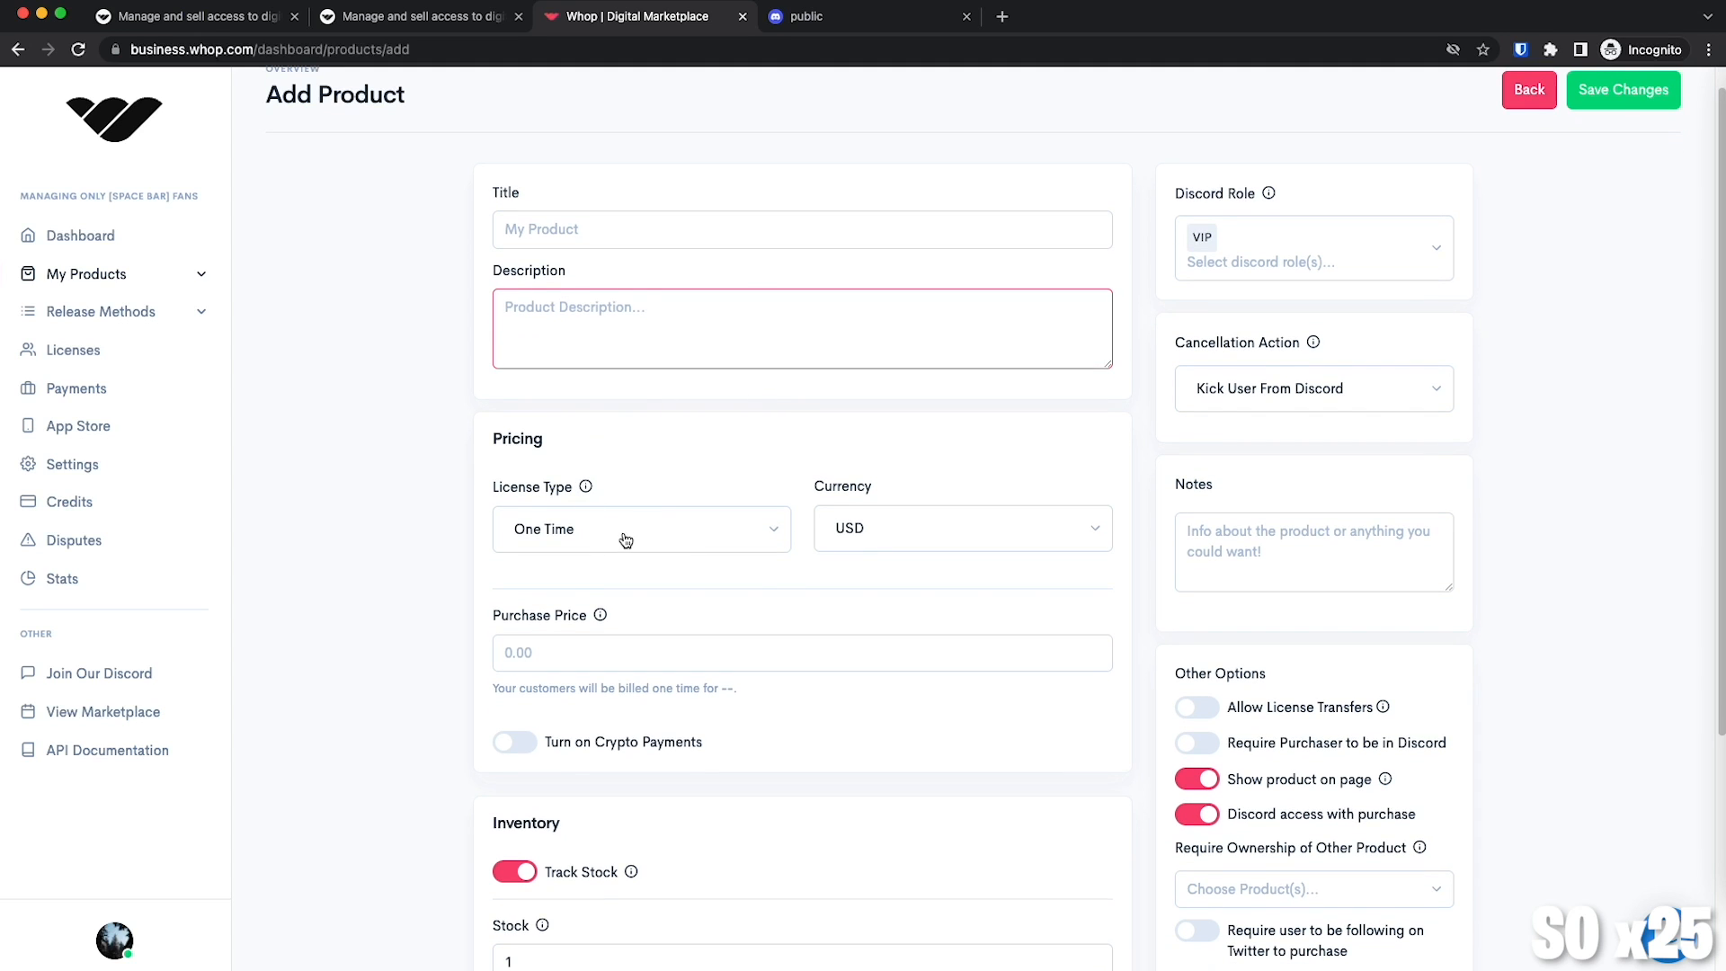
pyautogui.click(627, 529)
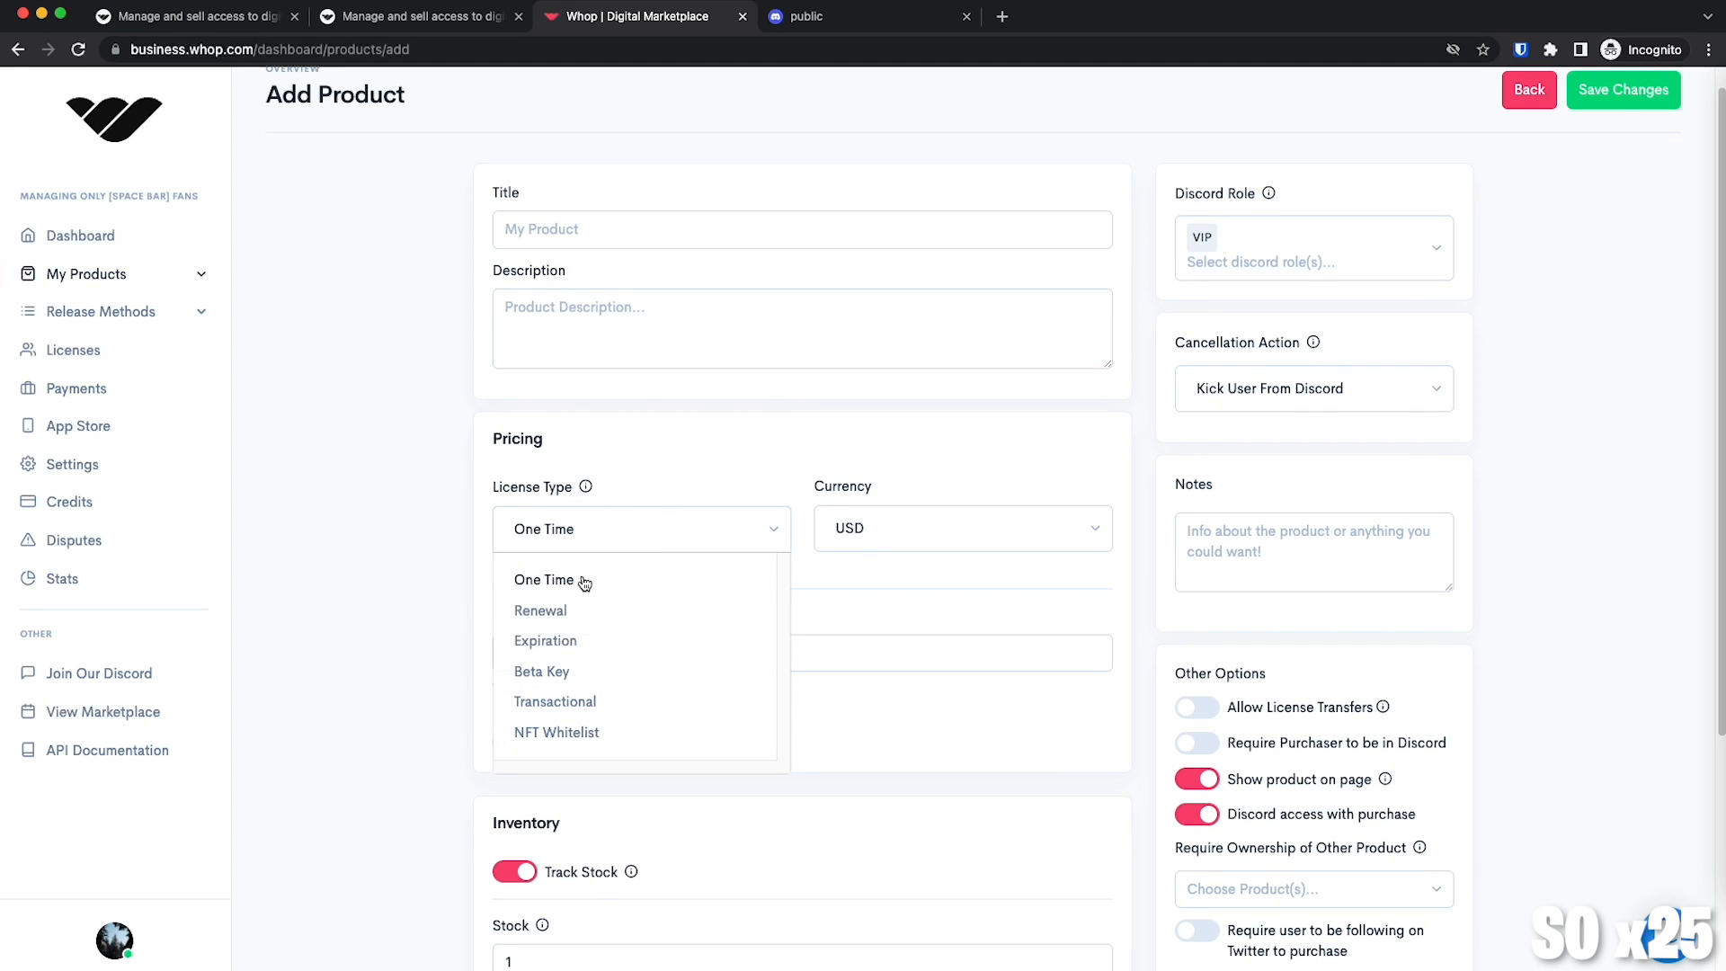
pyautogui.moveTo(575, 613)
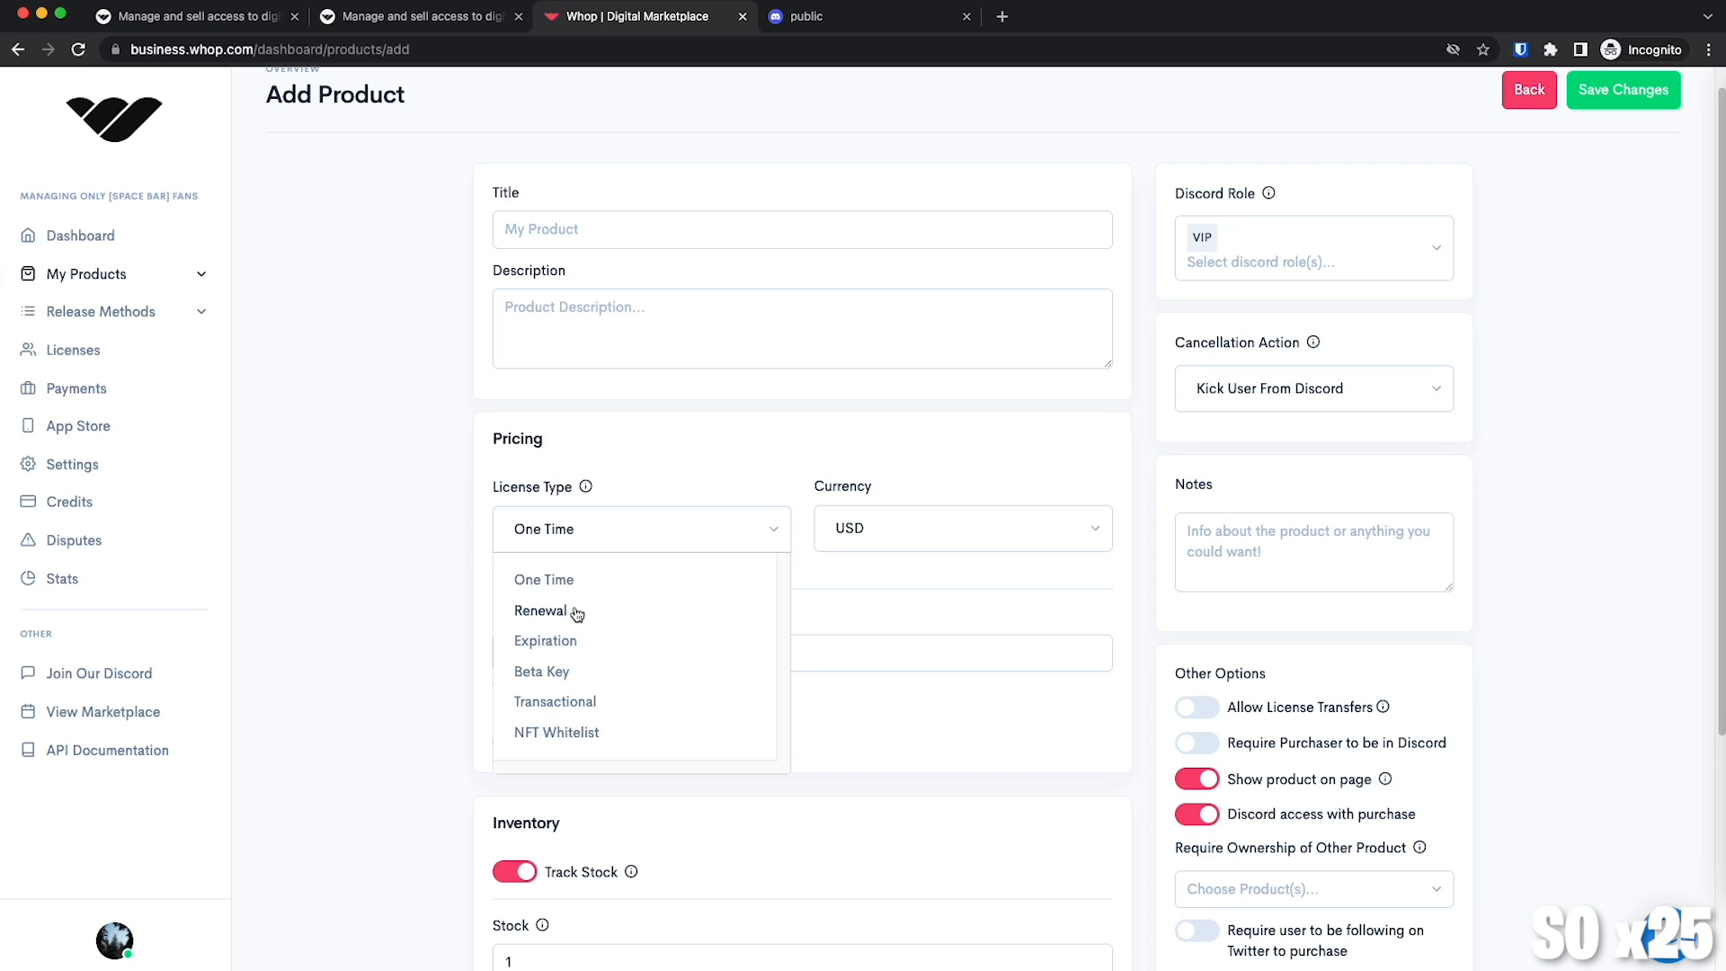
pyautogui.moveTo(997, 496)
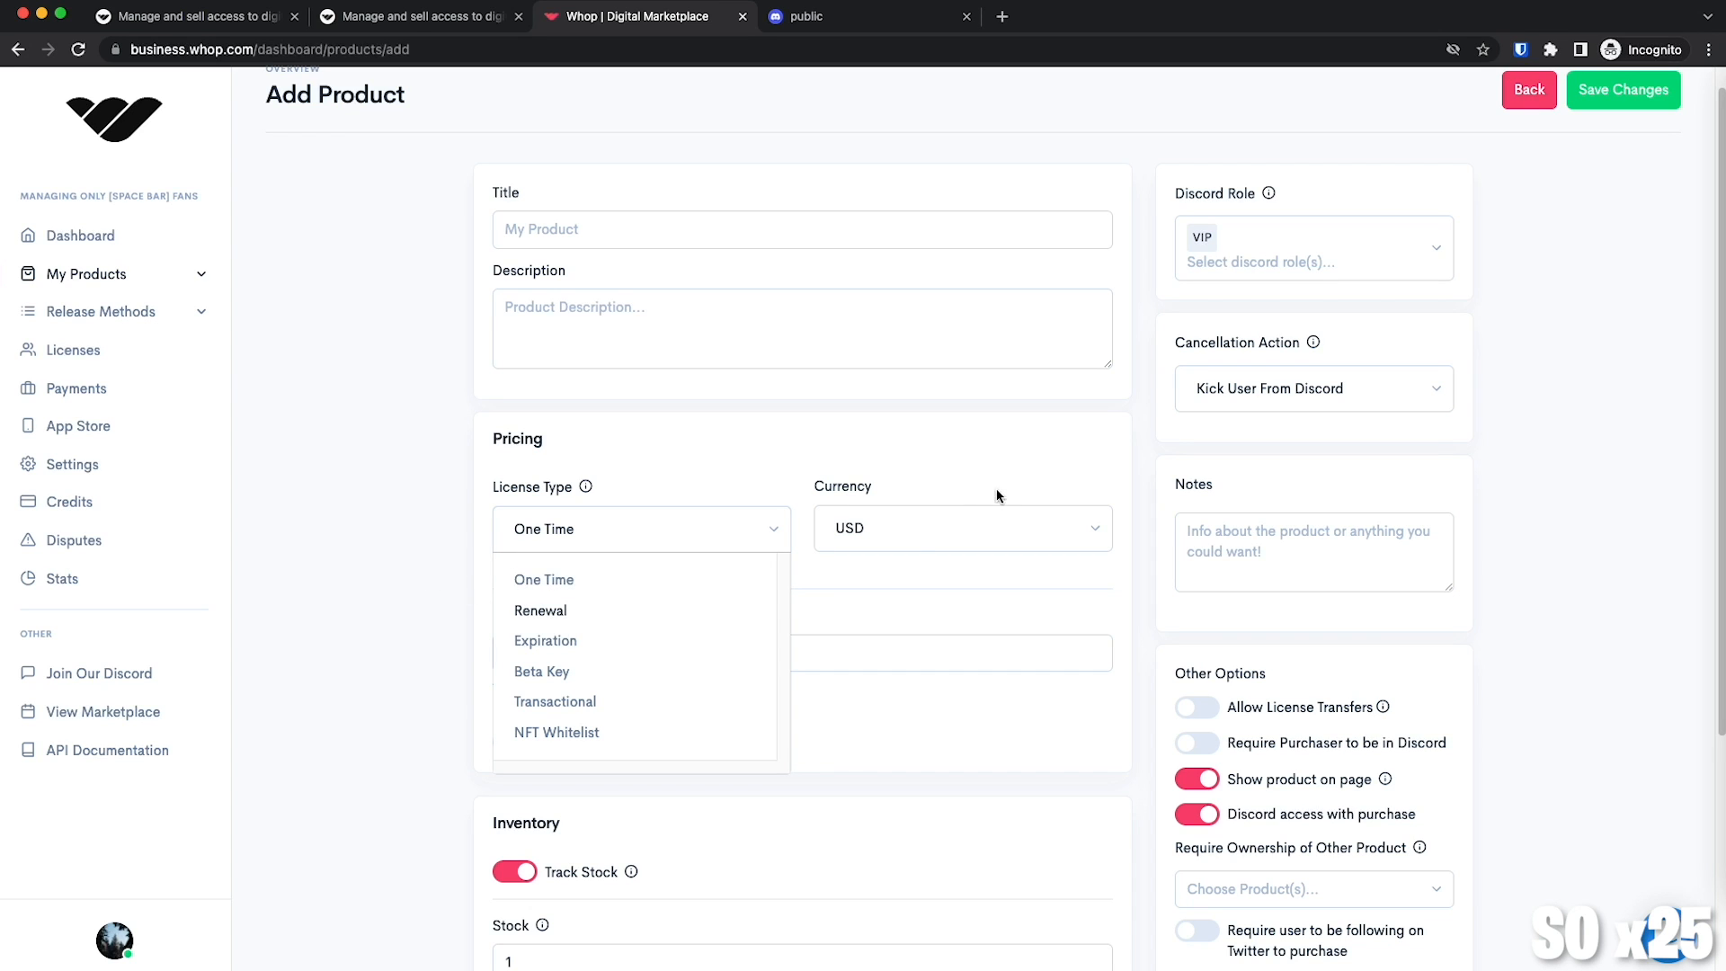
pyautogui.click(544, 579)
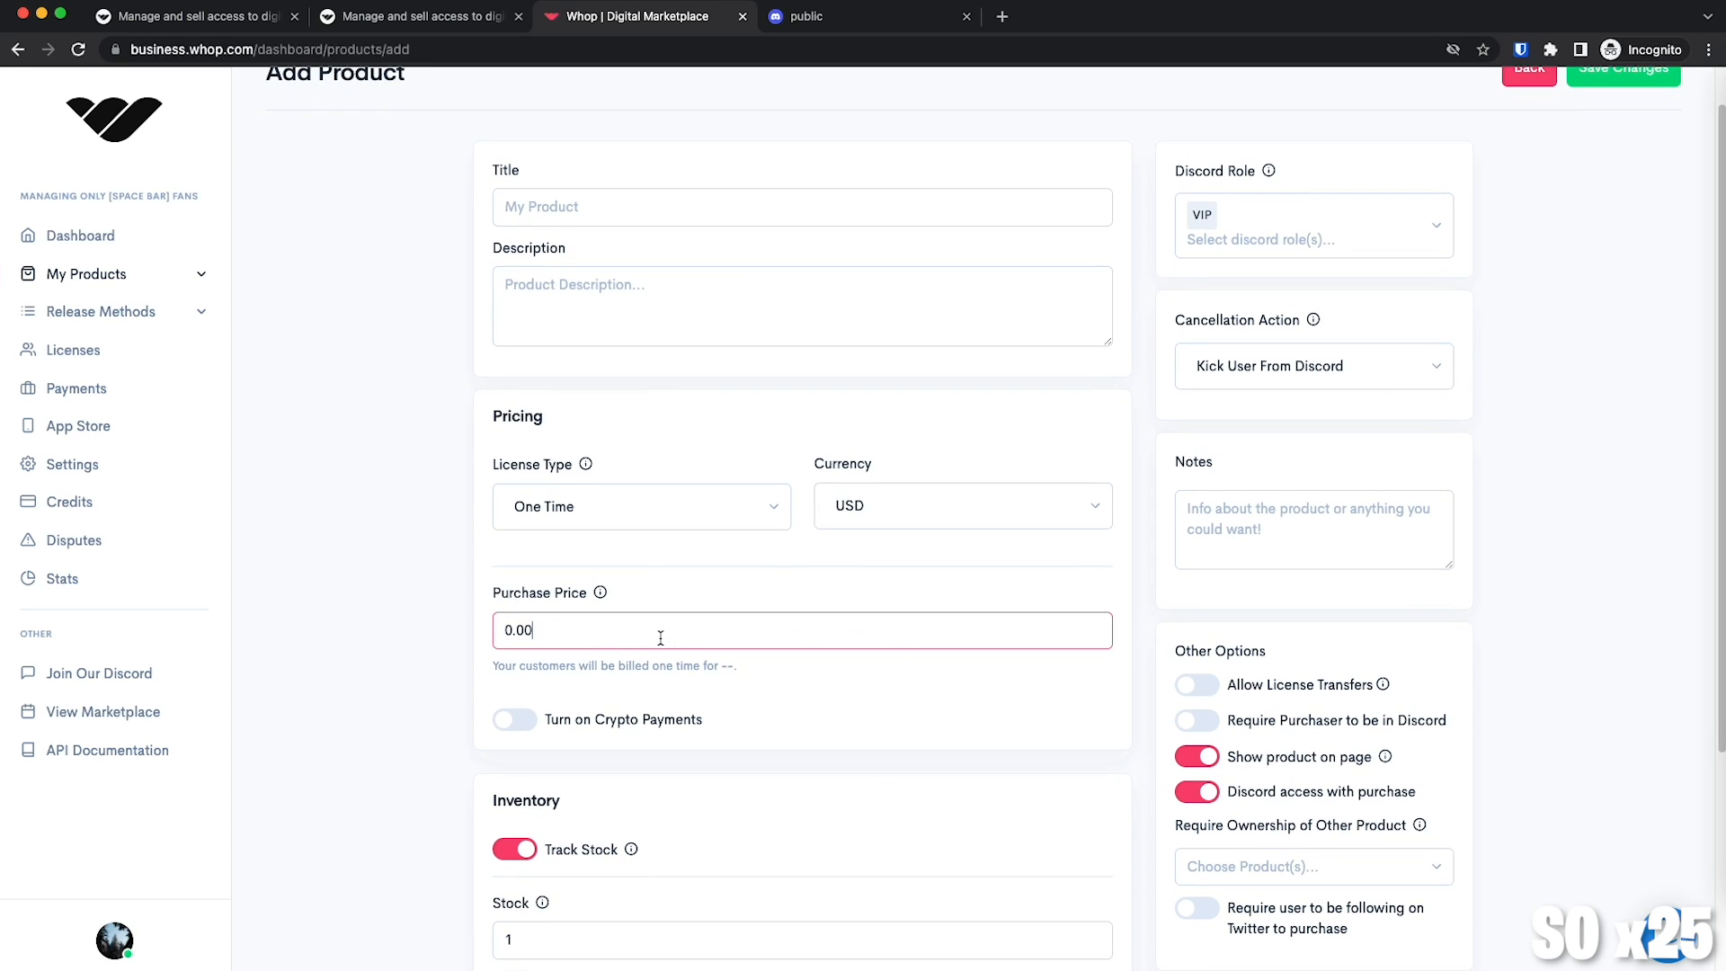
pyautogui.scroll(-3)
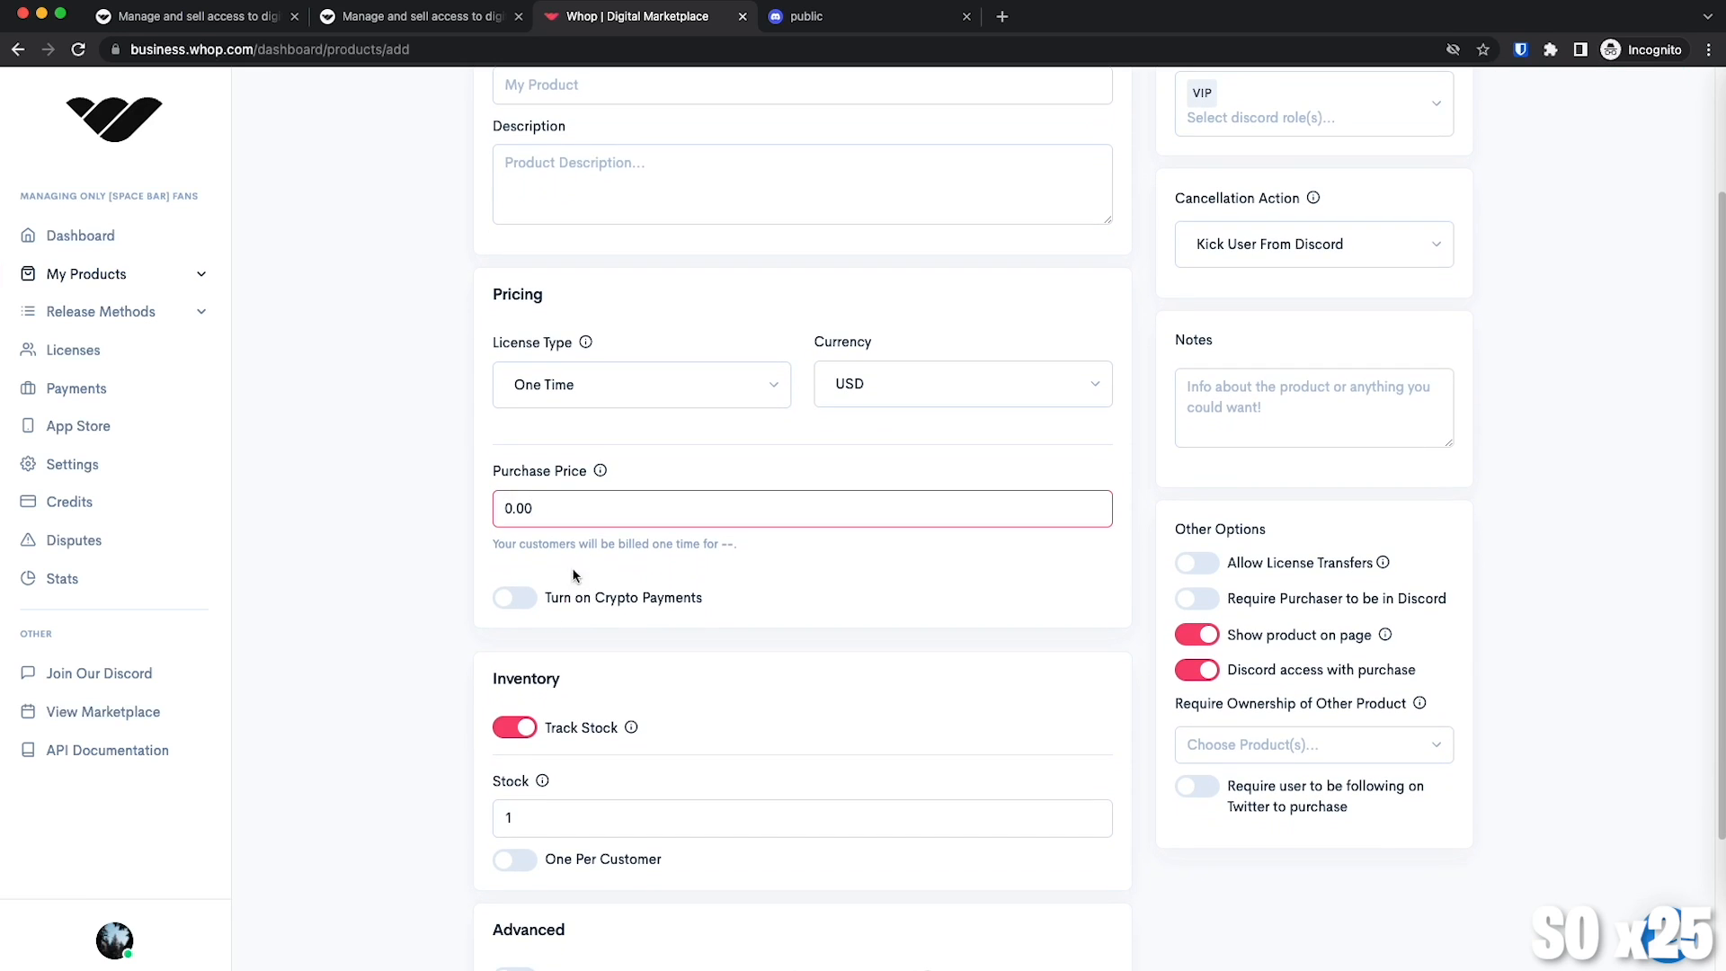
pyautogui.click(514, 598)
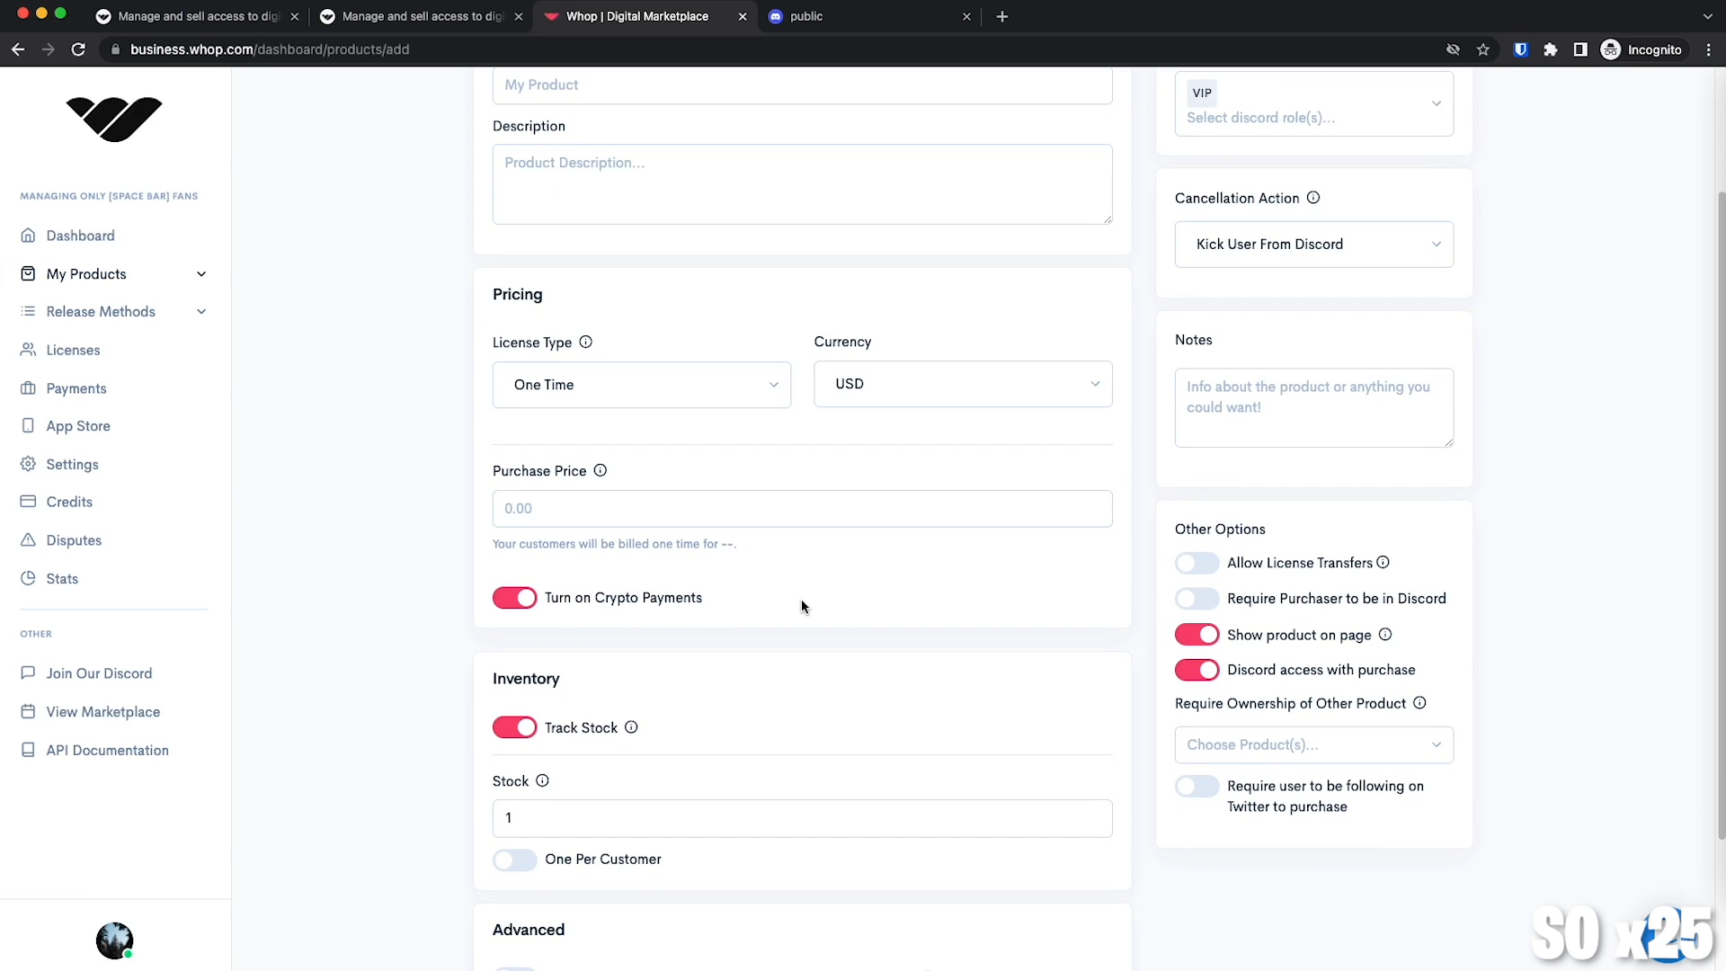
# Set the product stock quantity to 10.
pyautogui.scroll(-3)
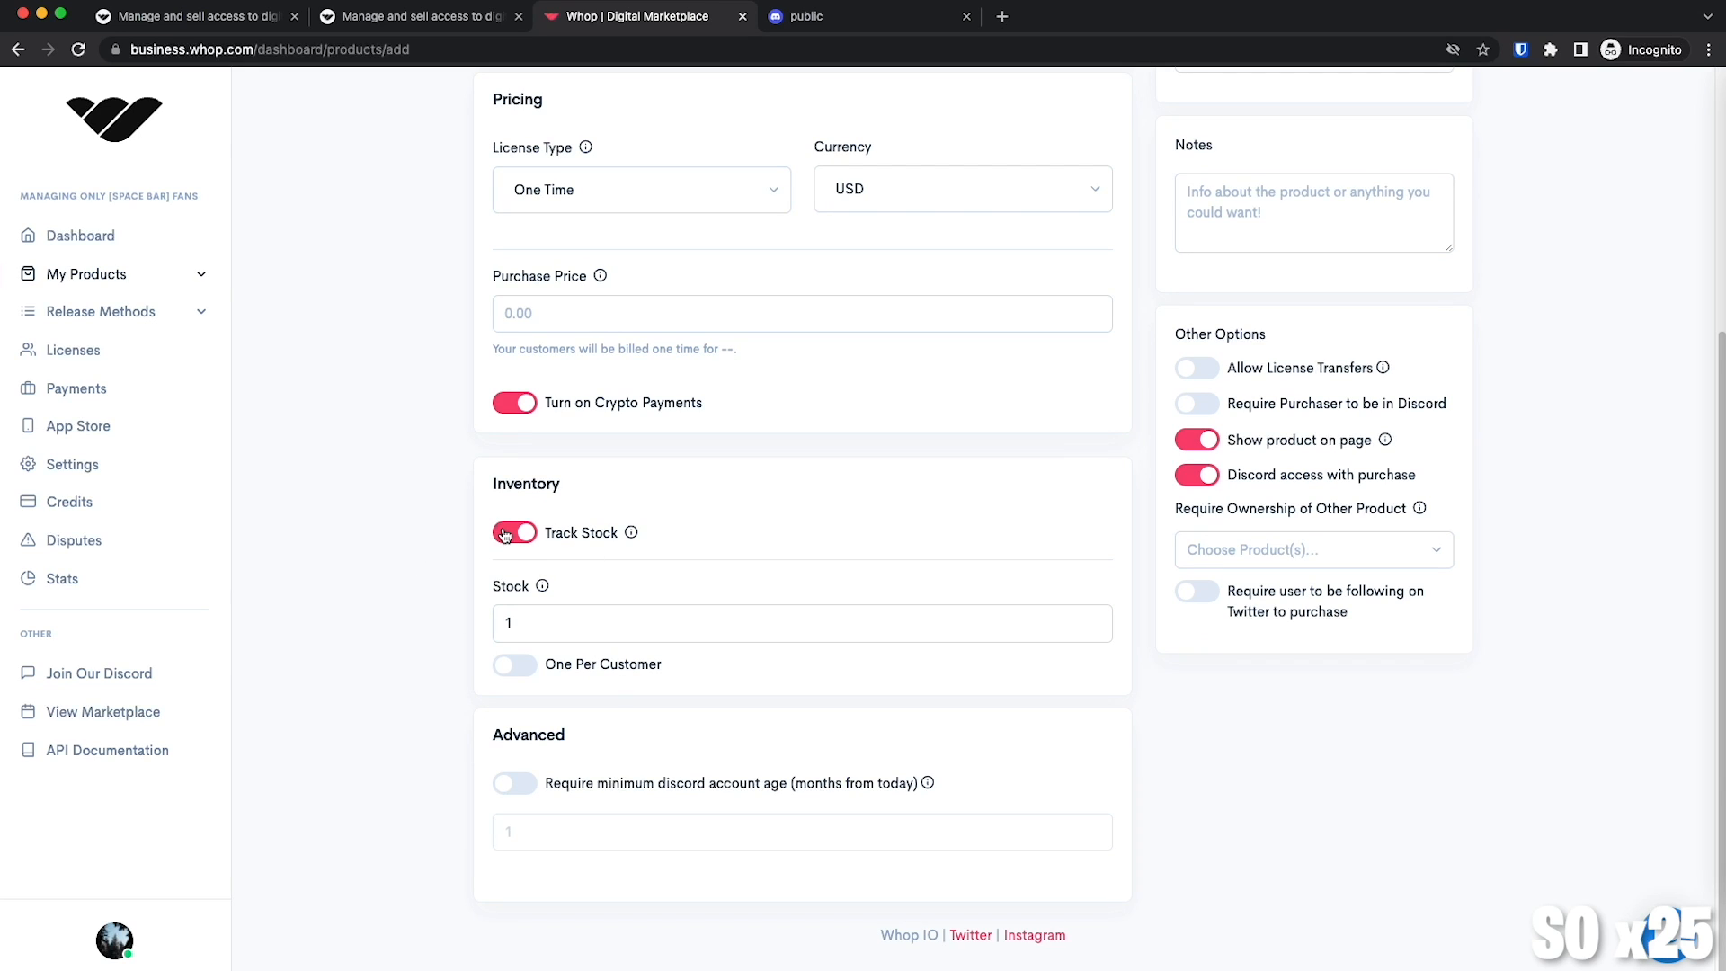
pyautogui.click(801, 623)
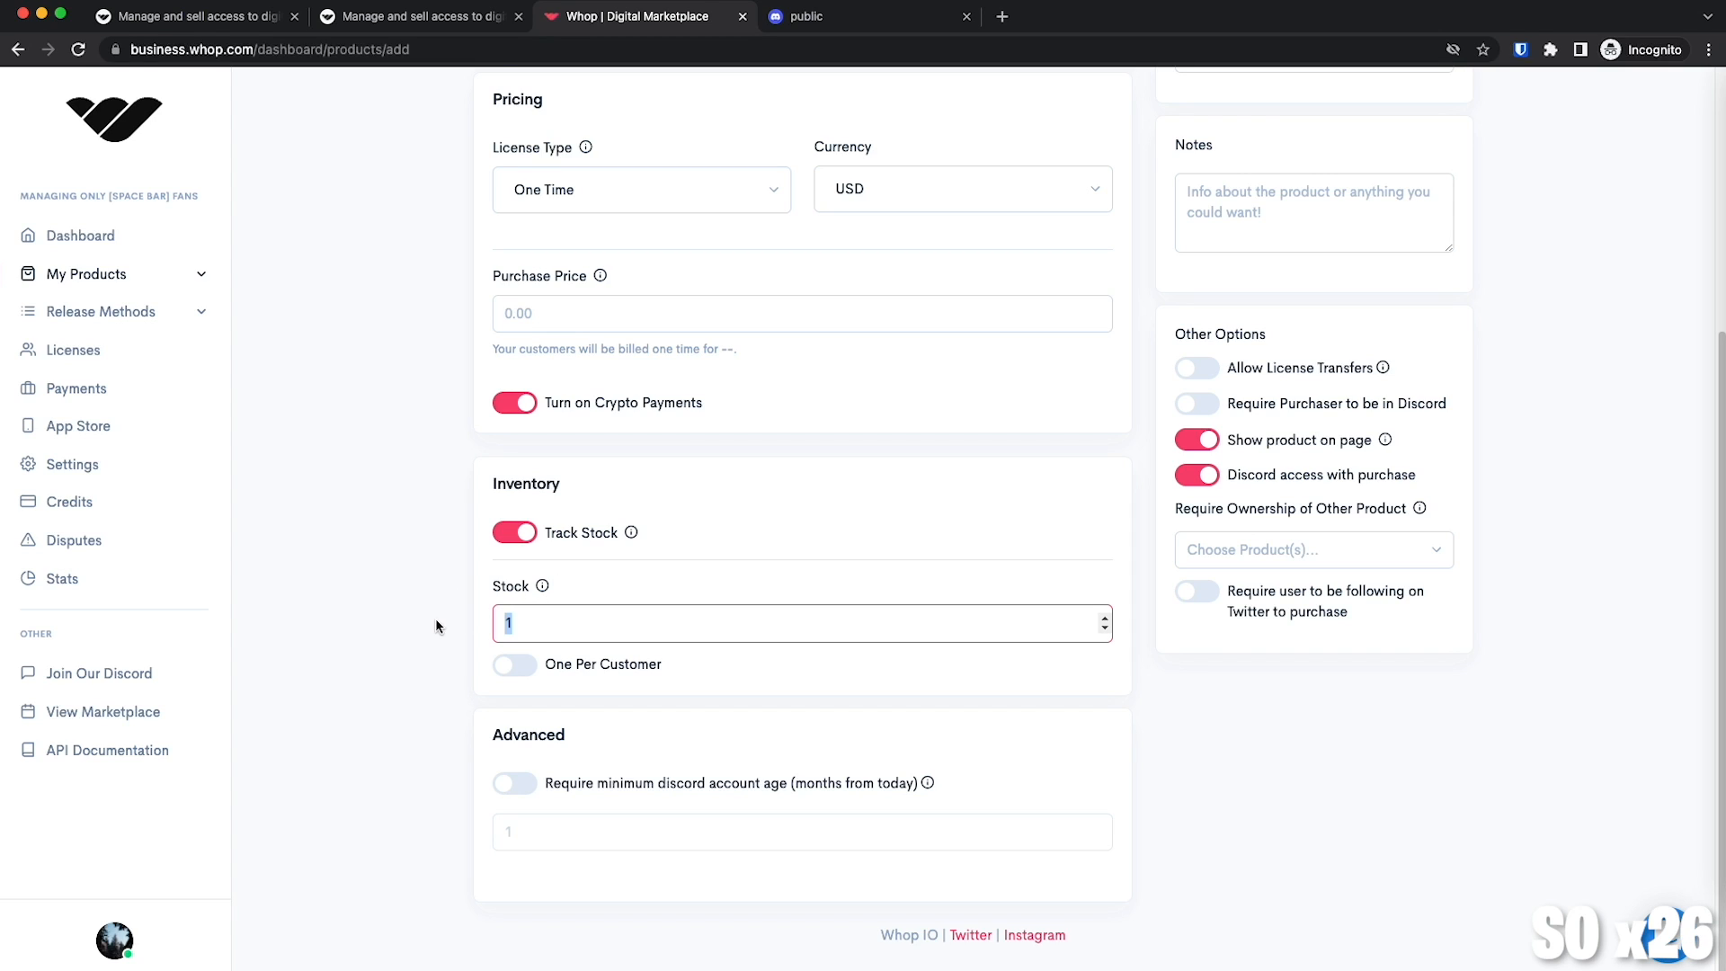
pyautogui.write('10')
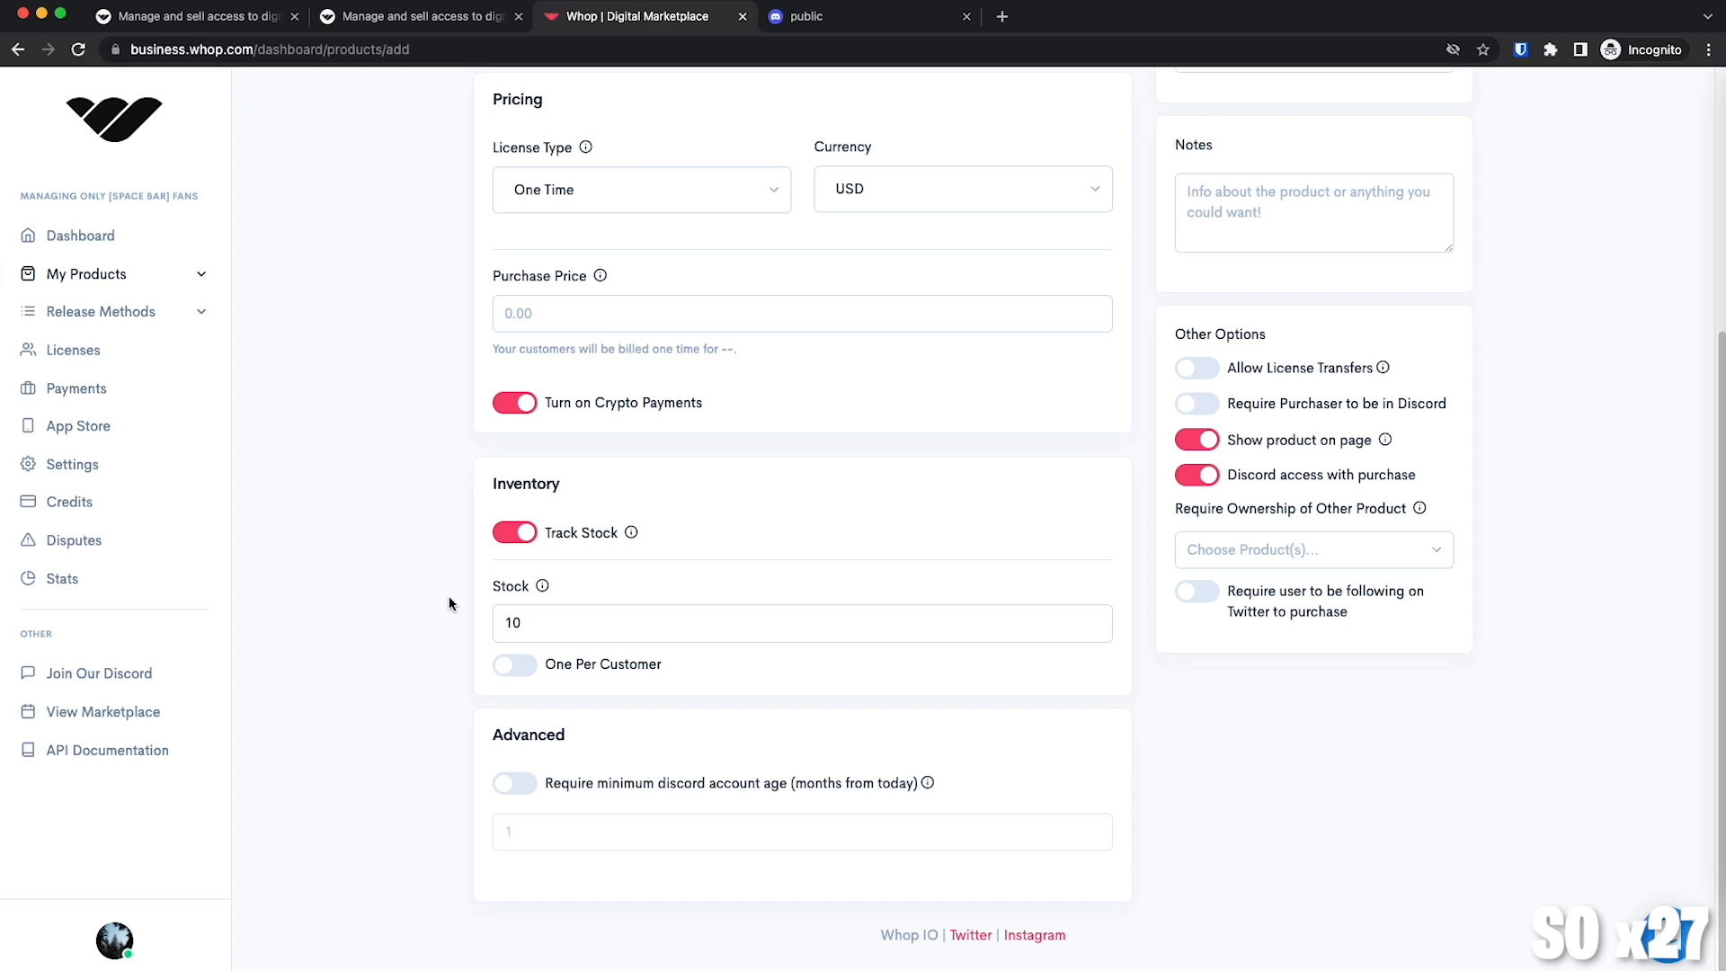
pyautogui.moveTo(444, 611)
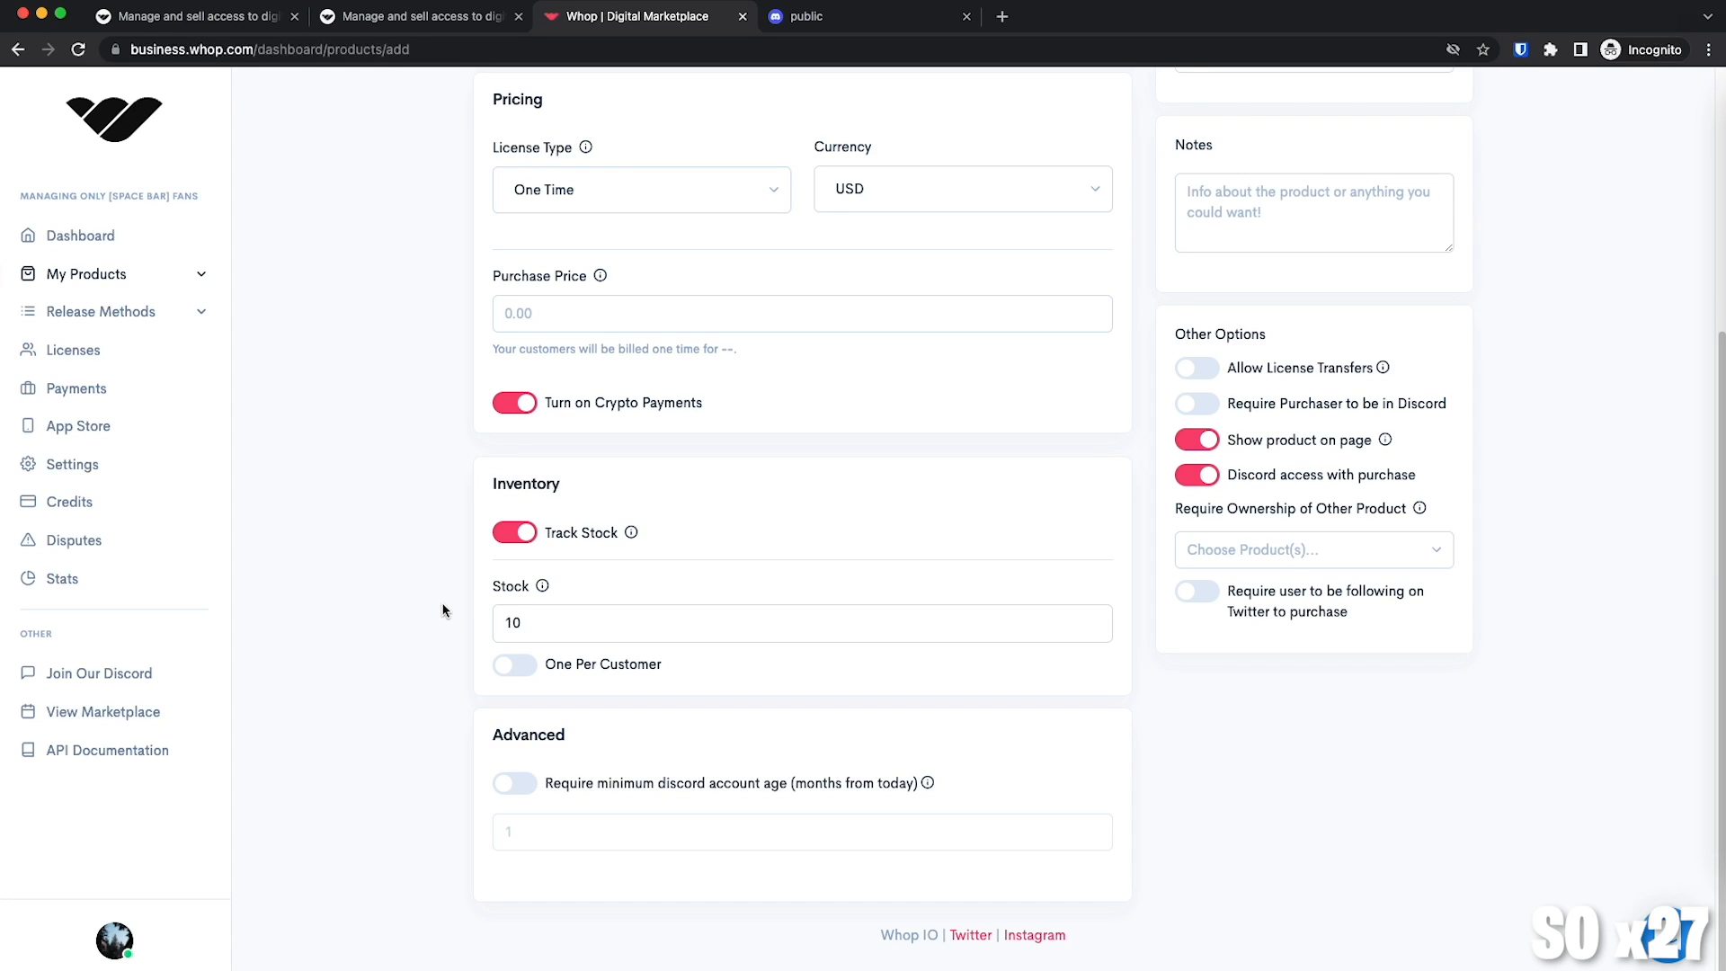
pyautogui.click(538, 626)
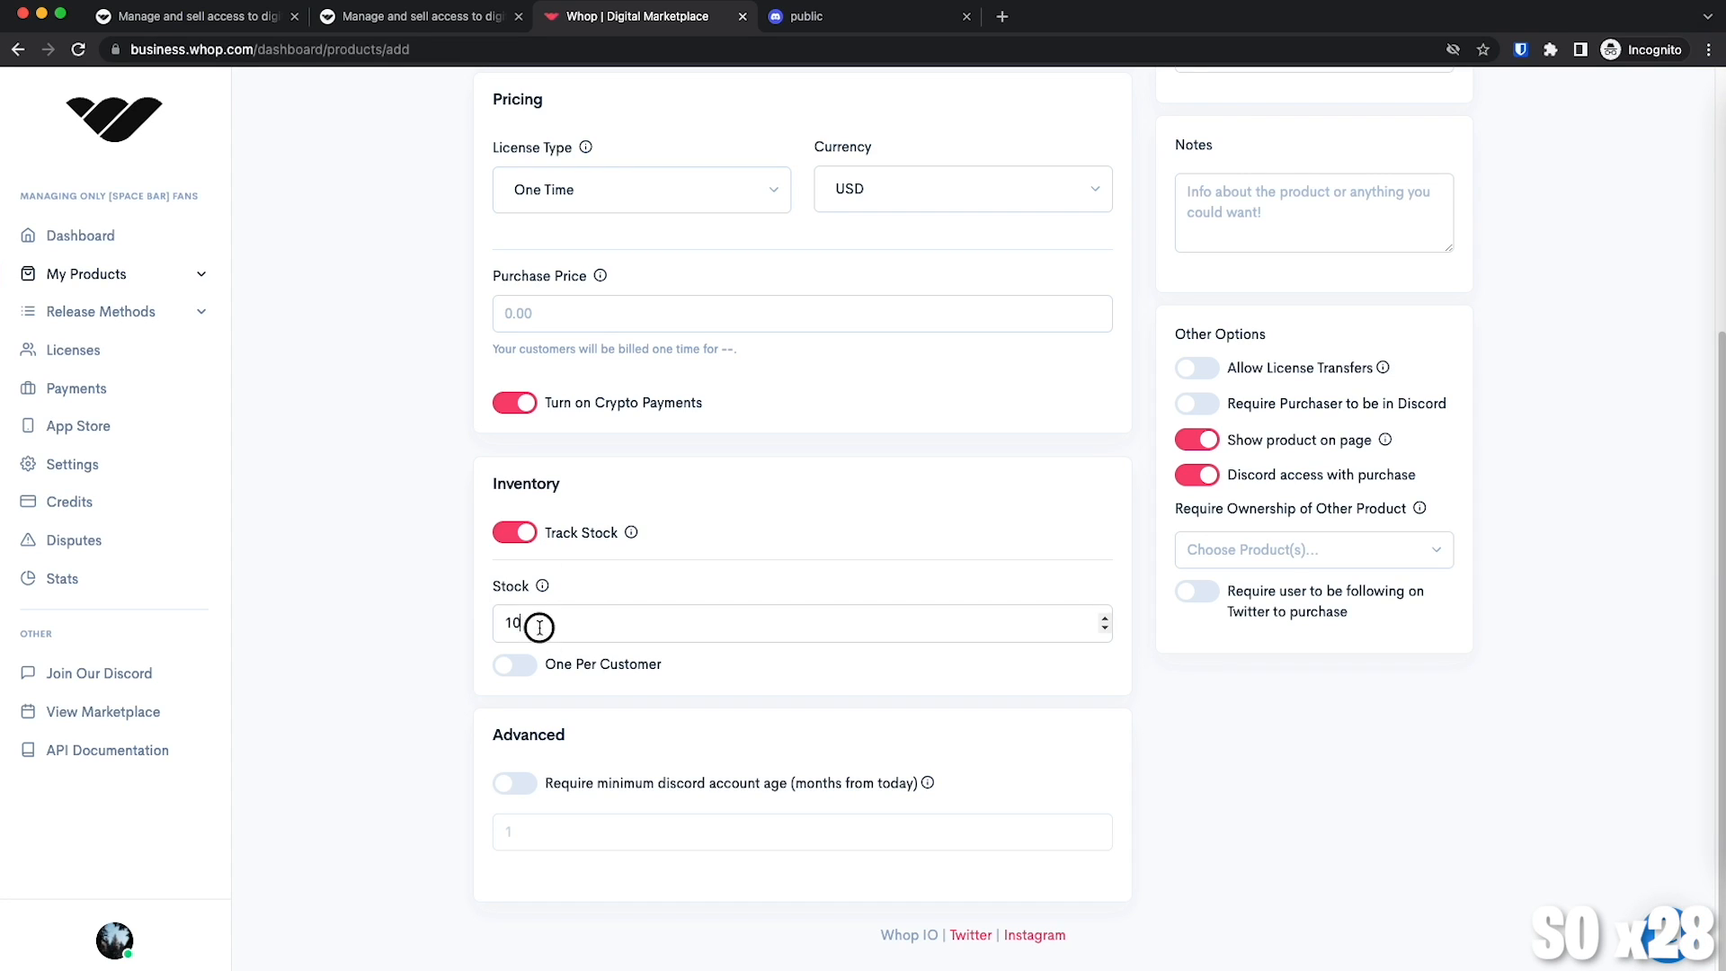
pyautogui.click(514, 532)
pyautogui.write('If my nau')
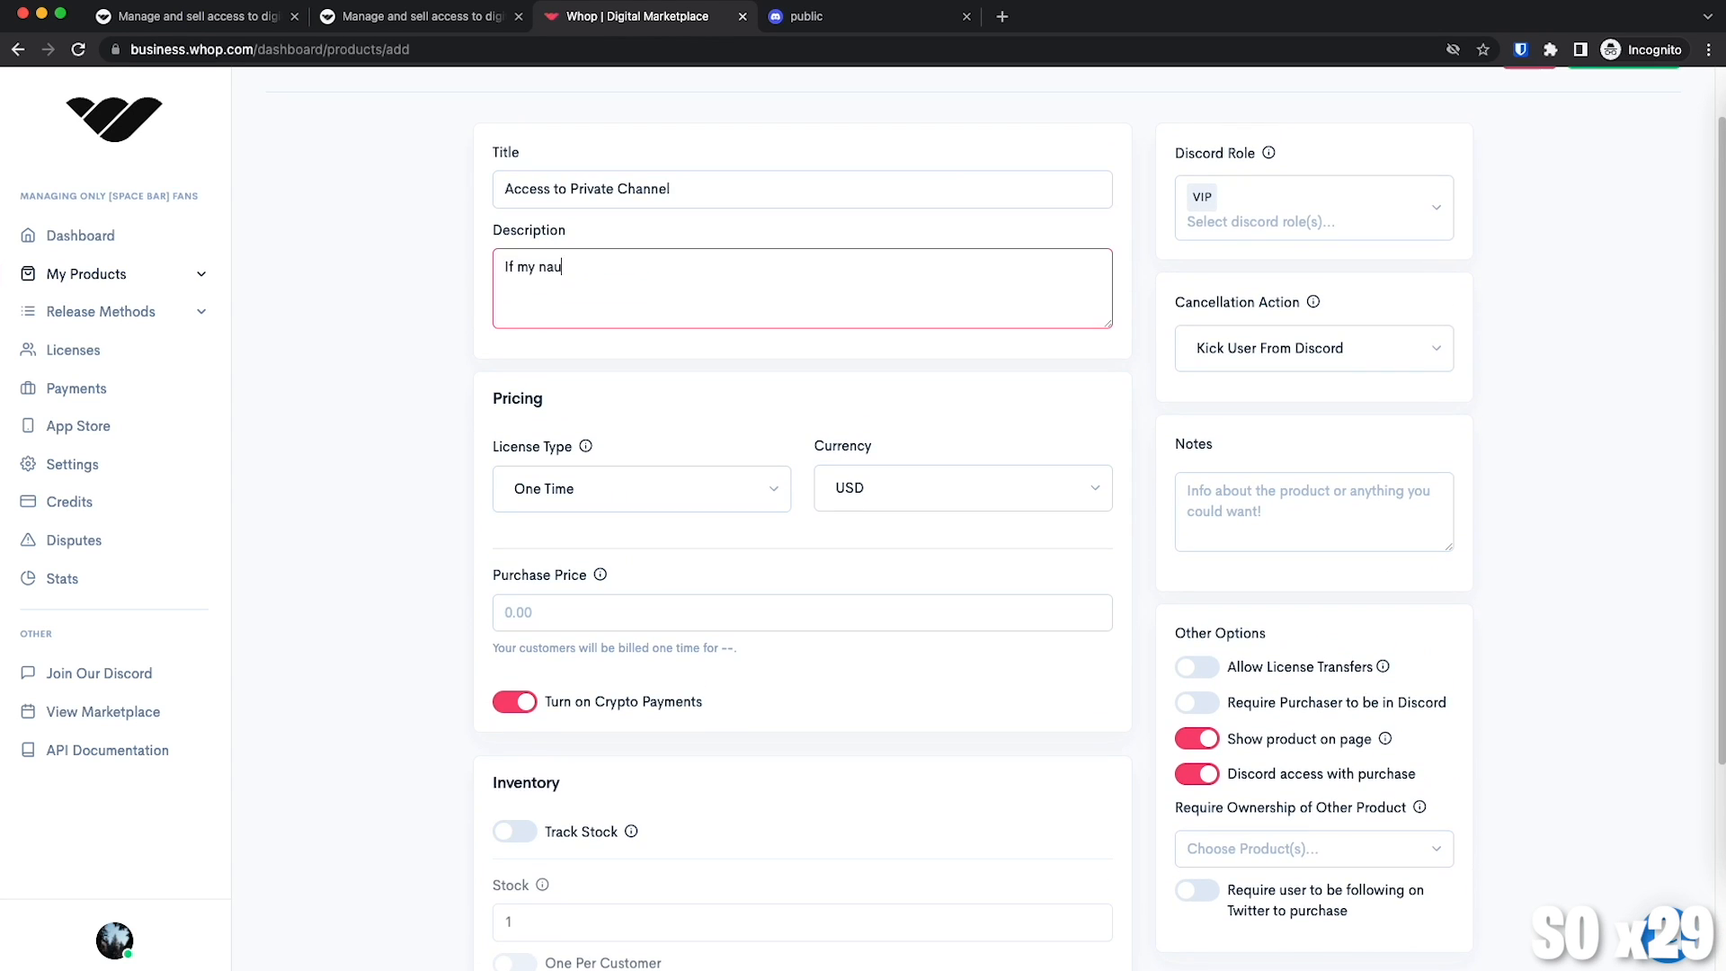
# Make the product a Renewal license and enable stock tracking, Ethereum renewal payments and price pegging.
pyautogui.click(662, 489)
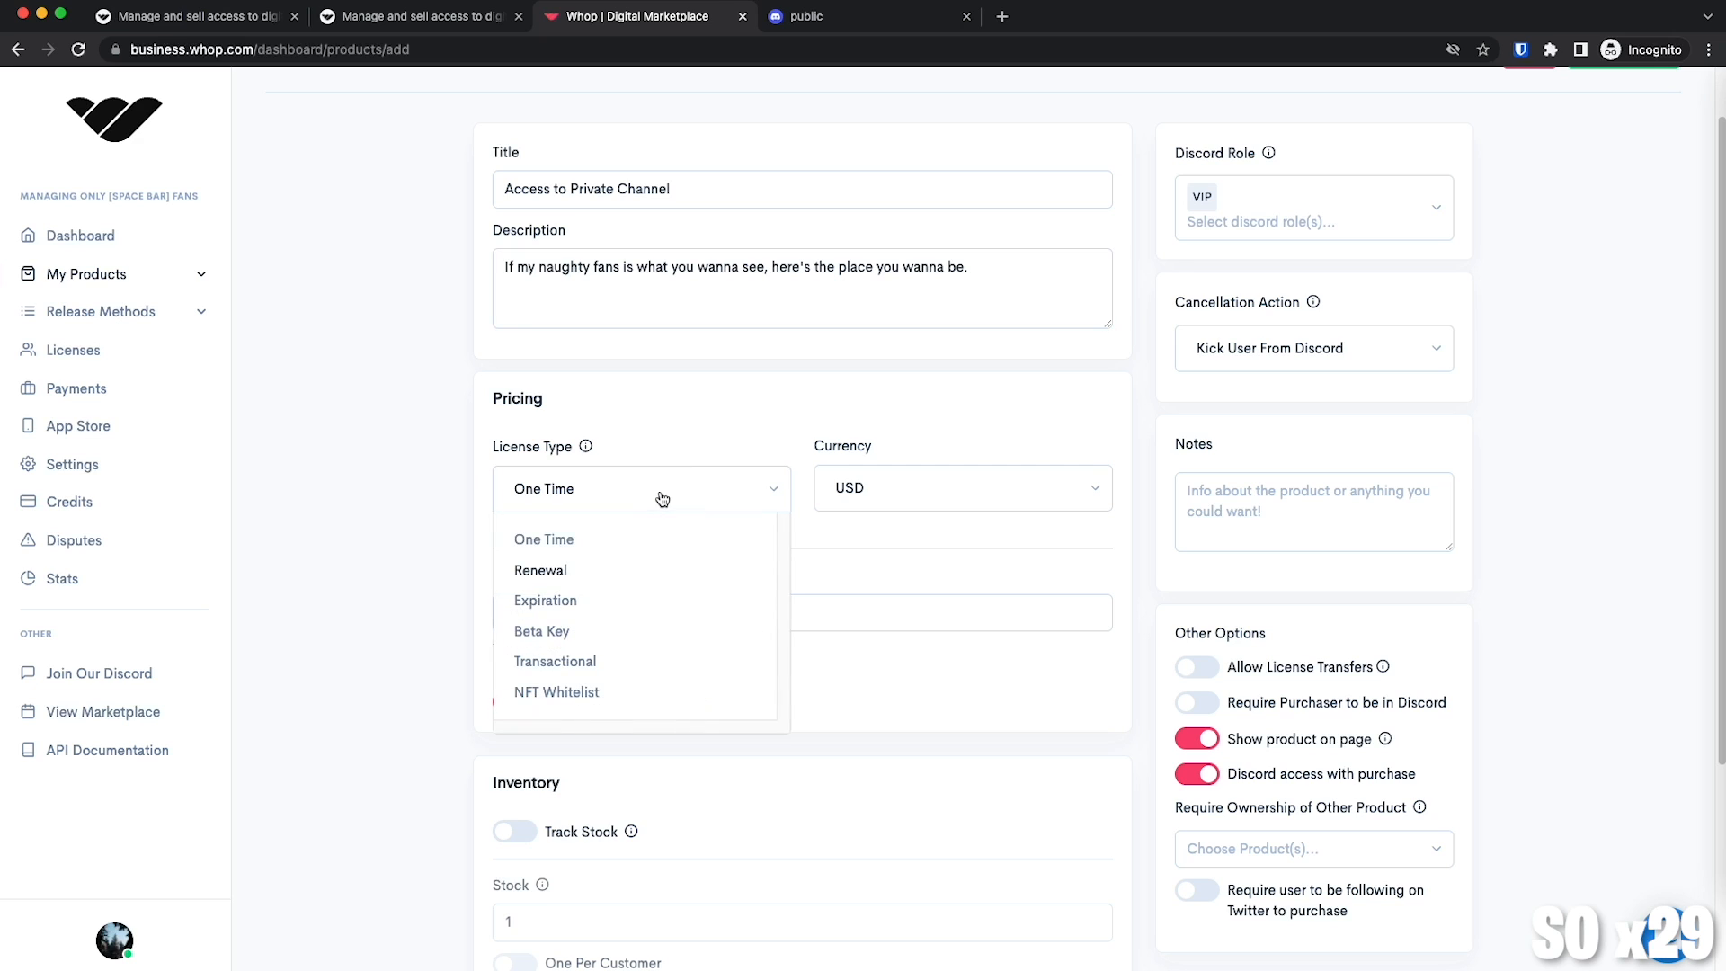
pyautogui.click(540, 570)
pyautogui.write('5')
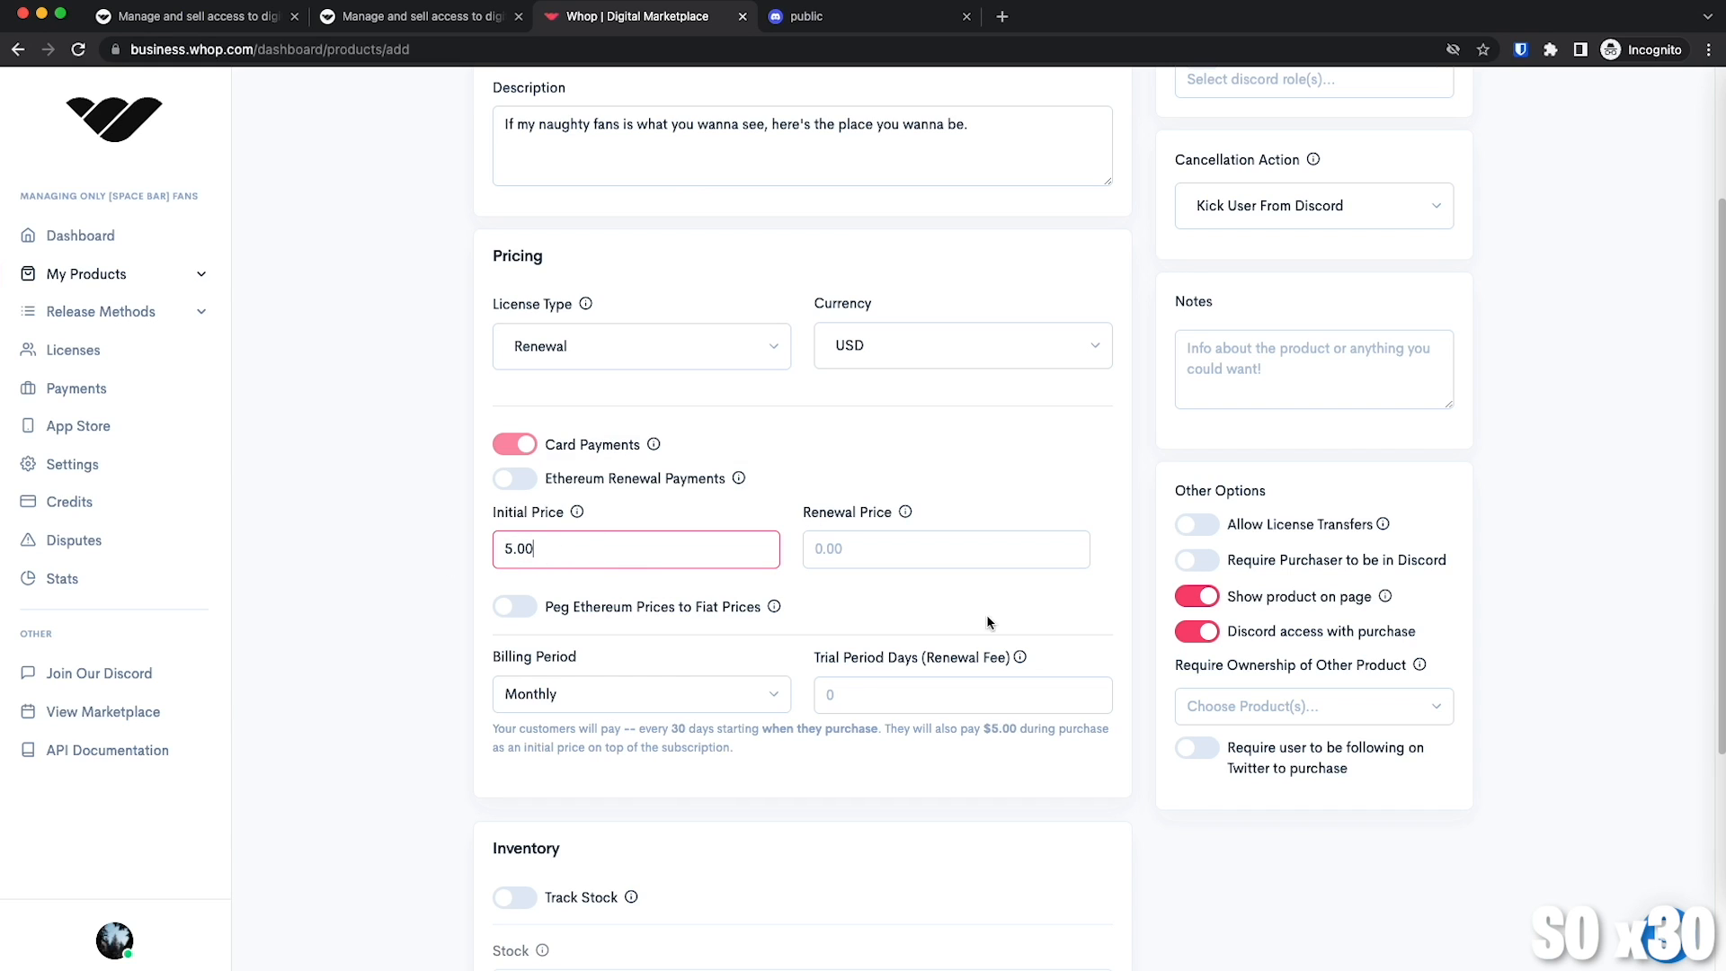
pyautogui.write('0.04')
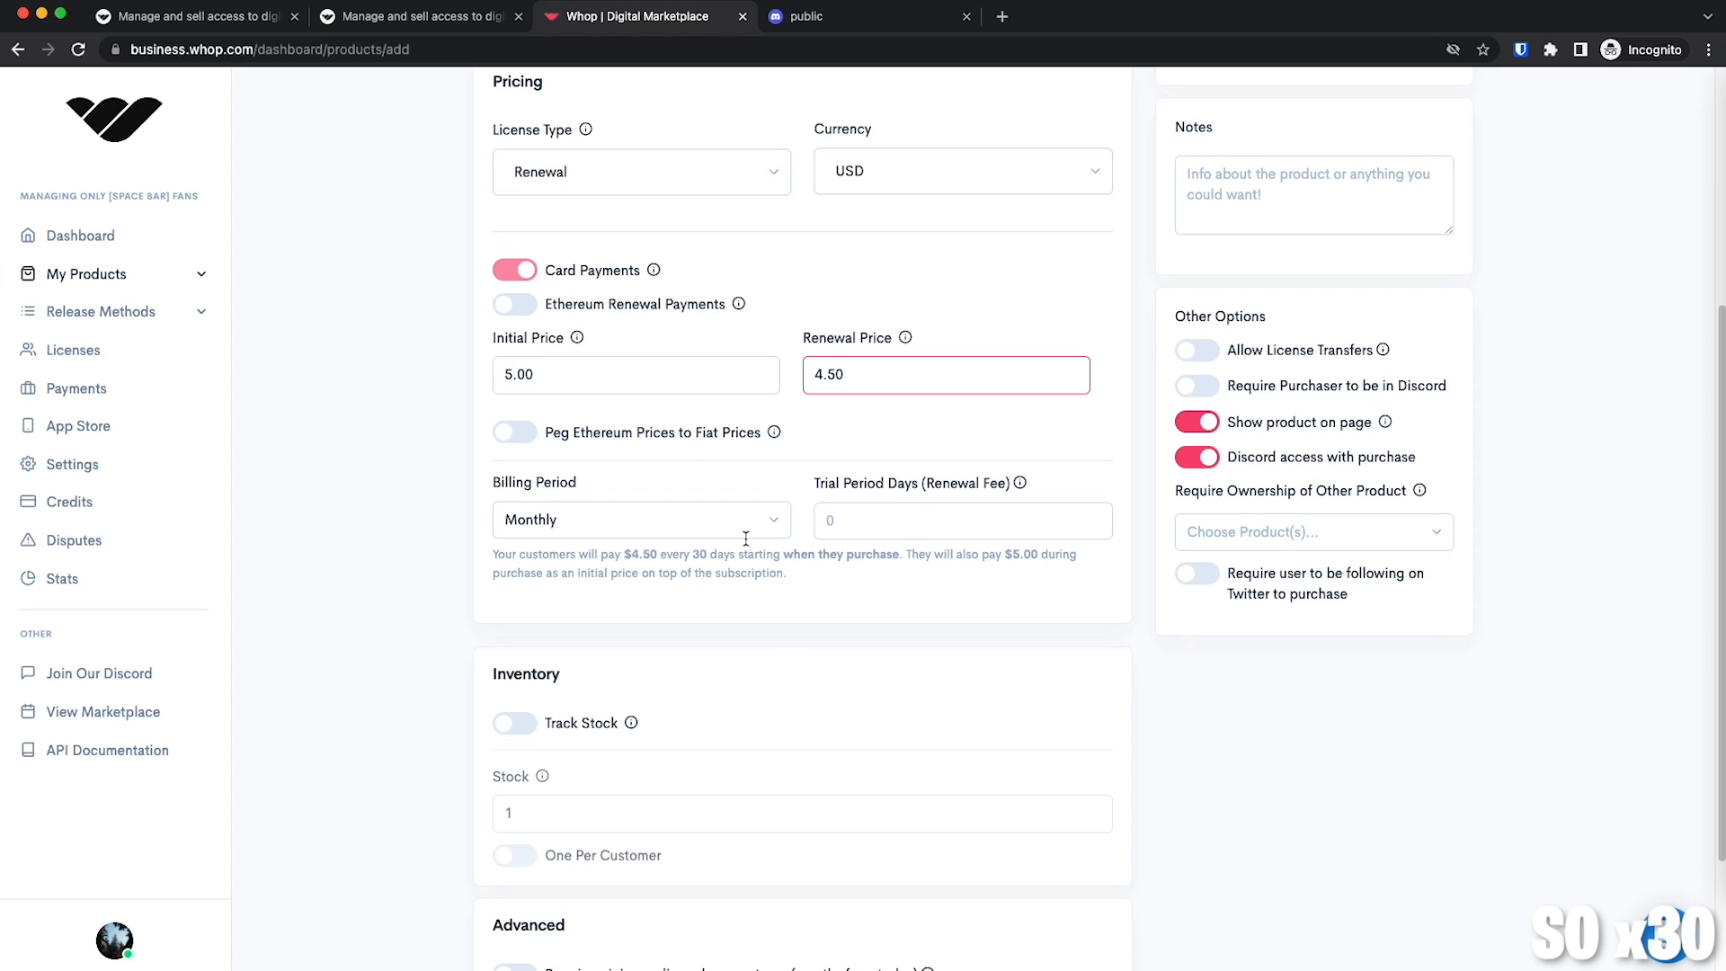
pyautogui.click(642, 520)
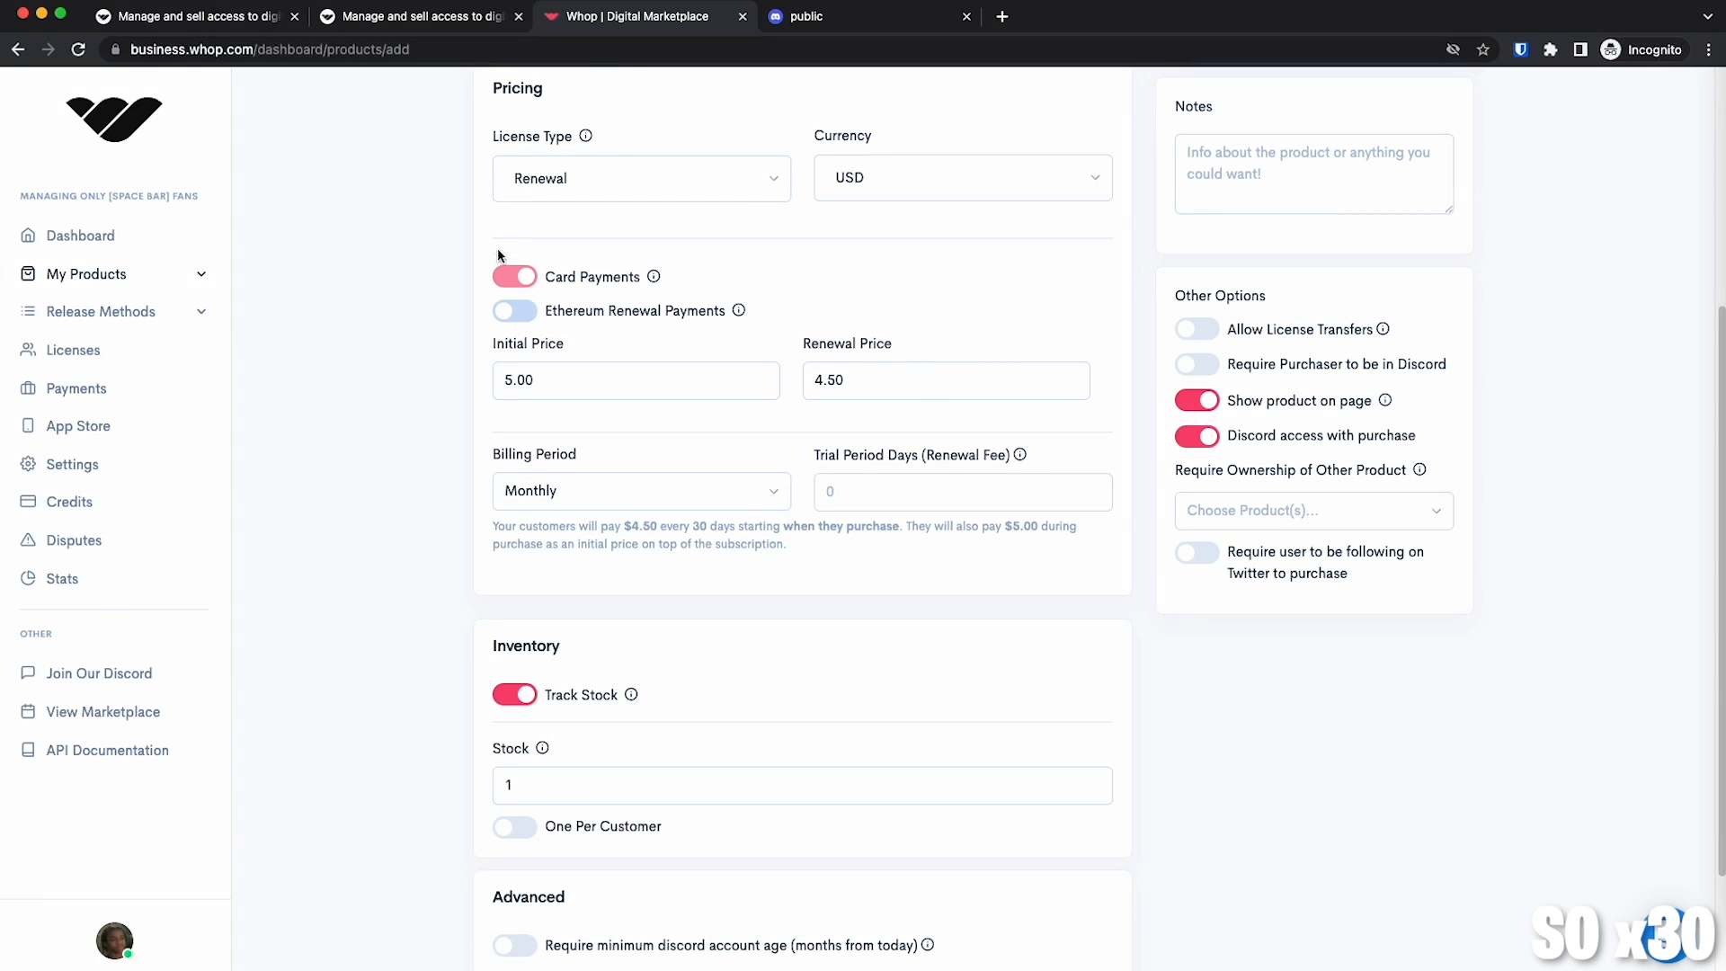
pyautogui.click(514, 310)
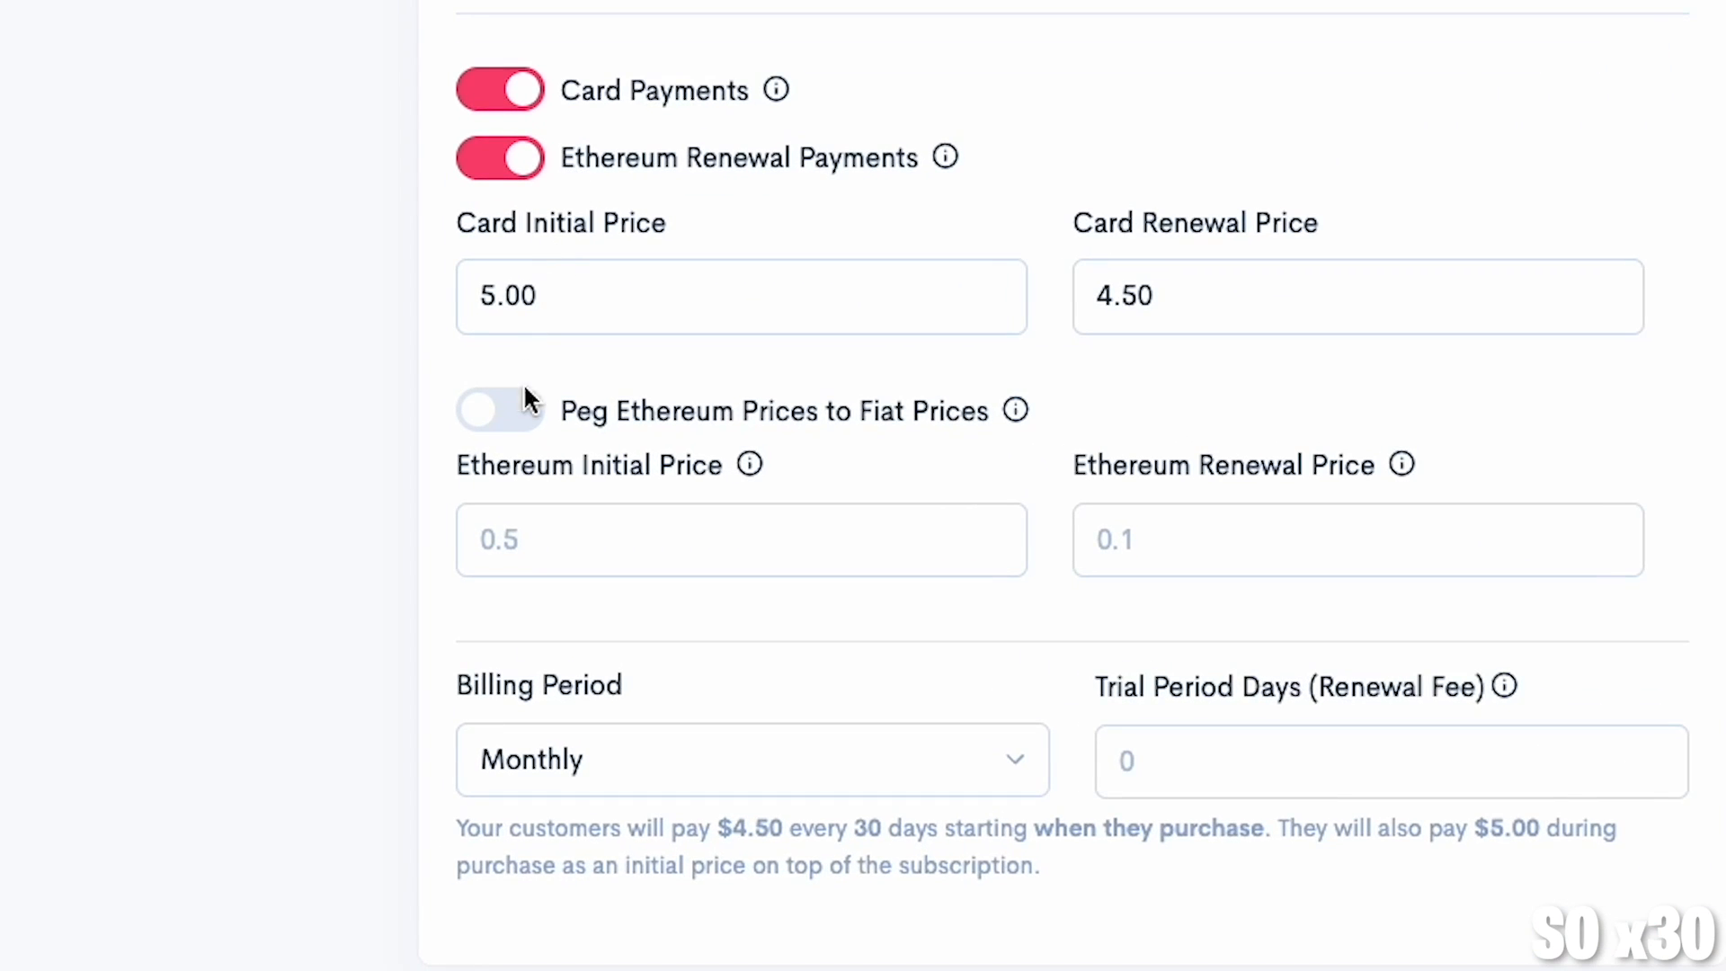
pyautogui.click(499, 411)
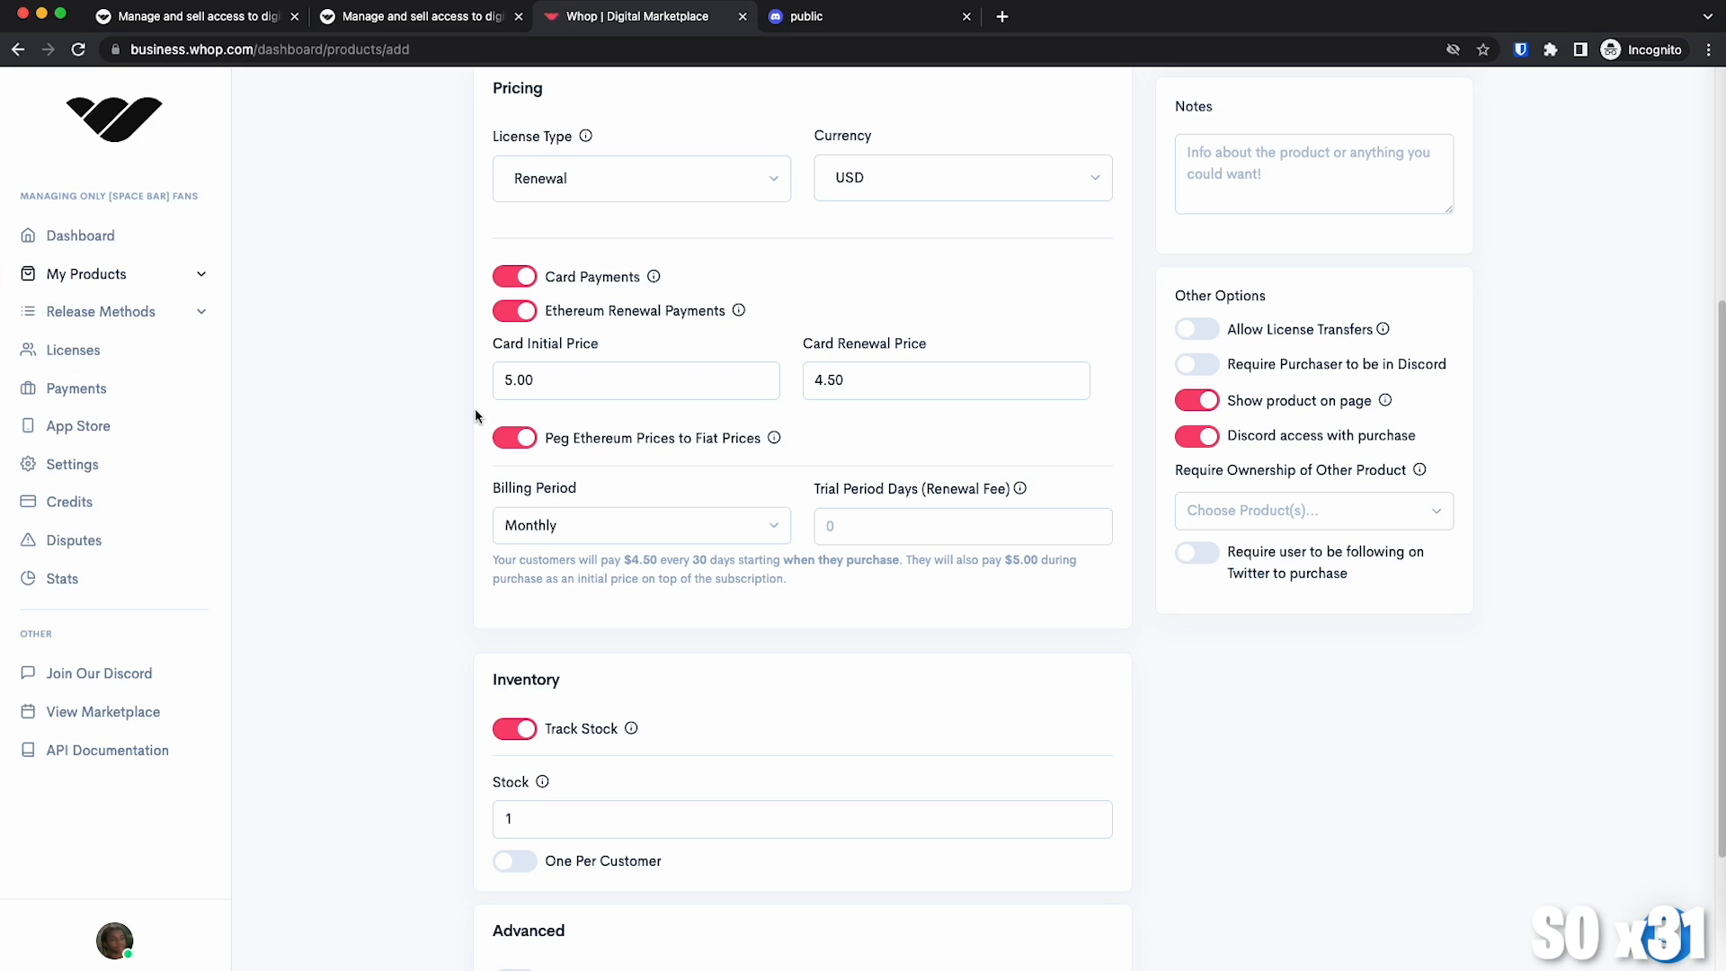
# Turn off Ethereum renewal payments, set cancellation to Remove The Given Role(s), and save.
pyautogui.click(514, 310)
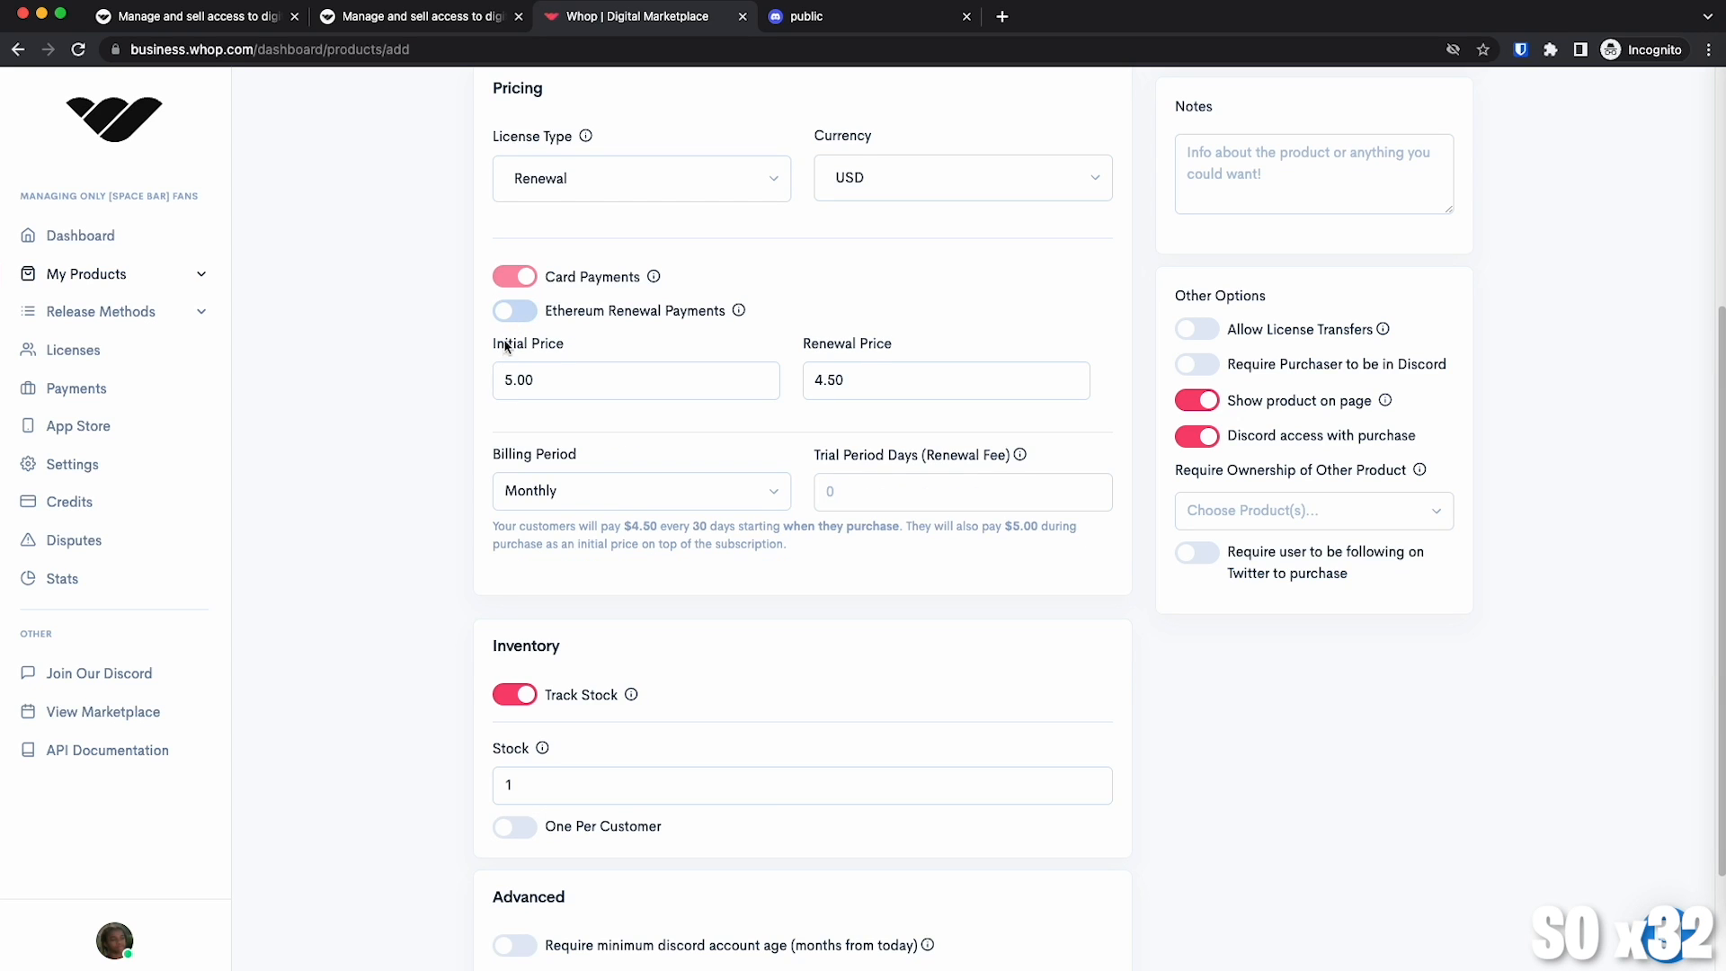
pyautogui.moveTo(473, 387)
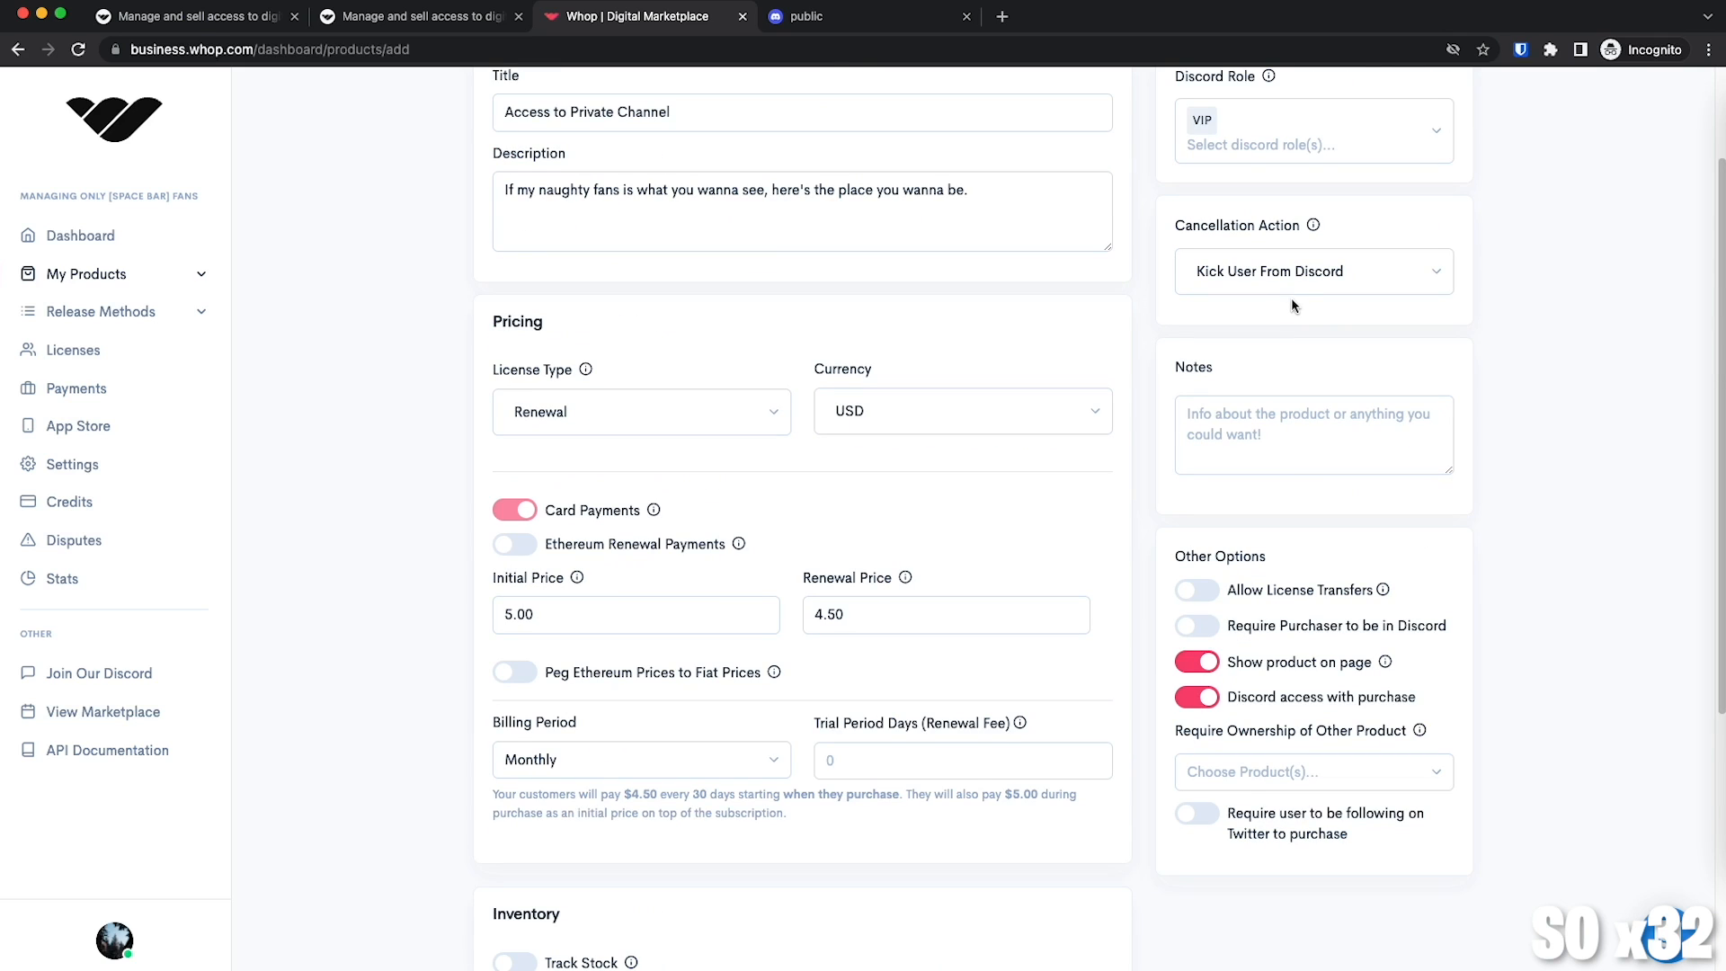
pyautogui.click(1313, 270)
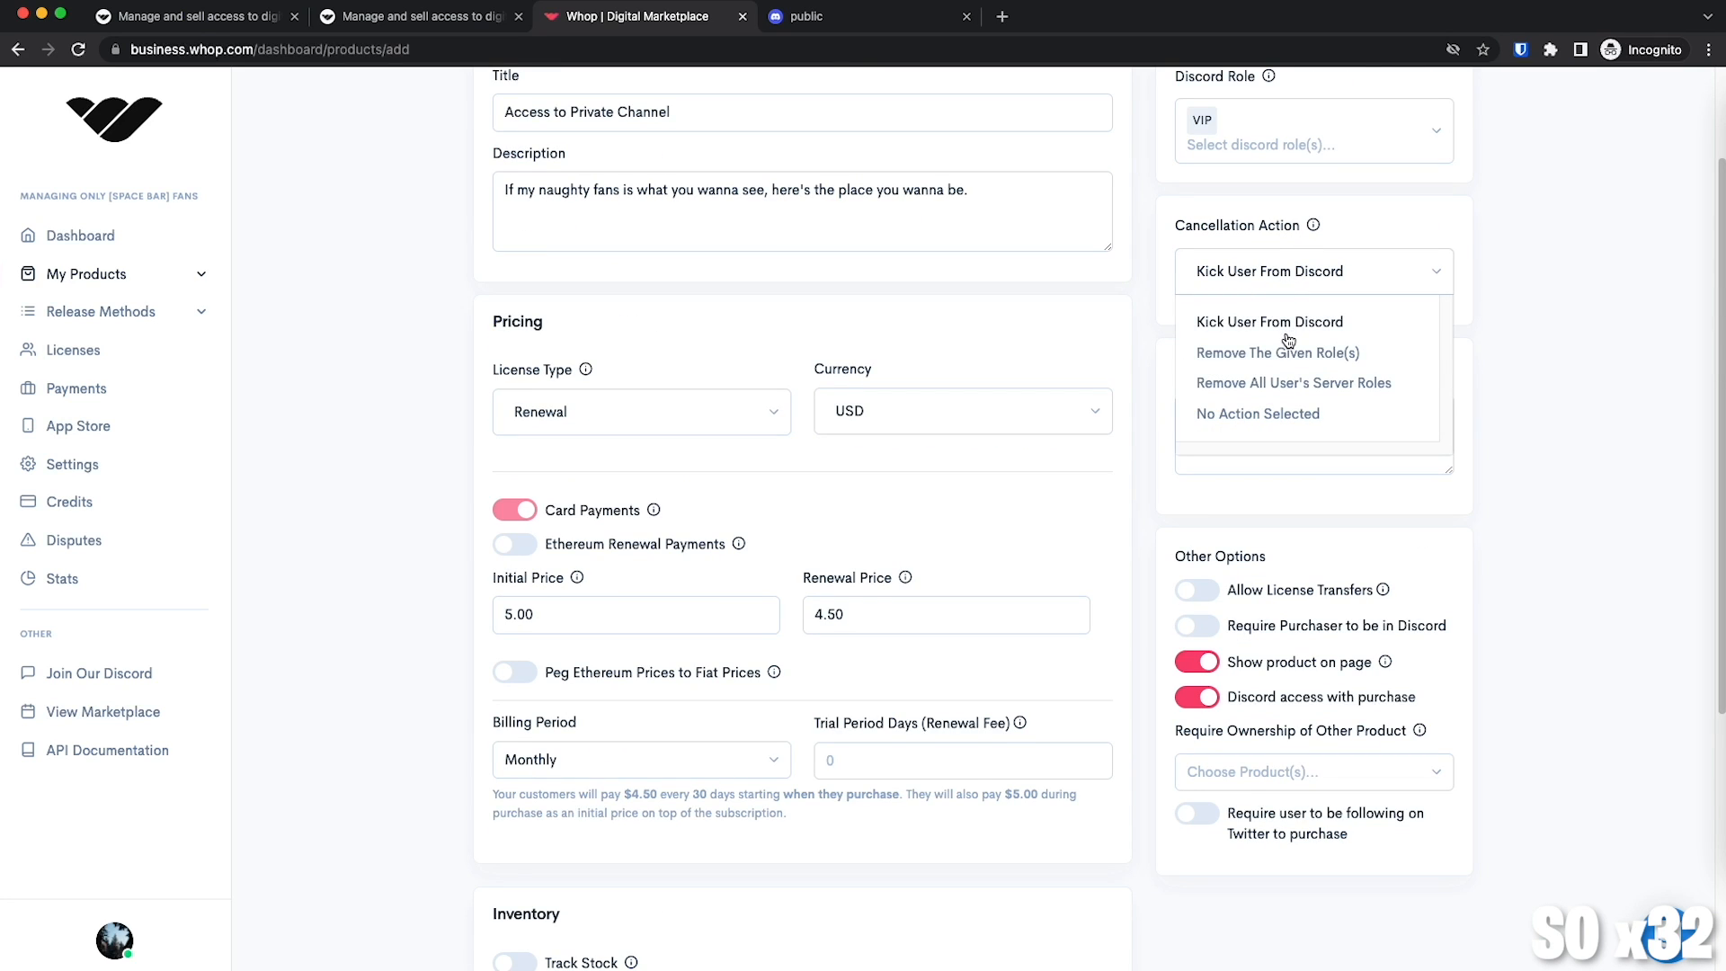
pyautogui.moveTo(1286, 355)
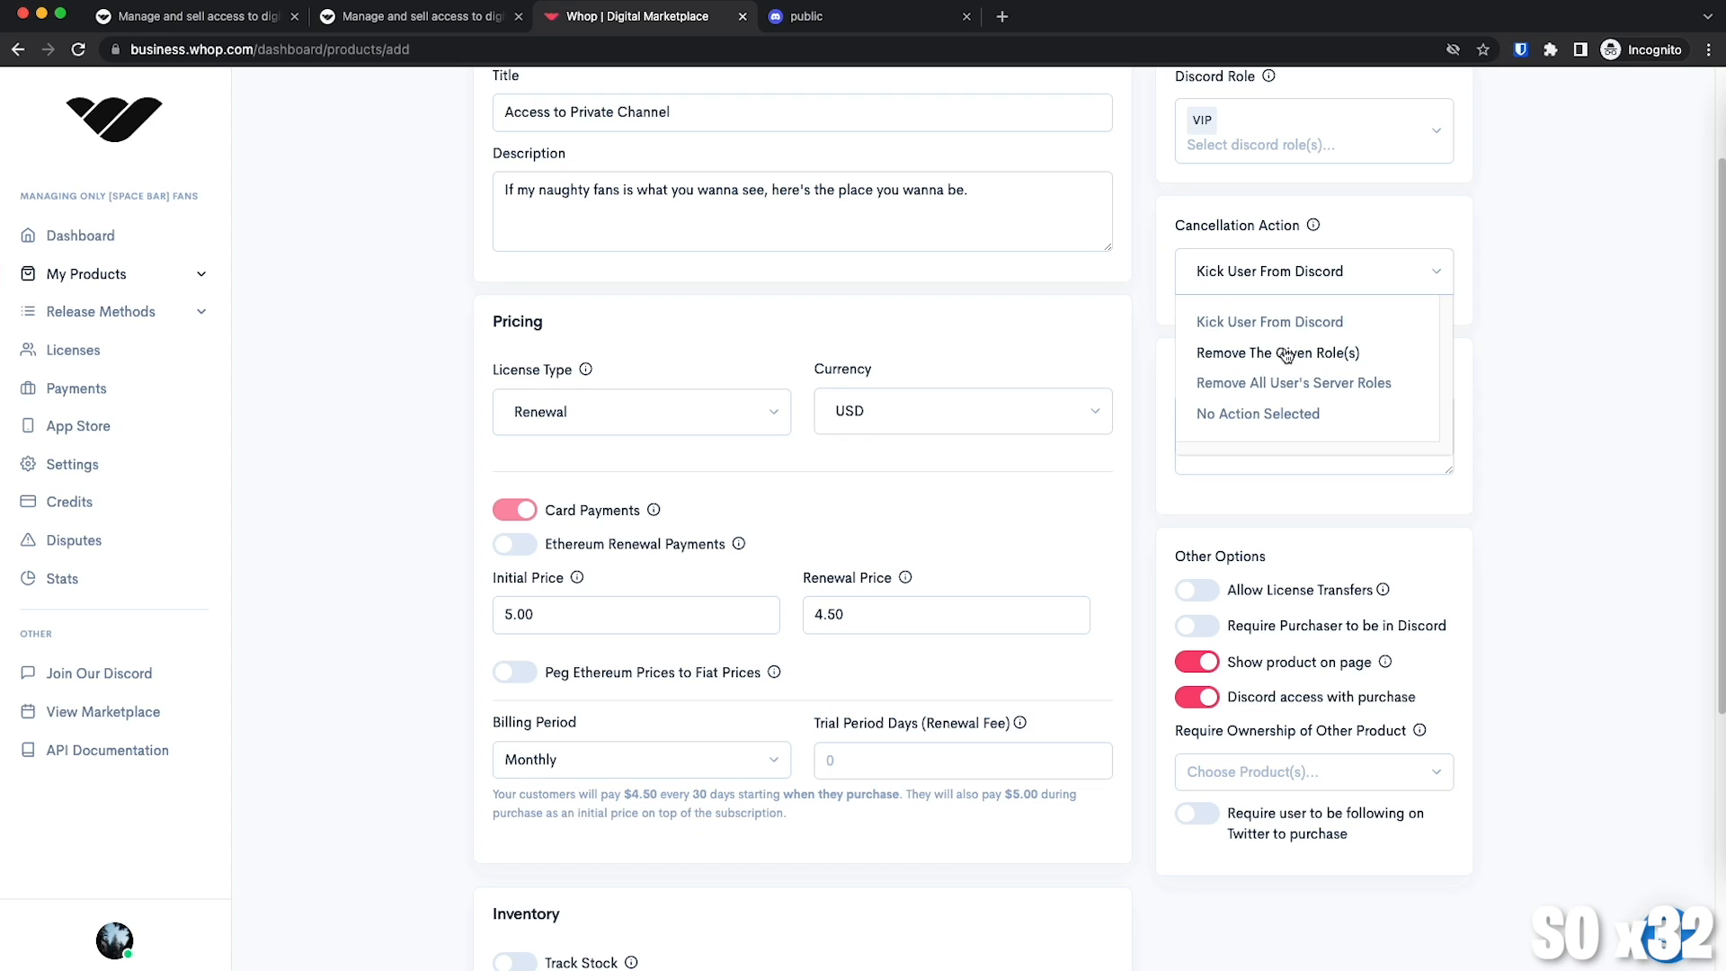
pyautogui.click(1278, 353)
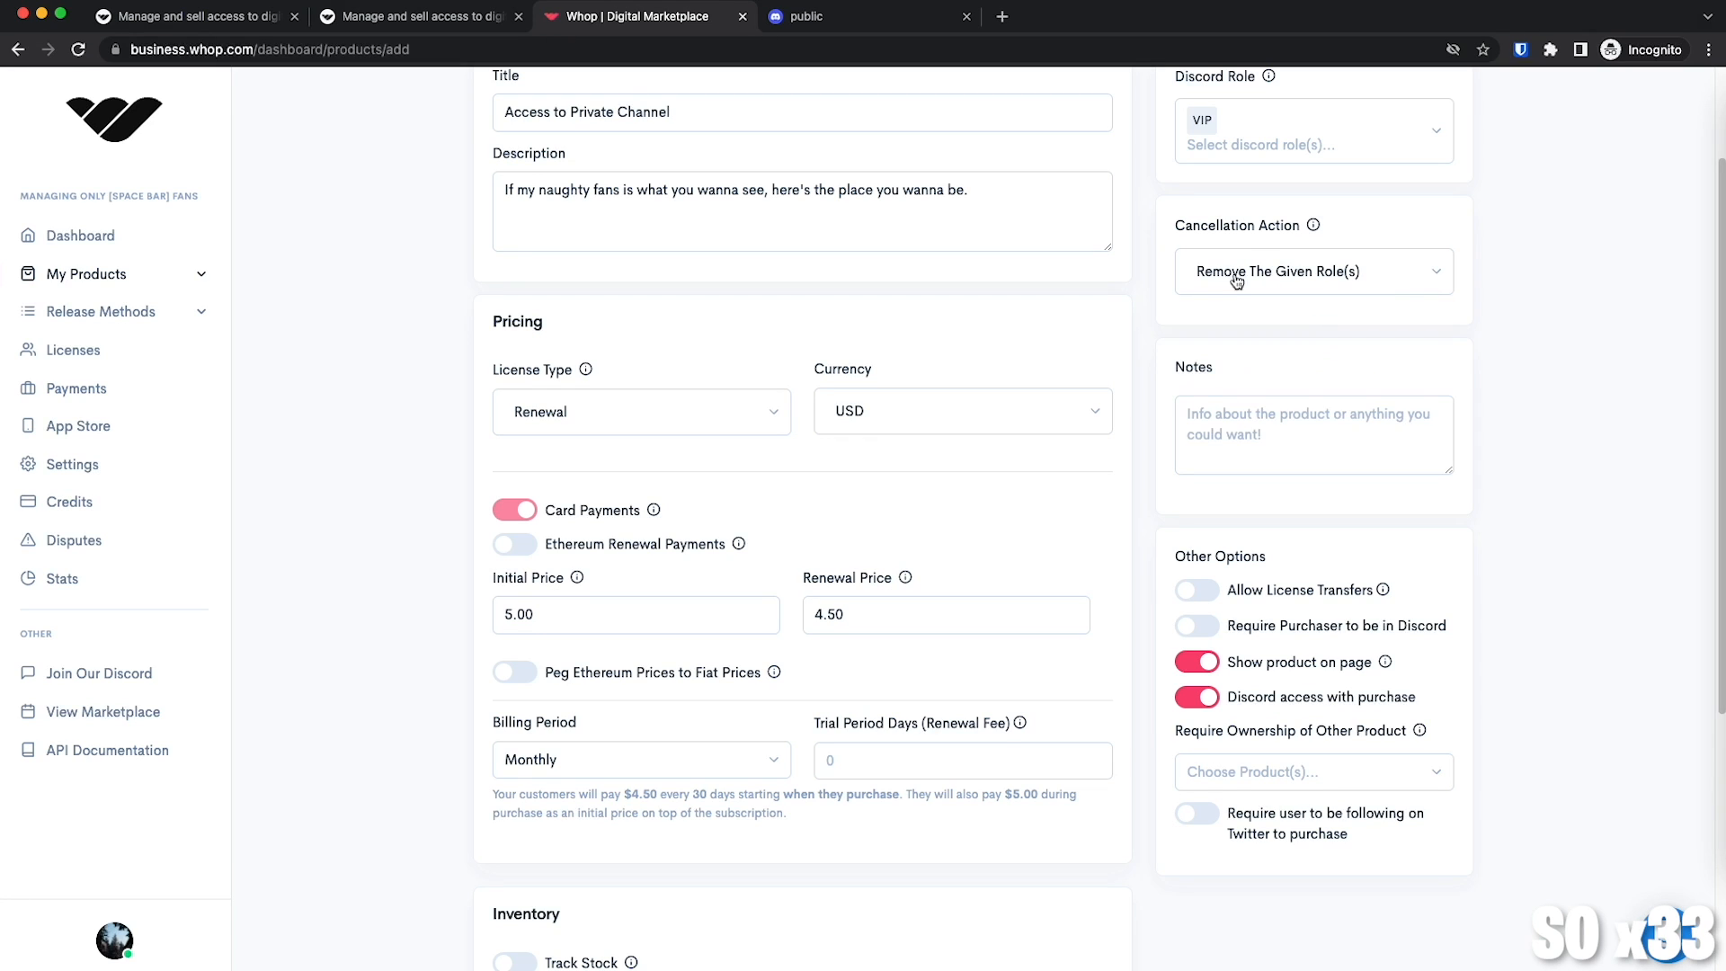
pyautogui.click(1313, 435)
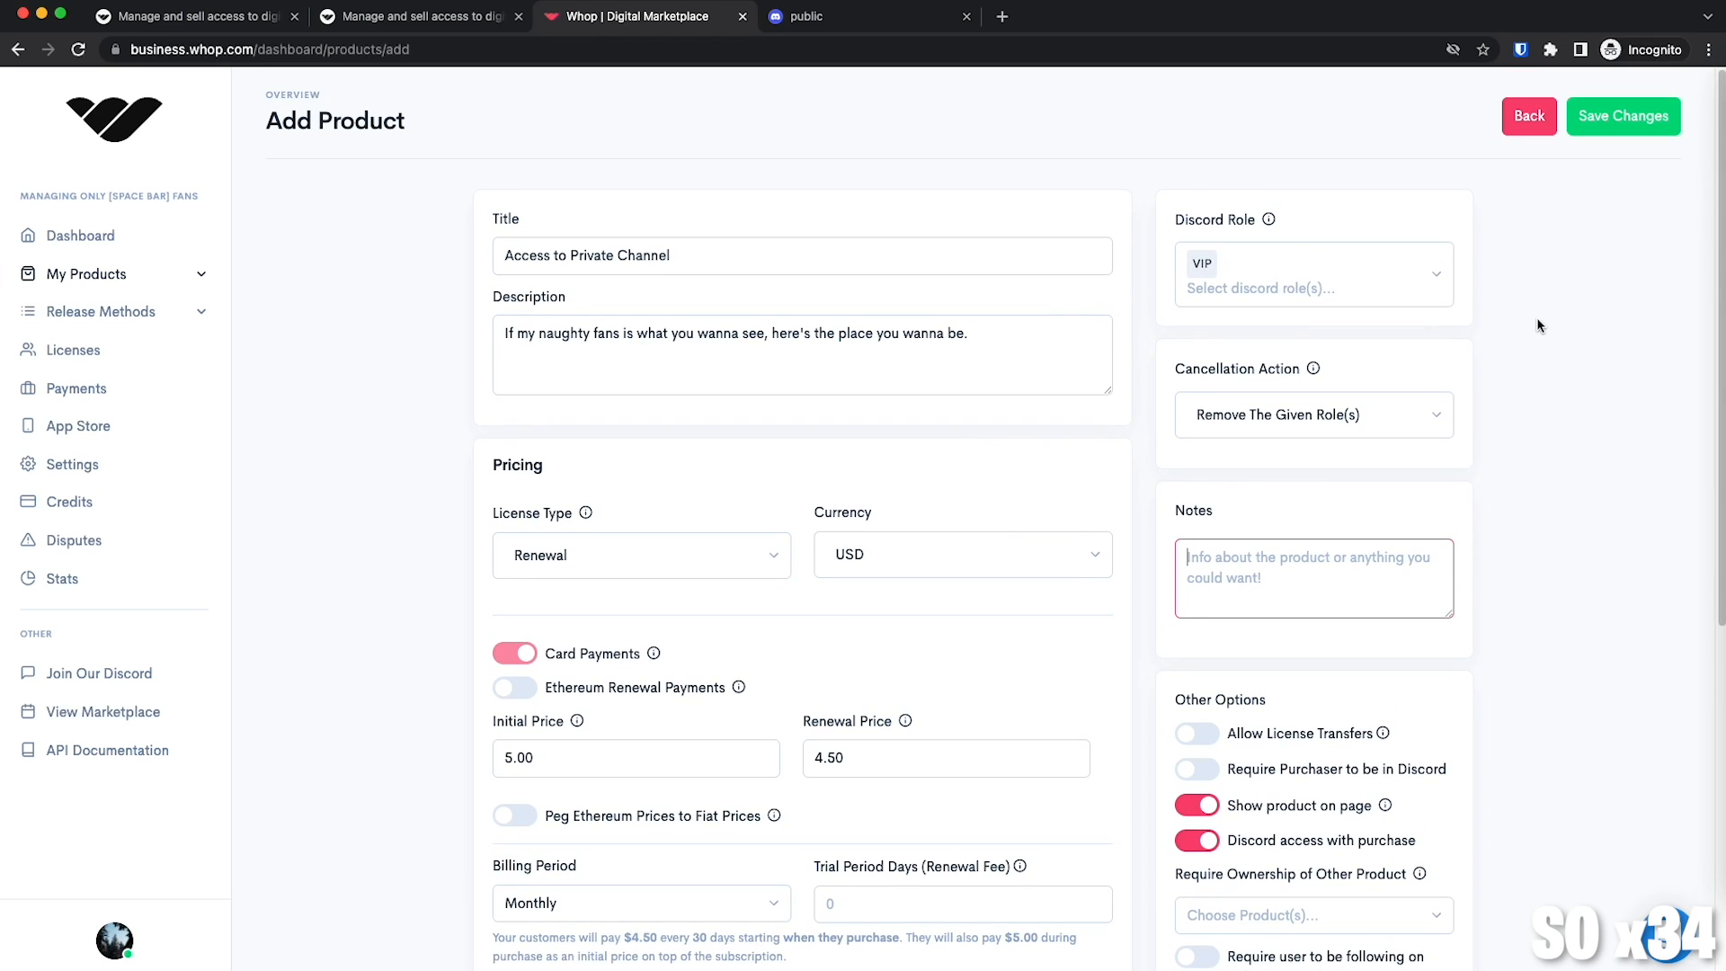
pyautogui.click(1623, 116)
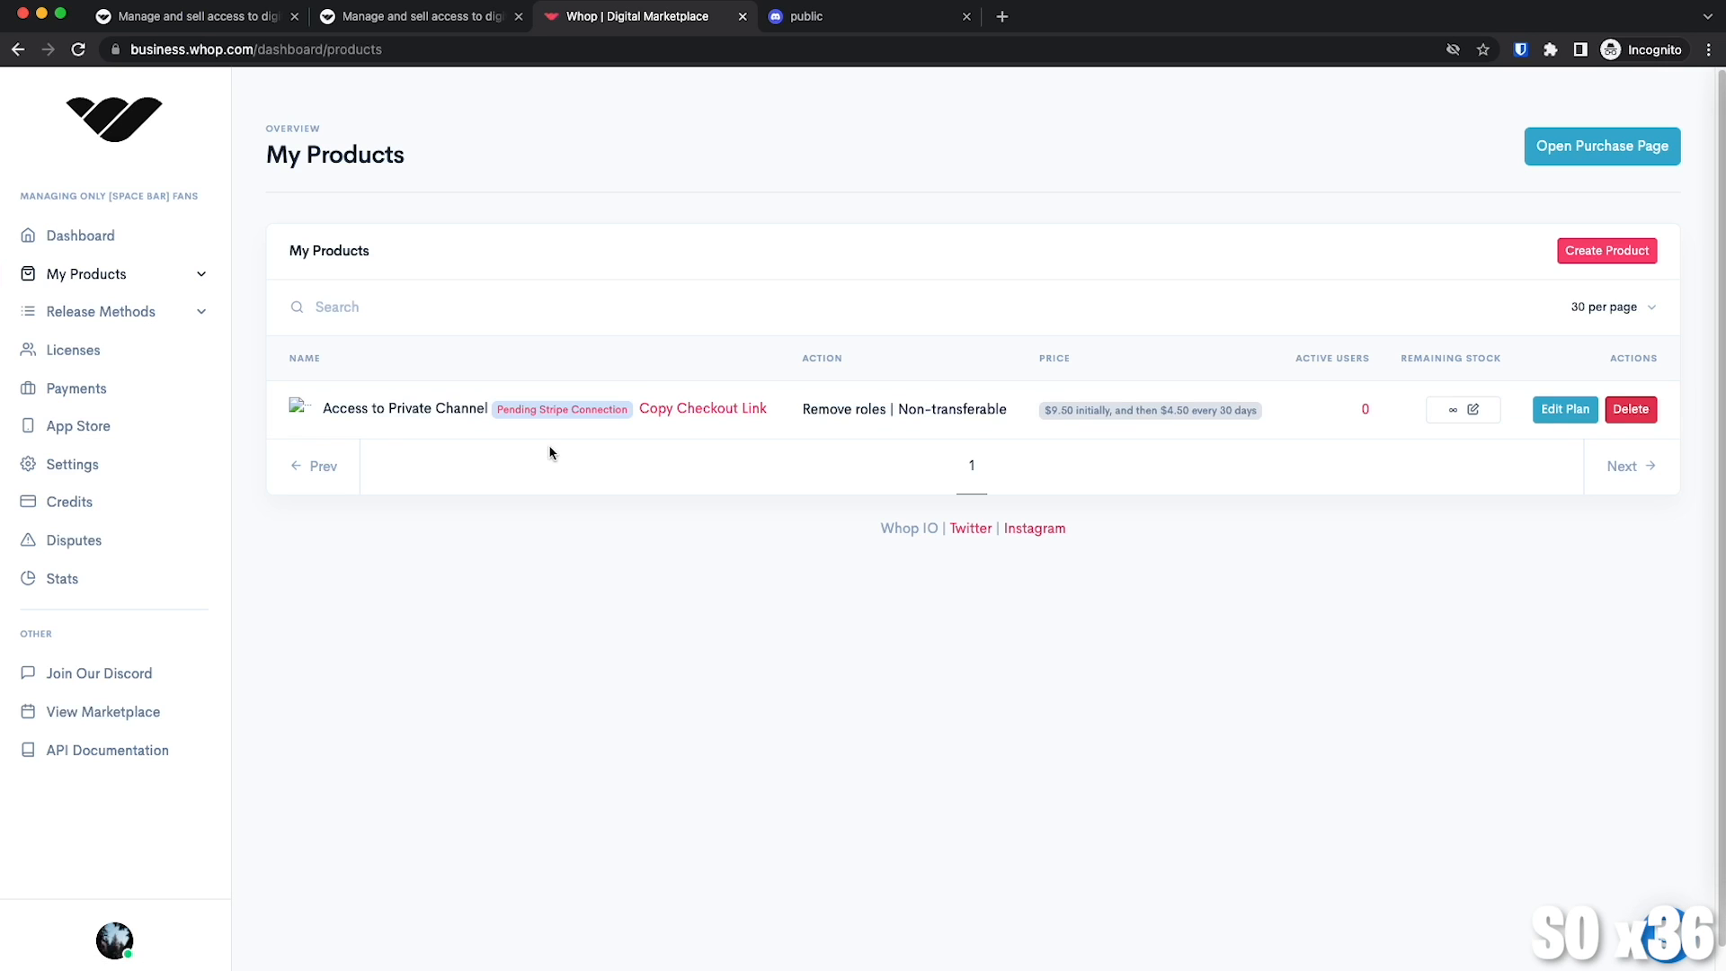
pyautogui.moveTo(665, 421)
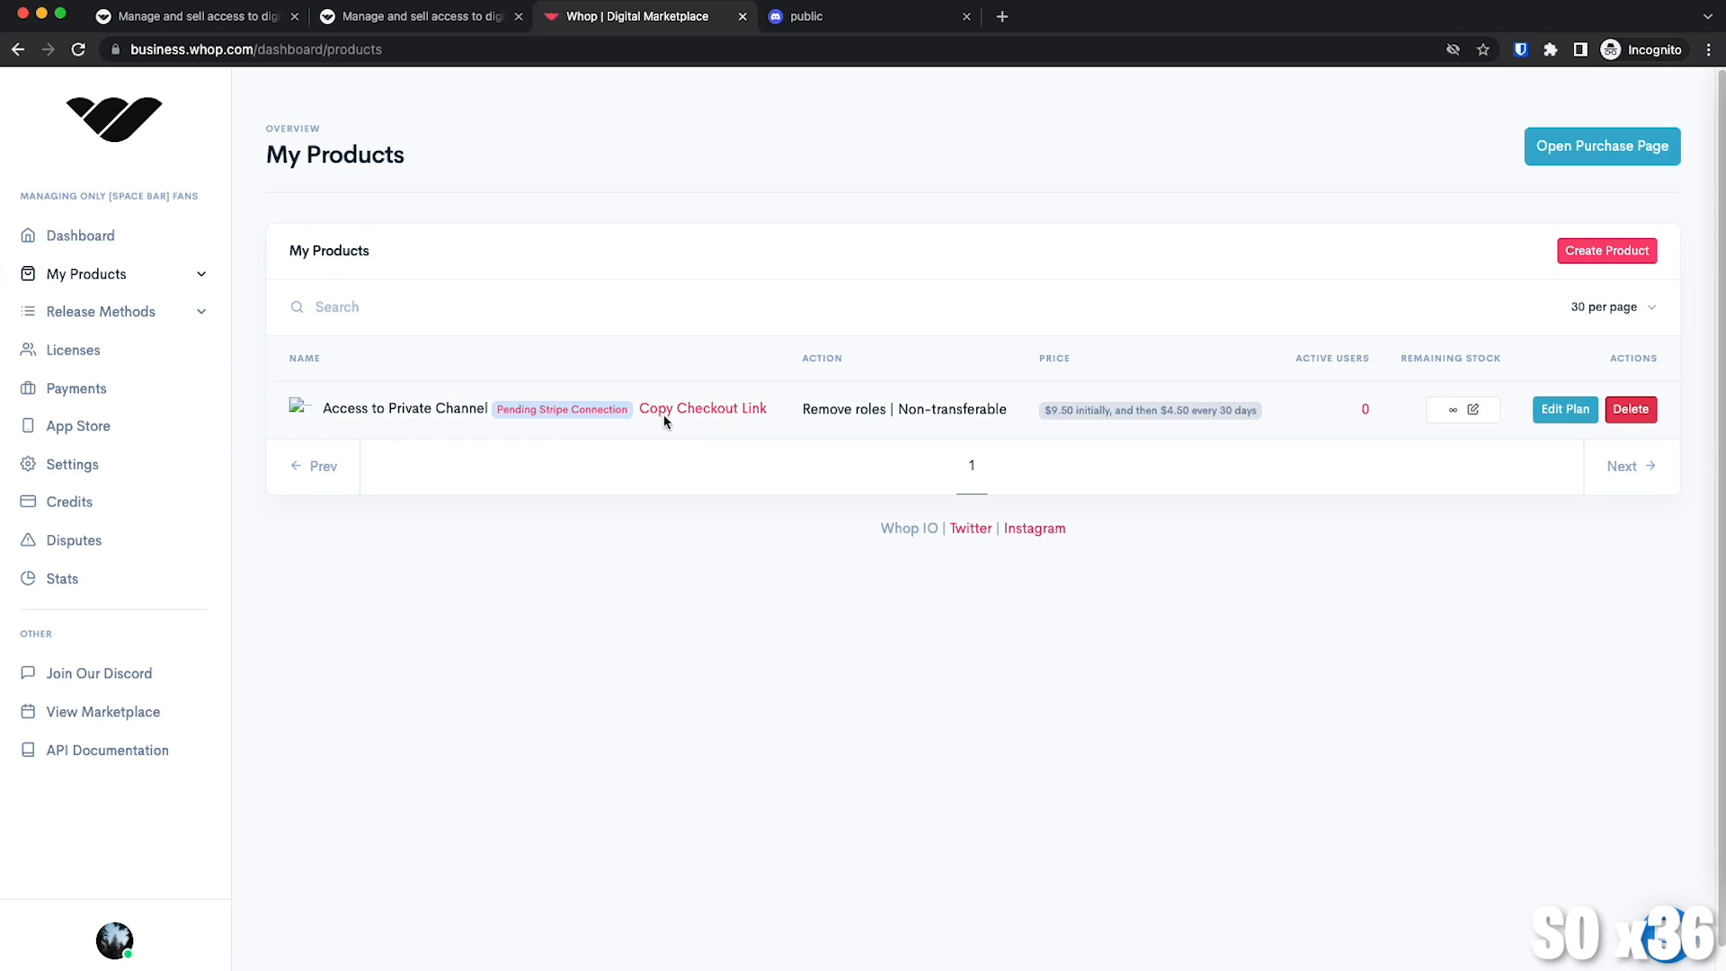
# Copy the product checkout link and return to #public to view its preview card.
pyautogui.click(713, 414)
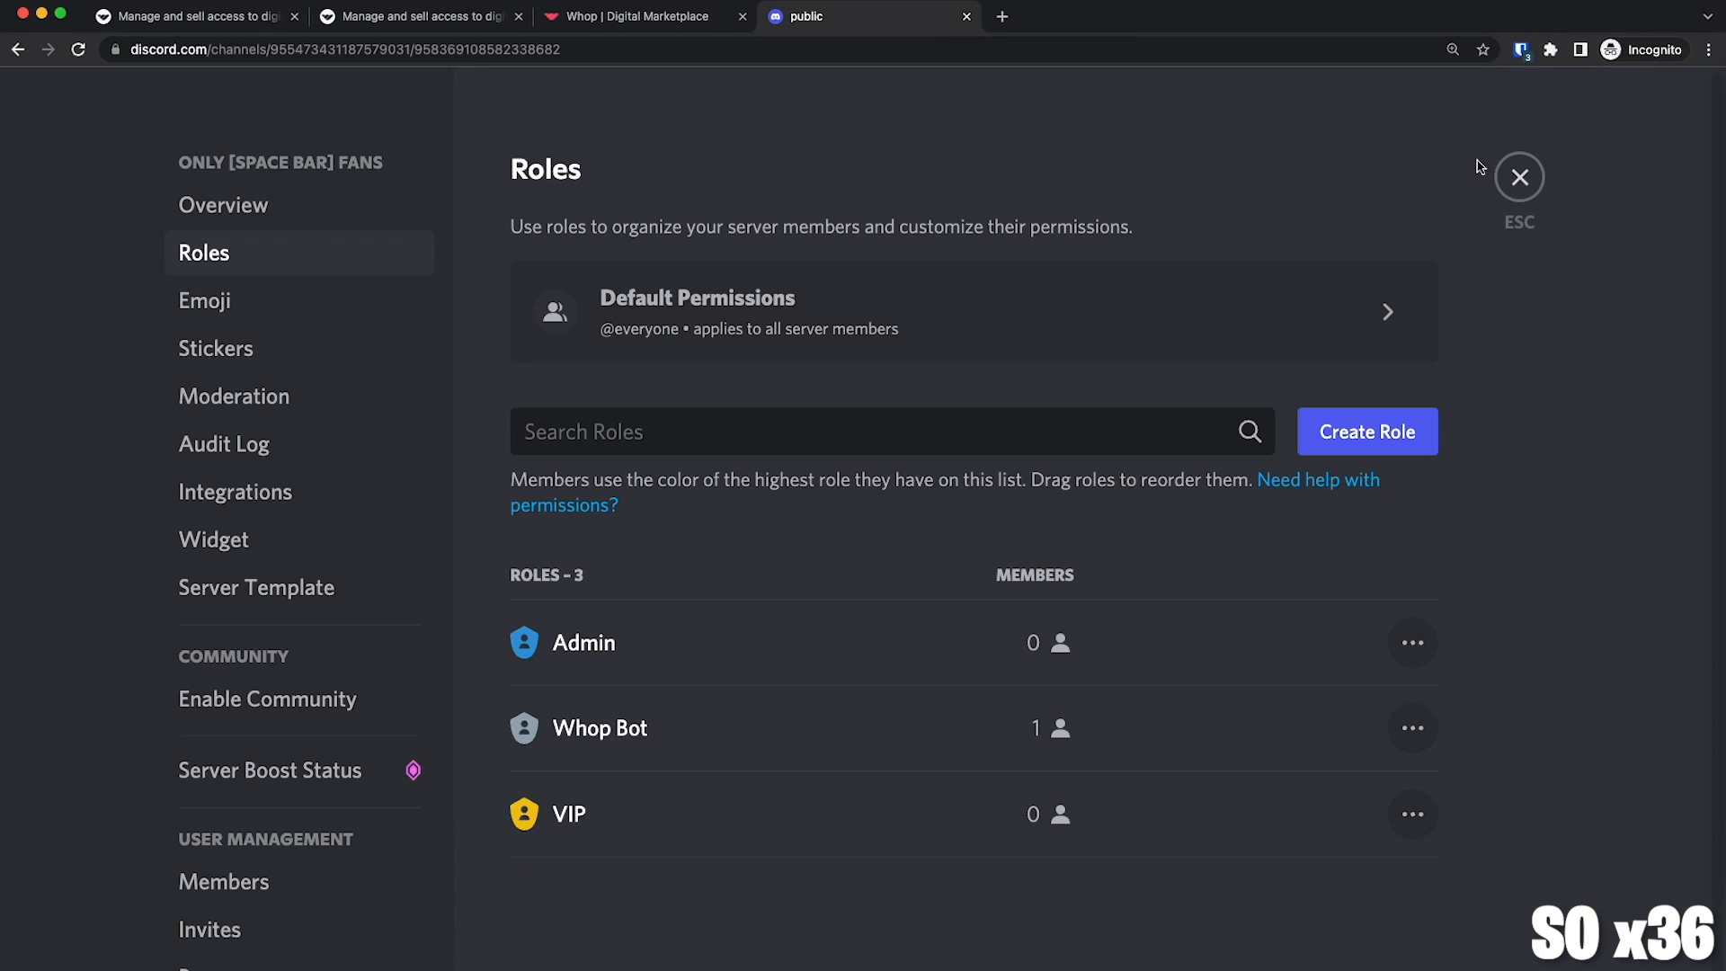
pyautogui.click(1519, 176)
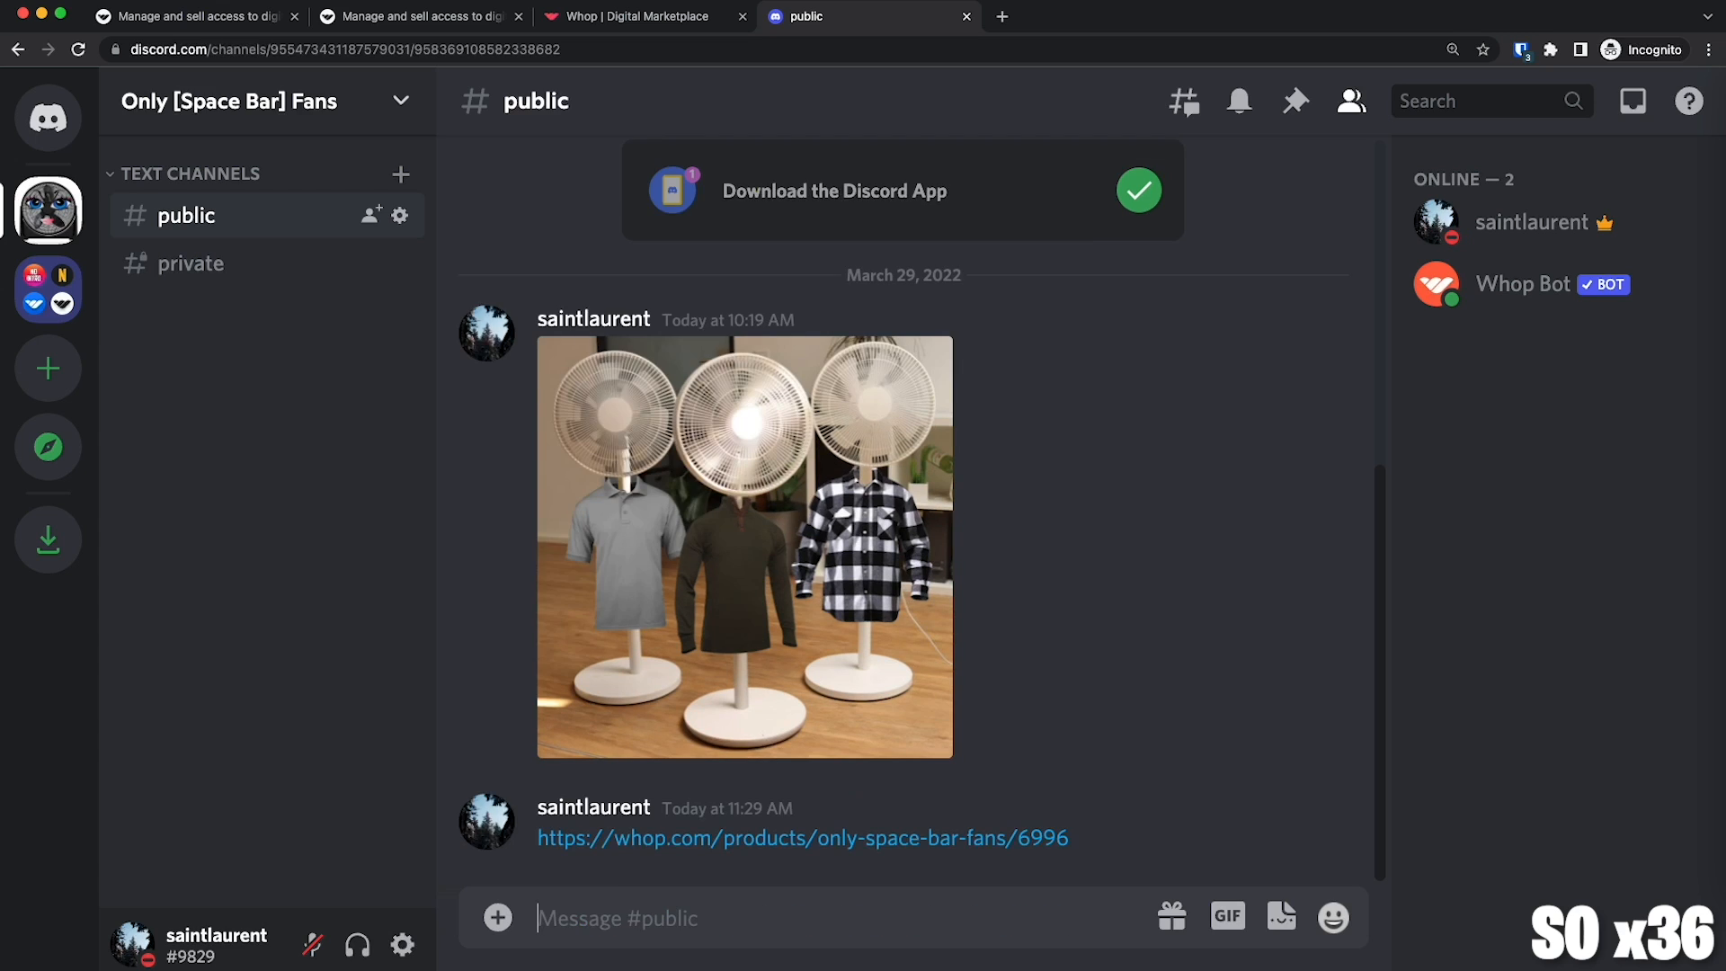
pyautogui.scroll(-3)
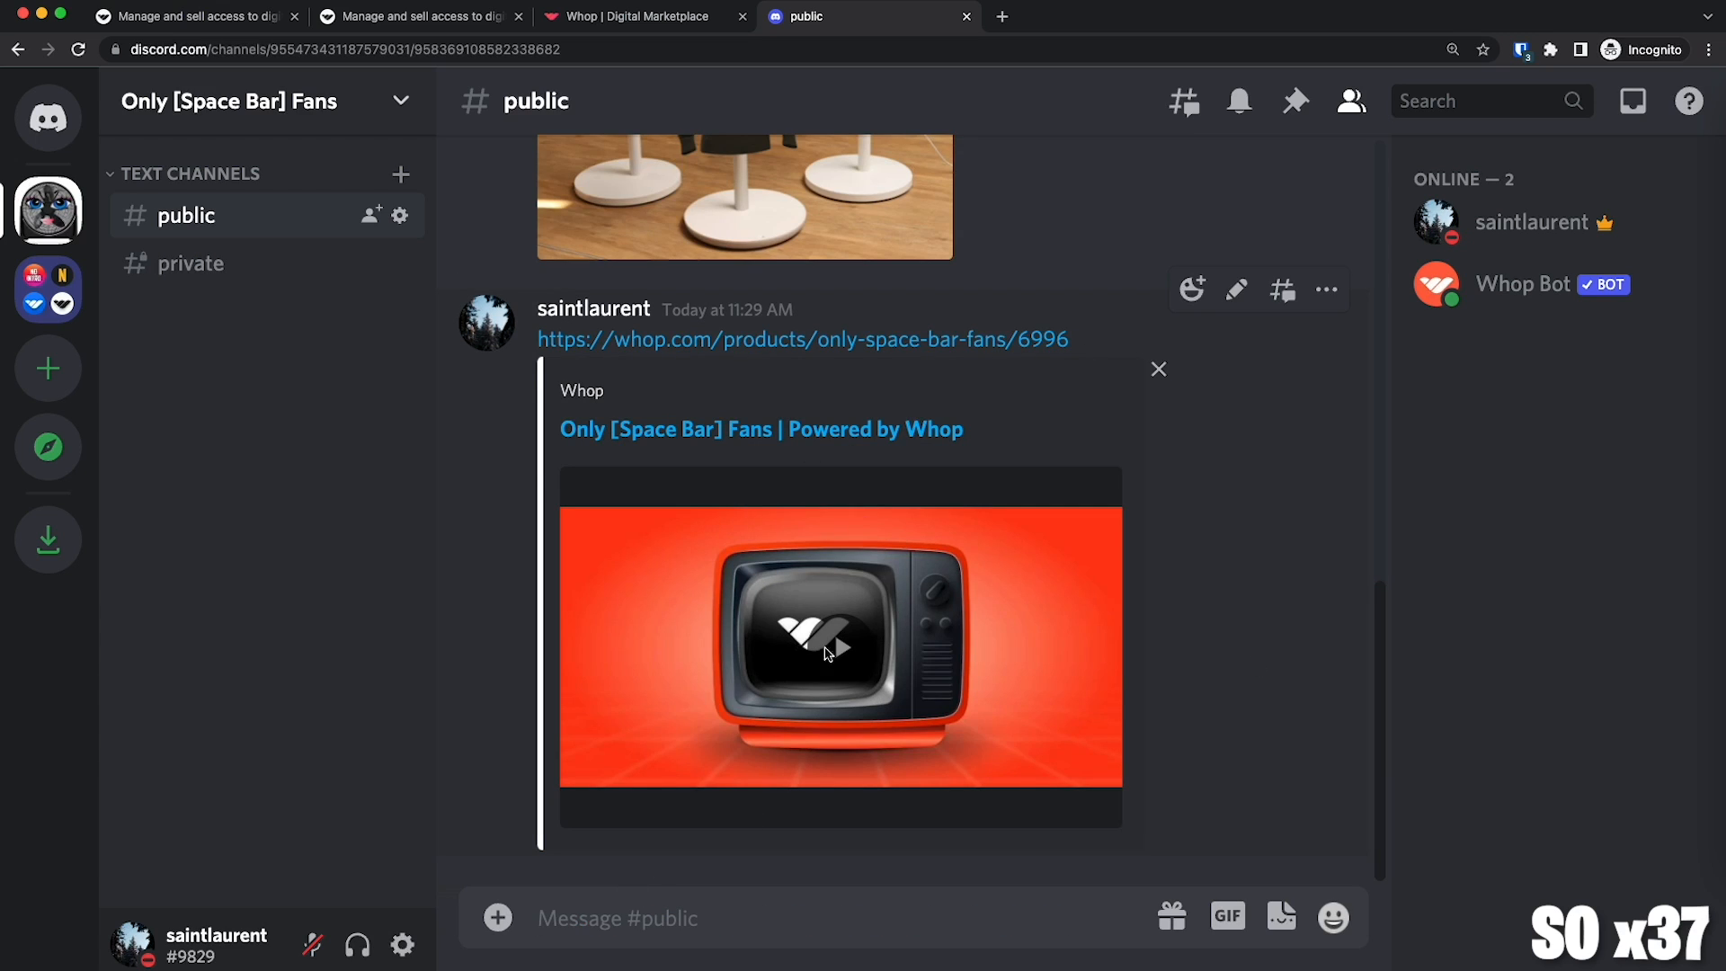
pyautogui.moveTo(1006, 676)
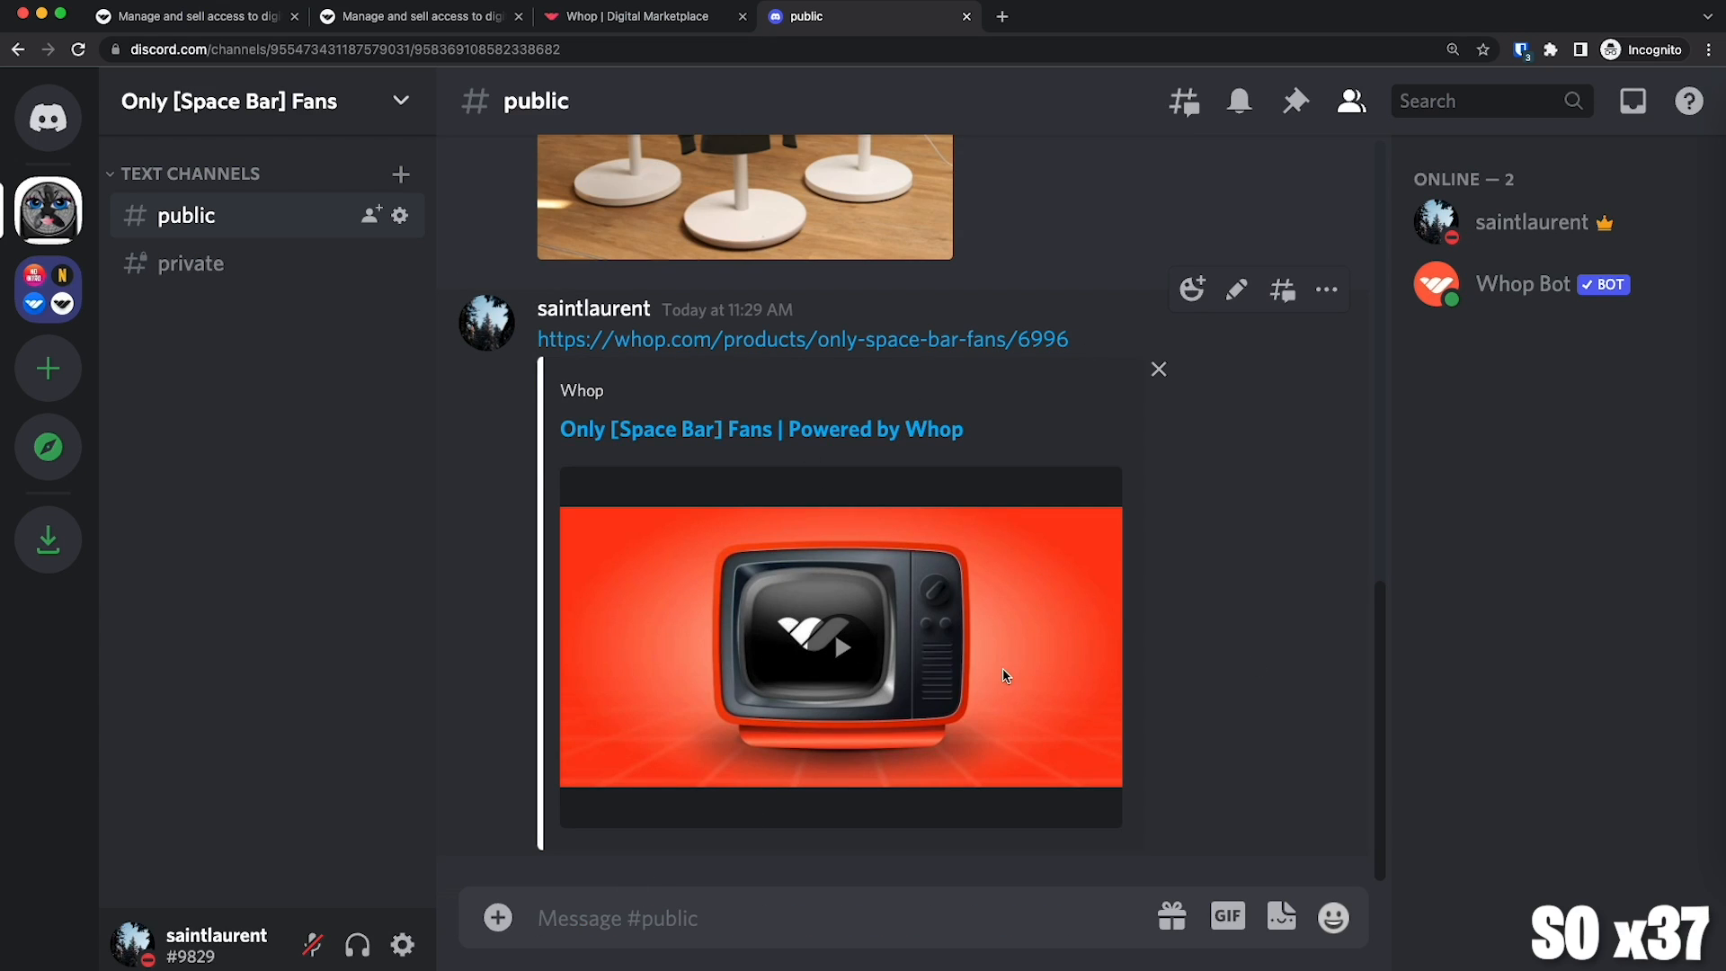
pyautogui.moveTo(904, 688)
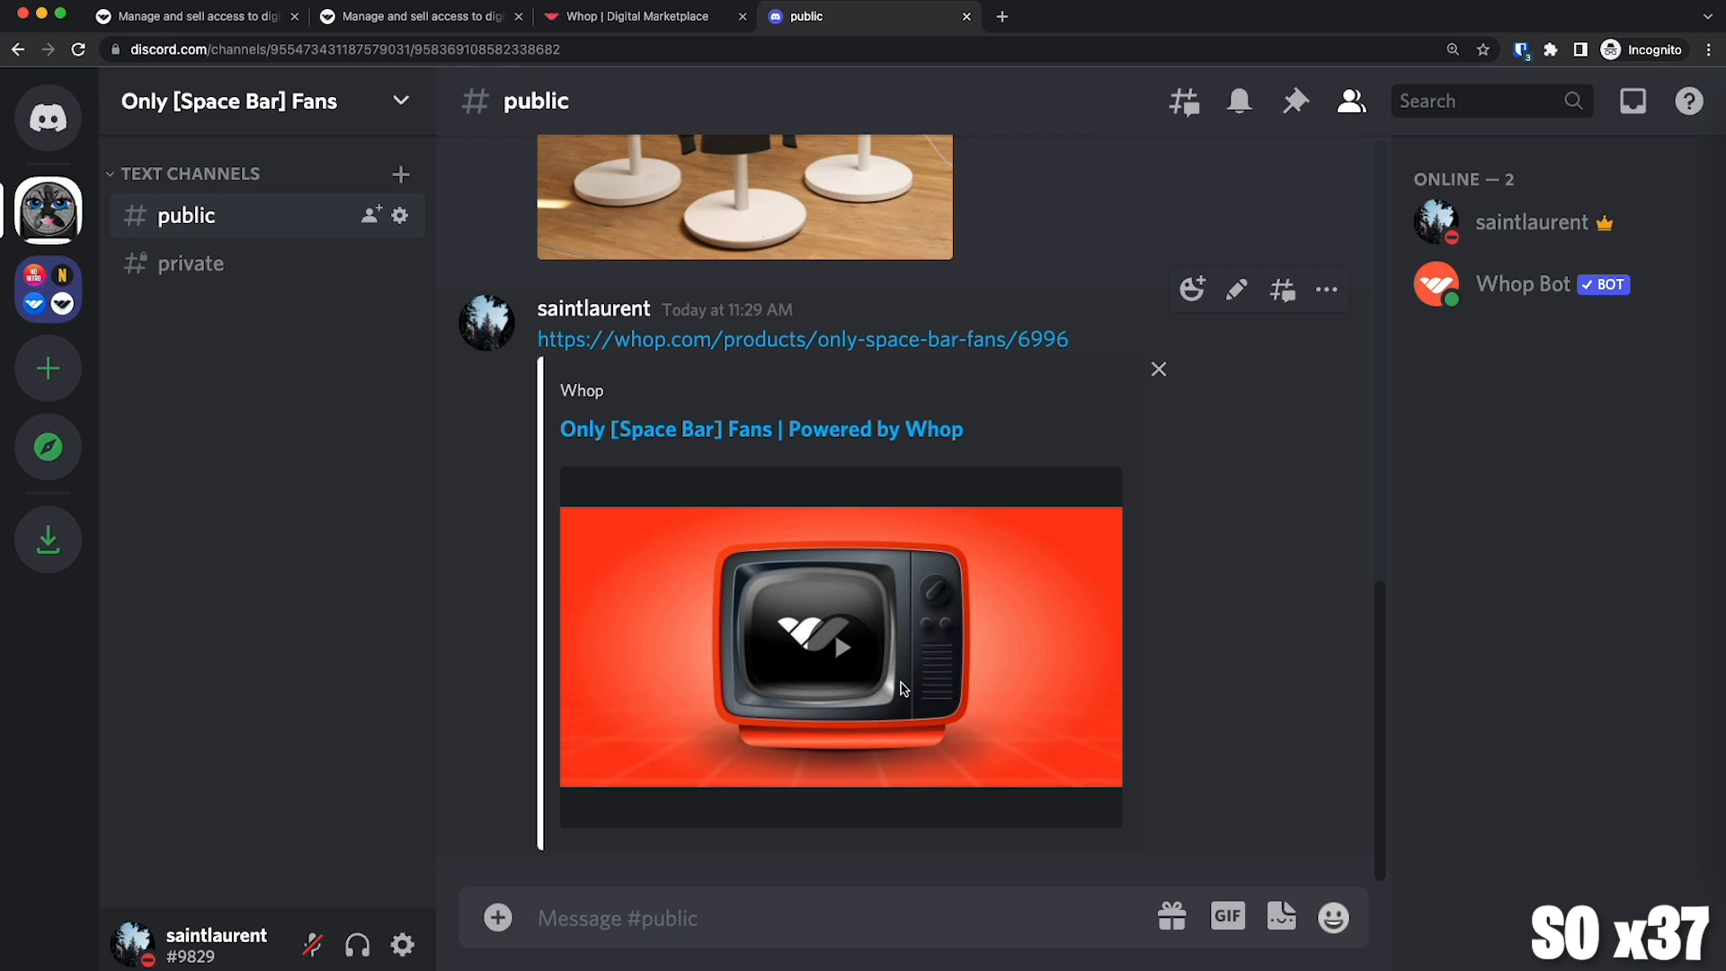
pyautogui.moveTo(883, 355)
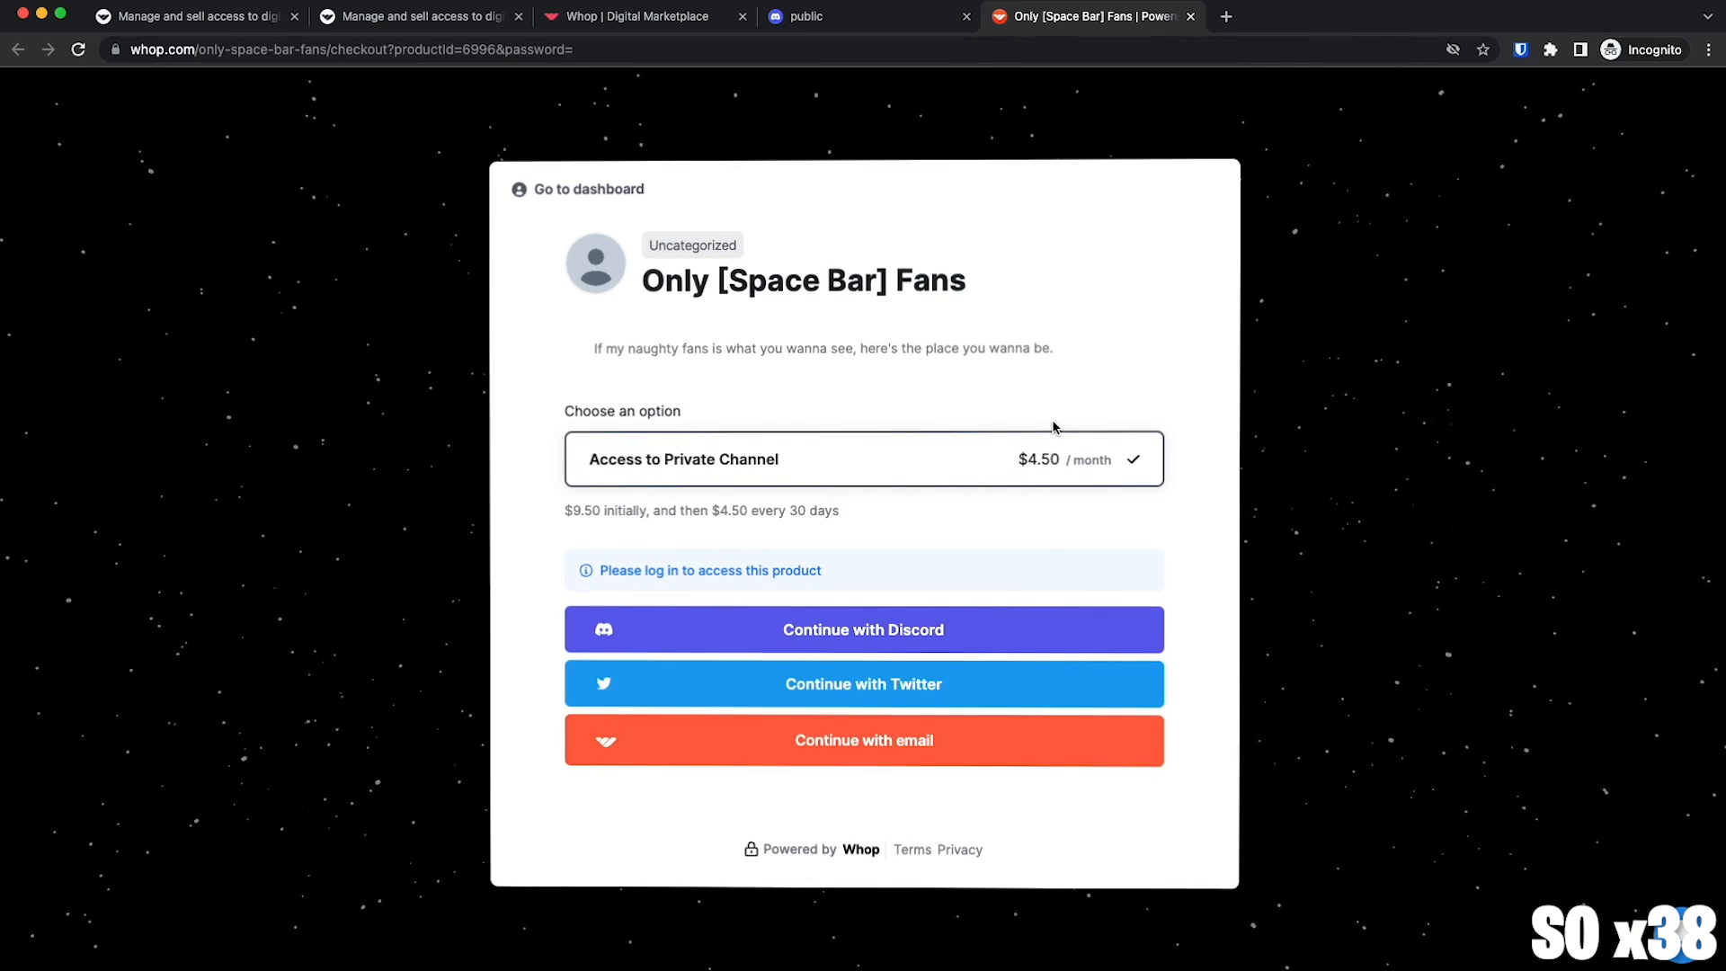
pyautogui.moveTo(1446, 446)
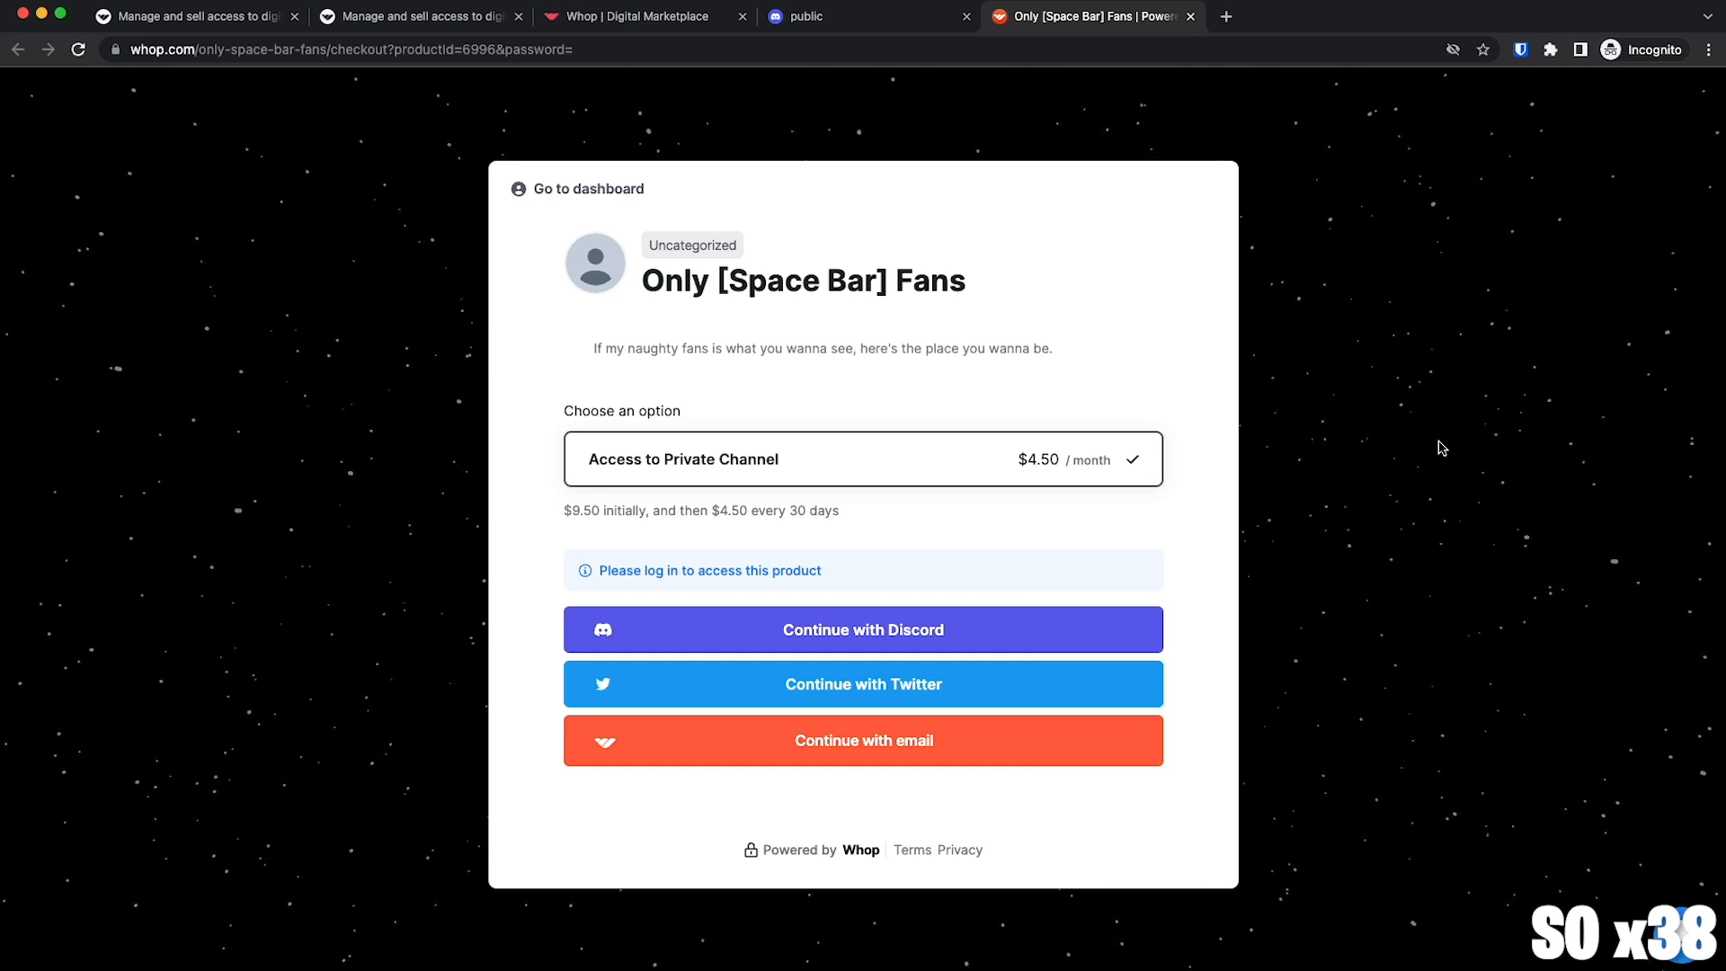
pyautogui.moveTo(1426, 456)
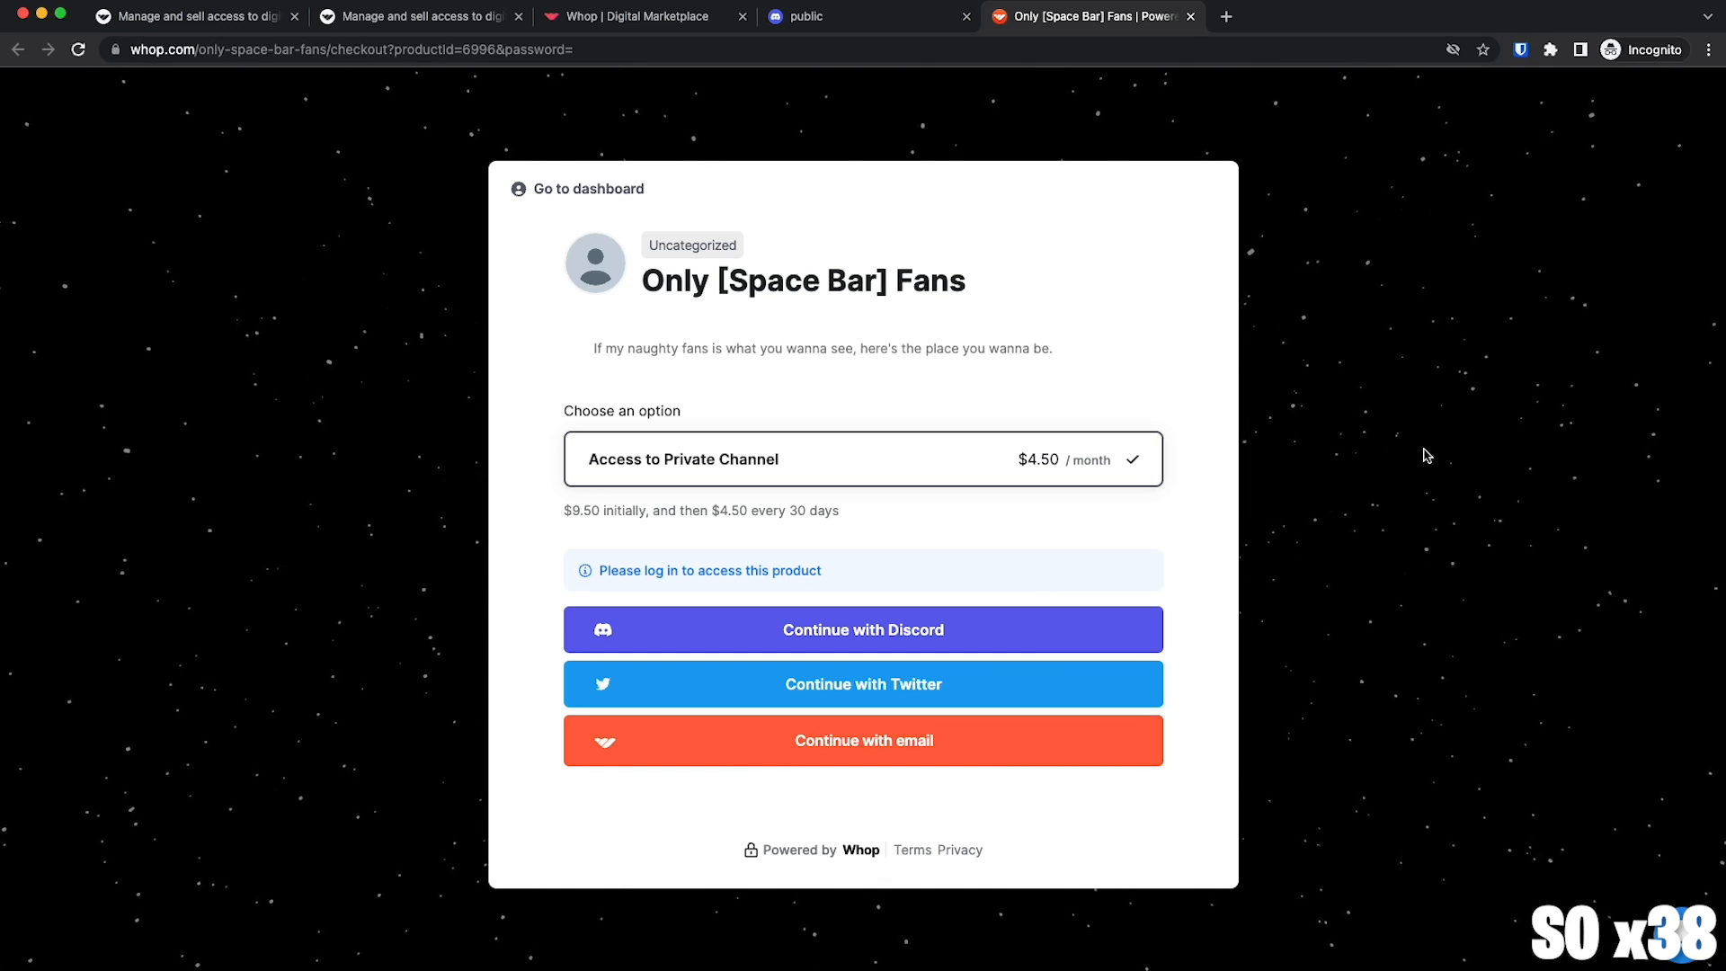
# Sign in with Discord, choose crypto instead of a card, and start the $9.50 payment.
pyautogui.click(863, 629)
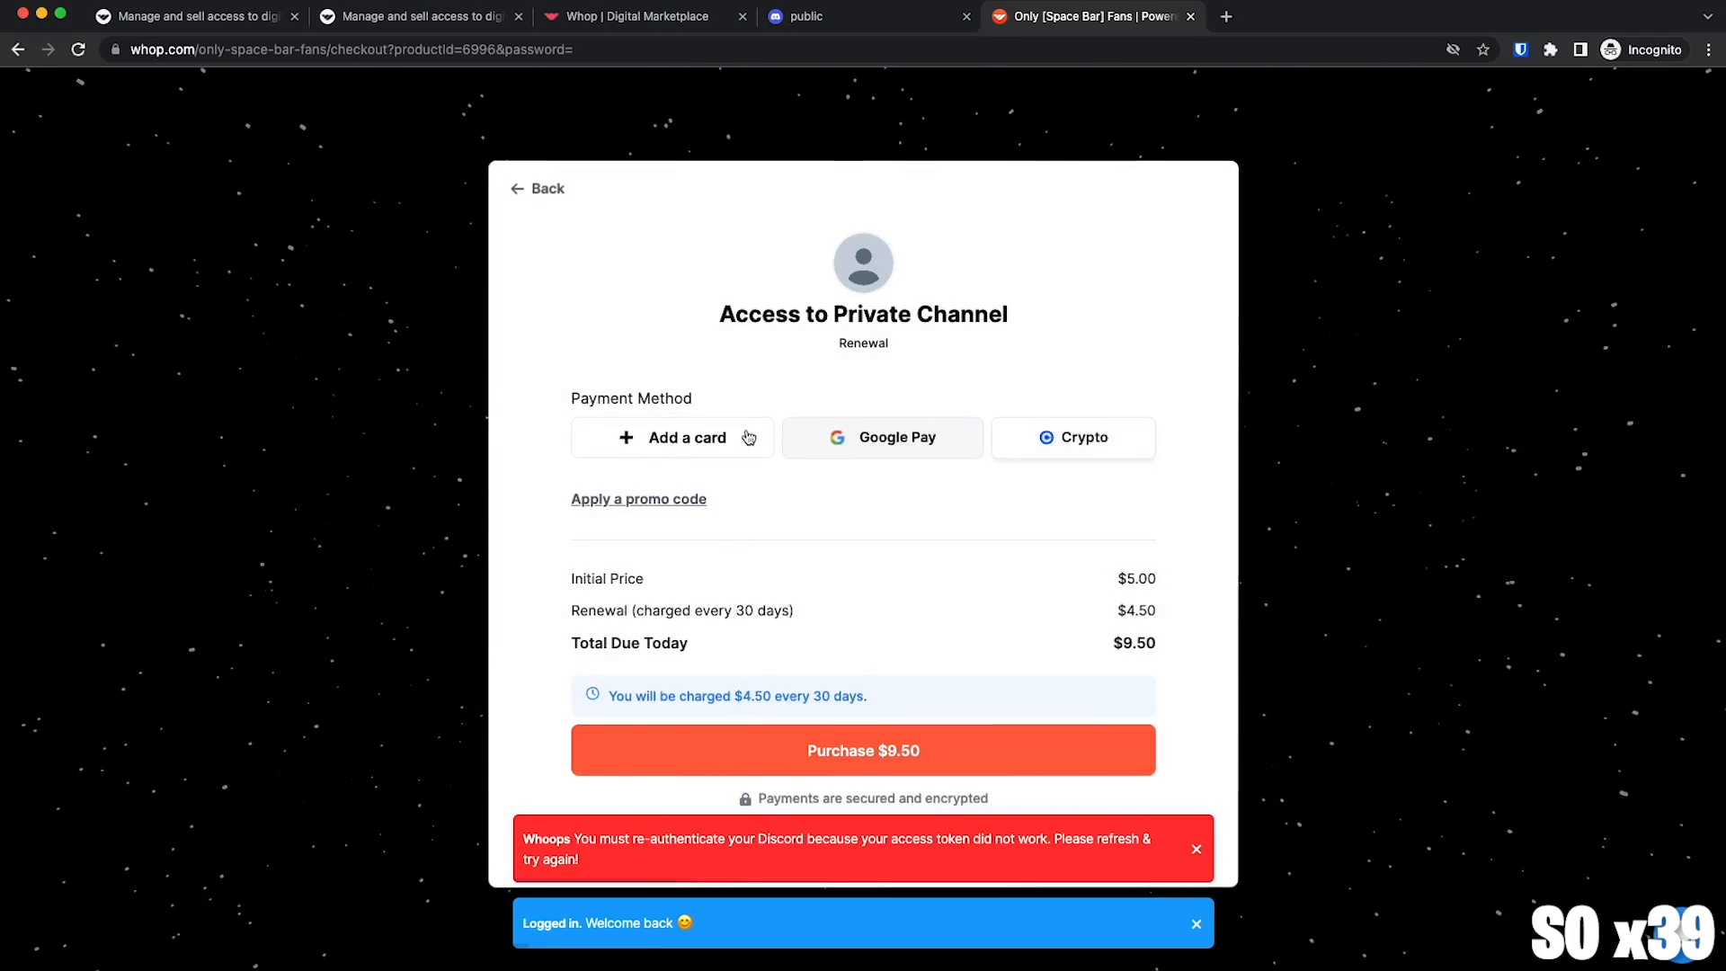
pyautogui.click(672, 438)
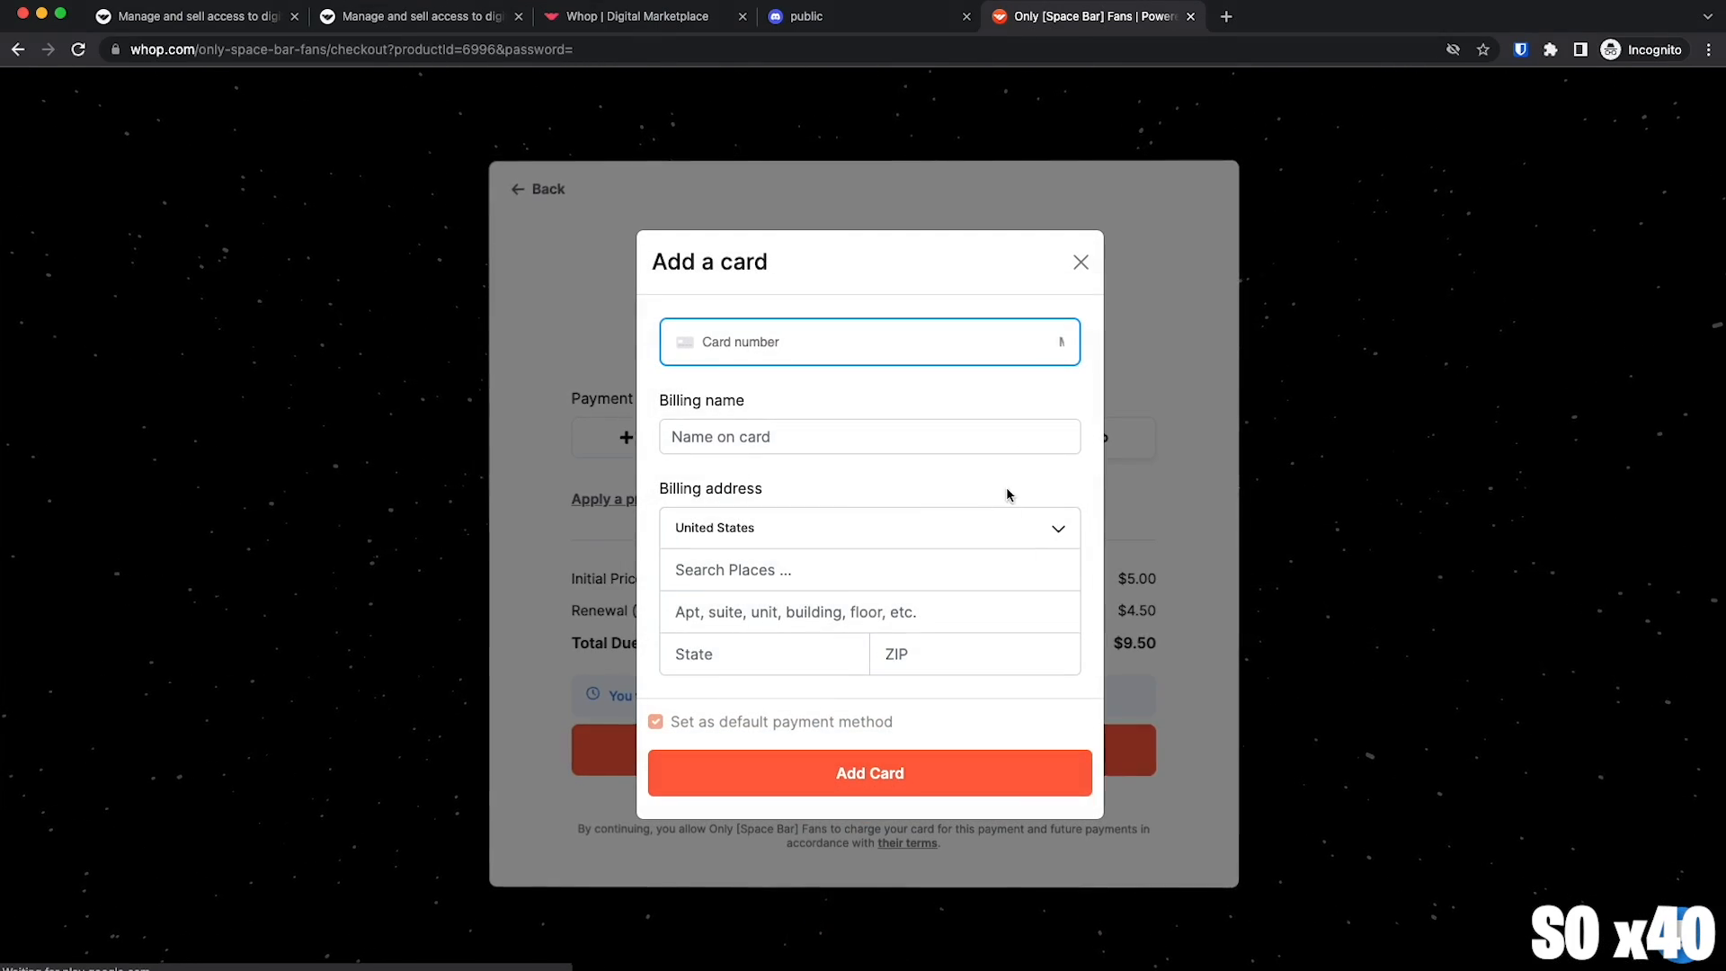
pyautogui.click(1080, 262)
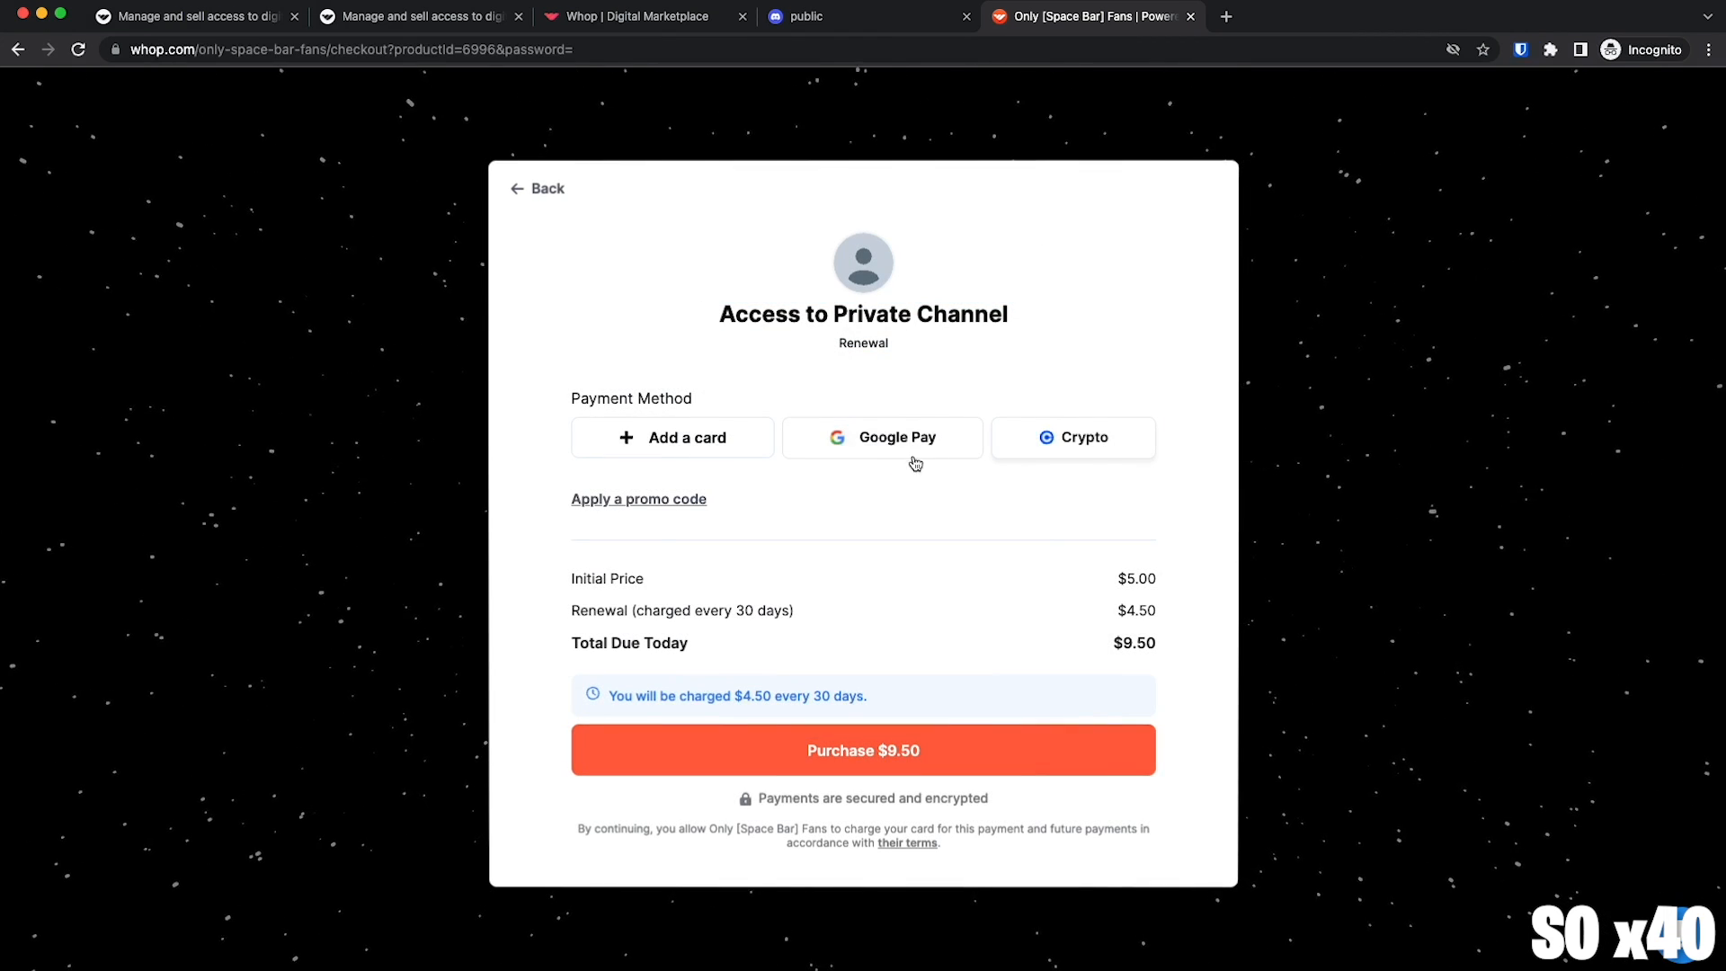
pyautogui.click(1073, 437)
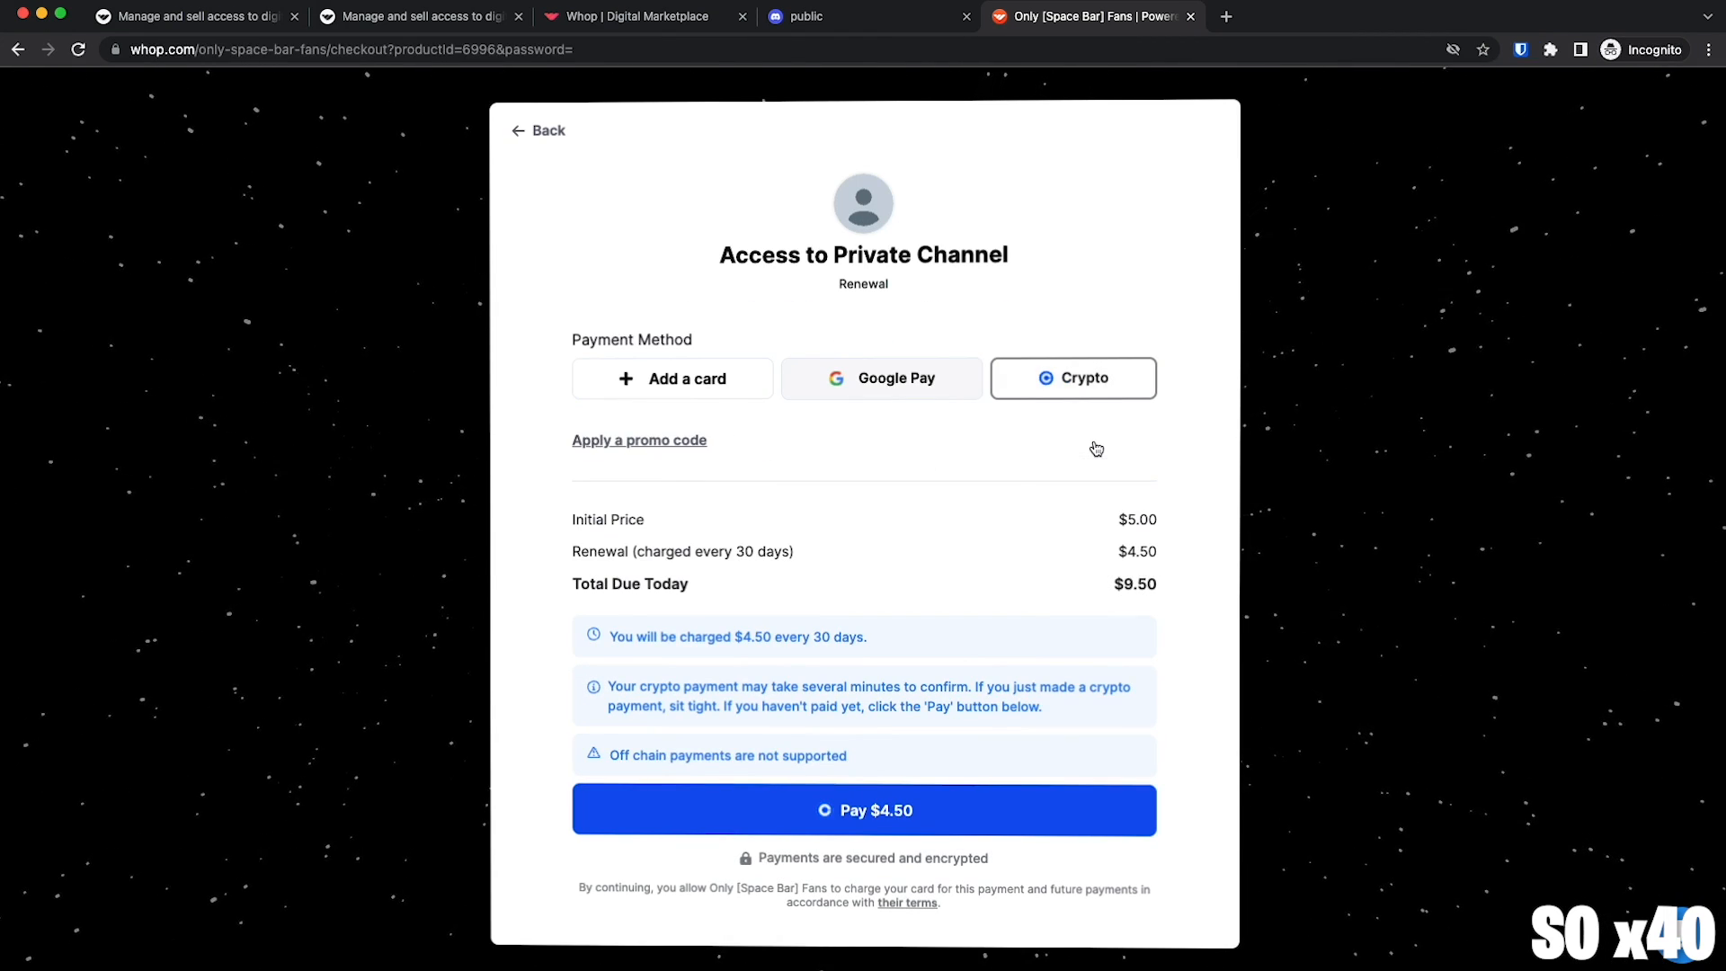
pyautogui.click(864, 810)
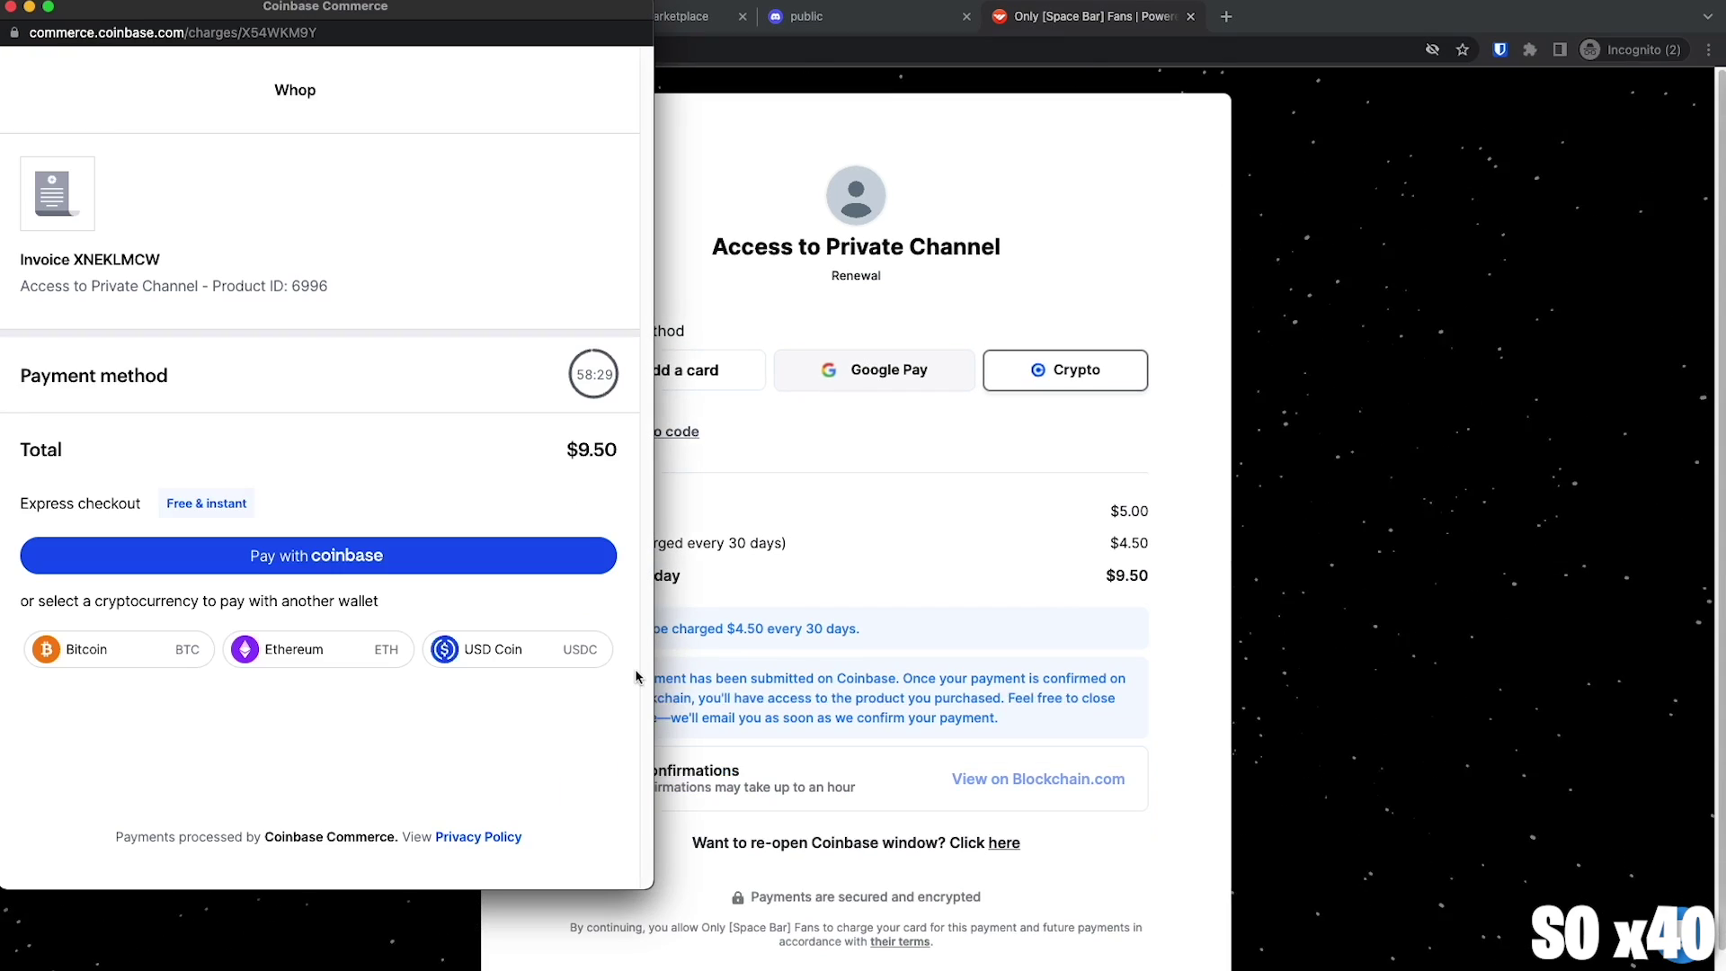
pyautogui.moveTo(520, 691)
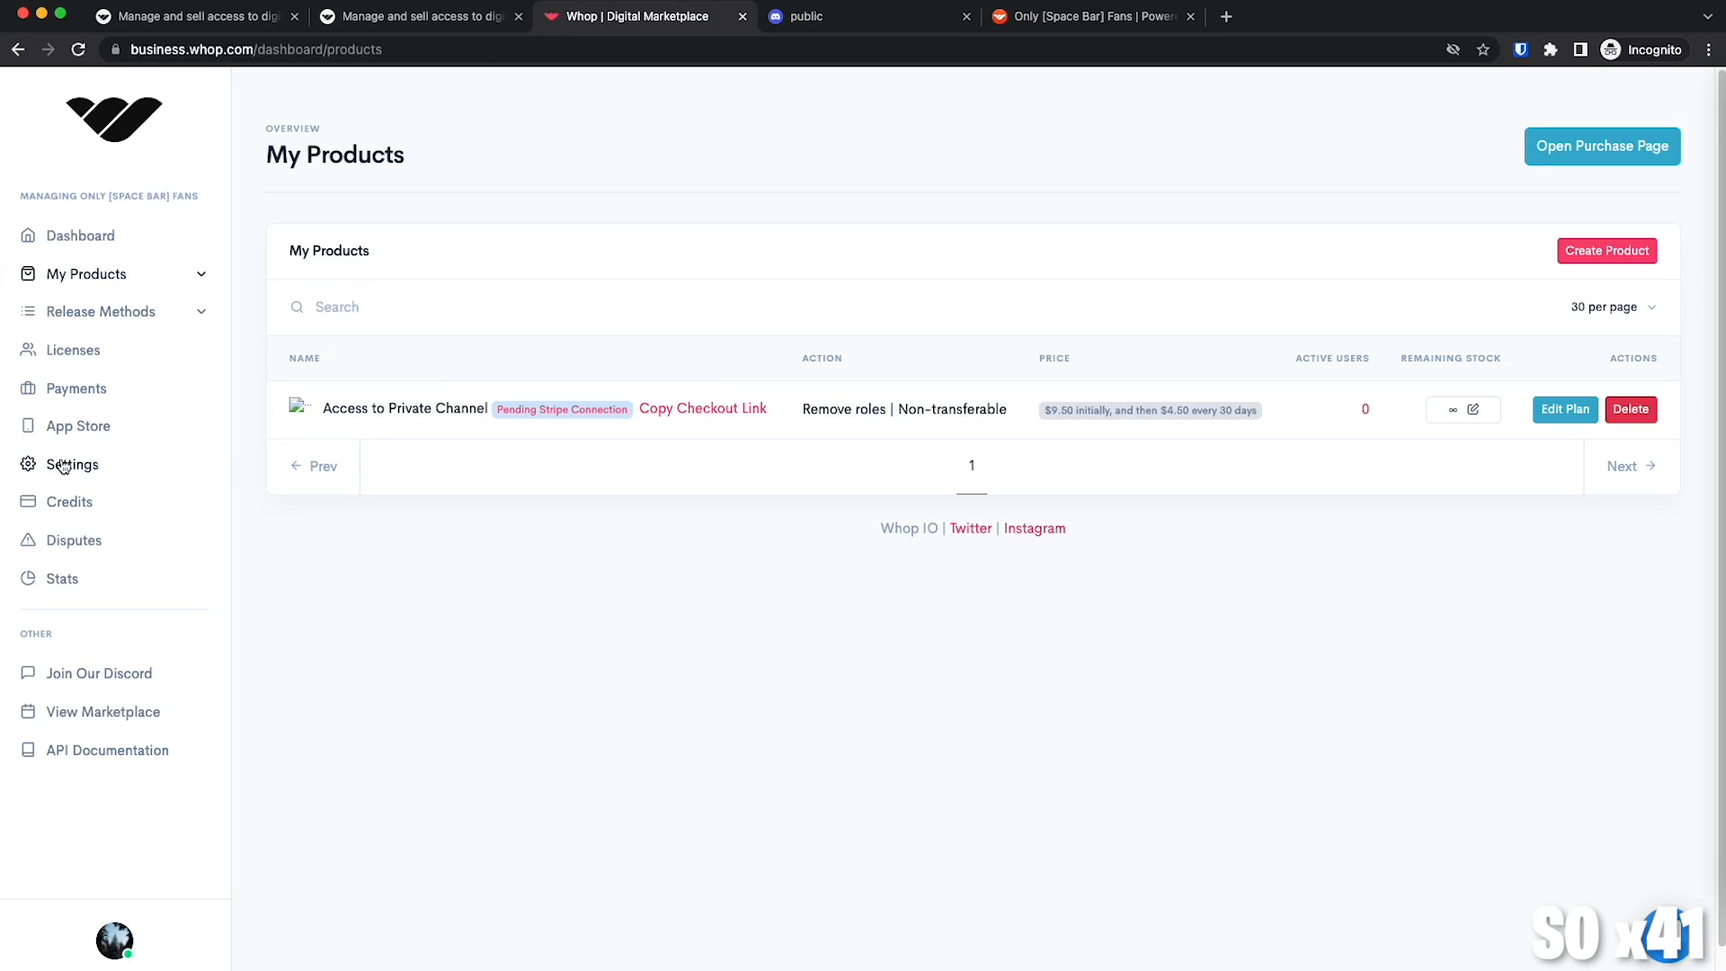
# Browse the Checkout and Branding settings, then accept the Whop Business Discord invite.
pyautogui.click(71, 464)
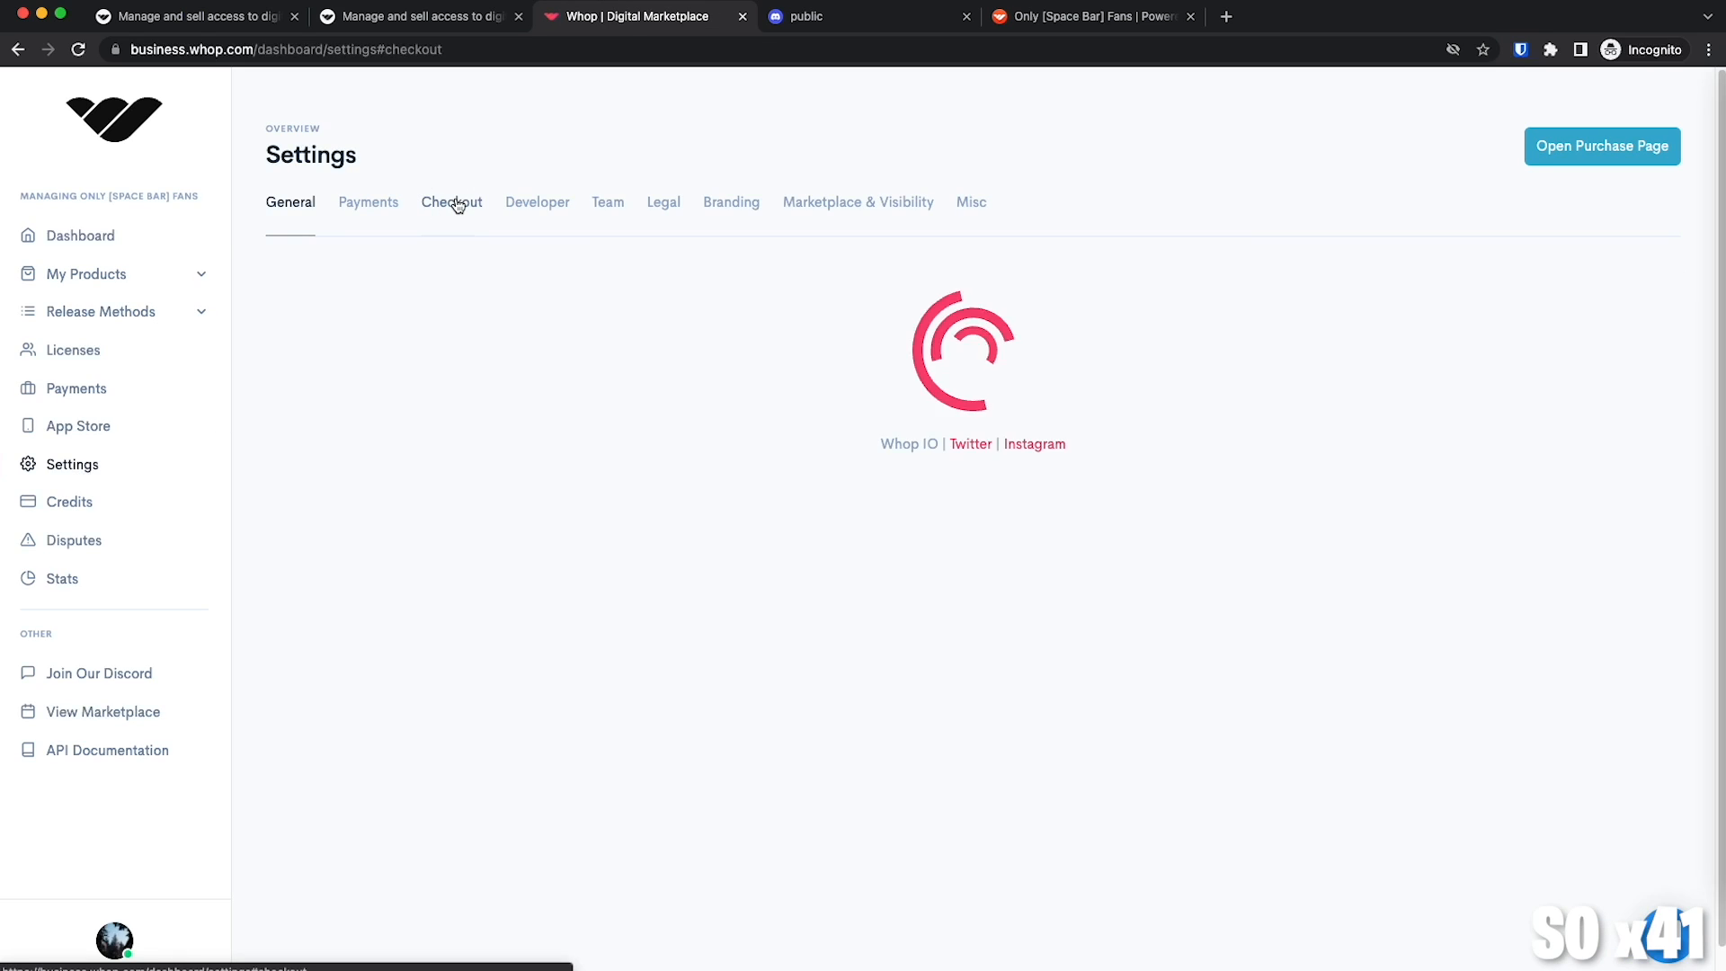
pyautogui.click(451, 201)
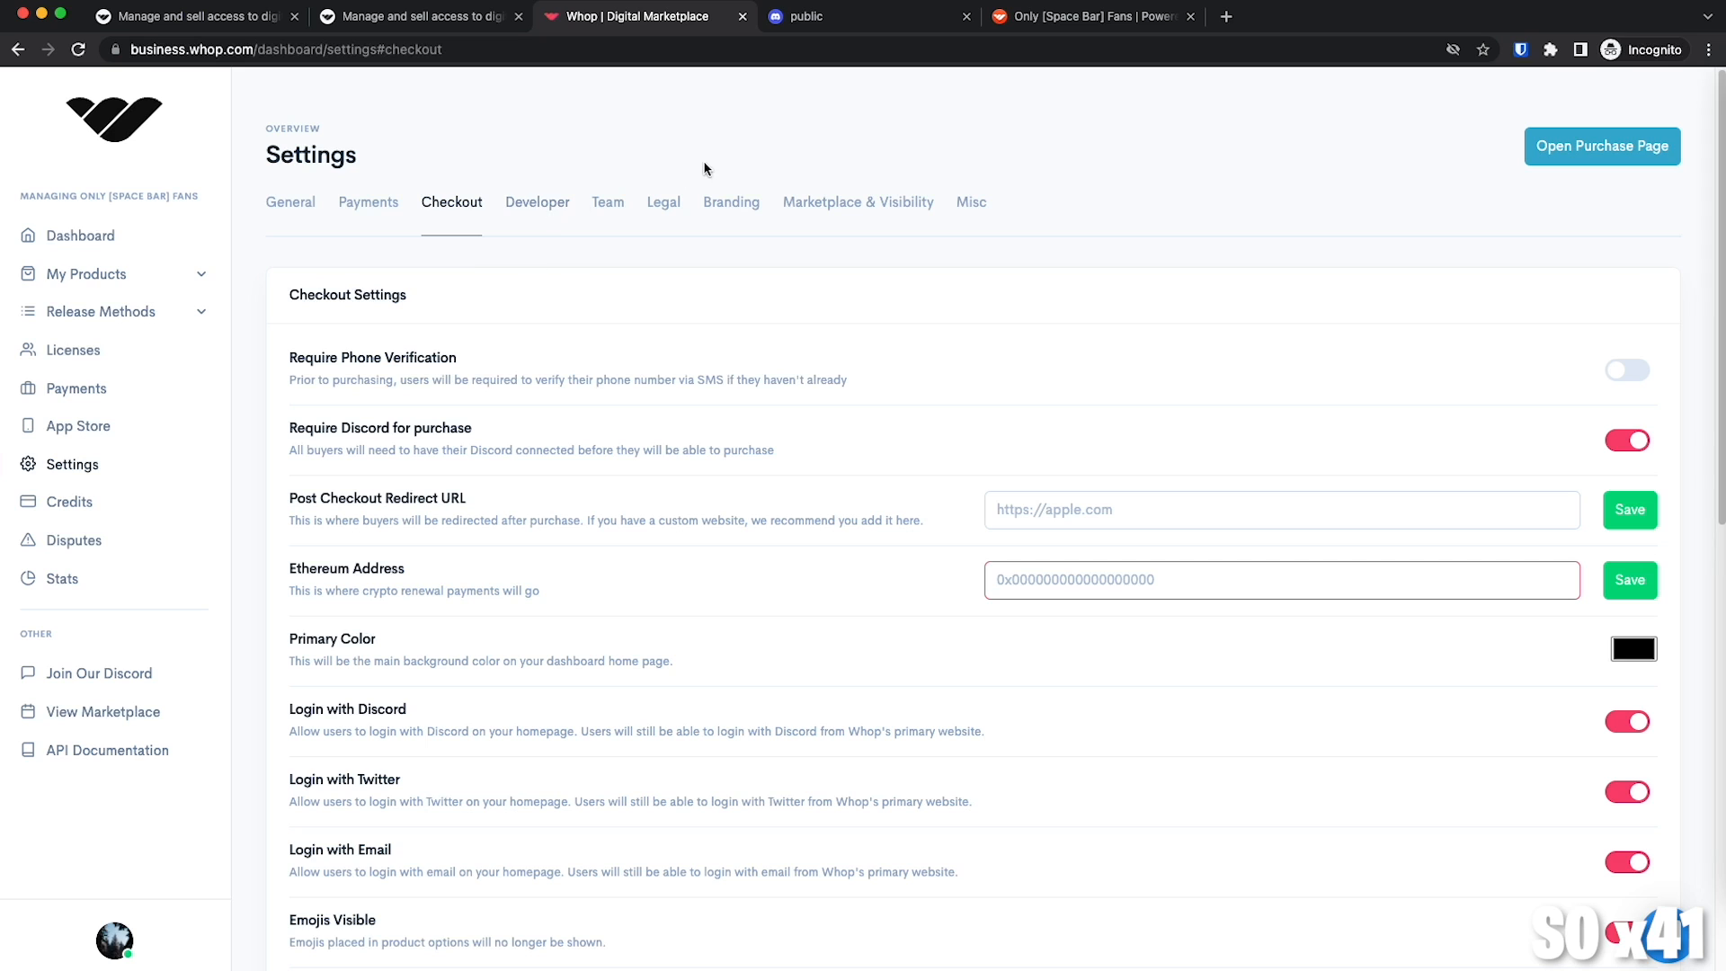
pyautogui.click(731, 201)
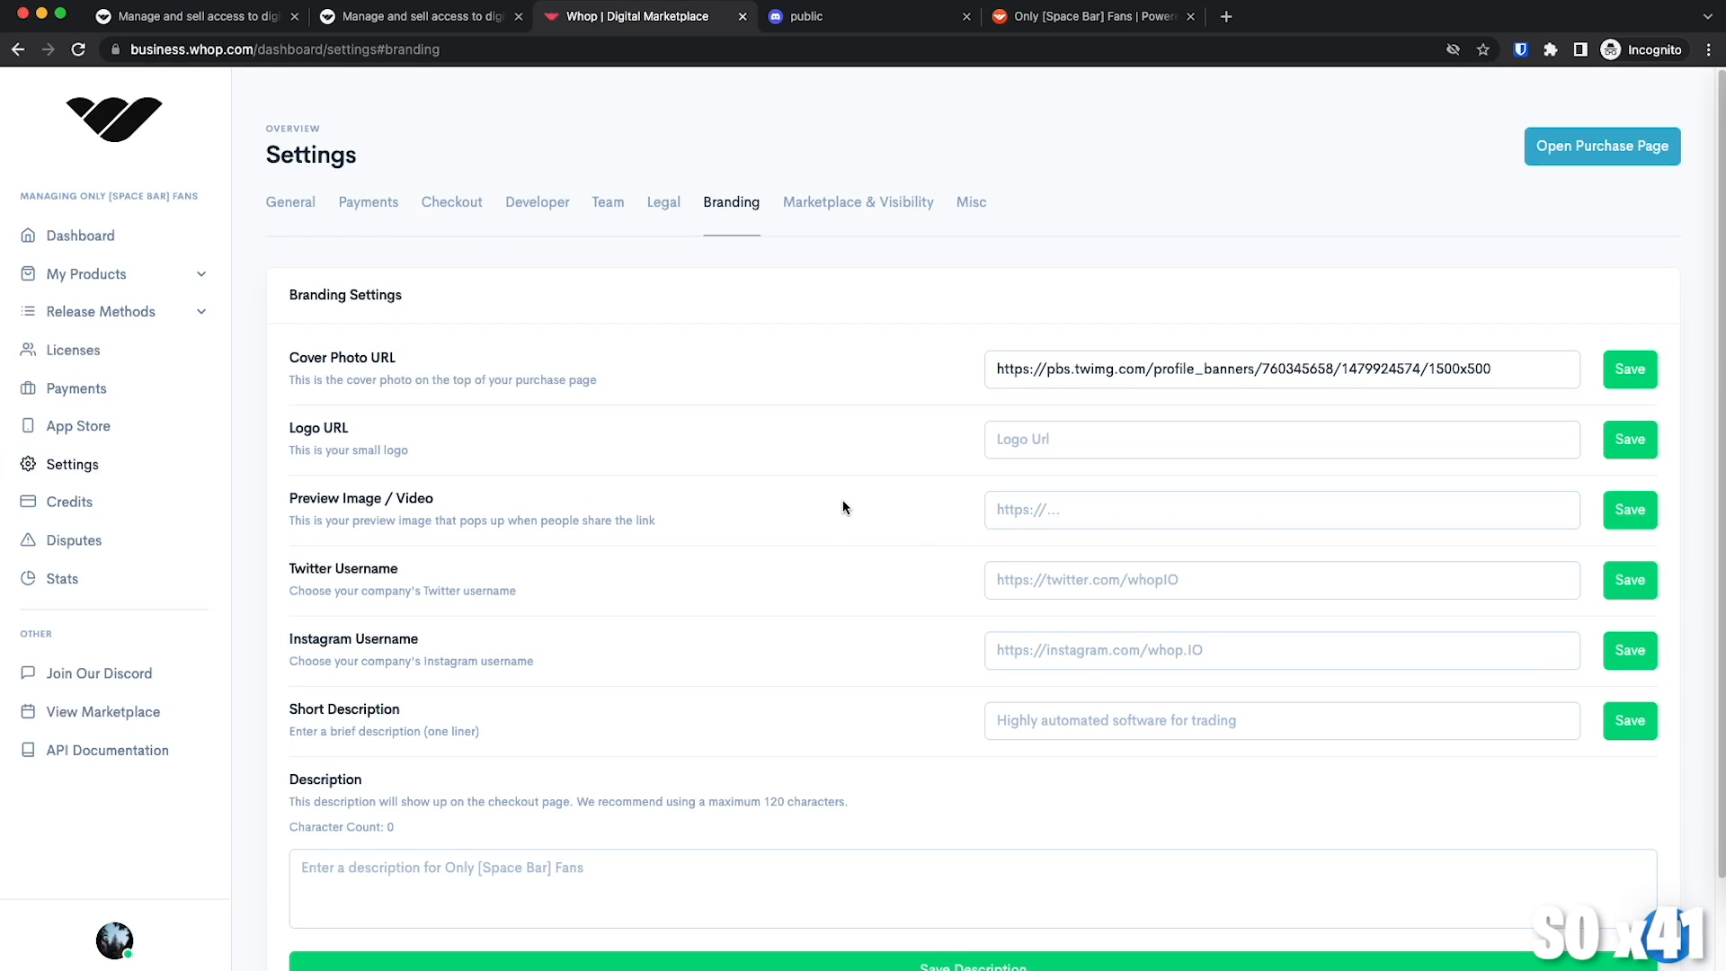
pyautogui.moveTo(826, 491)
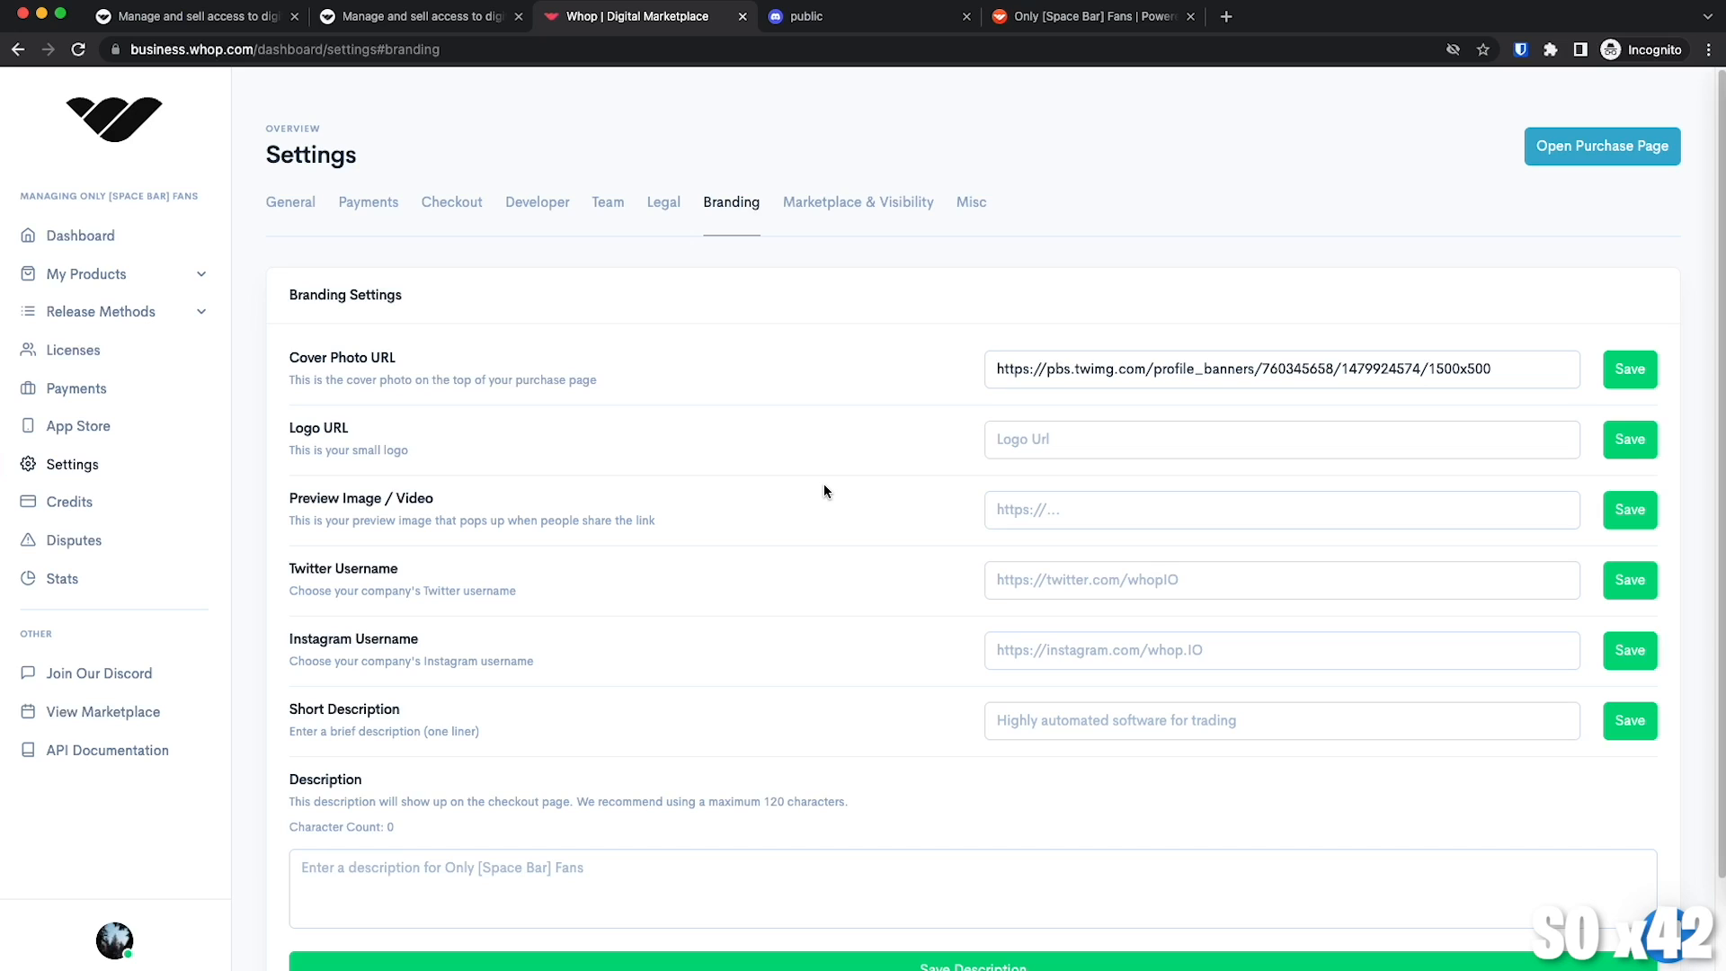
pyautogui.moveTo(824, 495)
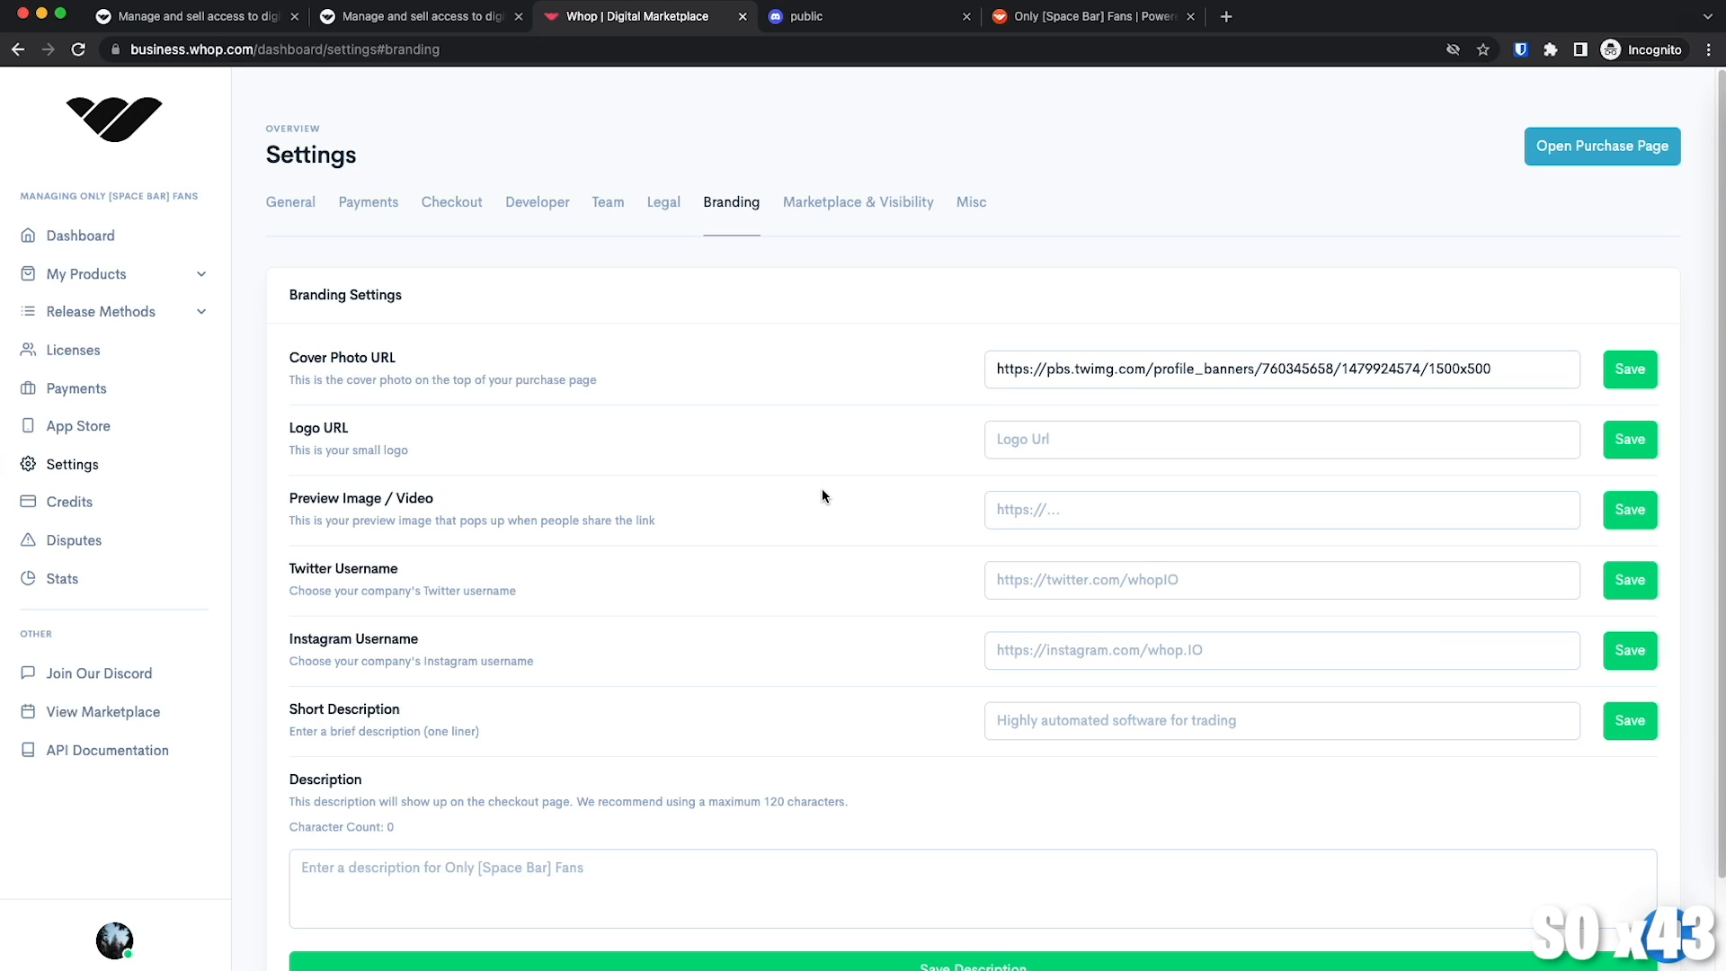
pyautogui.moveTo(101, 668)
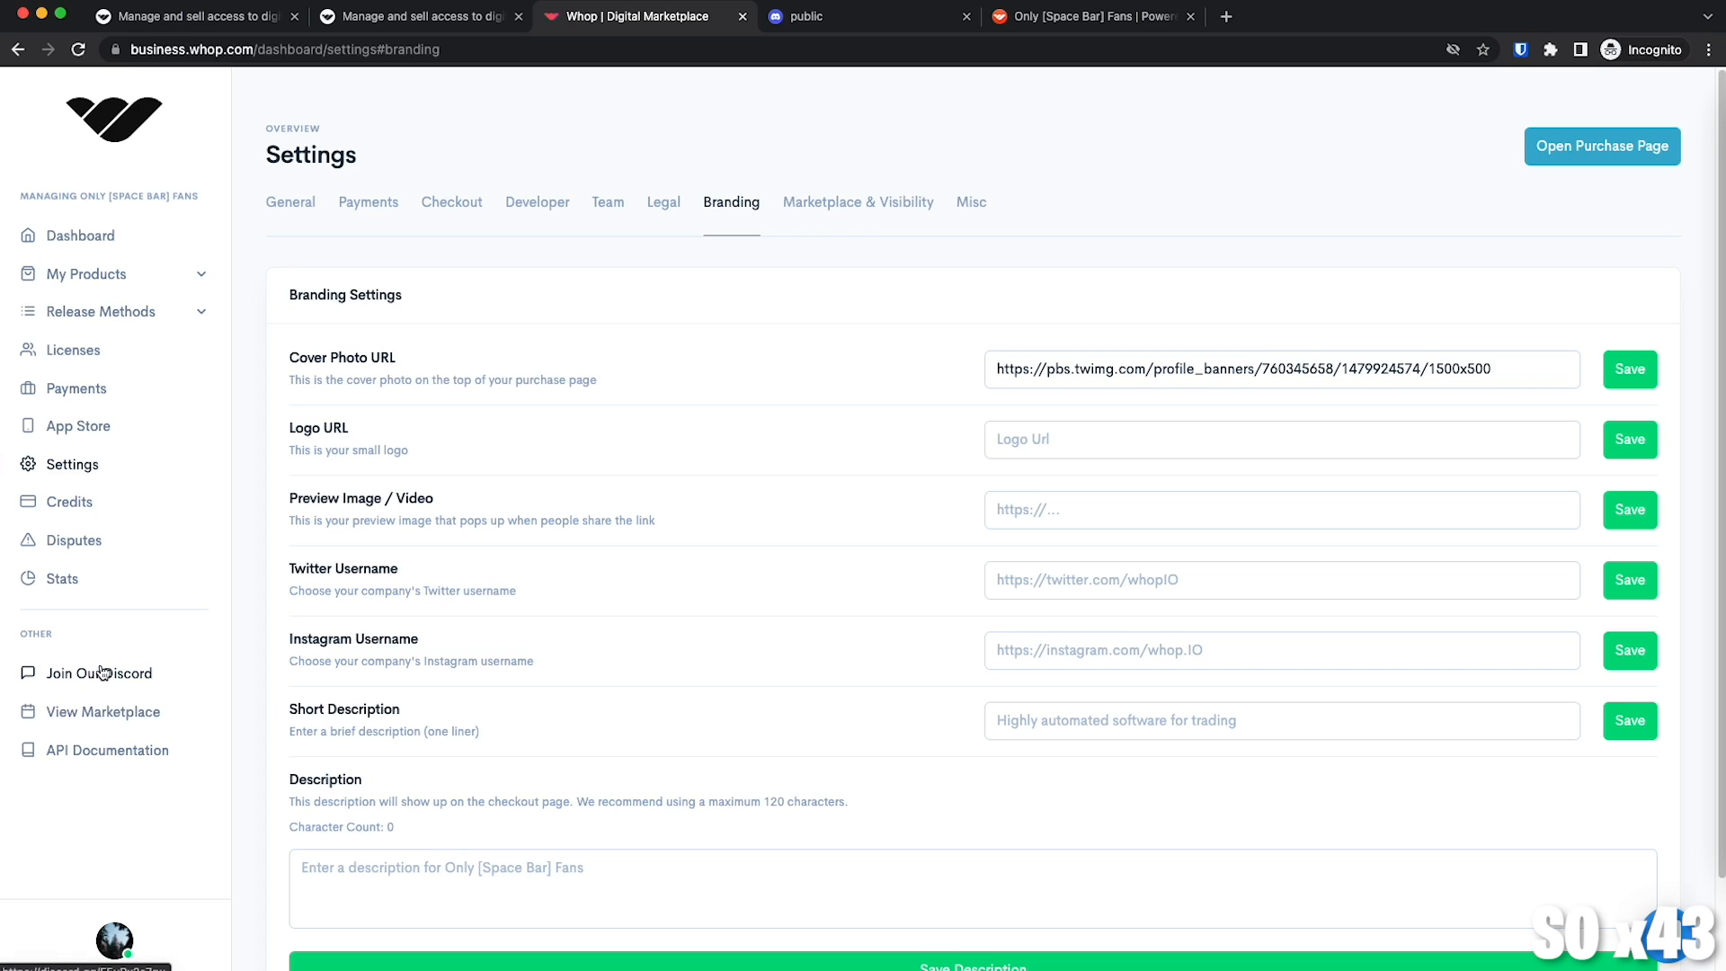
pyautogui.moveTo(57, 682)
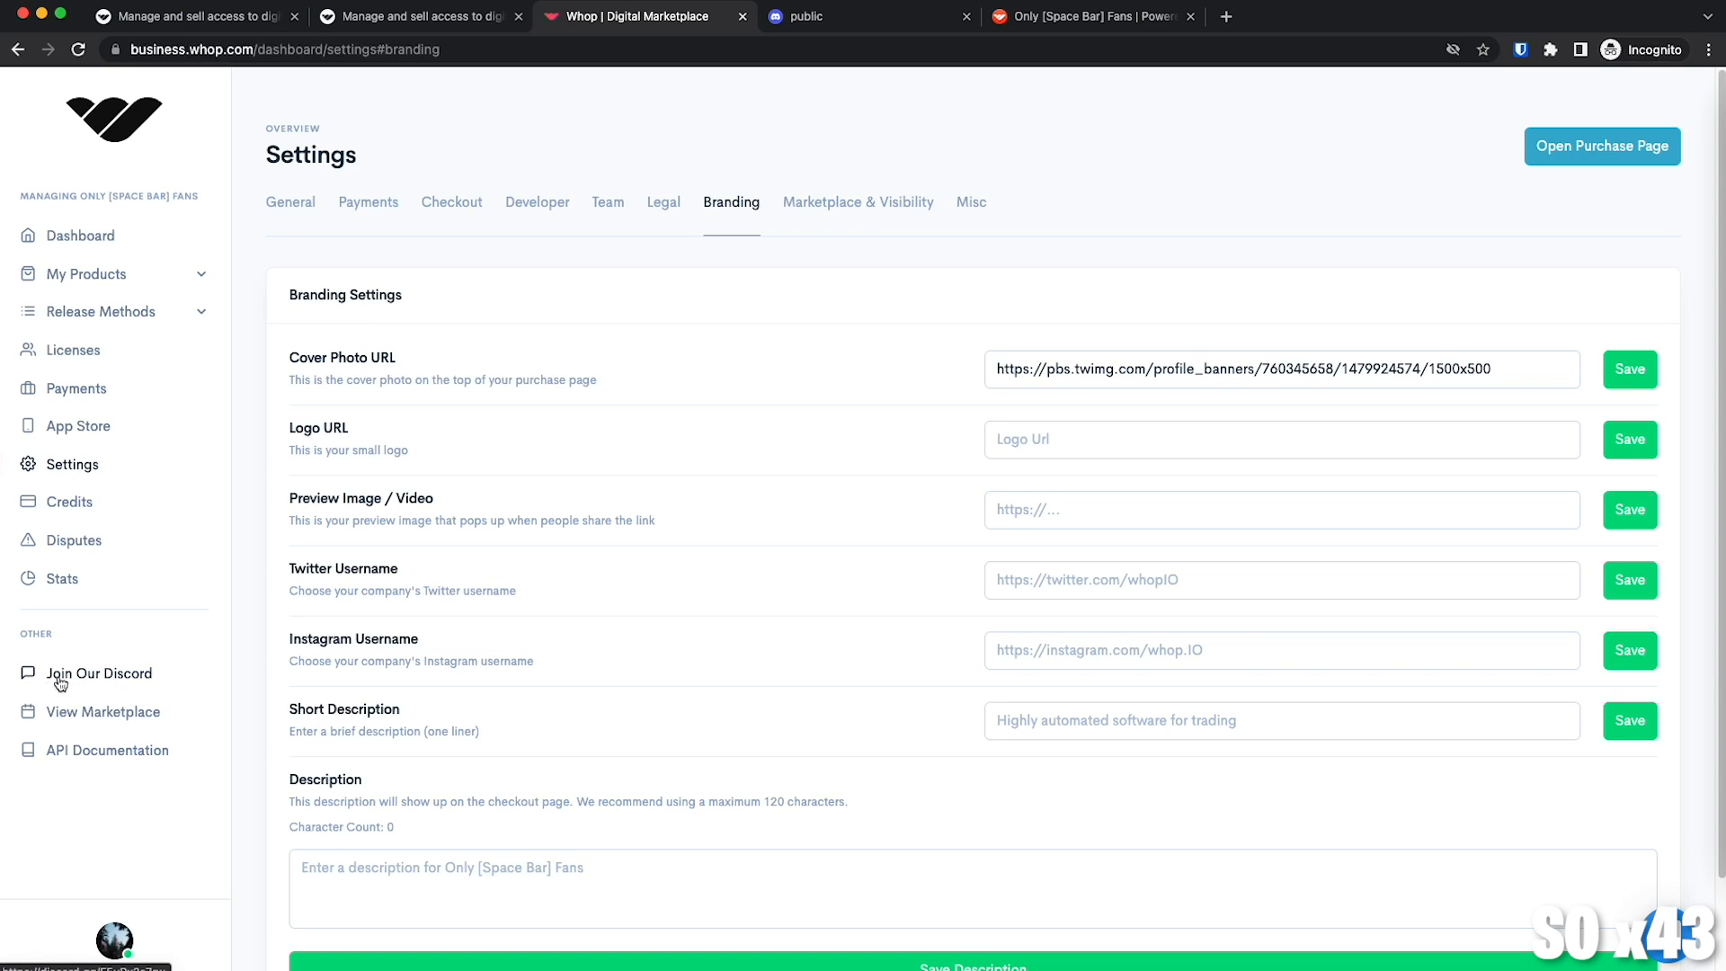
pyautogui.click(62, 673)
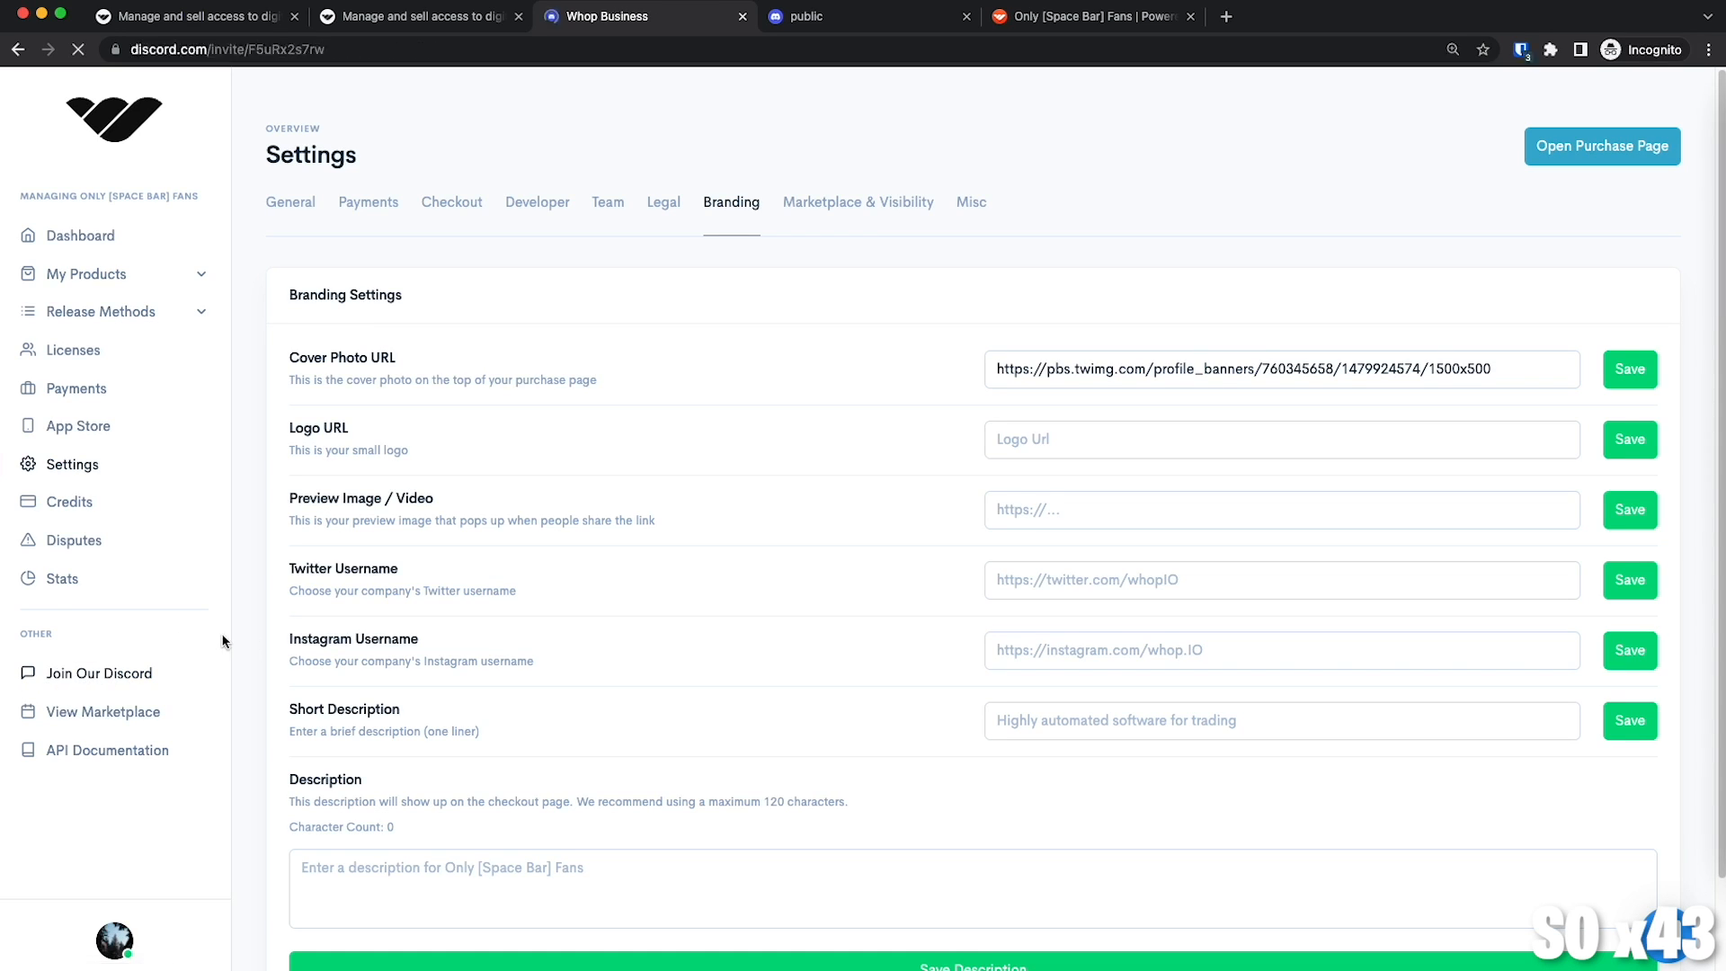
pyautogui.click(626, 16)
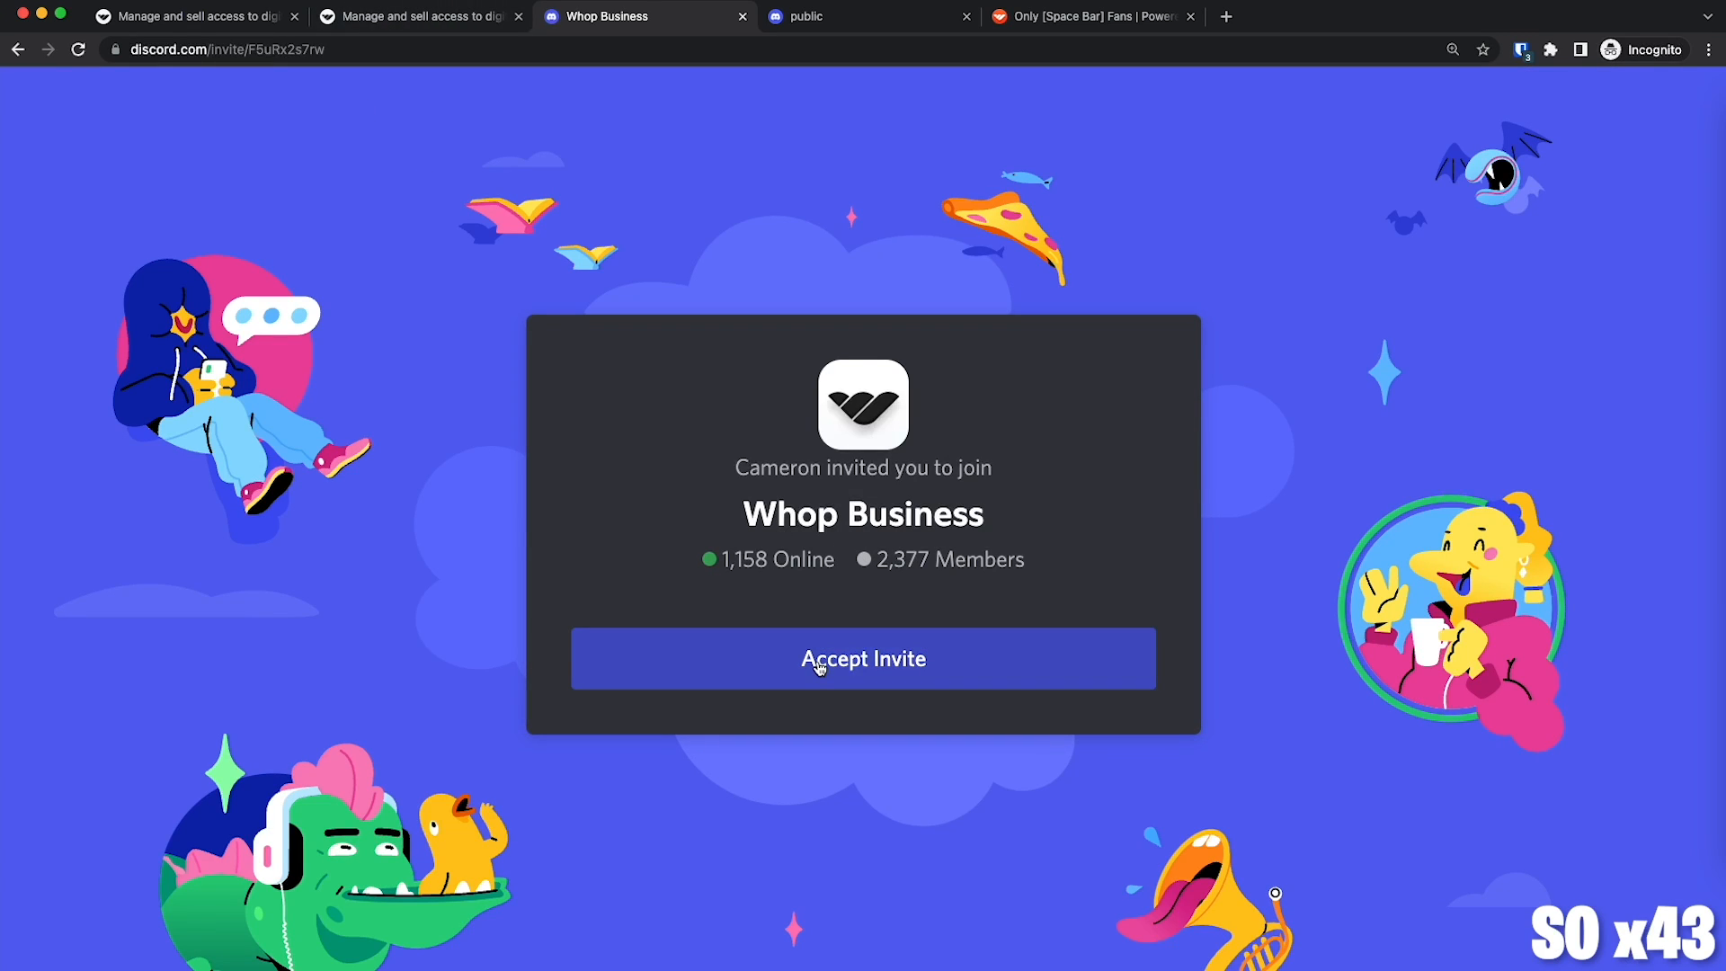